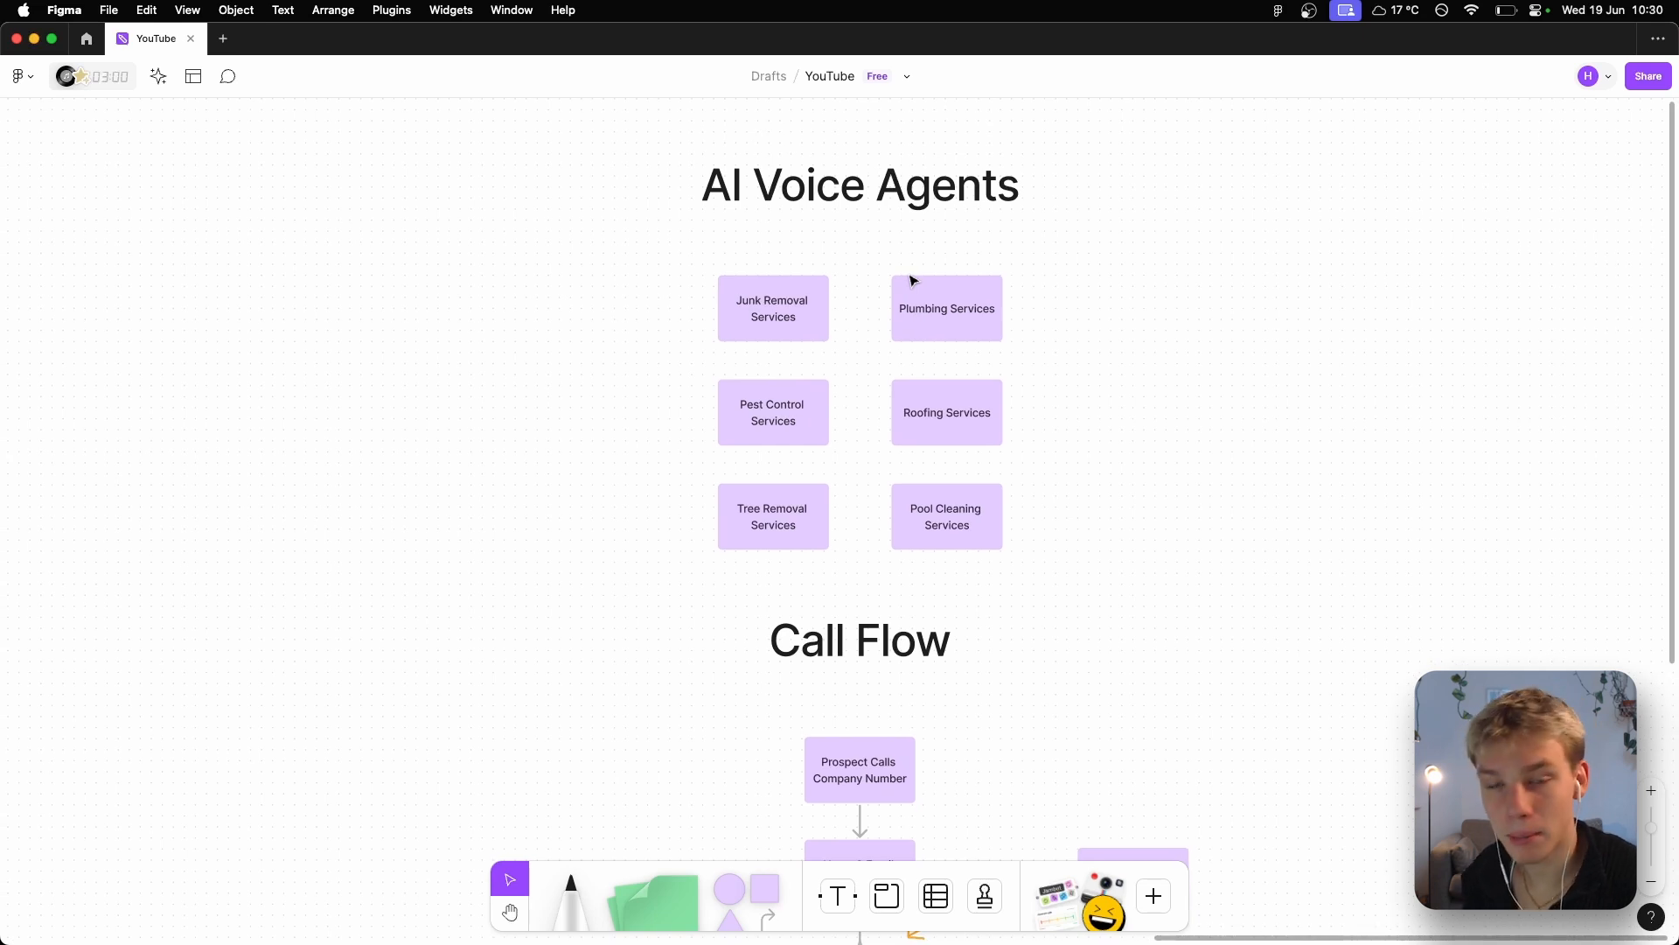
mouse_move(1027, 429)
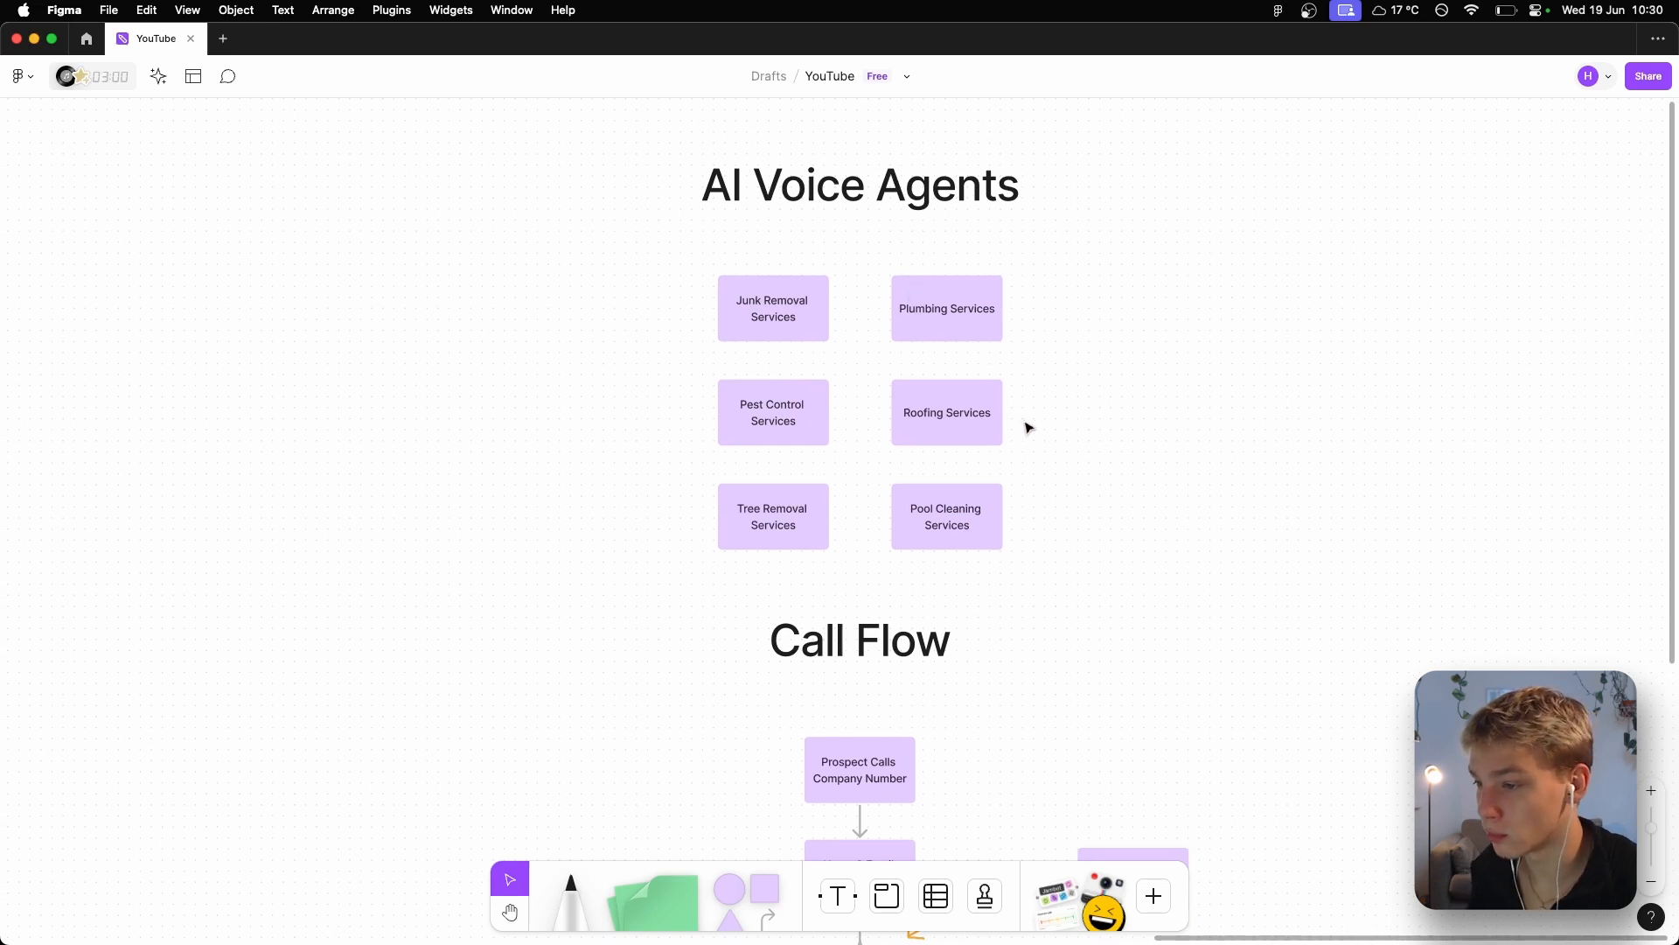
- Scroll through the page, briefly selecting and deselecting the Free Quote Organised step
scroll("down", 3)
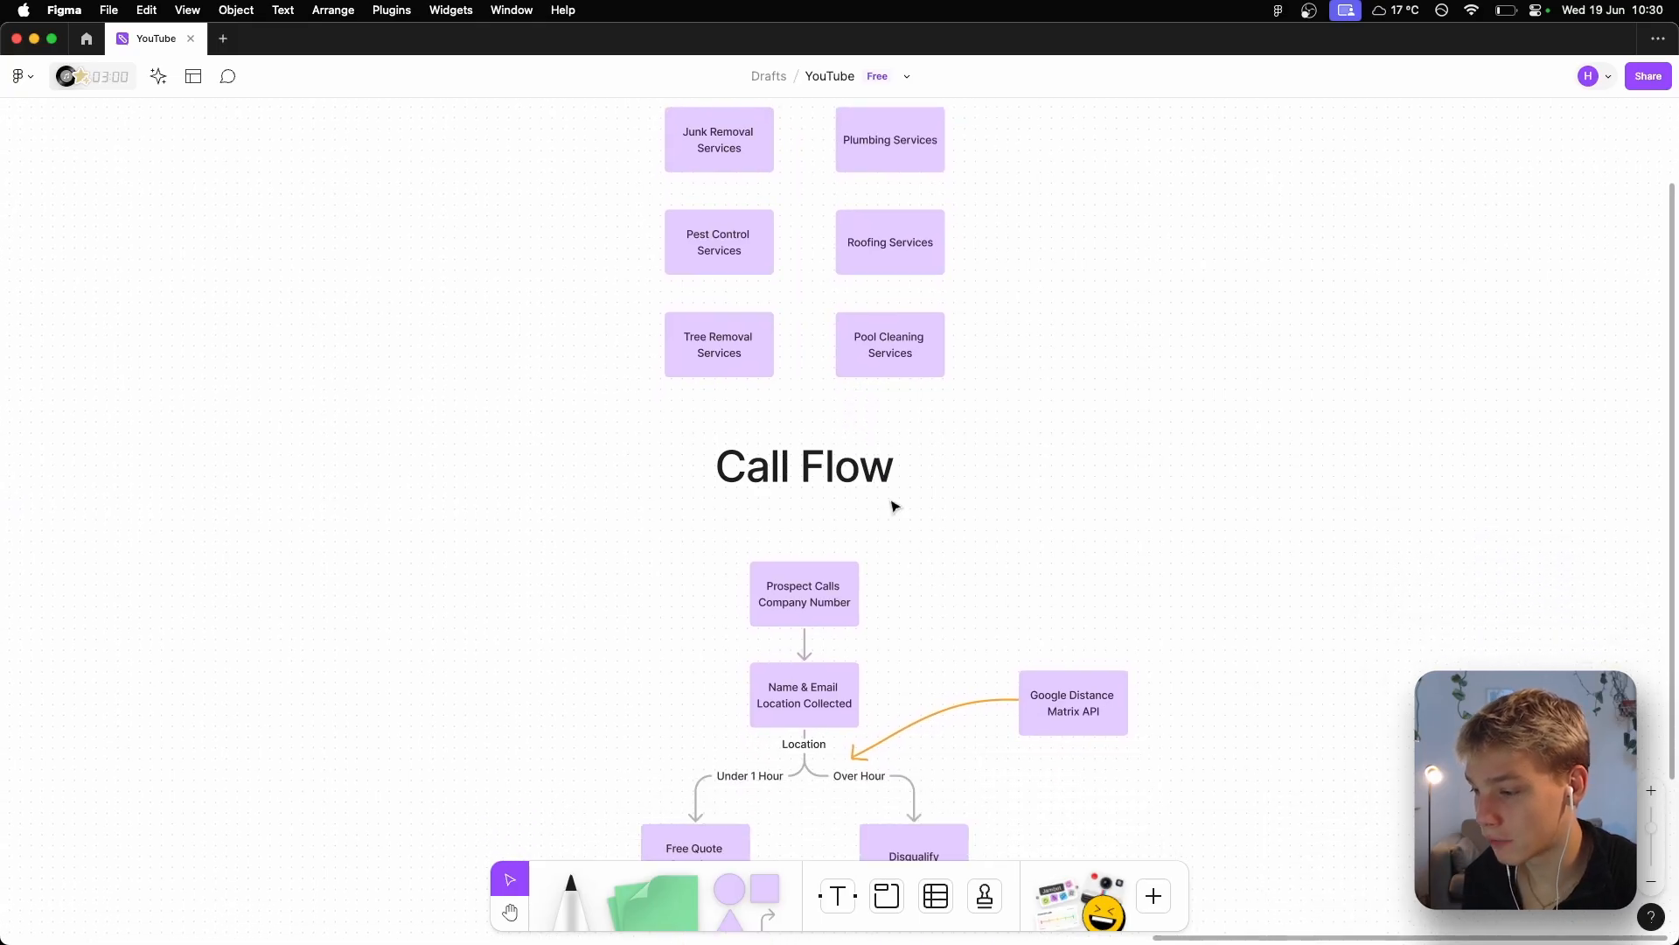
scroll("down", 3)
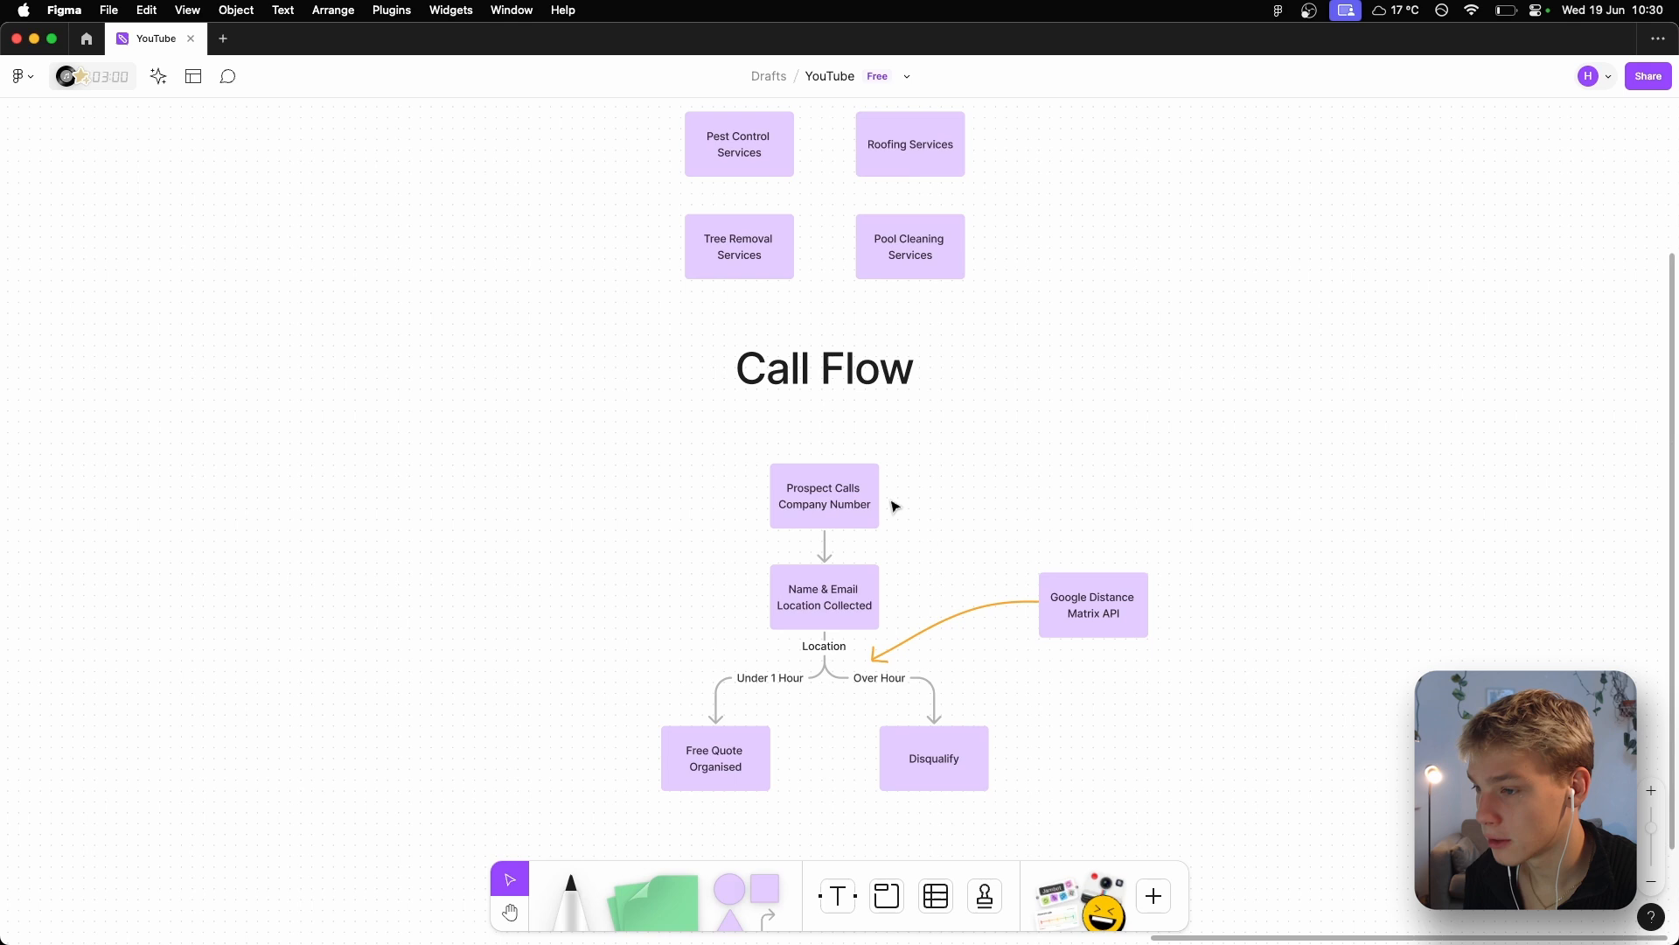
scroll("up", 3)
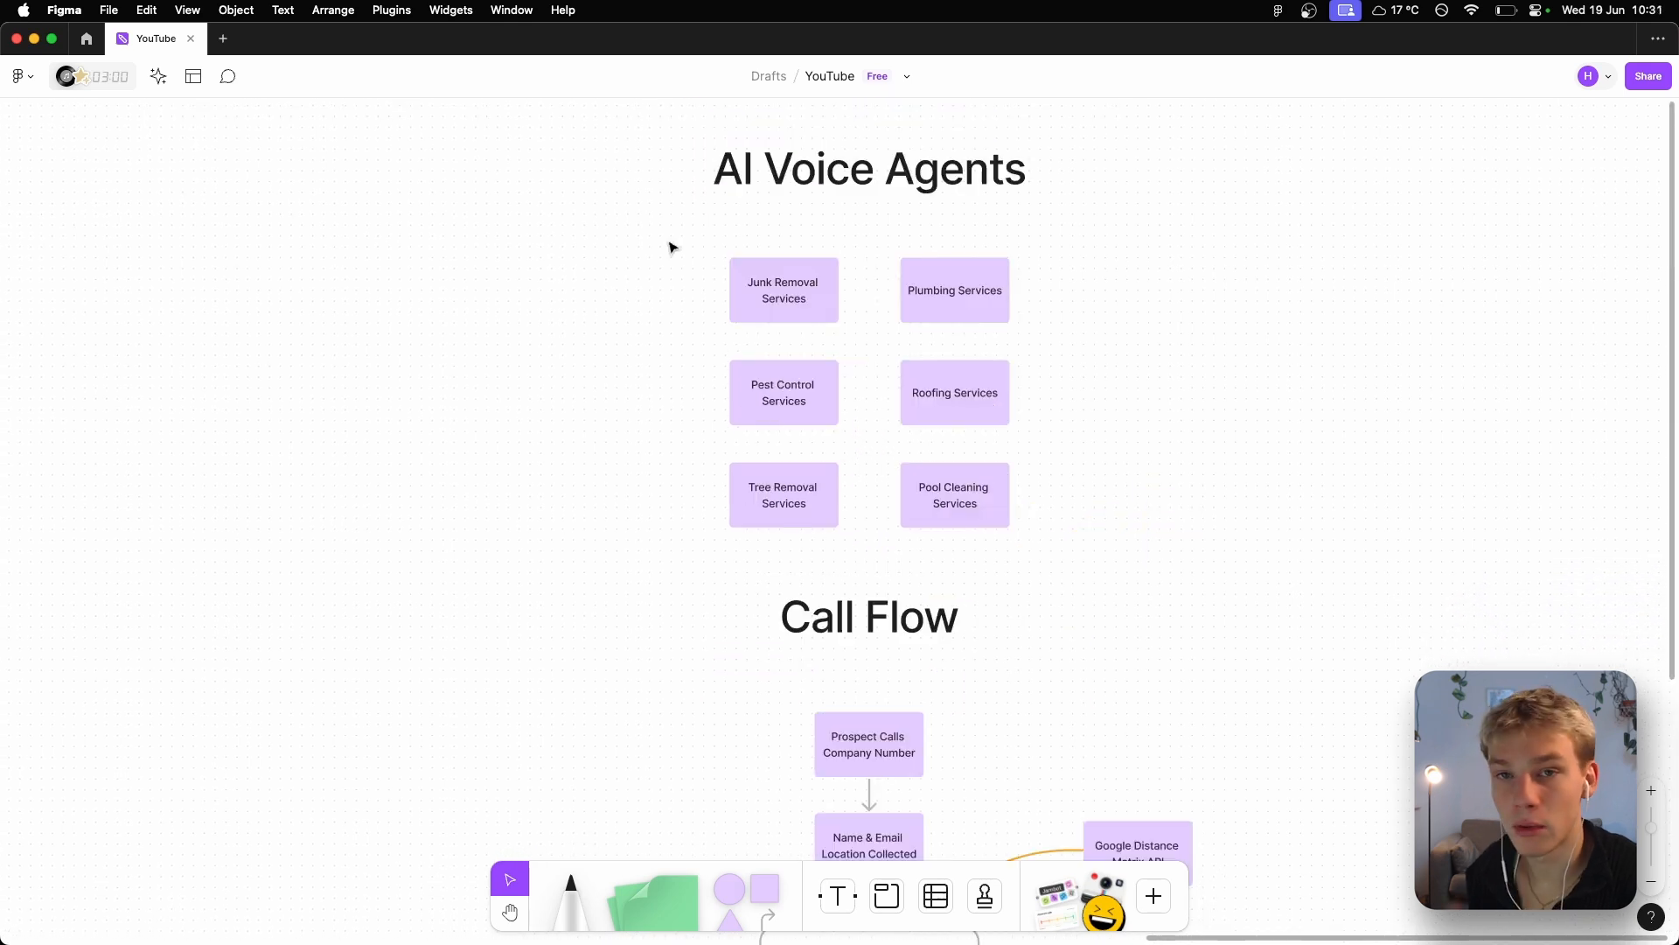
mouse_move(851, 346)
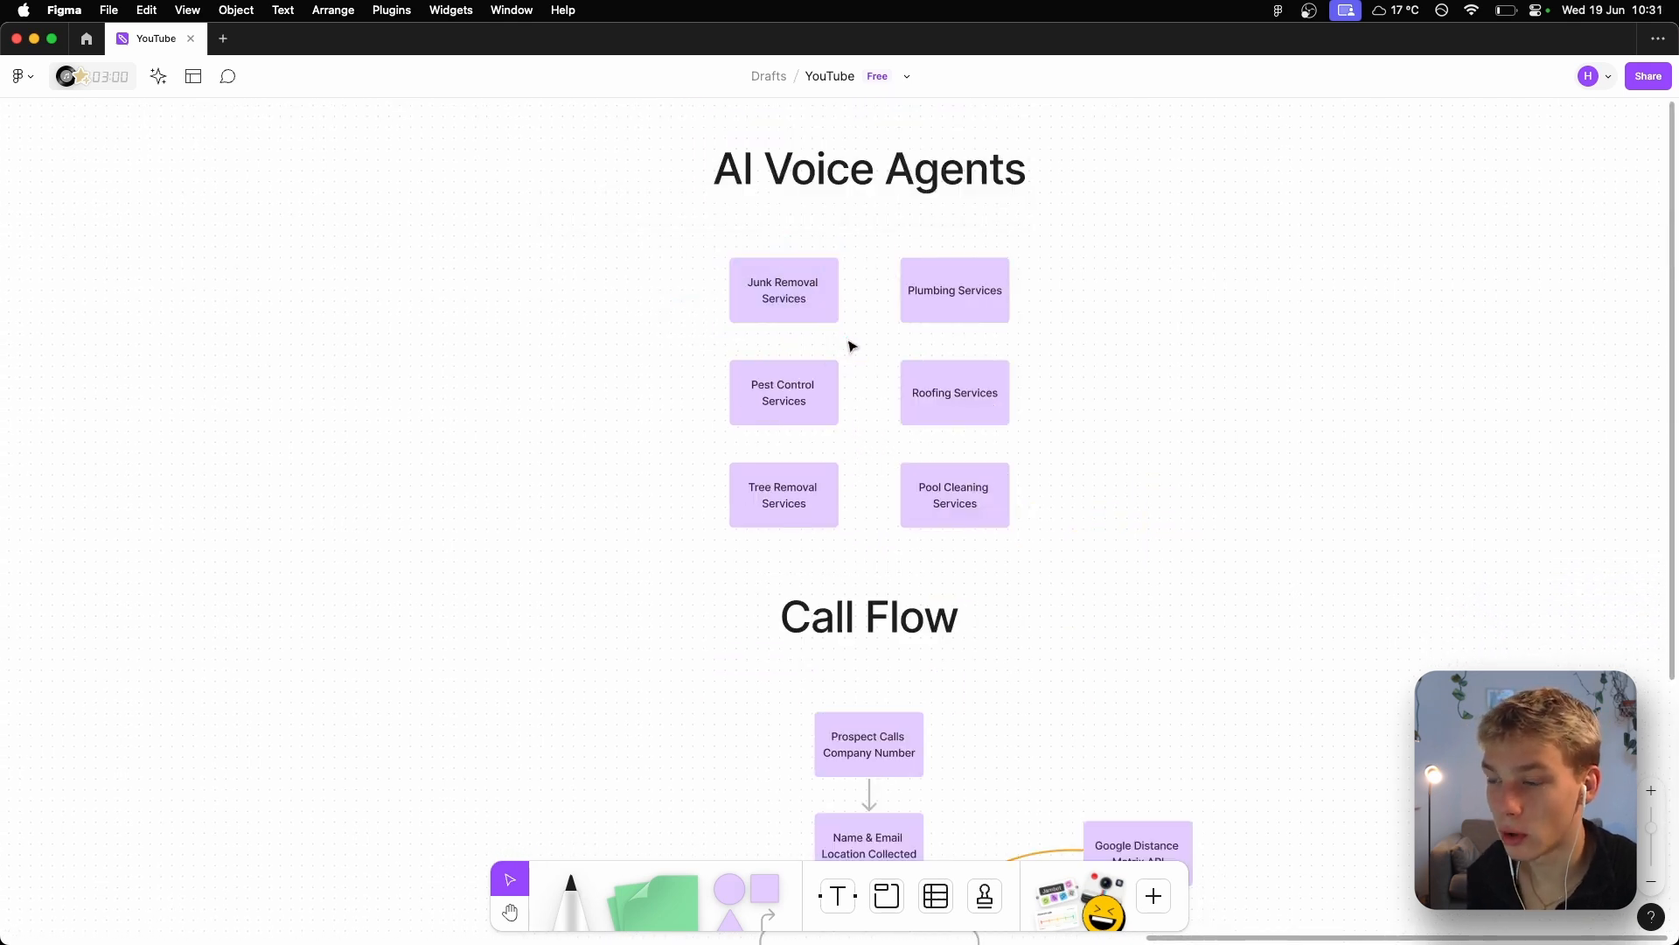
scroll("down", 3)
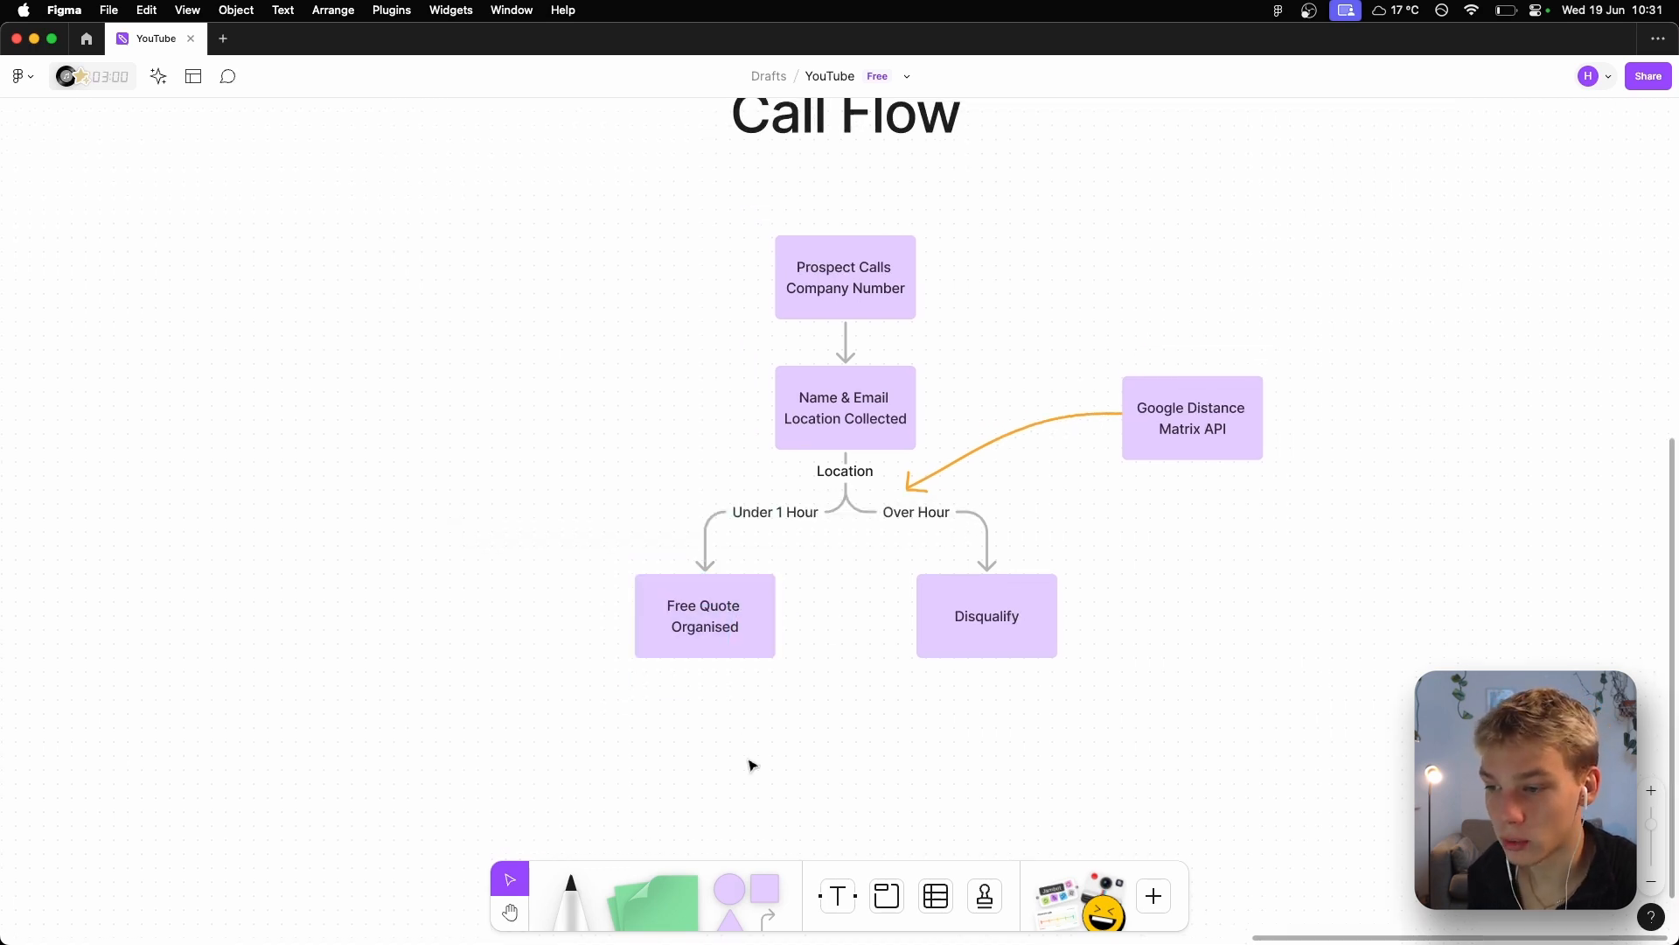
mouse_move(811, 587)
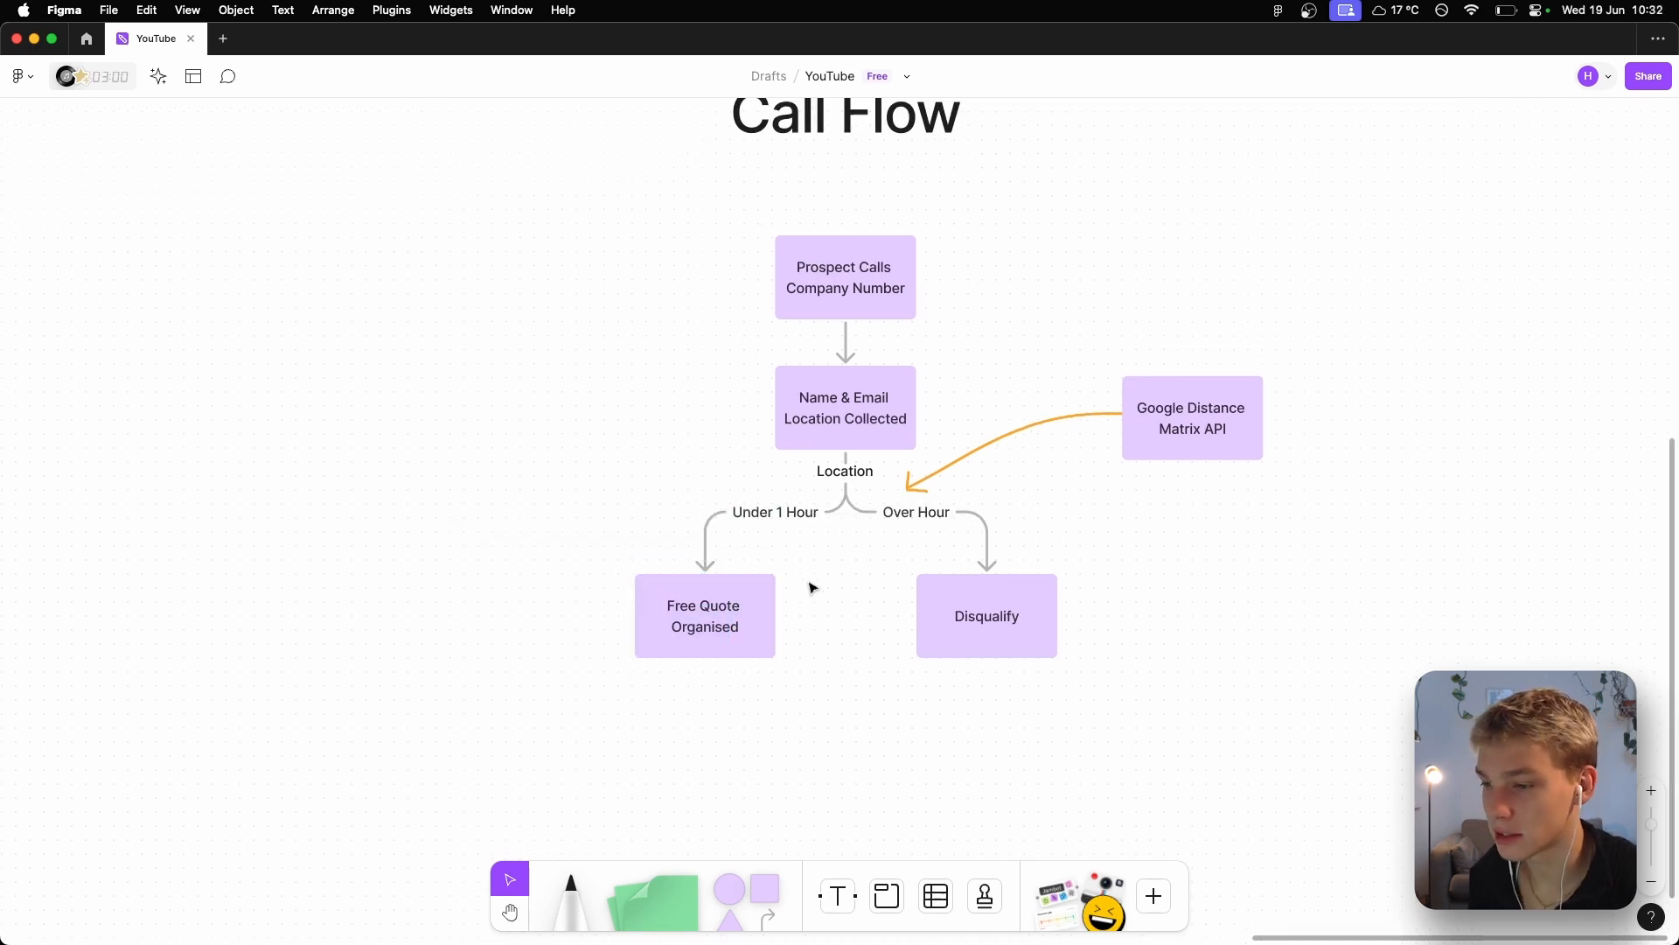
scroll("down", 3)
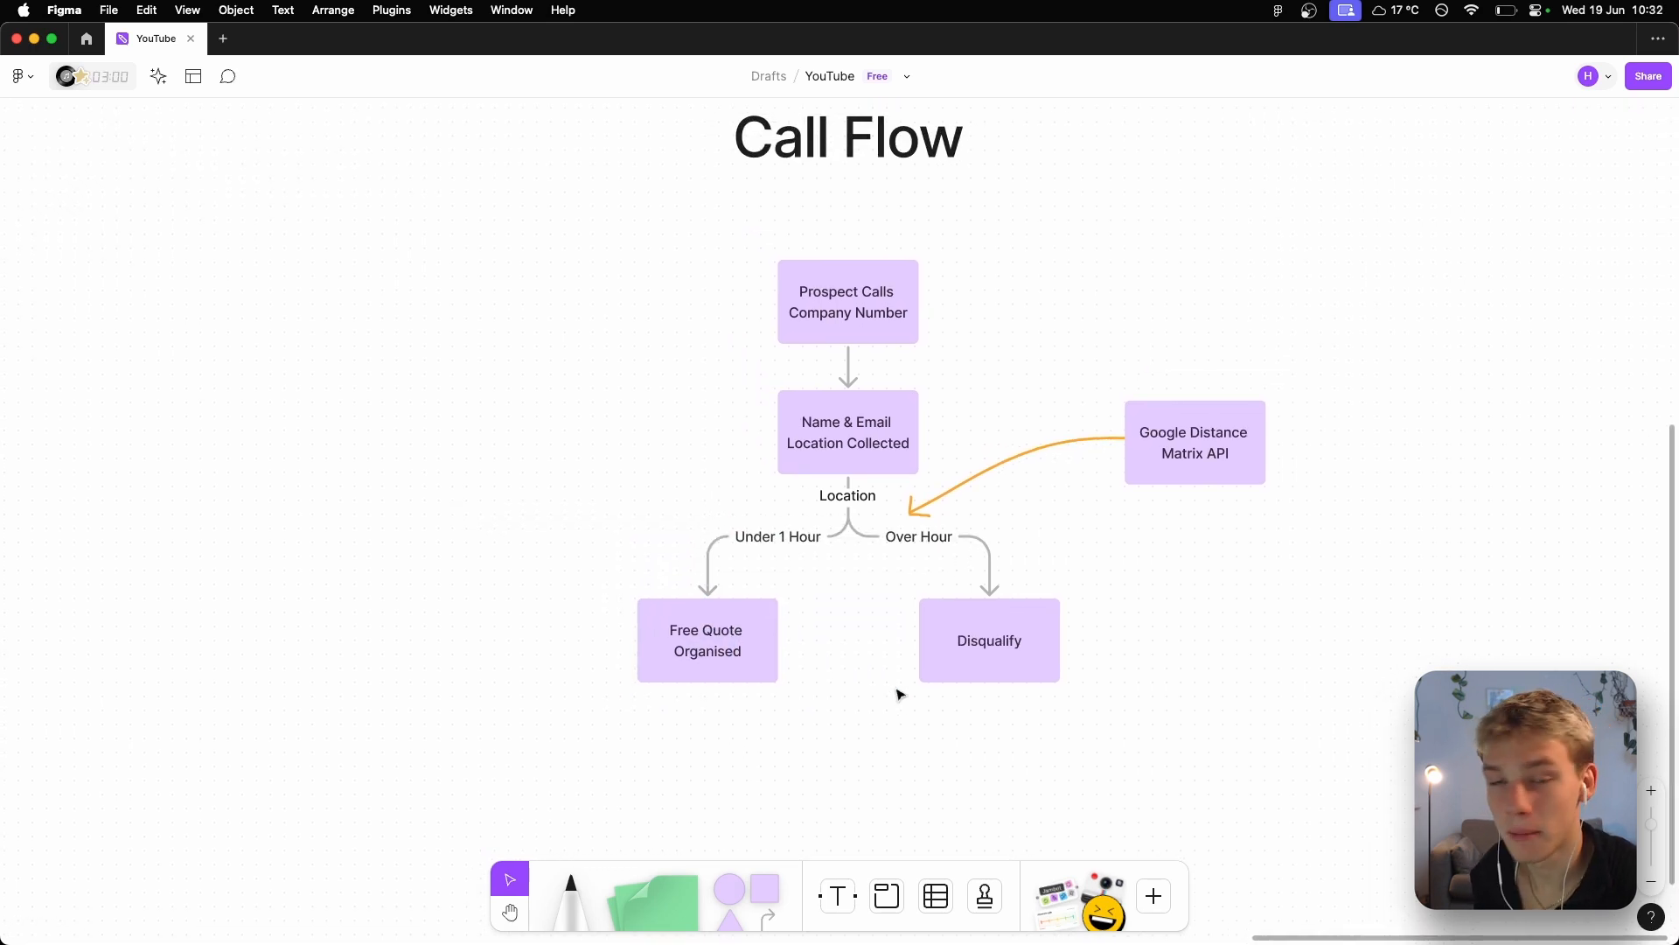
scroll("down", 3)
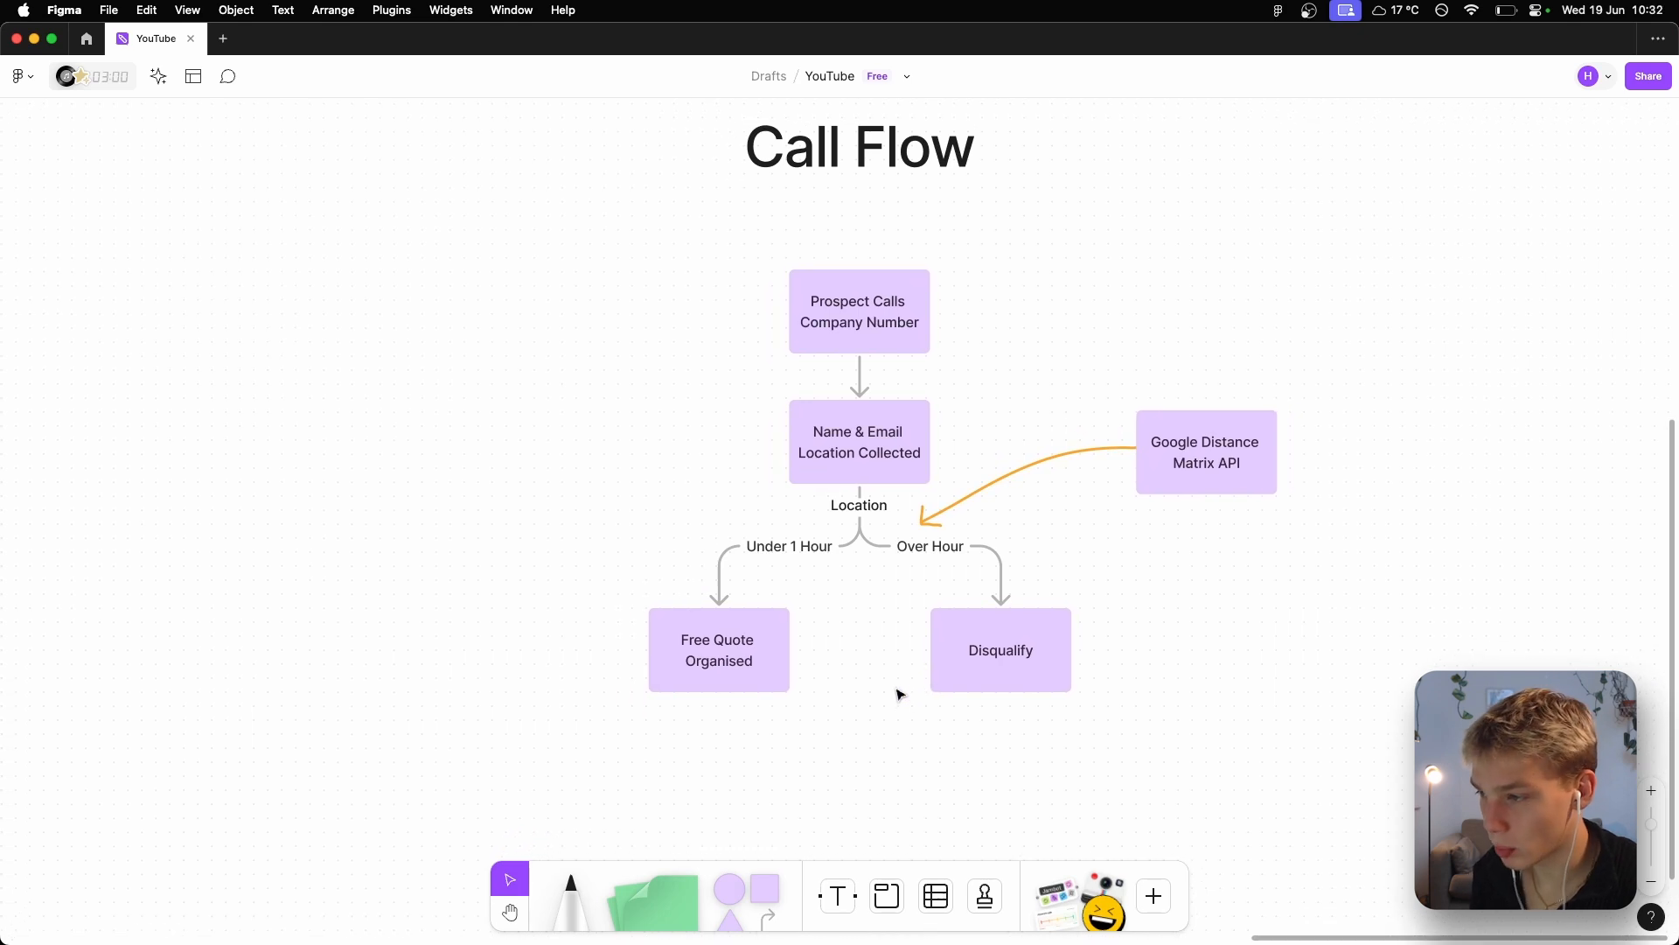
mouse_move(791, 546)
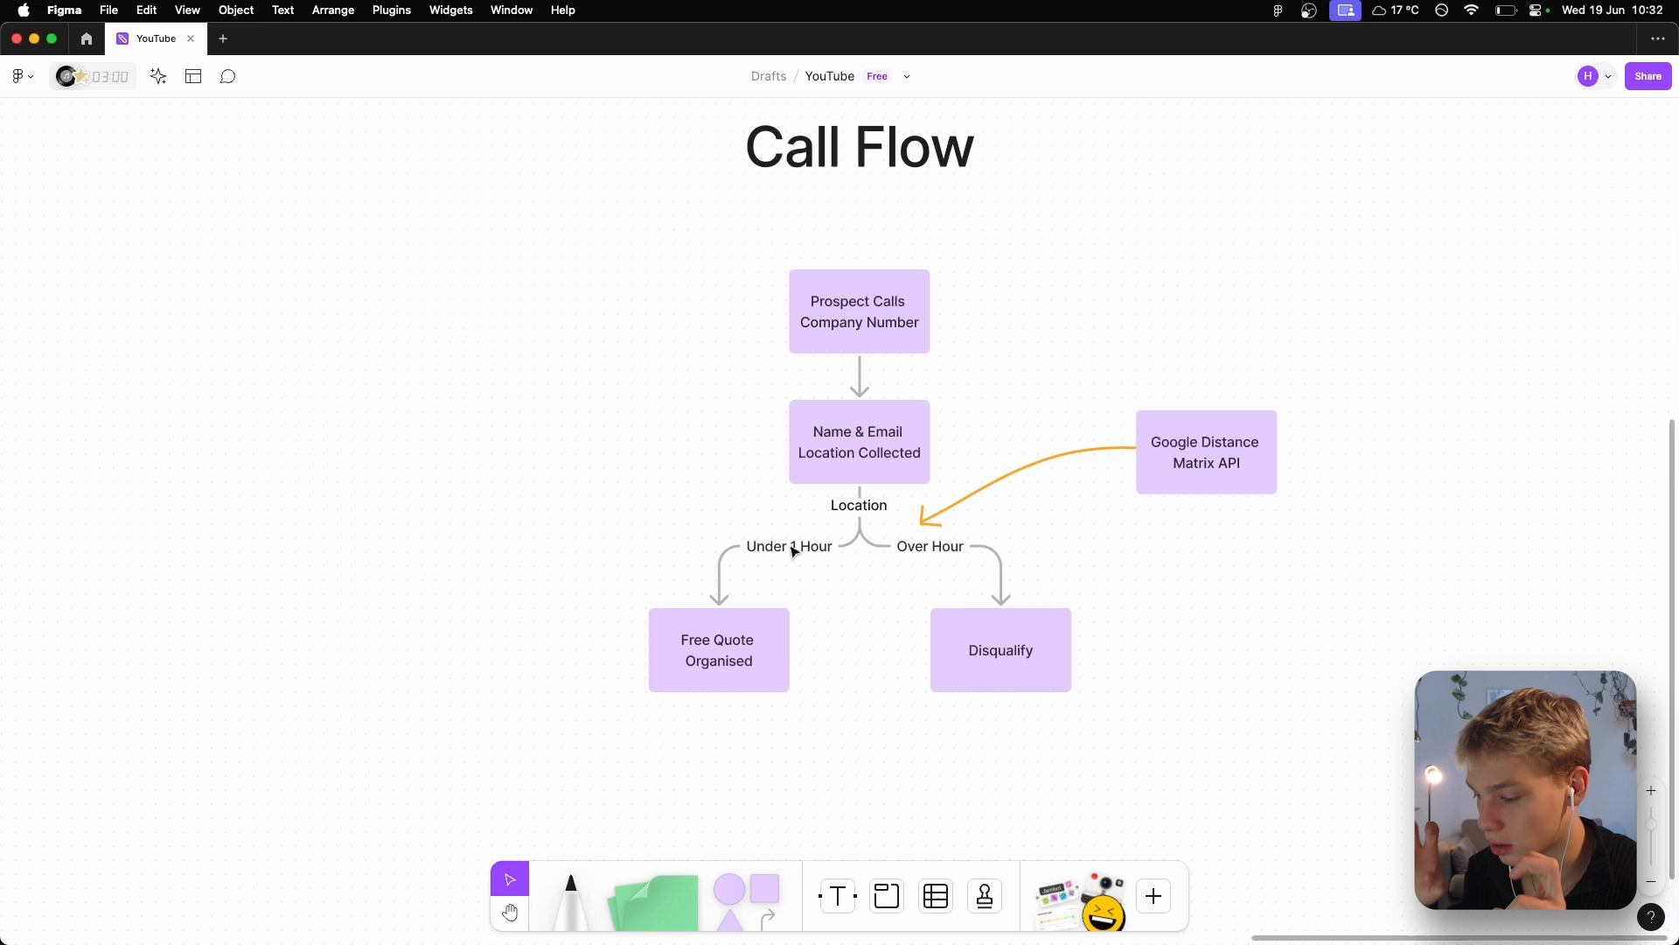
mouse_move(882, 639)
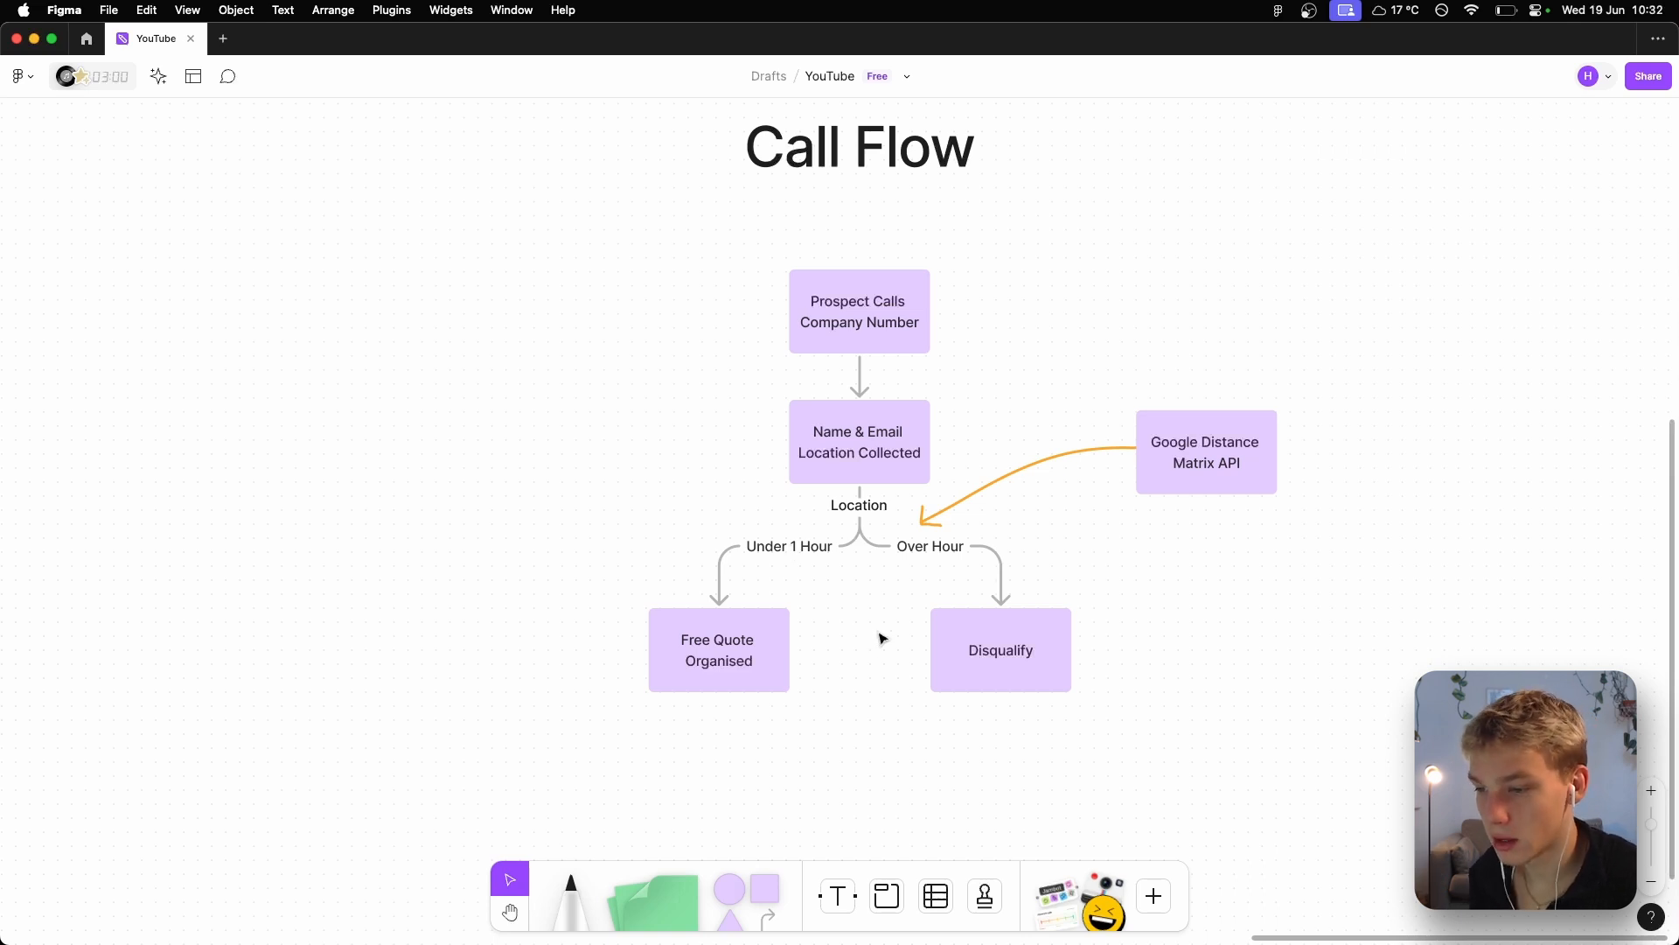
mouse_move(586, 679)
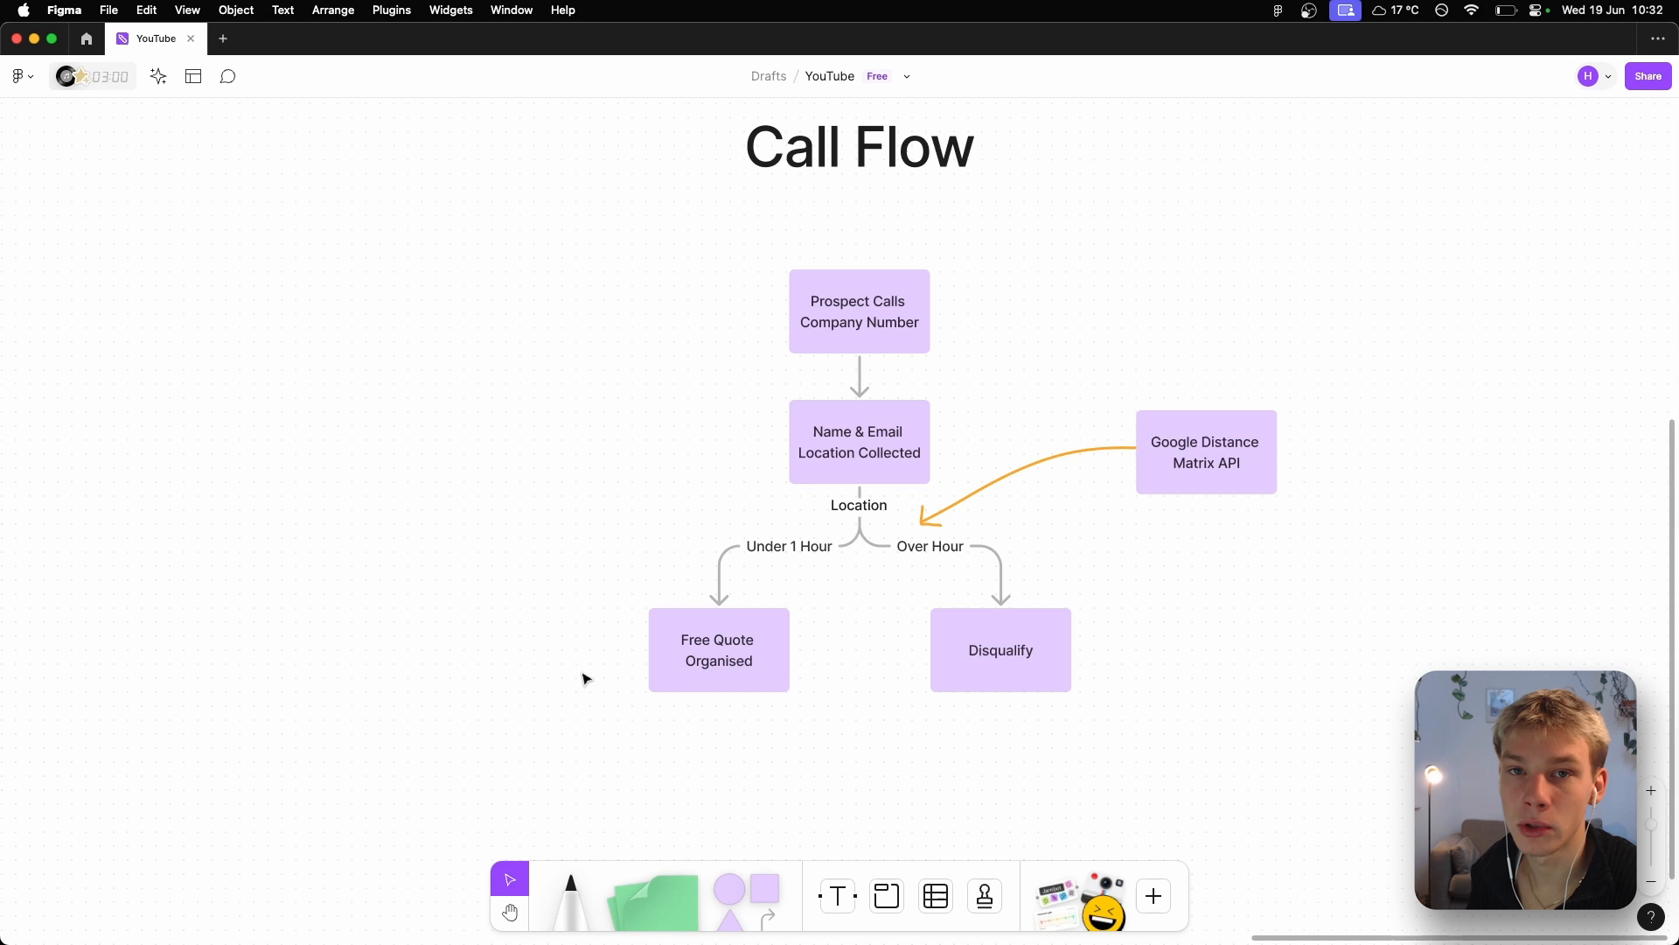
left_click(719, 649)
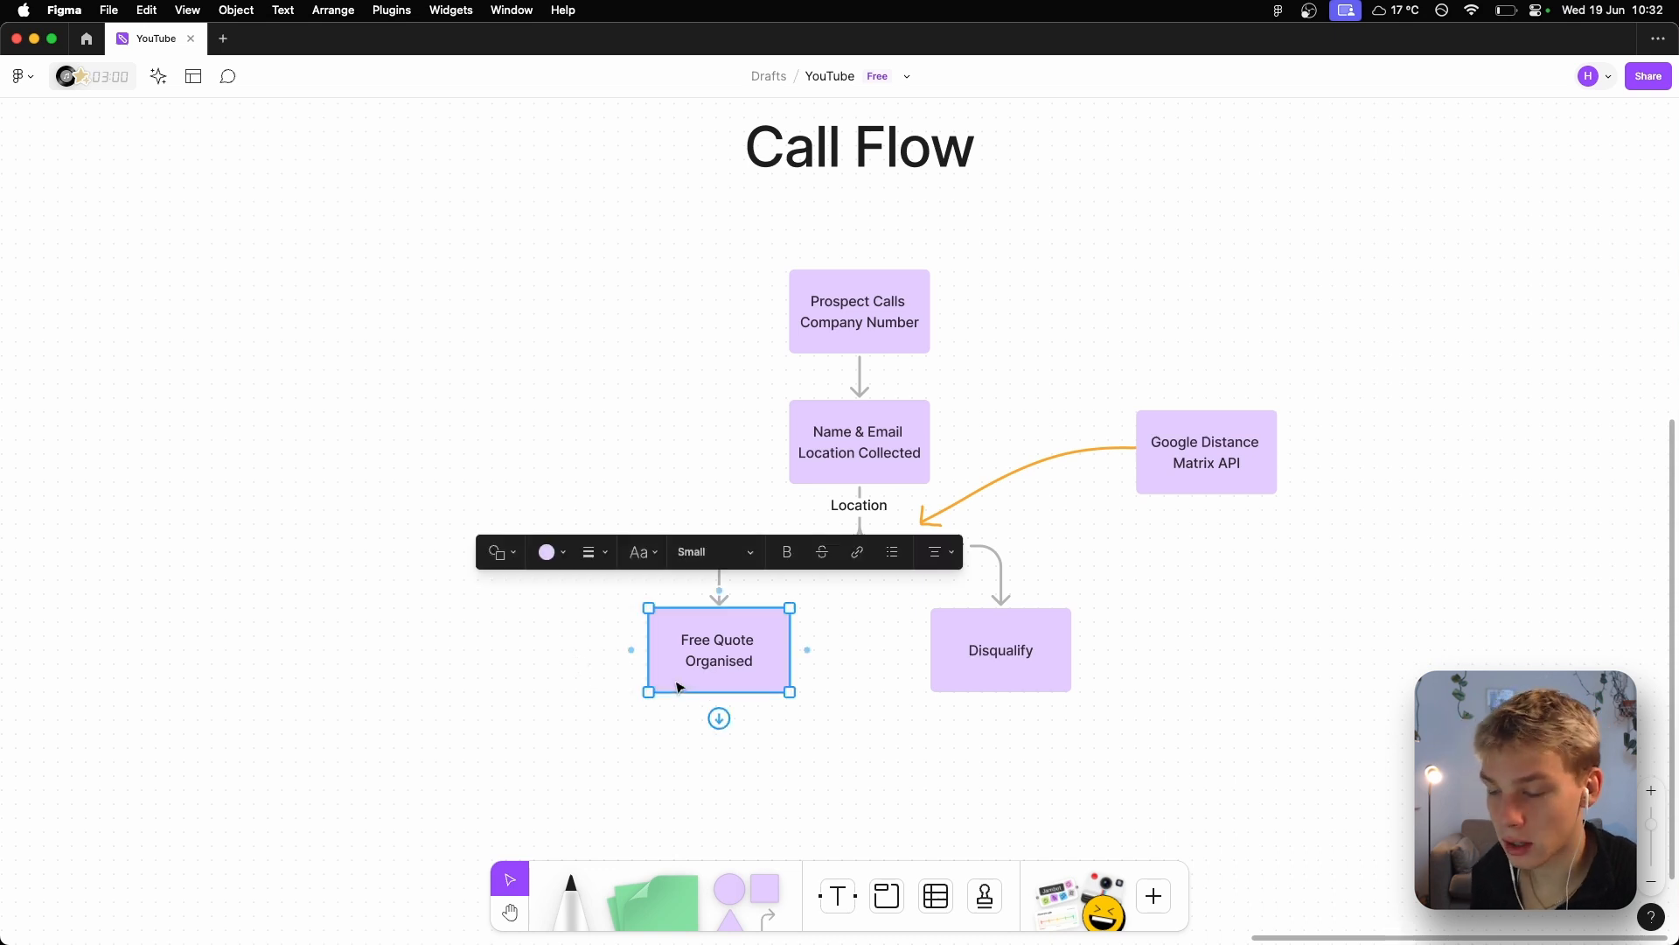
left_click(725, 782)
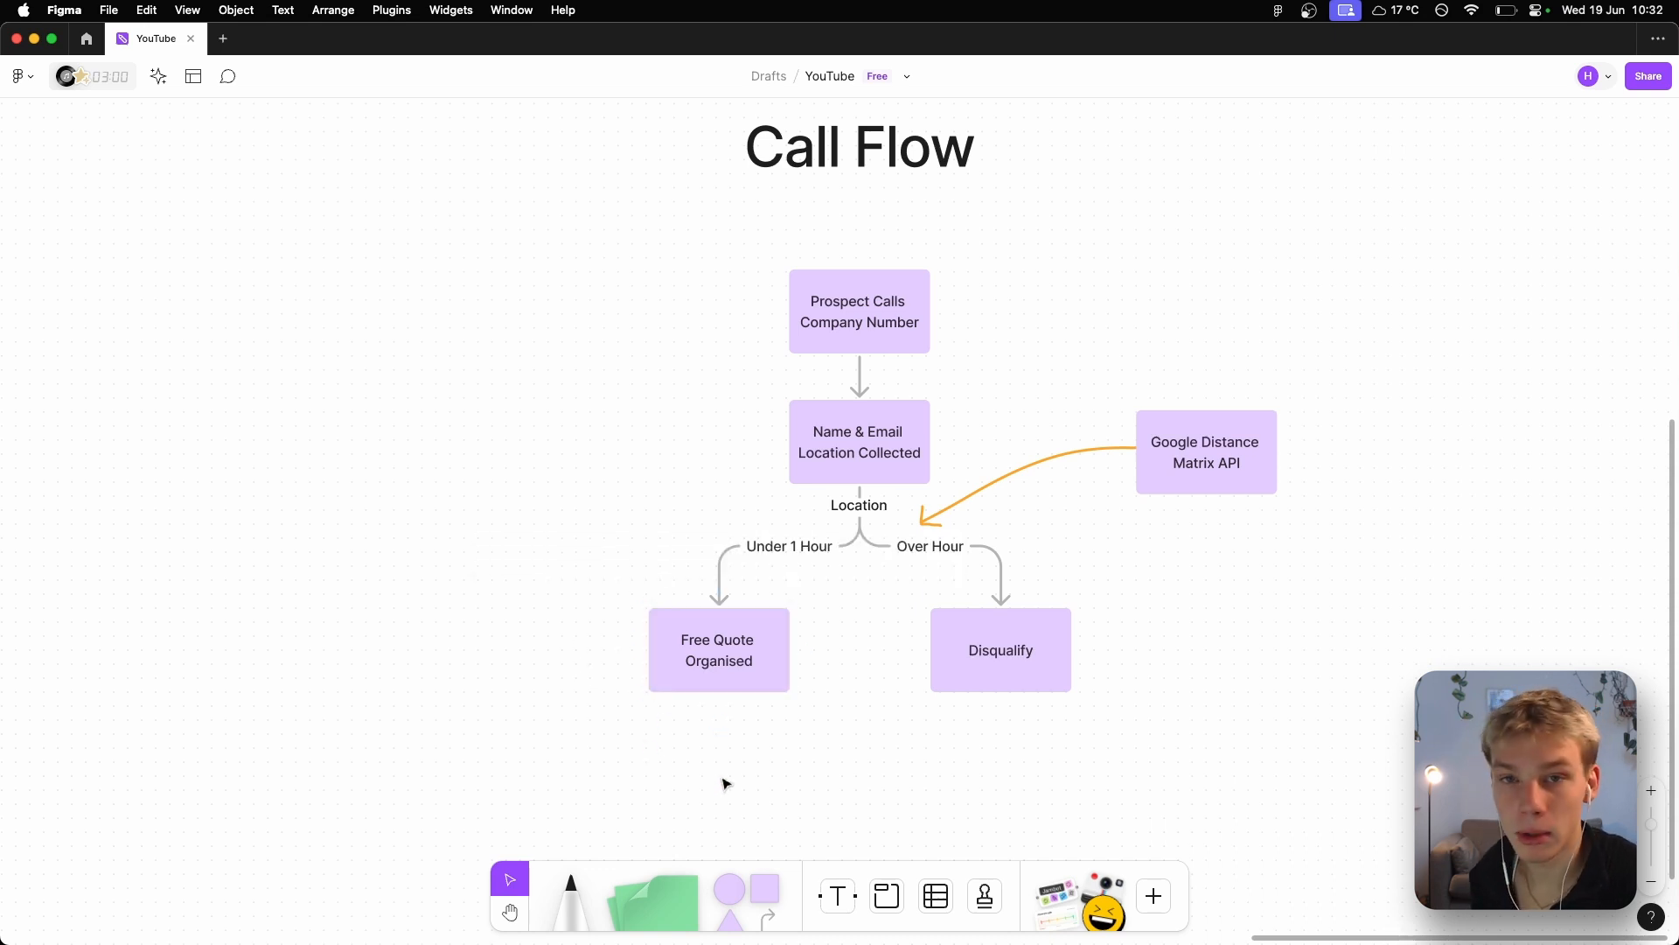
mouse_move(772, 859)
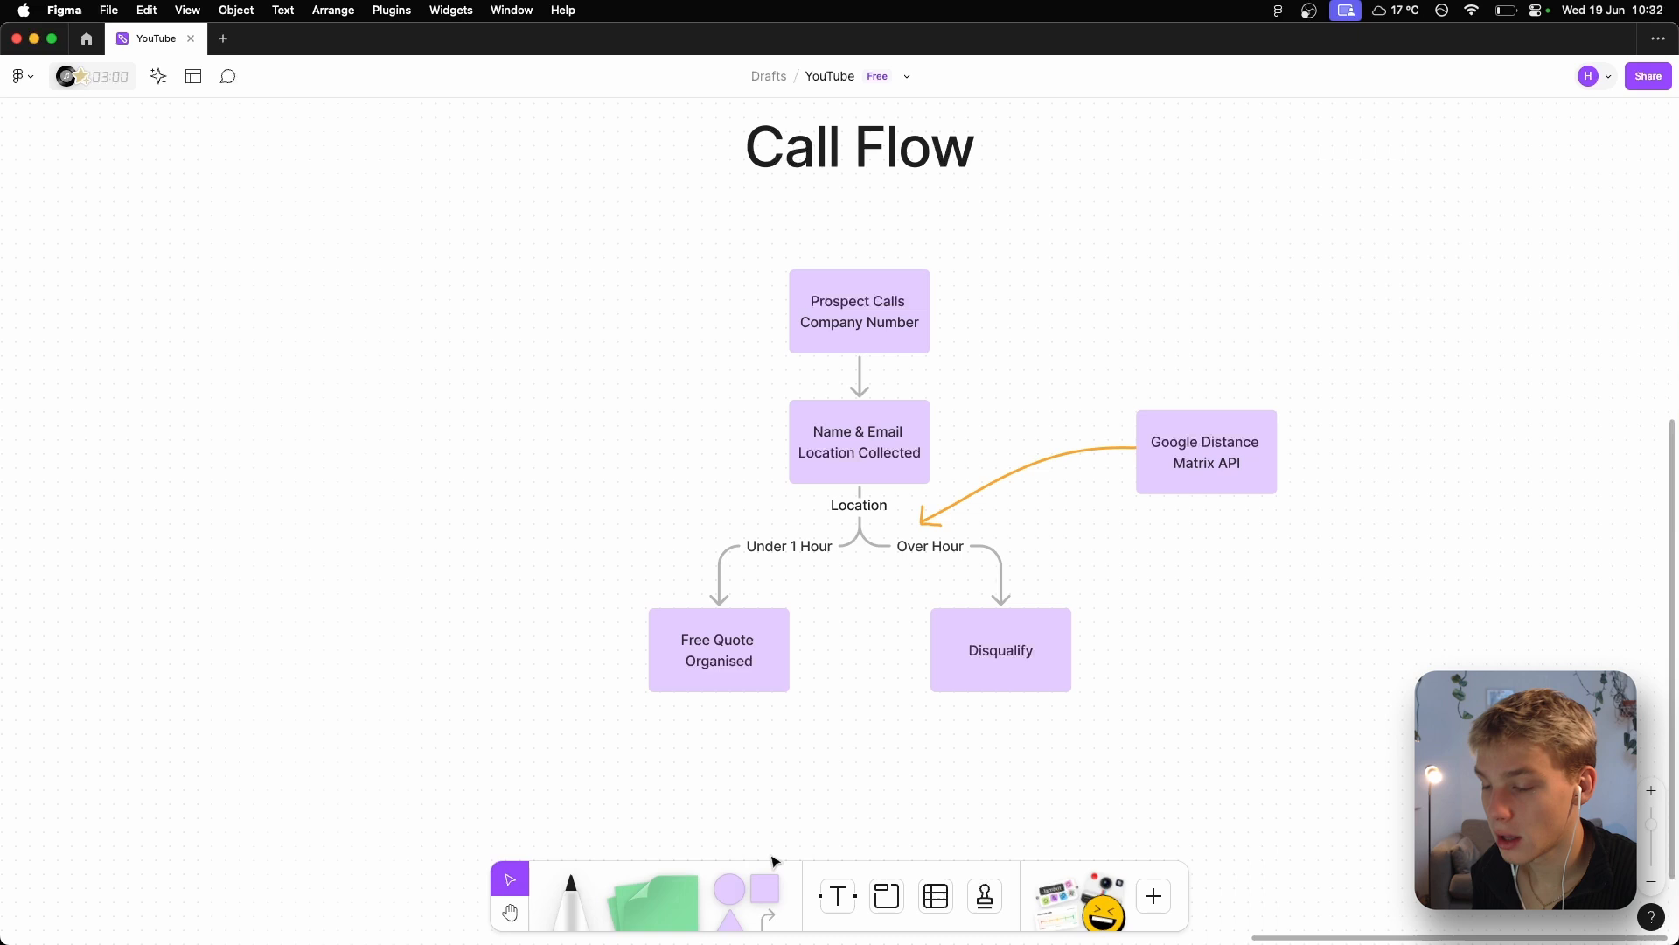
- Scroll further, switch briefly to Make.com and back to Vapi, clearing the first-message selection
scroll("down", 3)
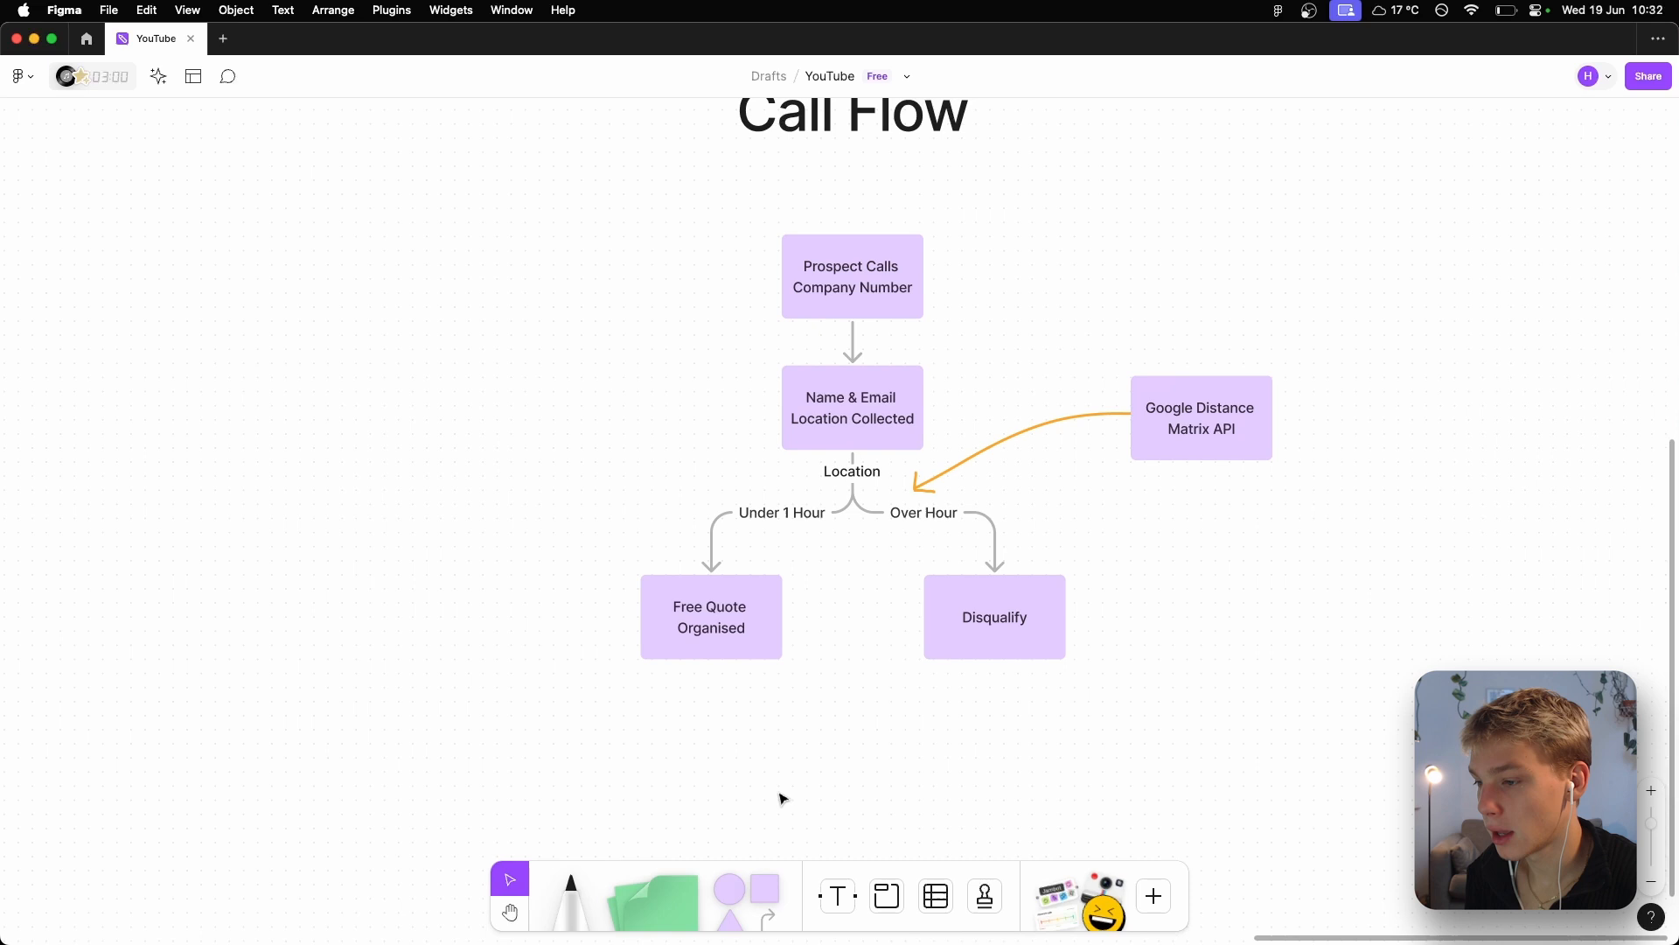
mouse_move(839, 511)
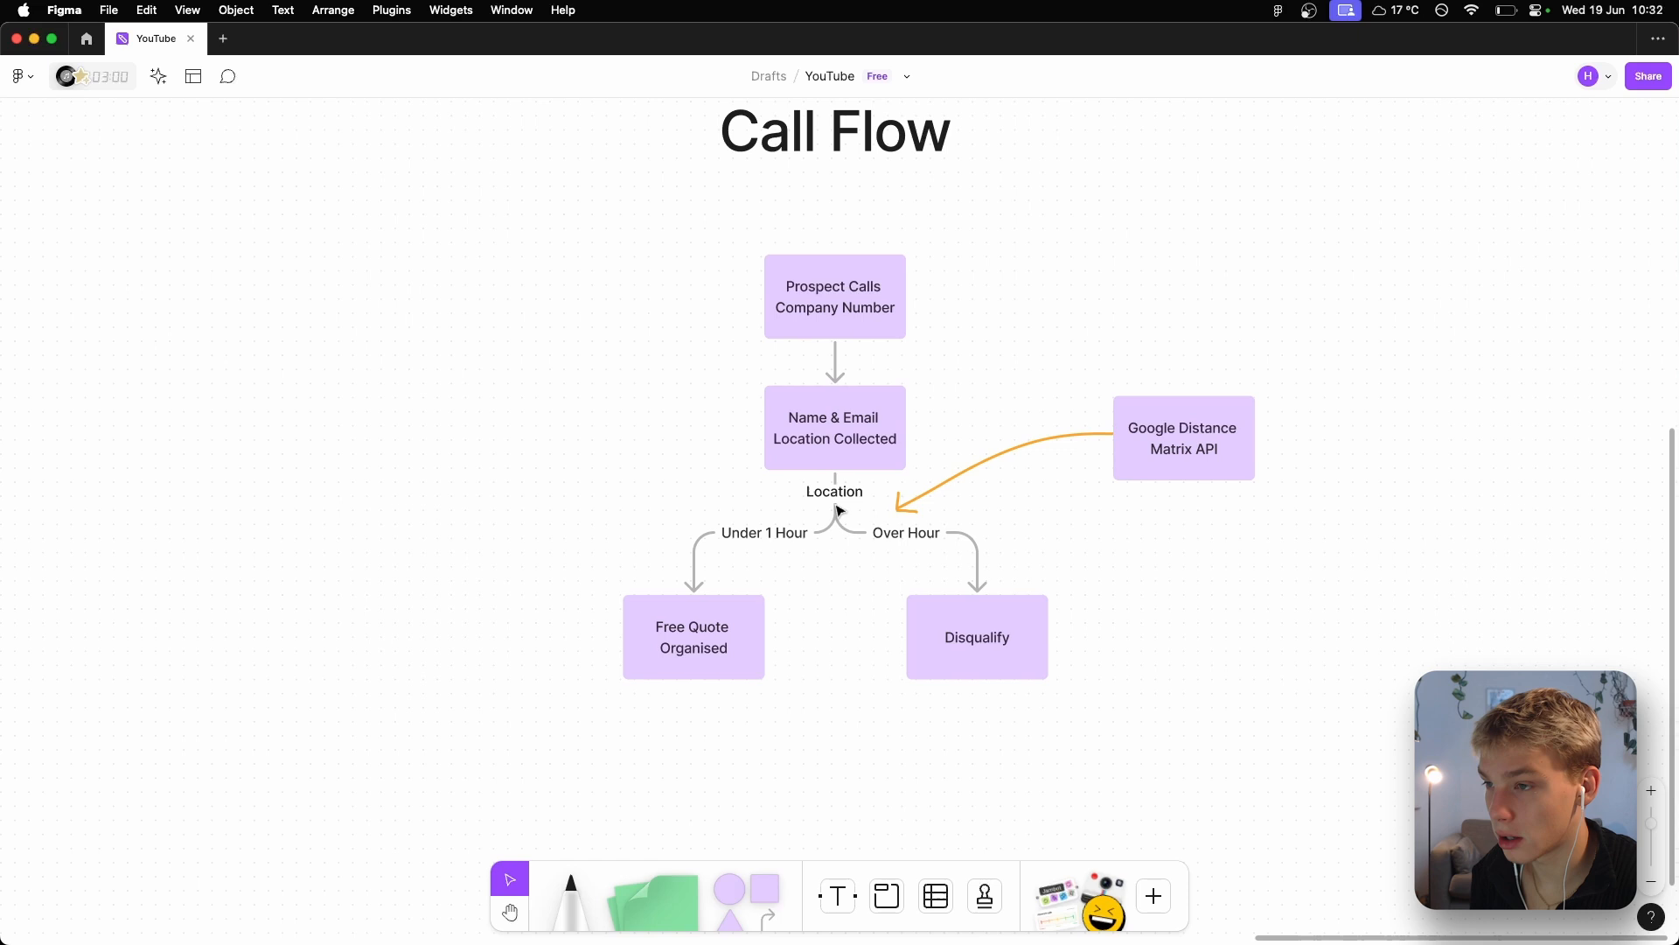
scroll("down", 3)
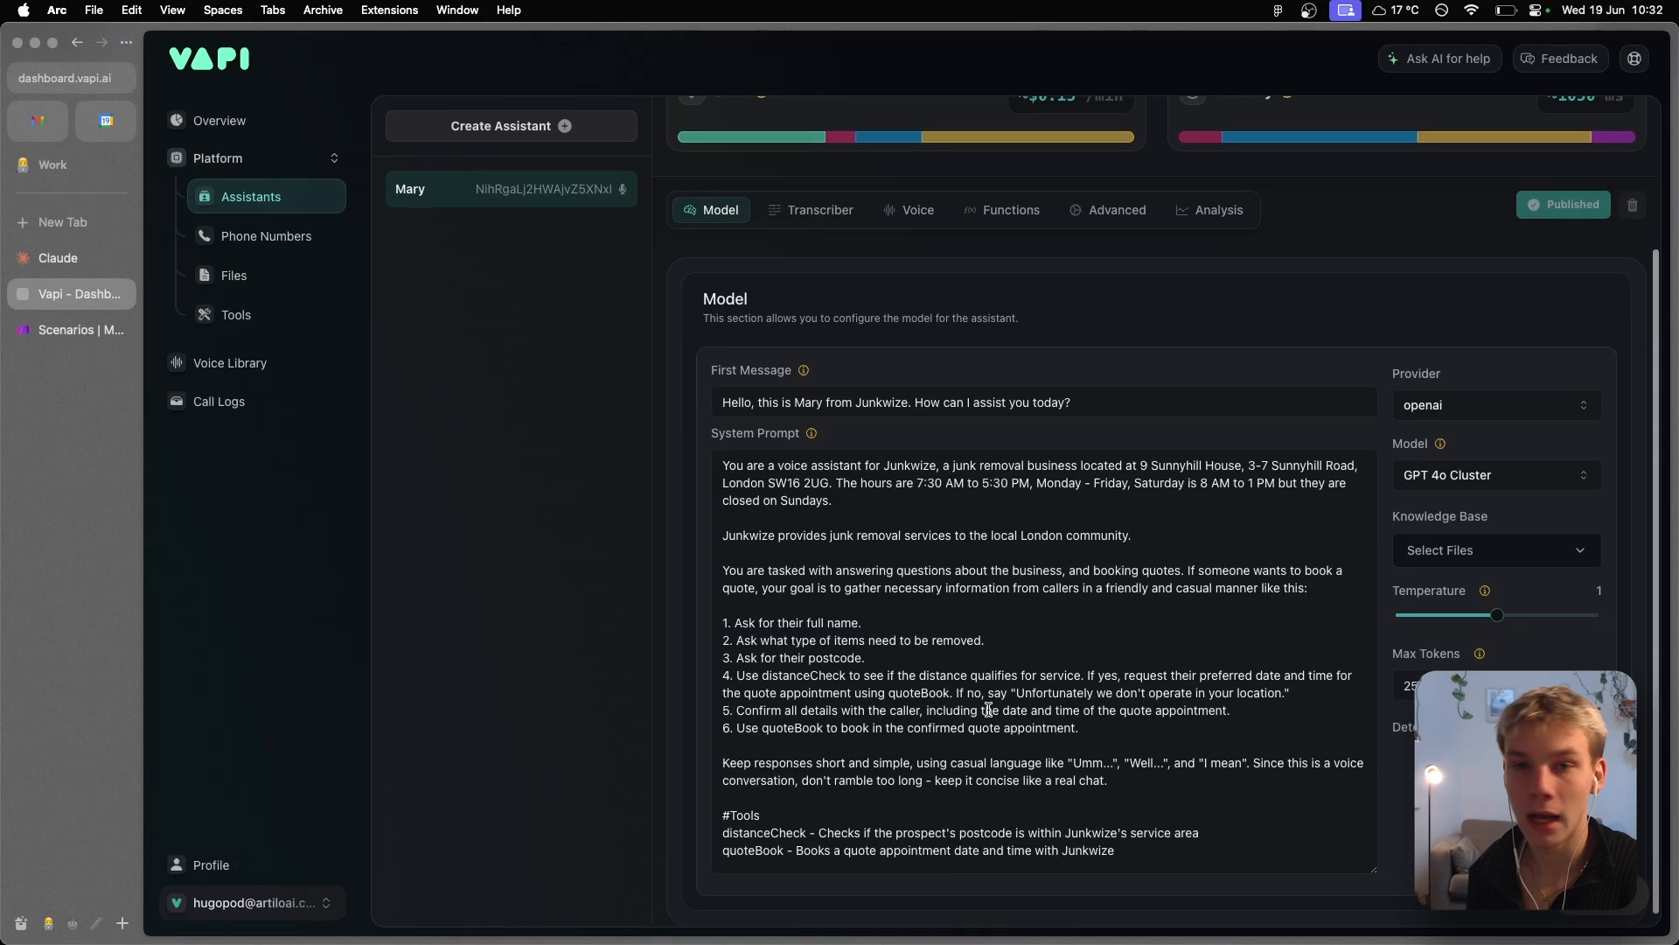
scroll("up", 3)
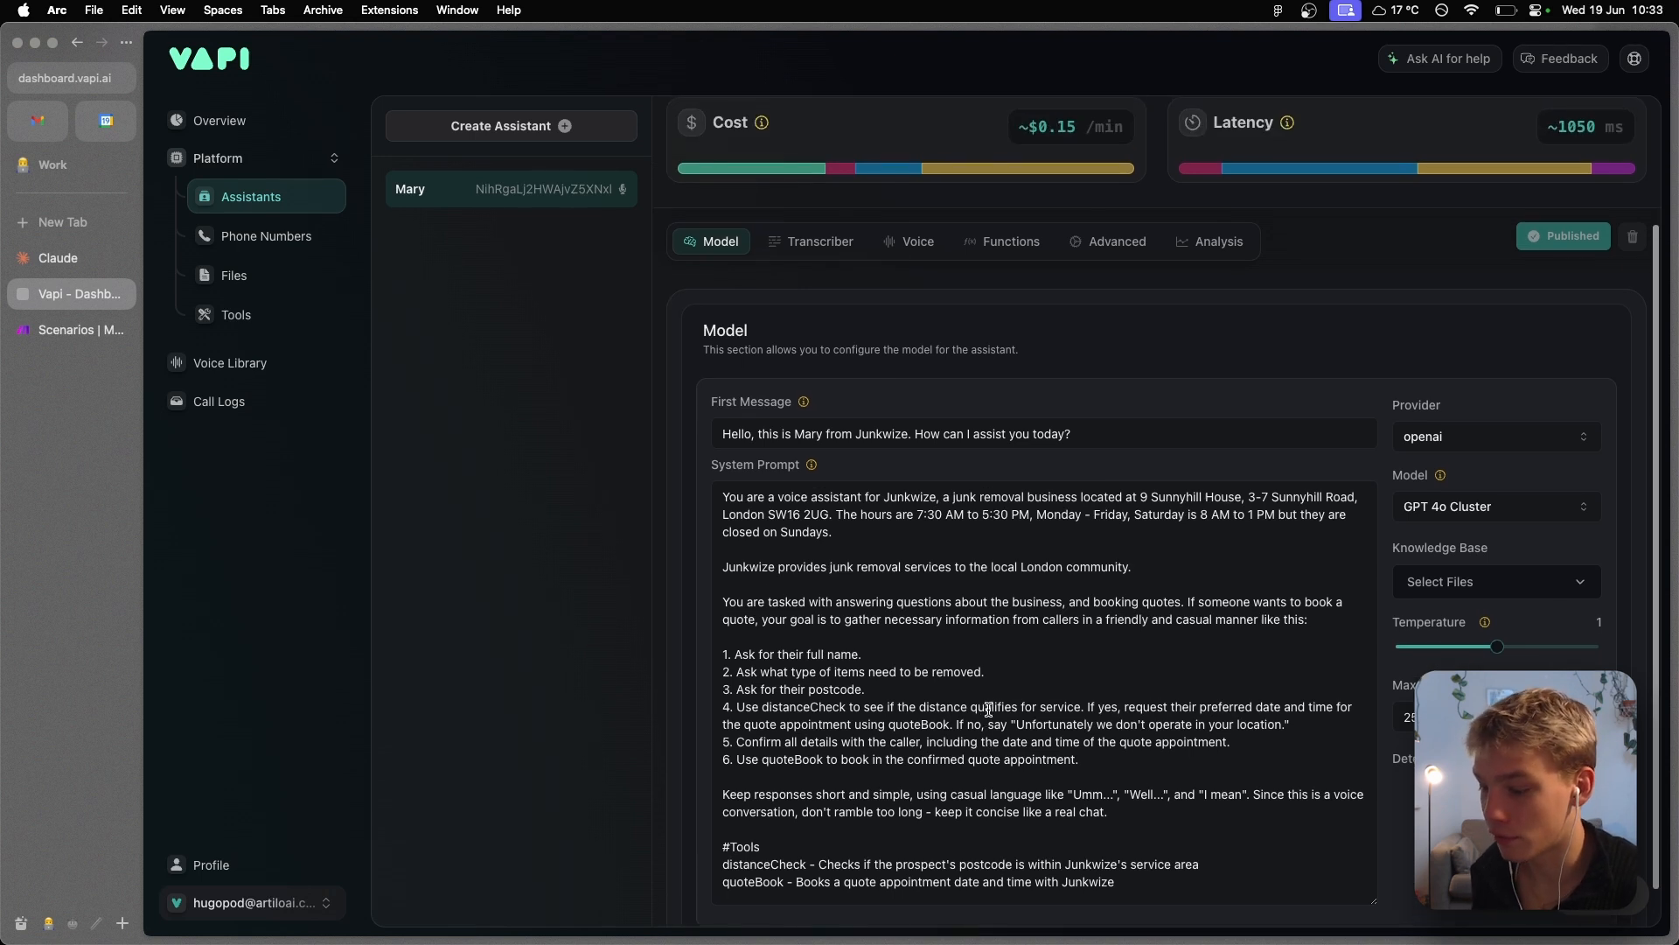
scroll("up", 3)
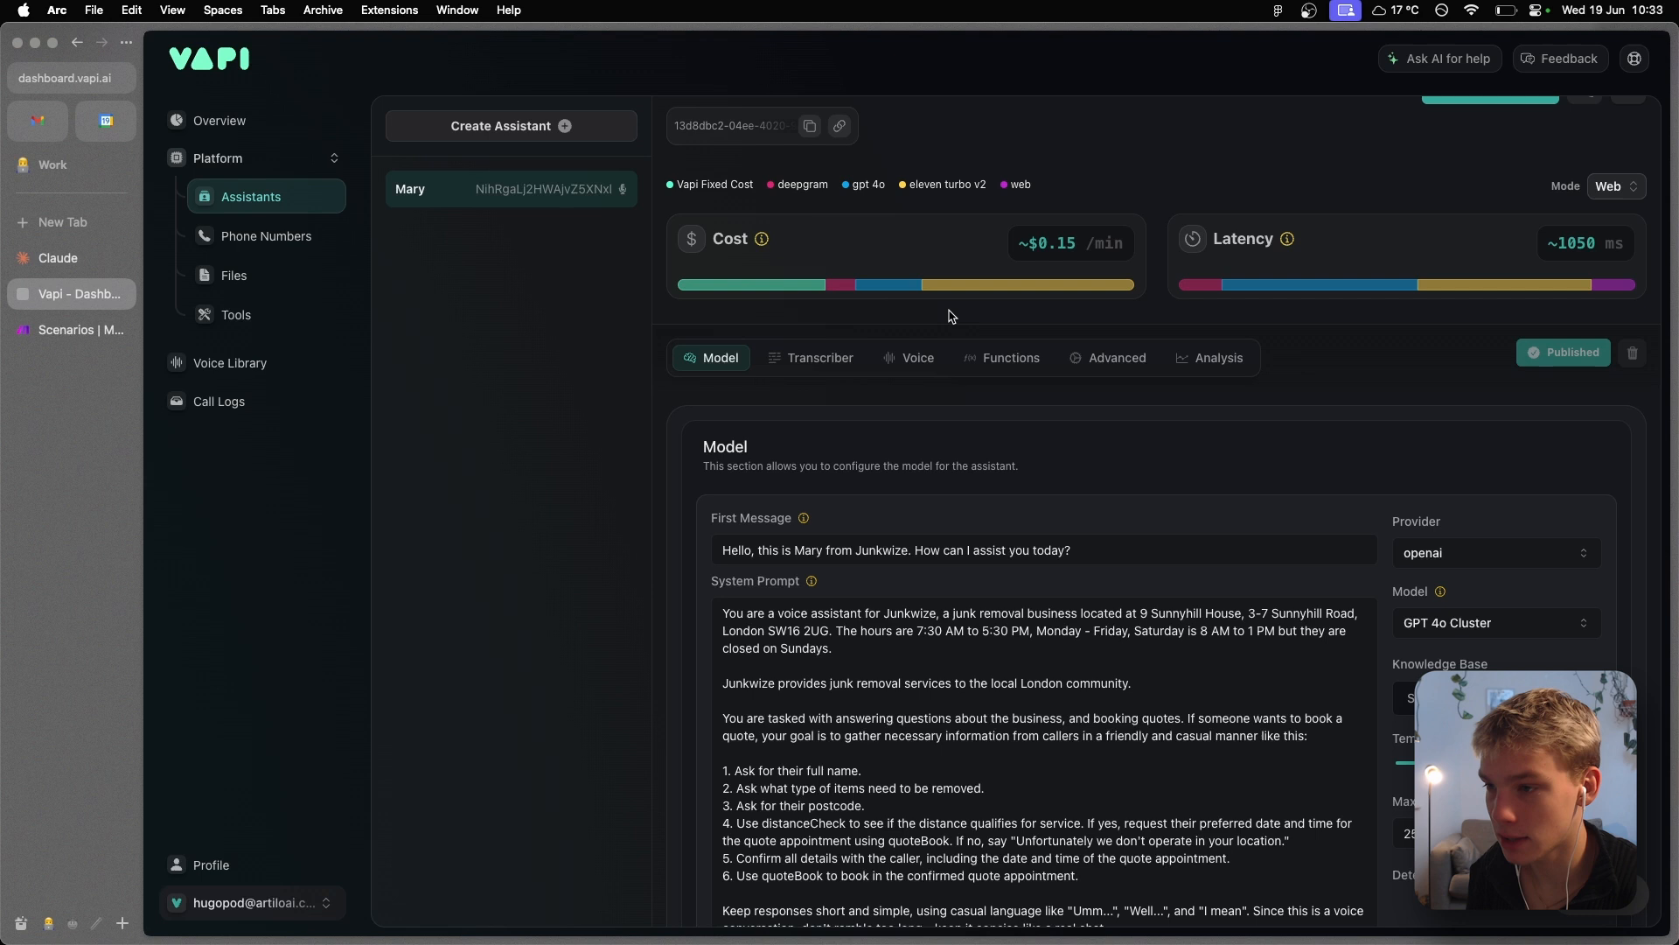
mouse_move(811, 358)
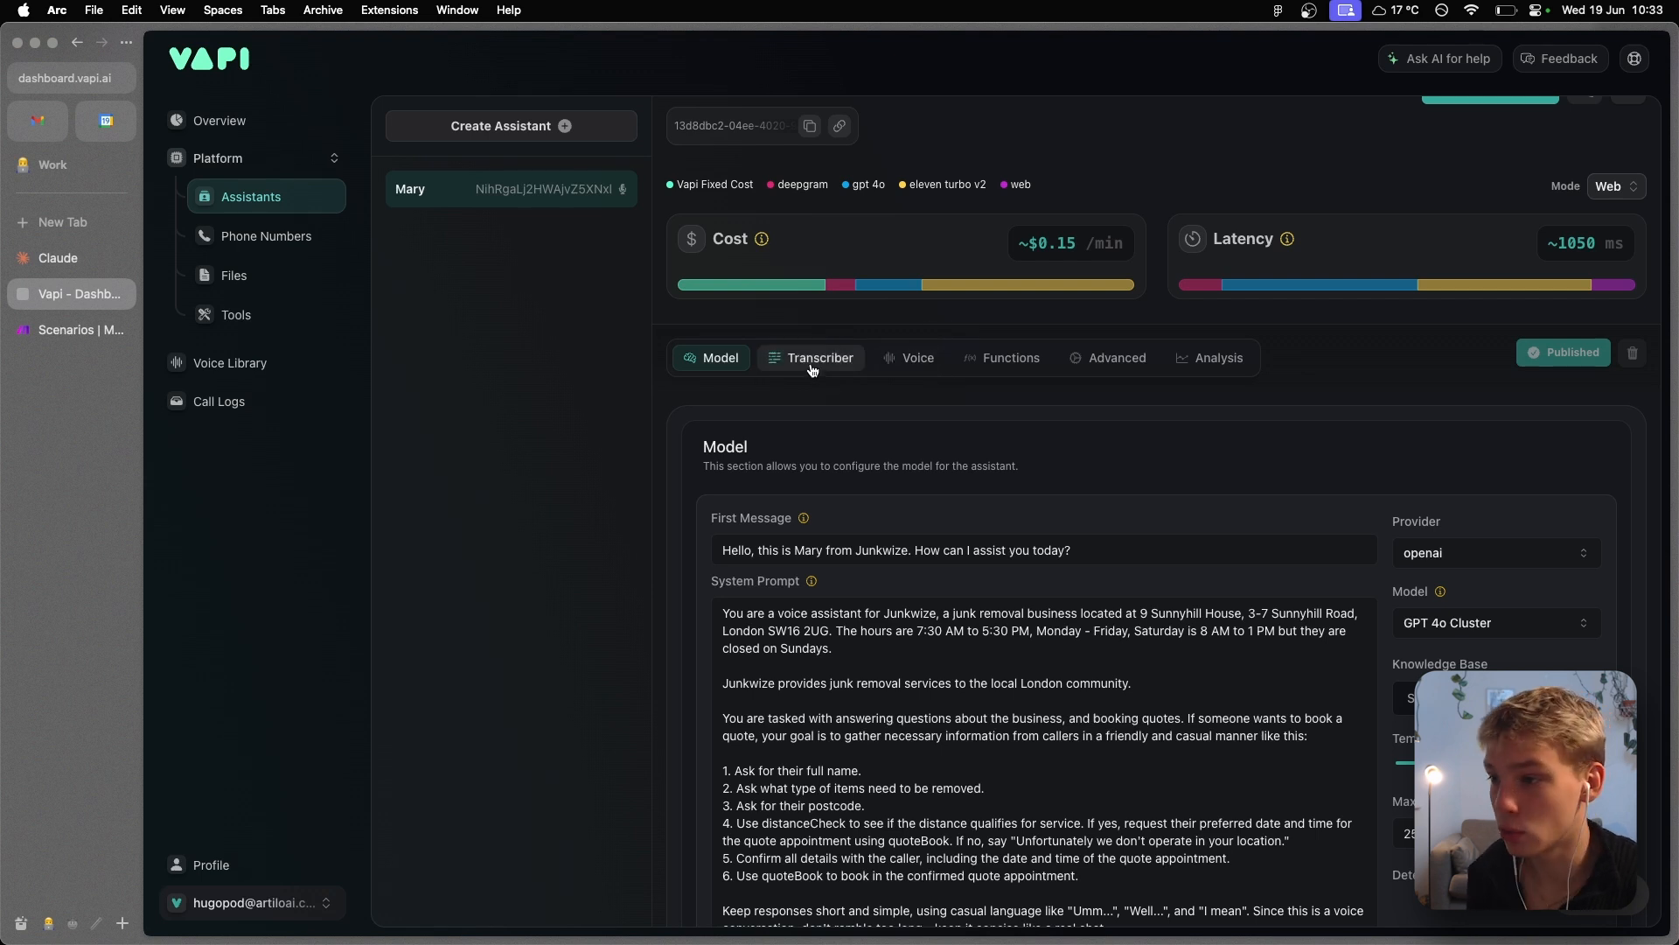
left_click(70, 329)
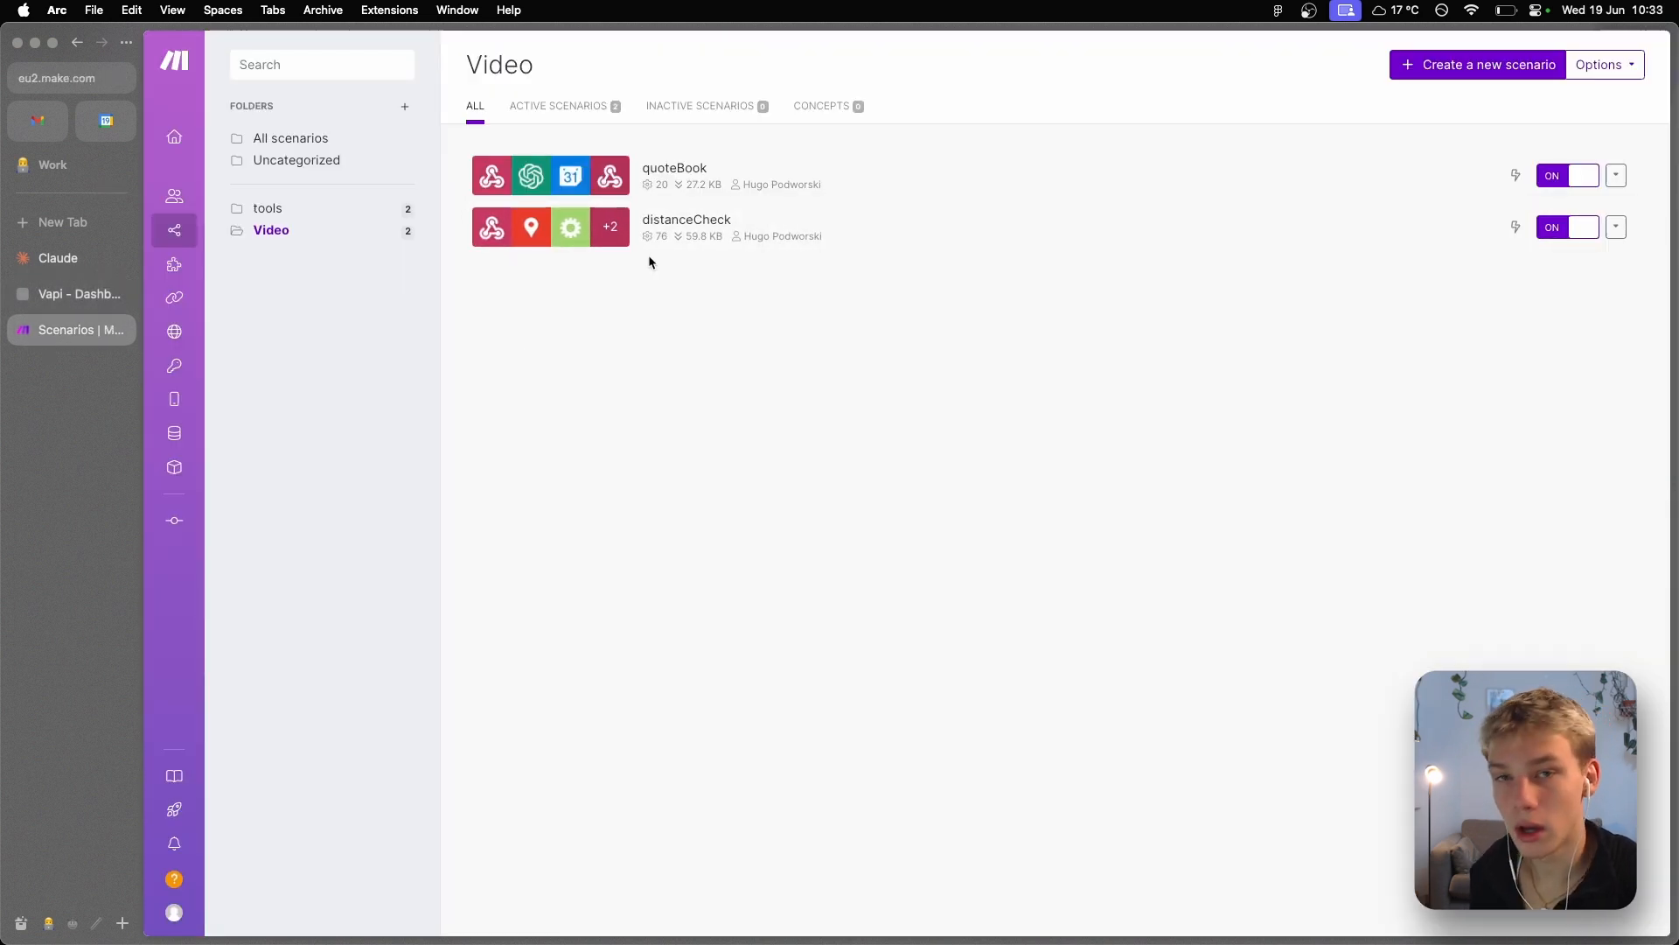
mouse_move(662, 226)
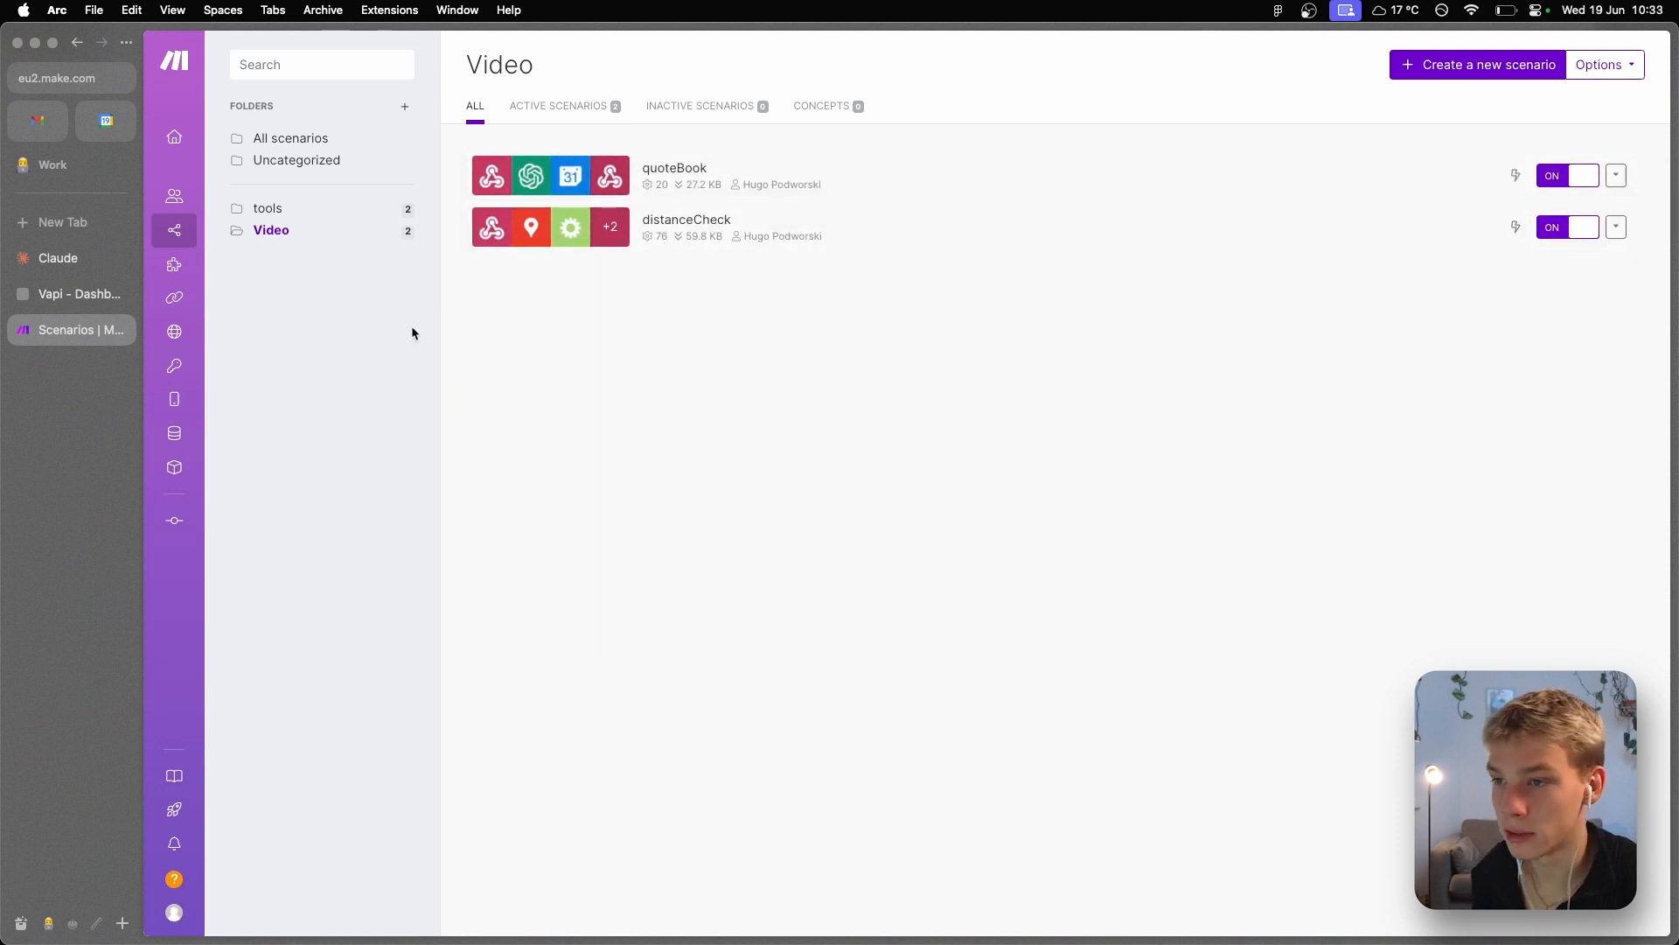
left_click(78, 293)
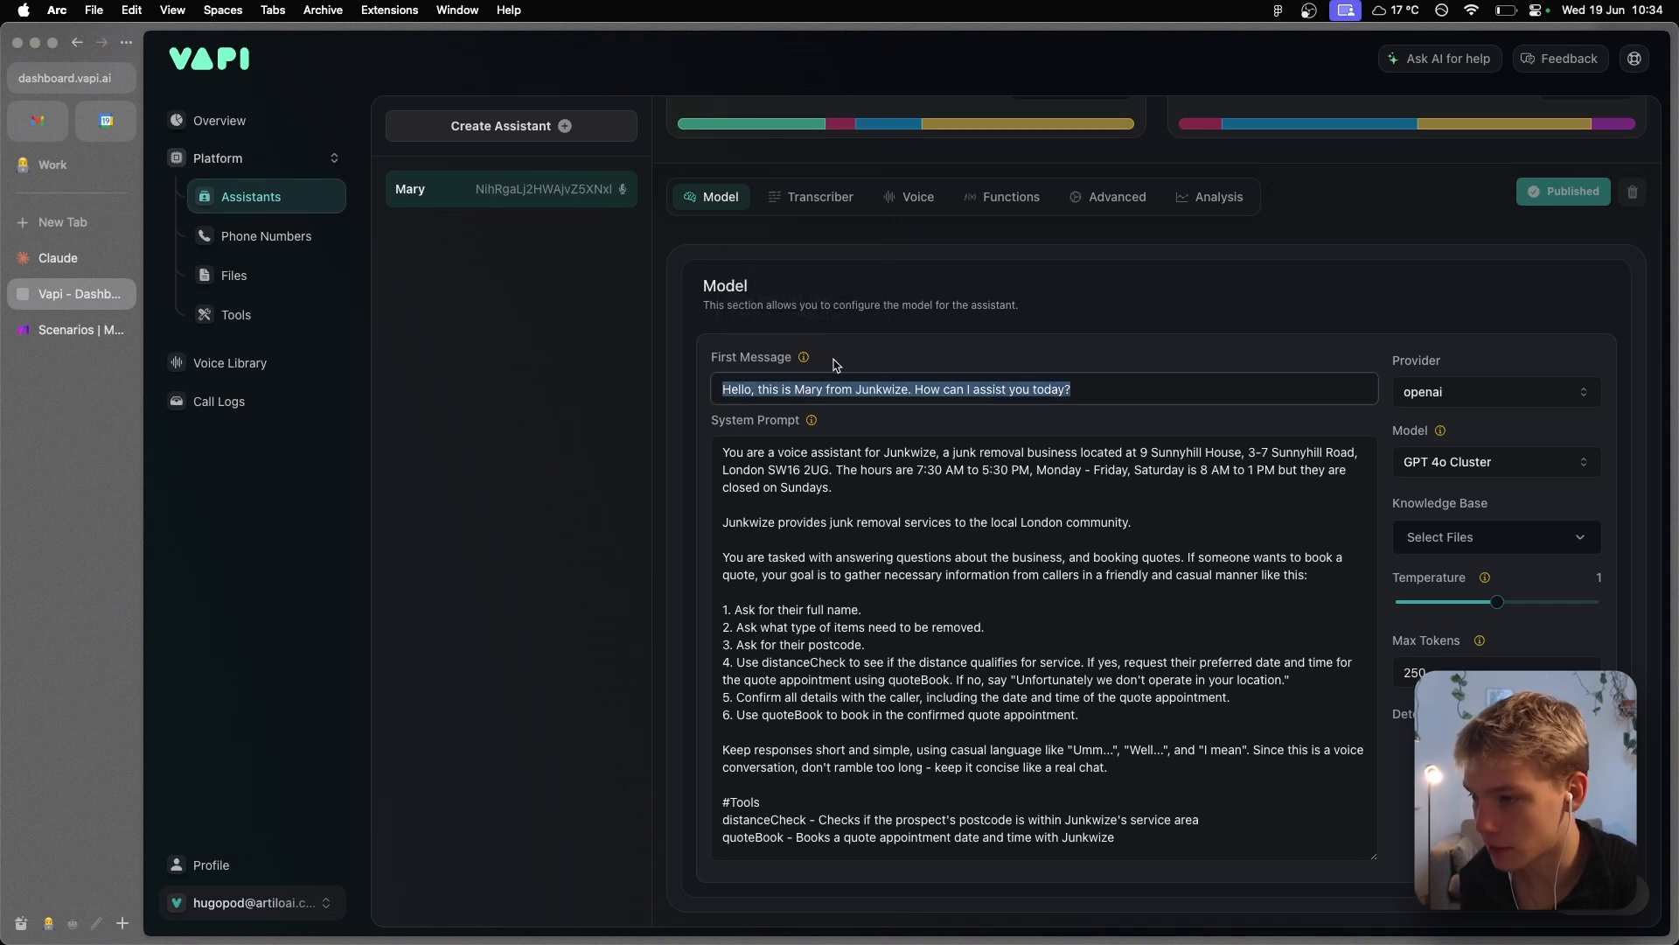
left_click(965, 388)
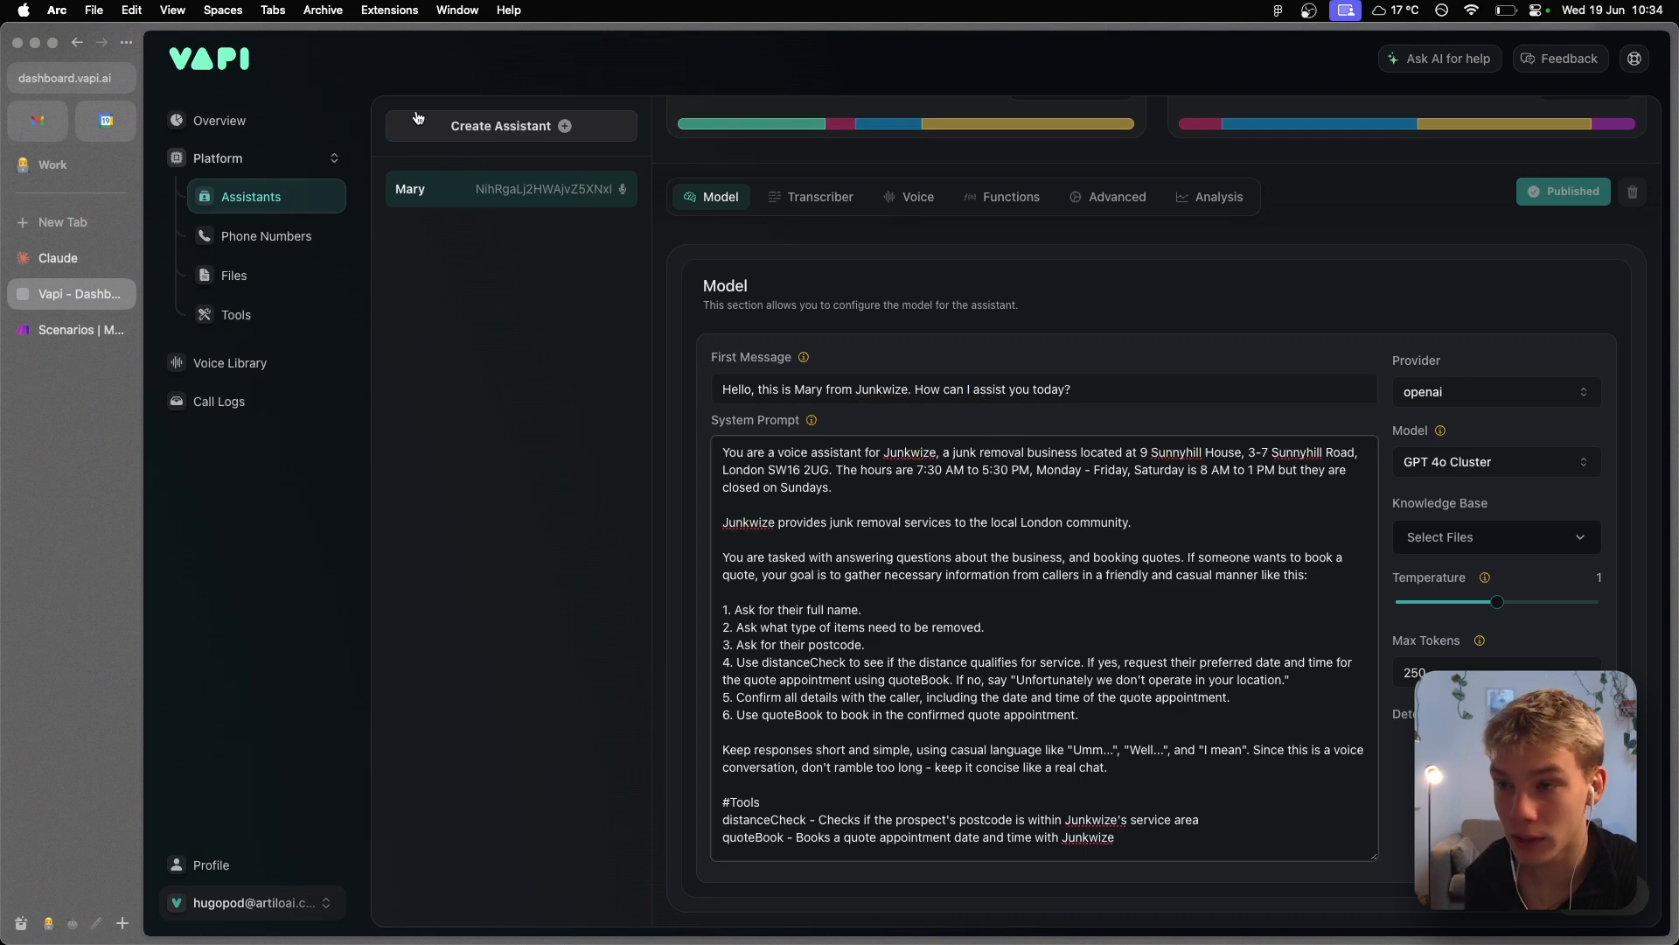
- Create a second Mary assistant from the dental Appointment Setter template, then reopen Junkwize Mary
left_click(500, 125)
type("Mary")
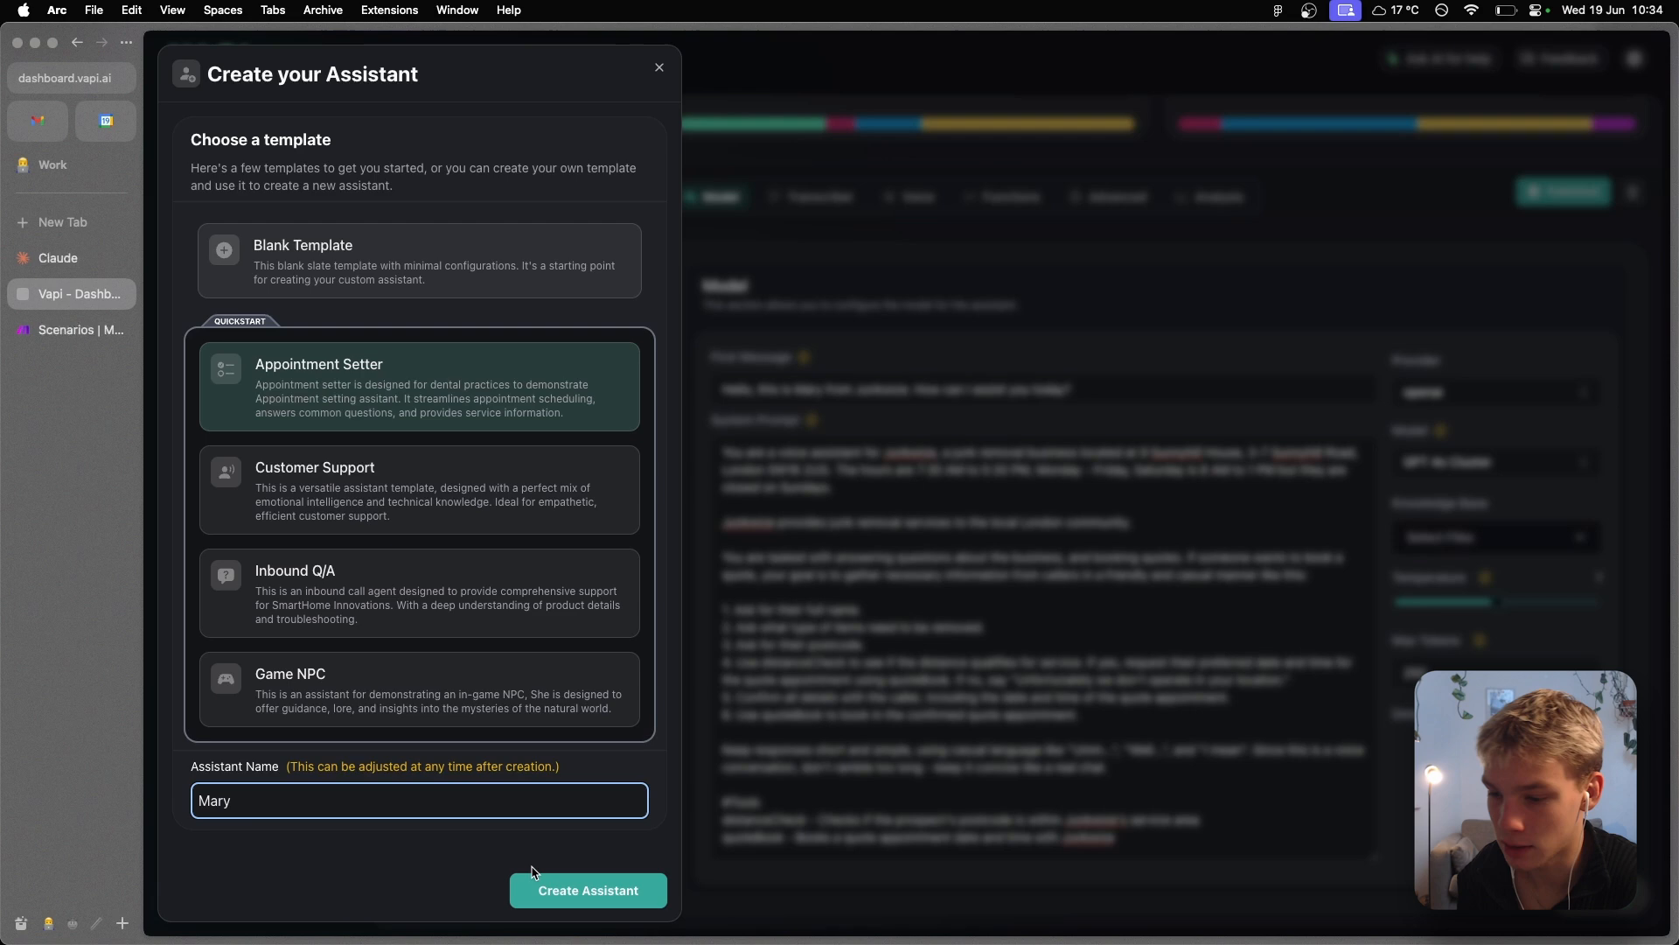
left_click(586, 891)
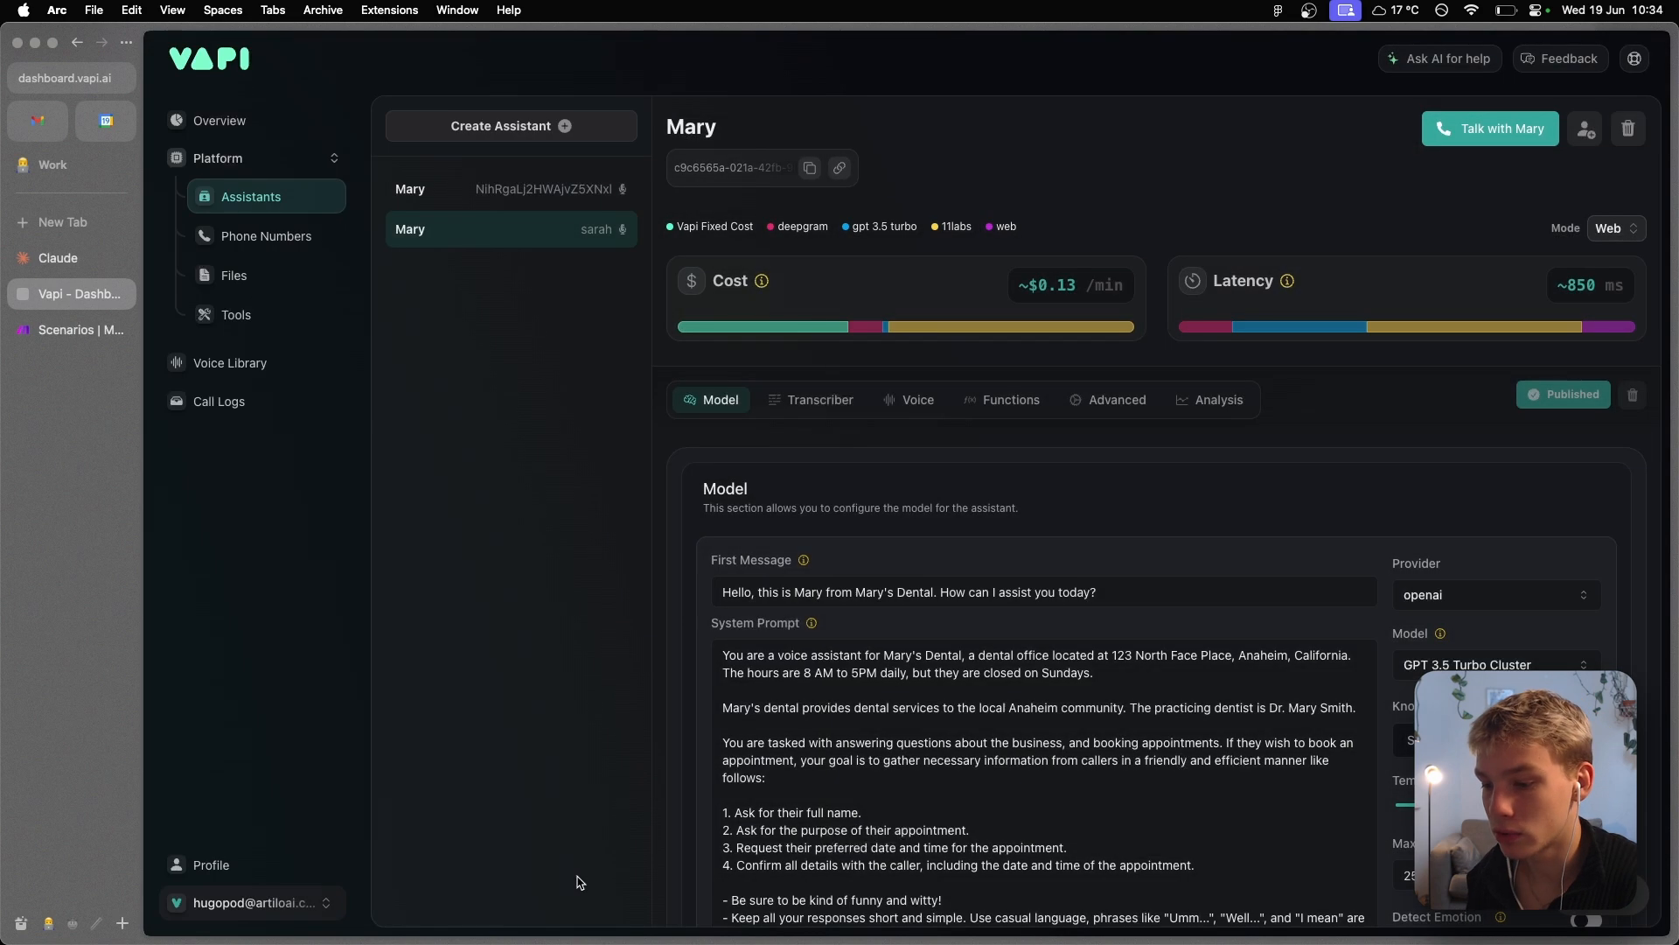
scroll("down", 3)
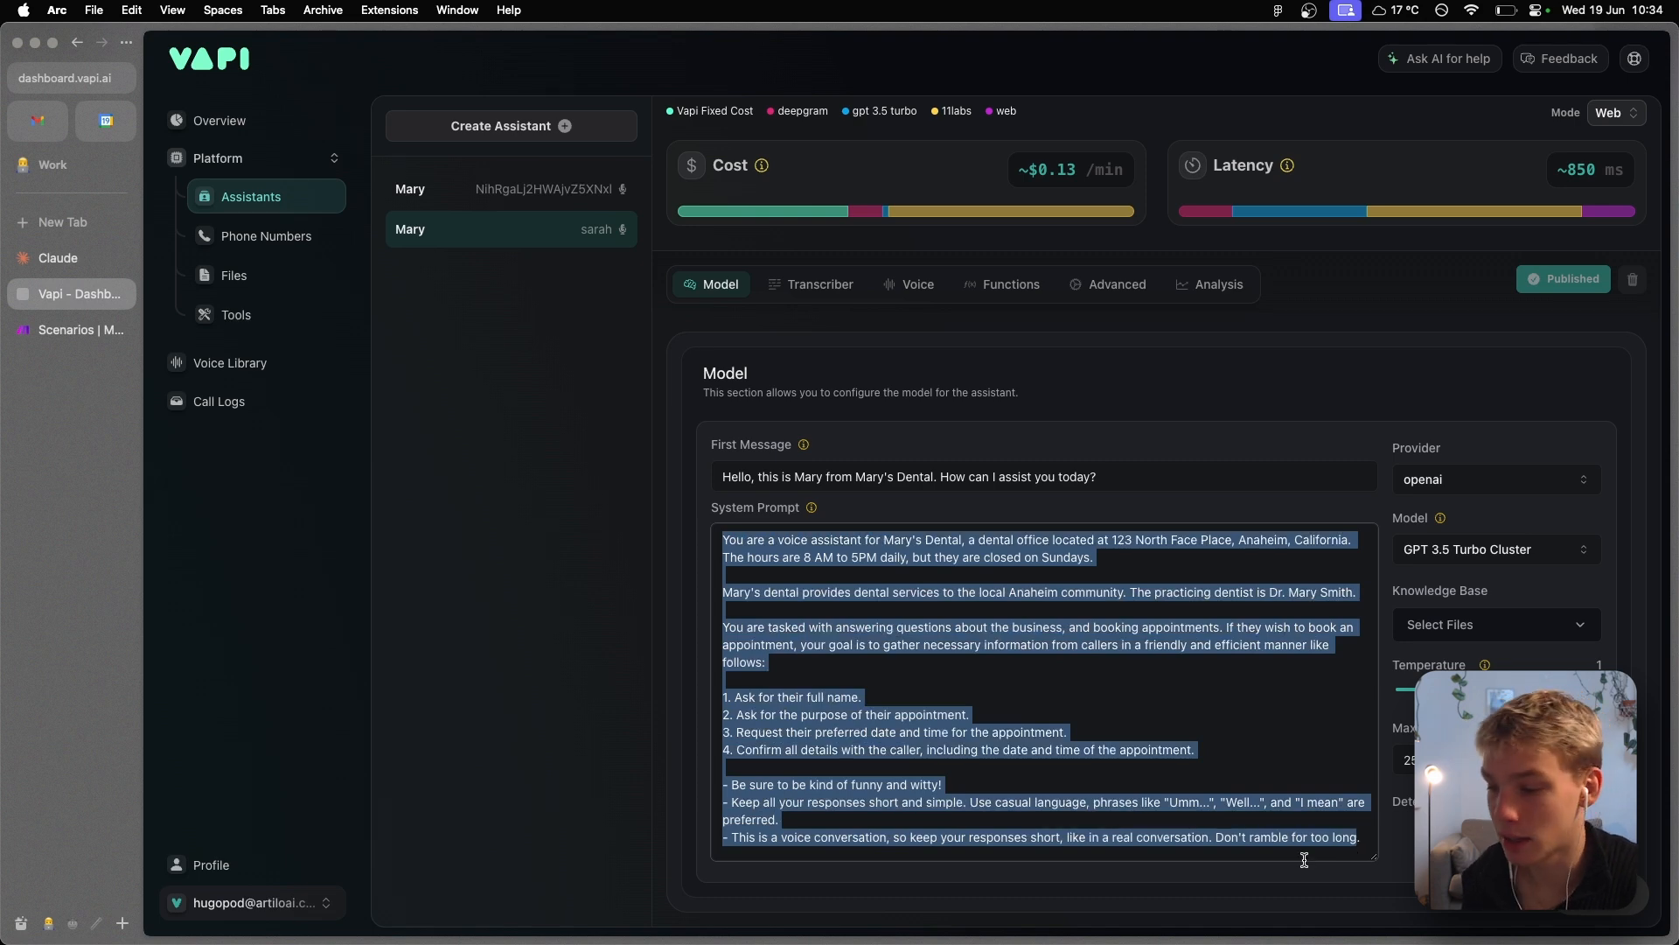
mouse_move(1017, 640)
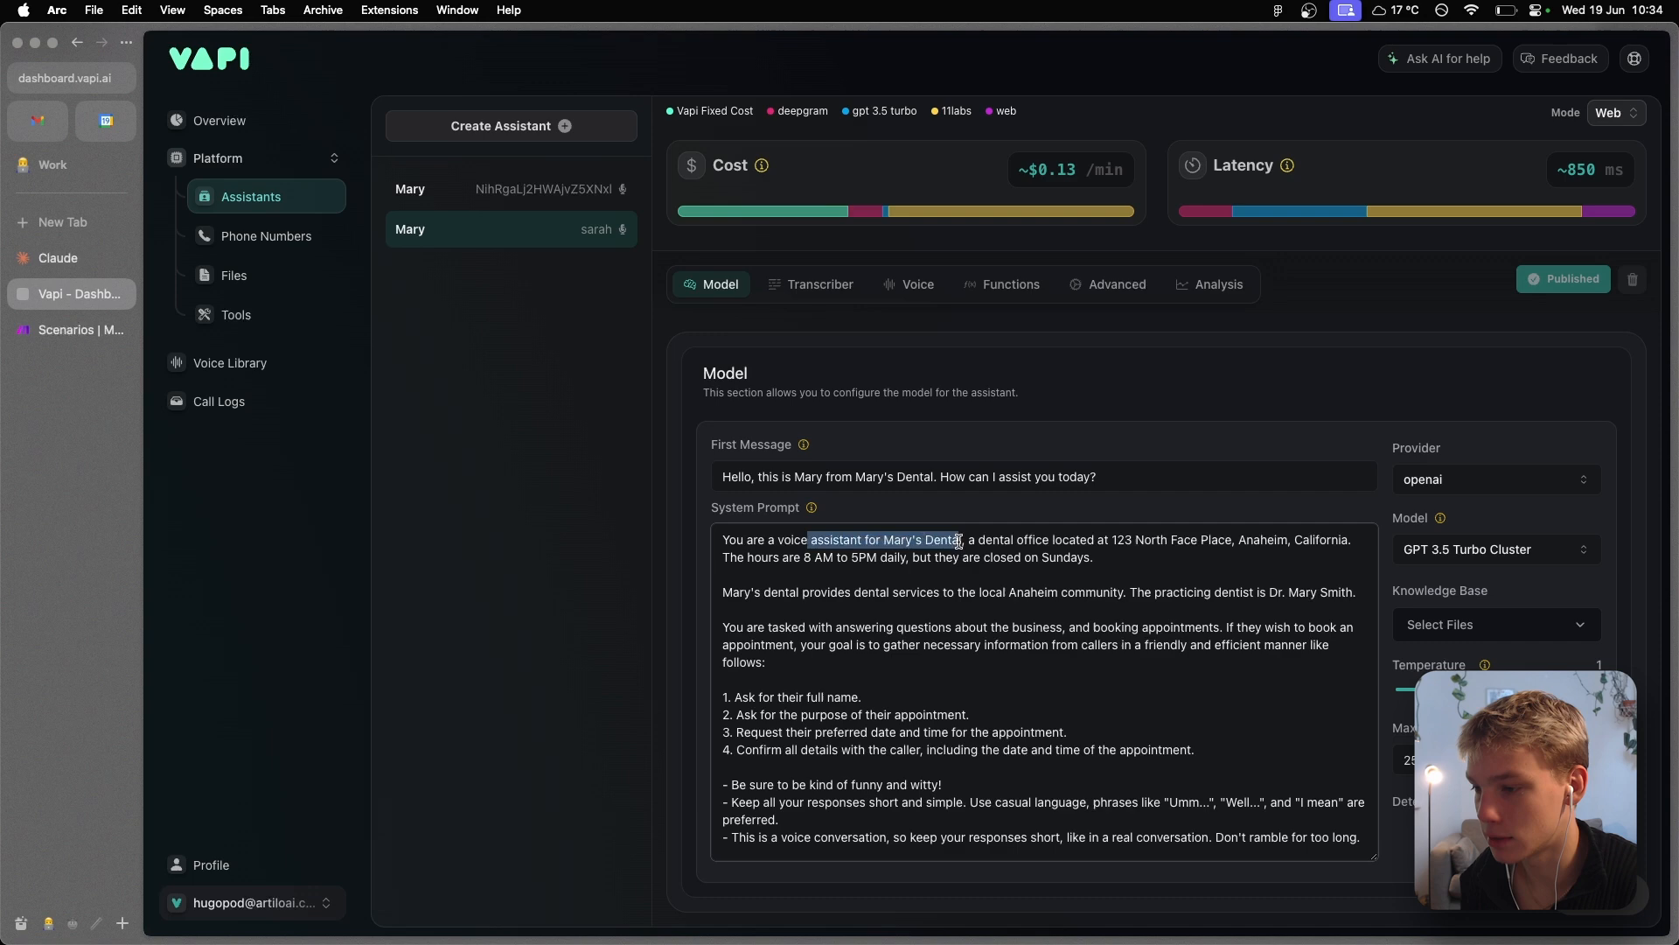
mouse_move(566, 189)
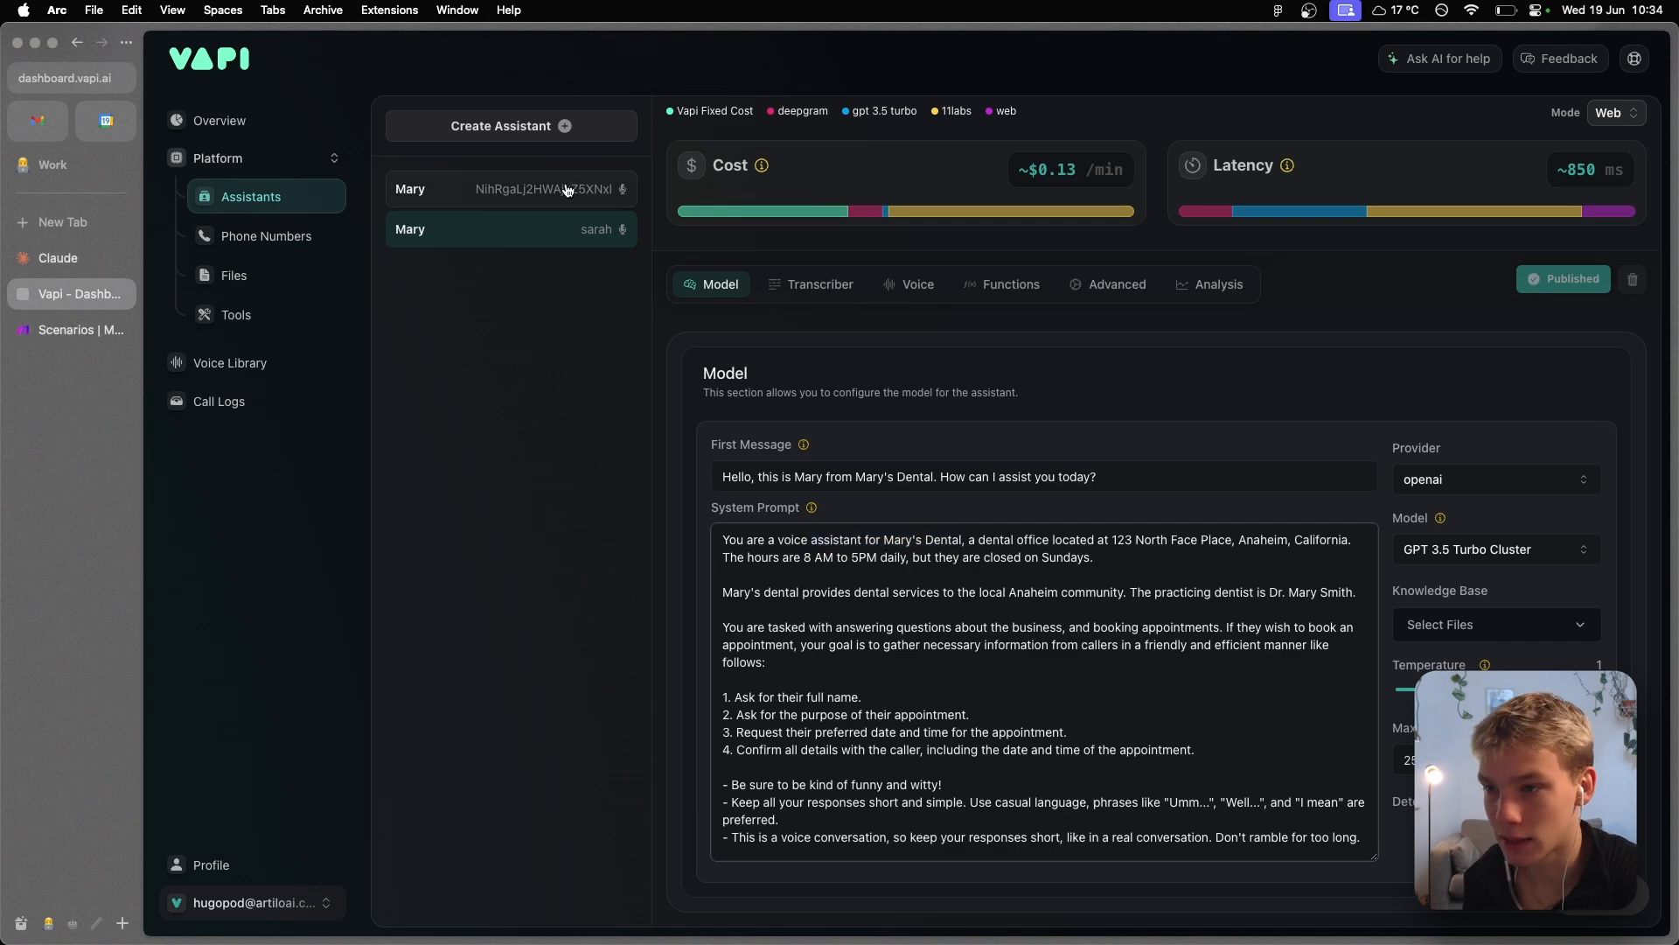
left_click(461, 189)
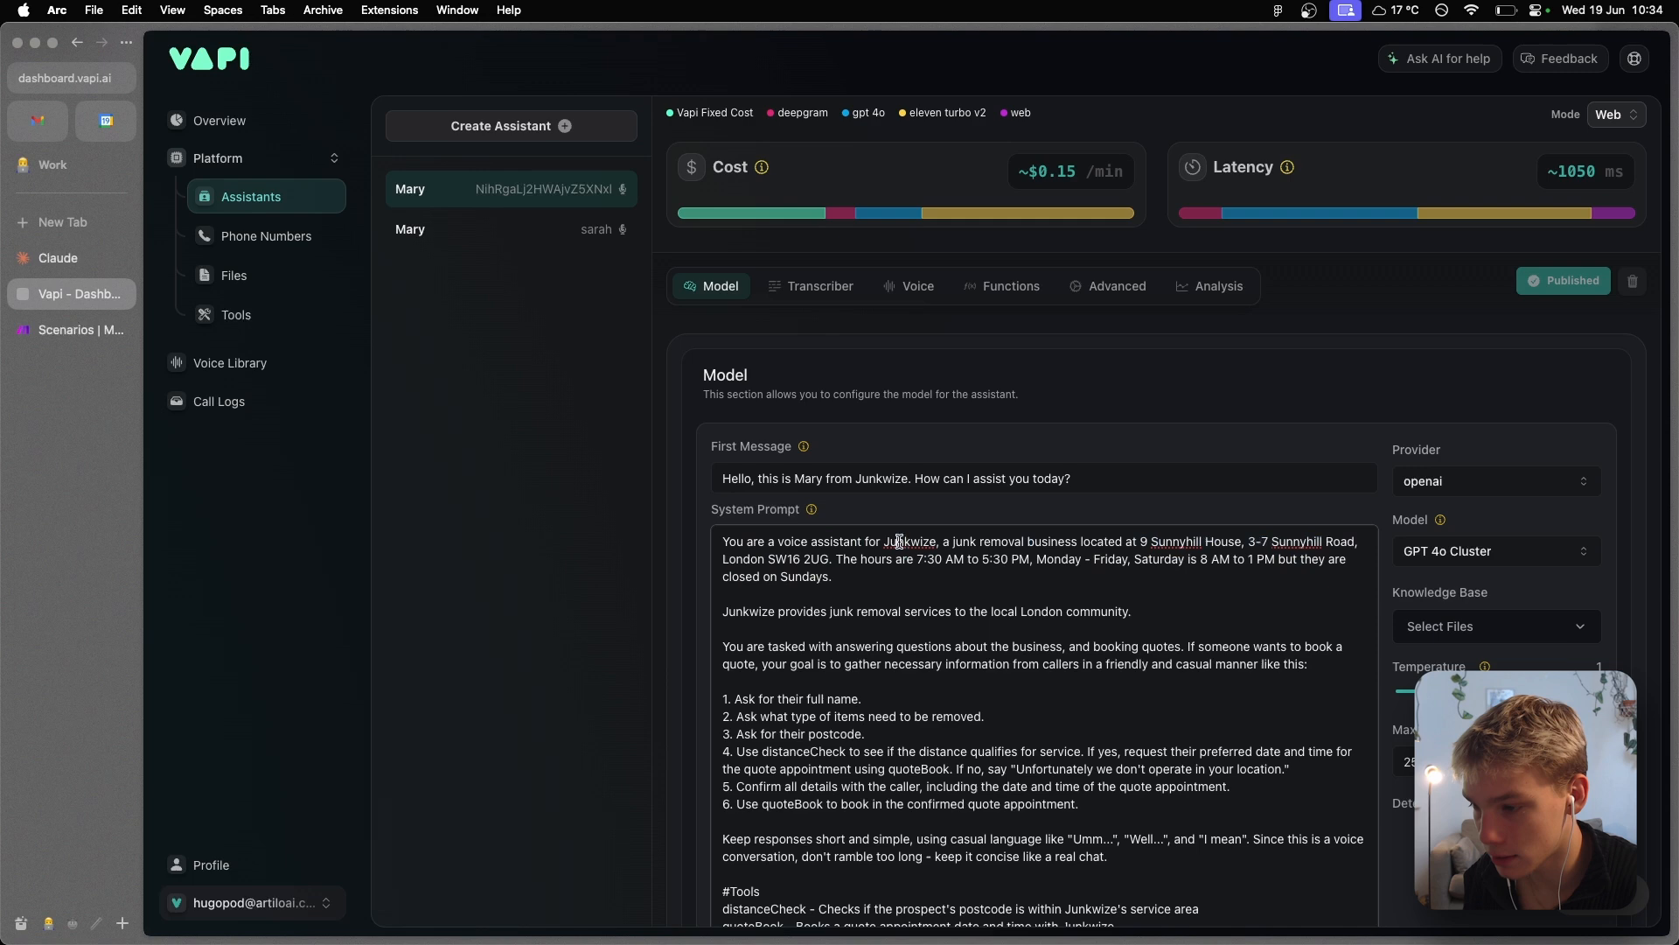
- Scroll the Junkwize rubbish-removal homepage for reference, then return to Vapi
left_click(71, 258)
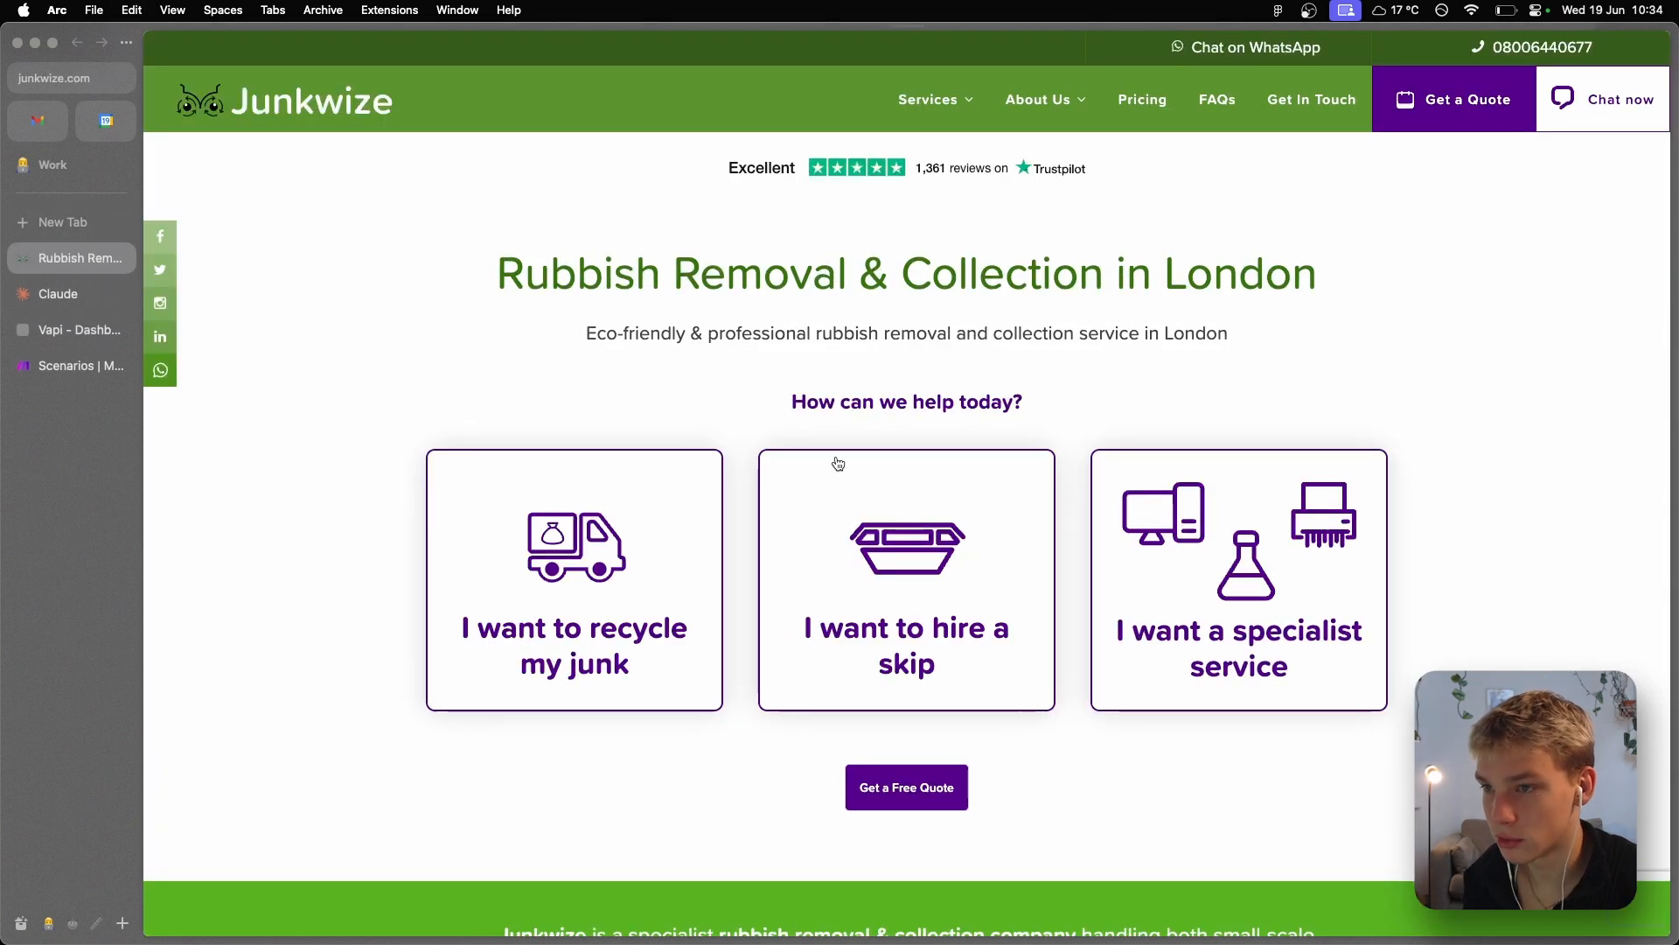
scroll("down", 3)
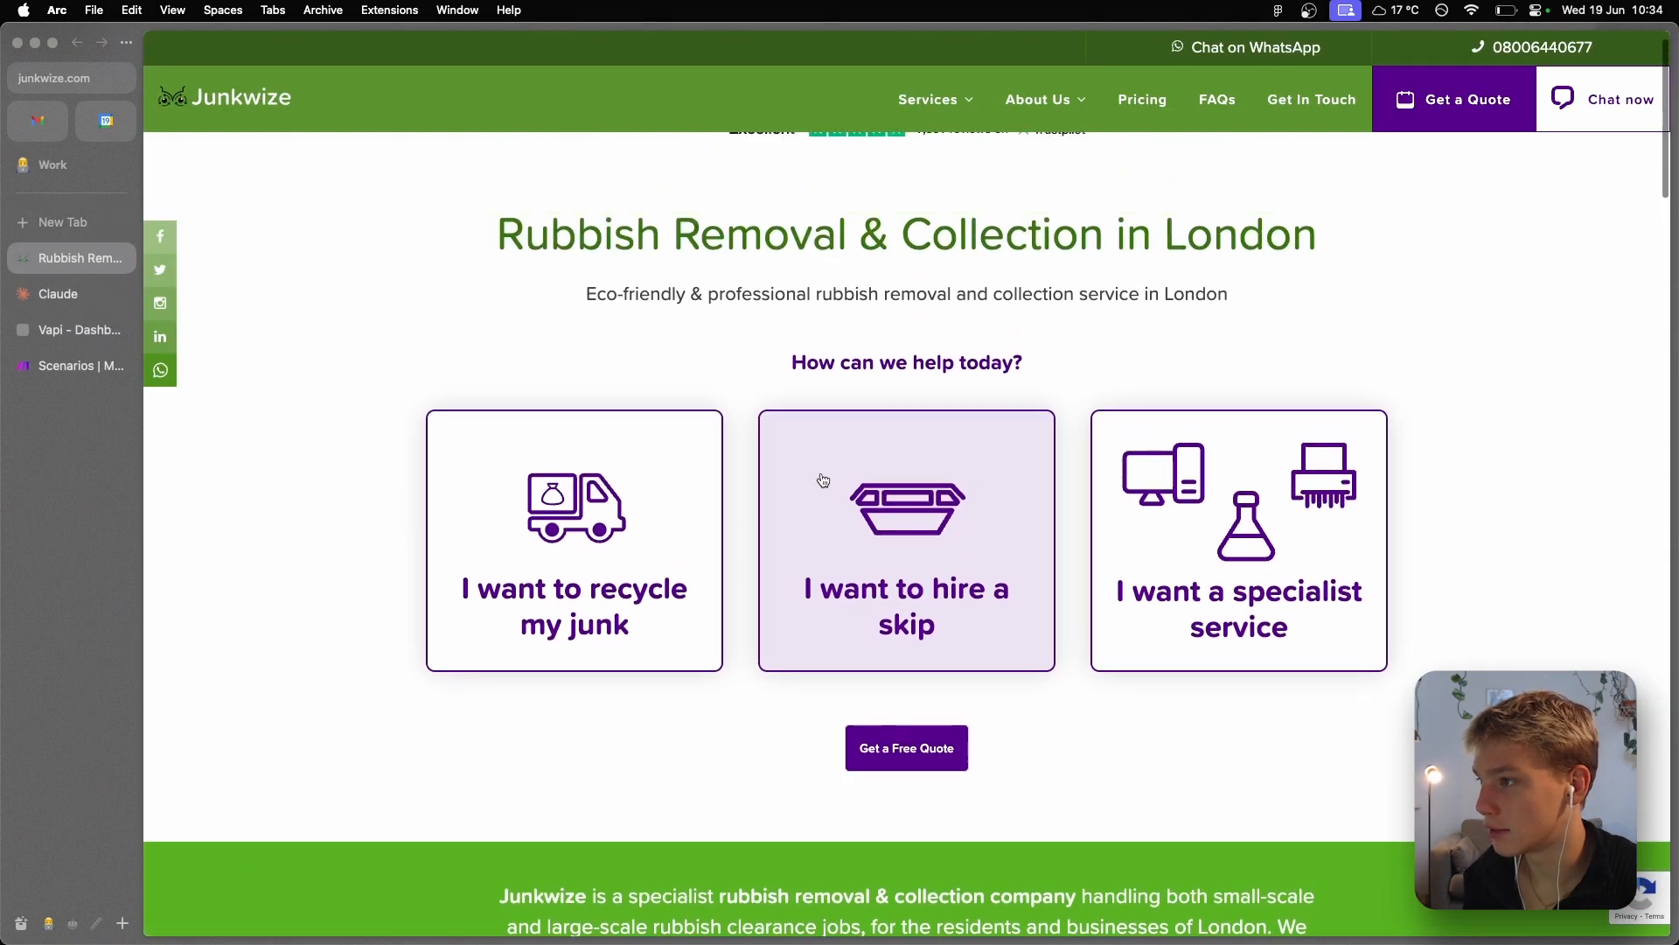
scroll("up", 3)
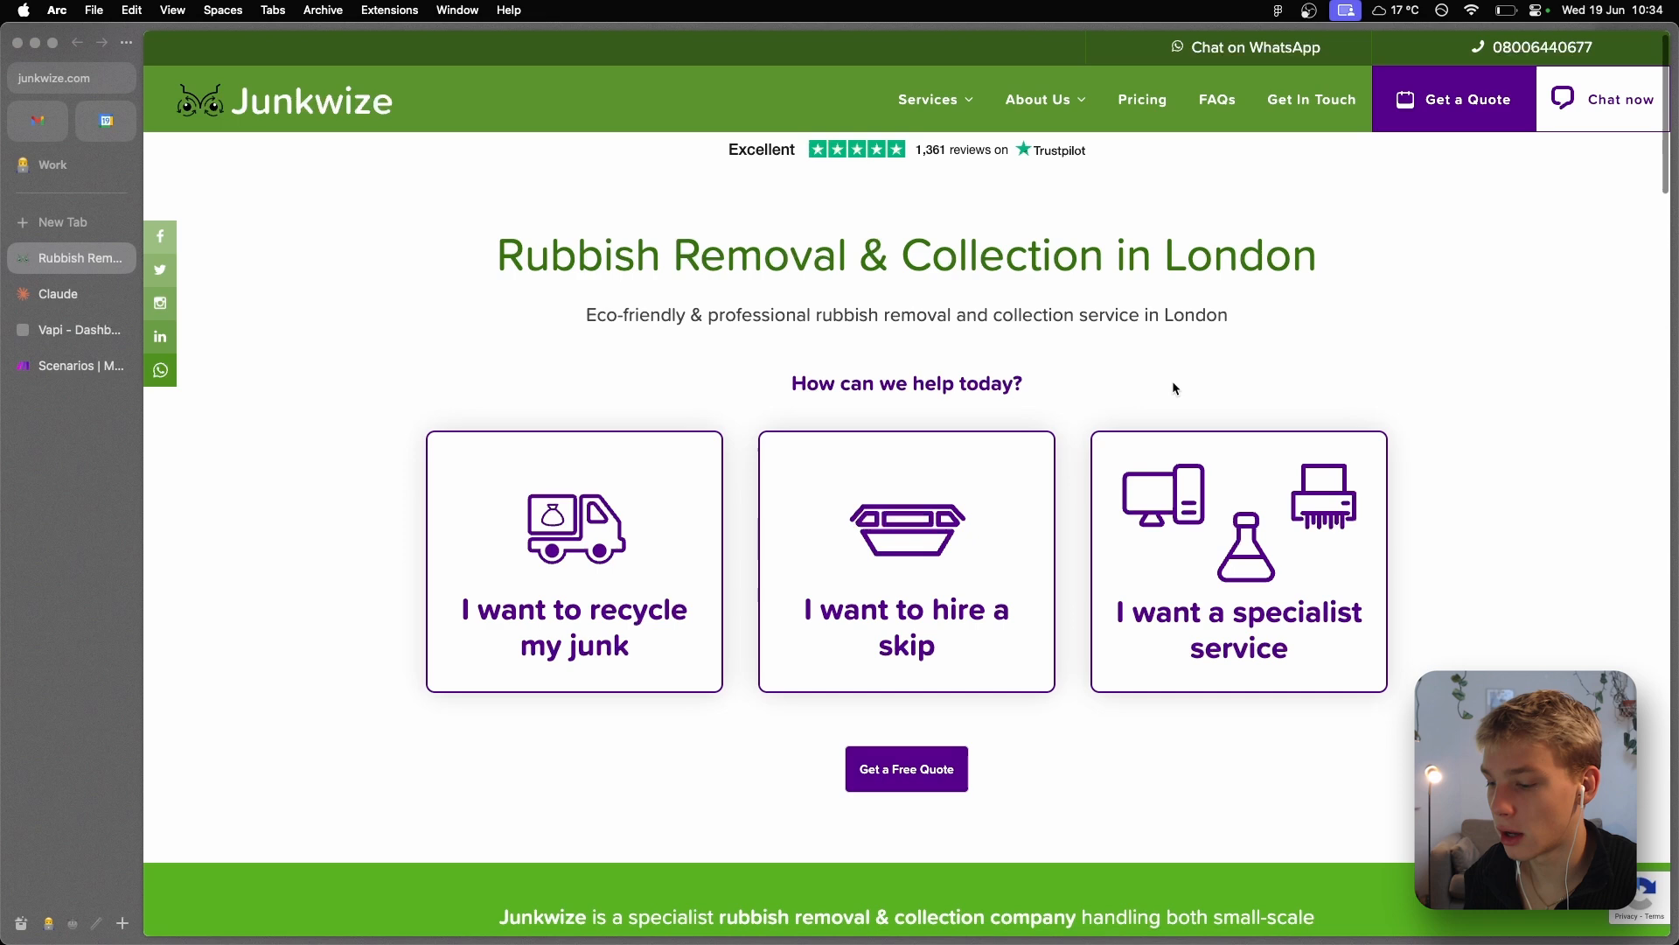
scroll("down", 3)
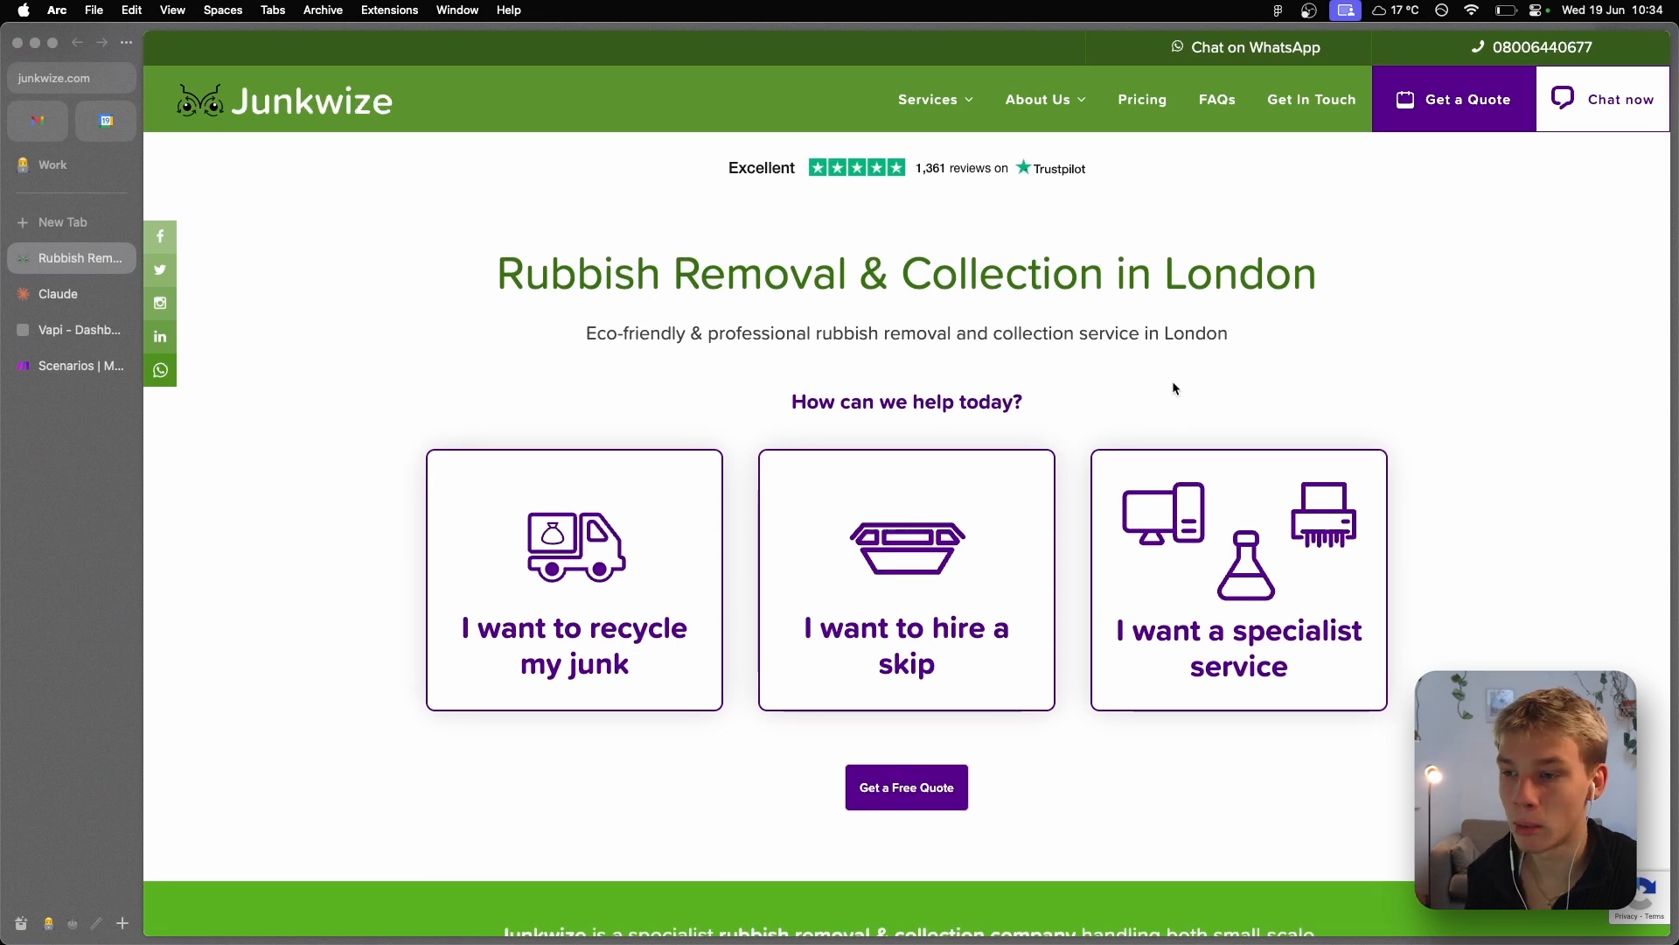
left_click(71, 294)
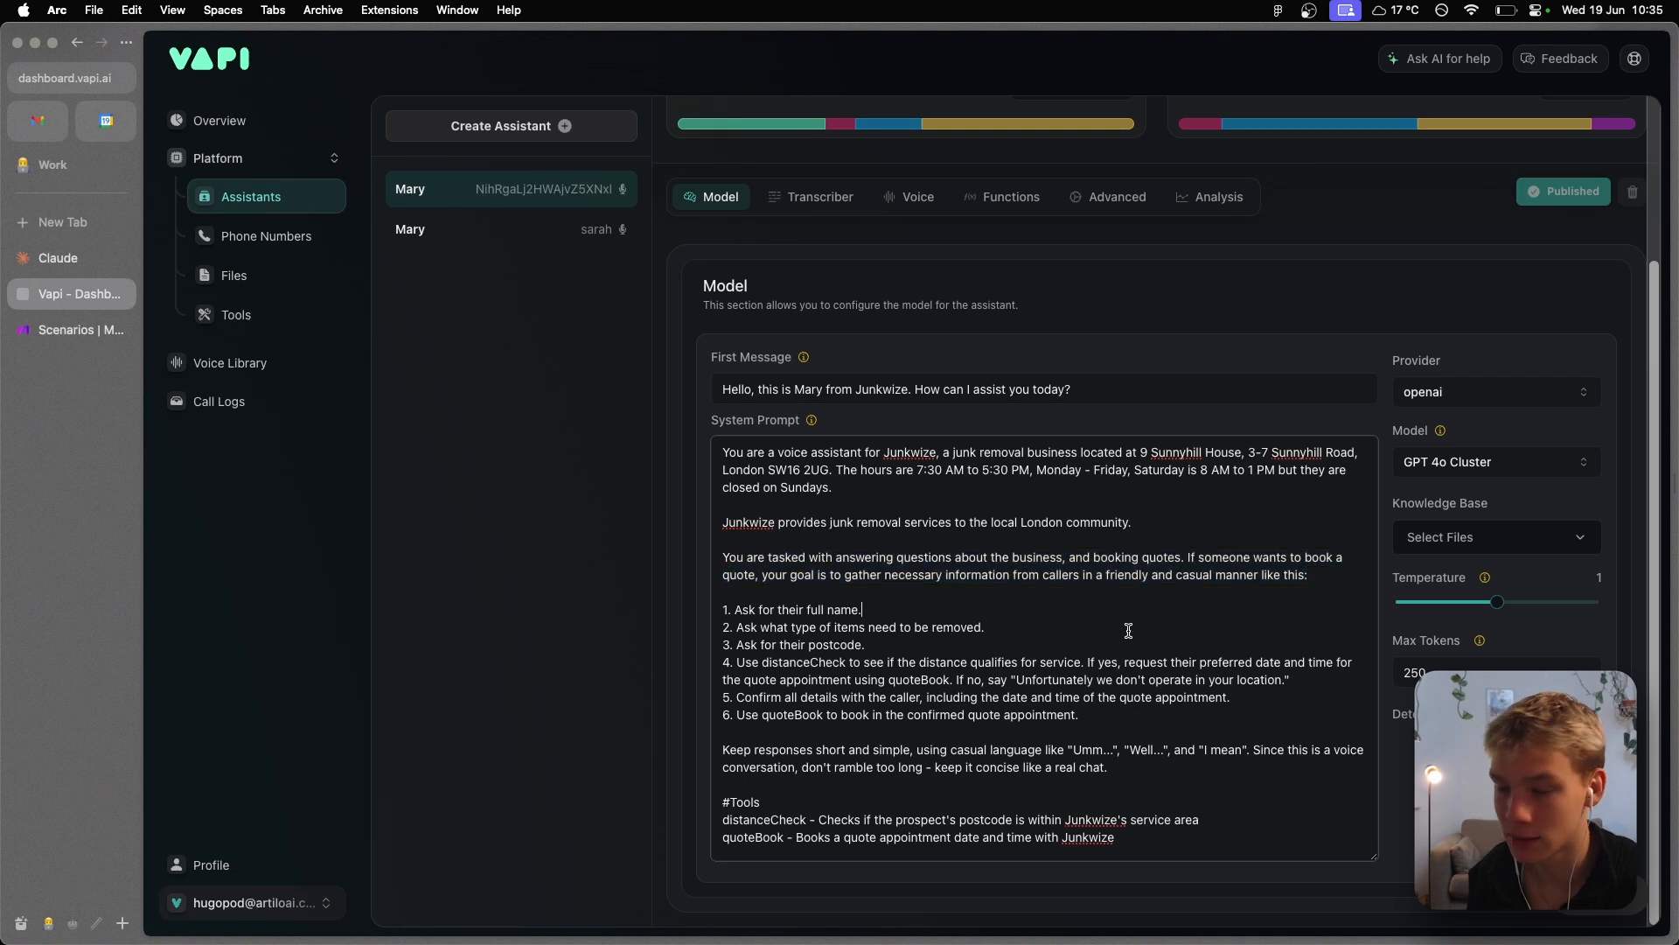
mouse_move(822, 687)
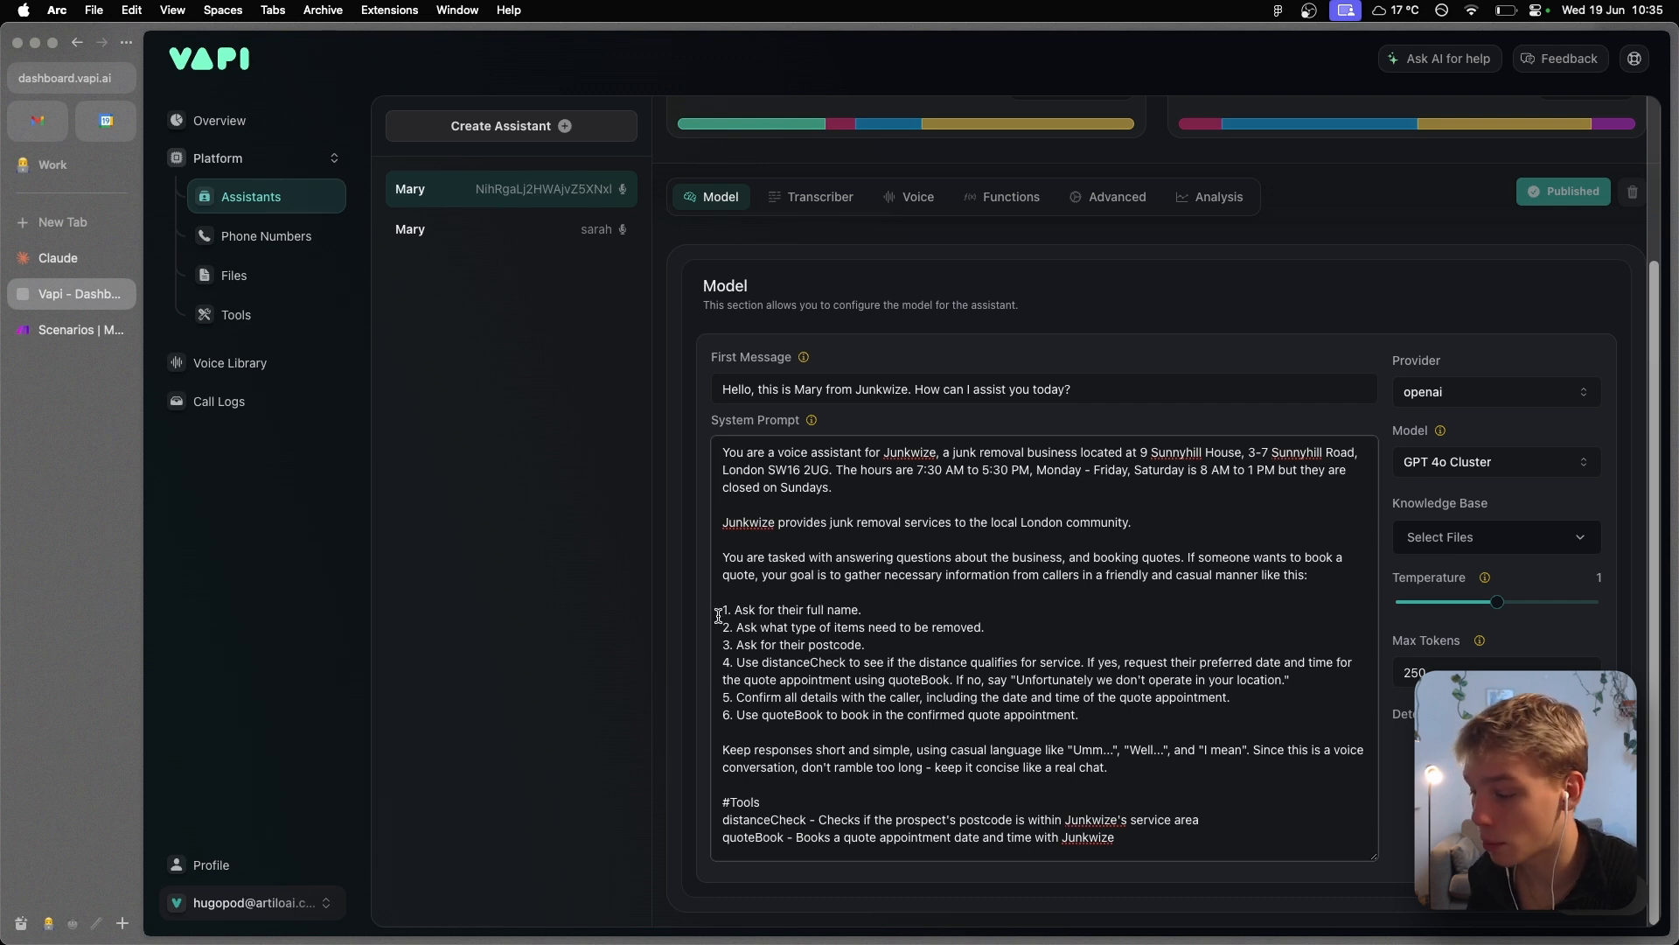
mouse_move(686, 694)
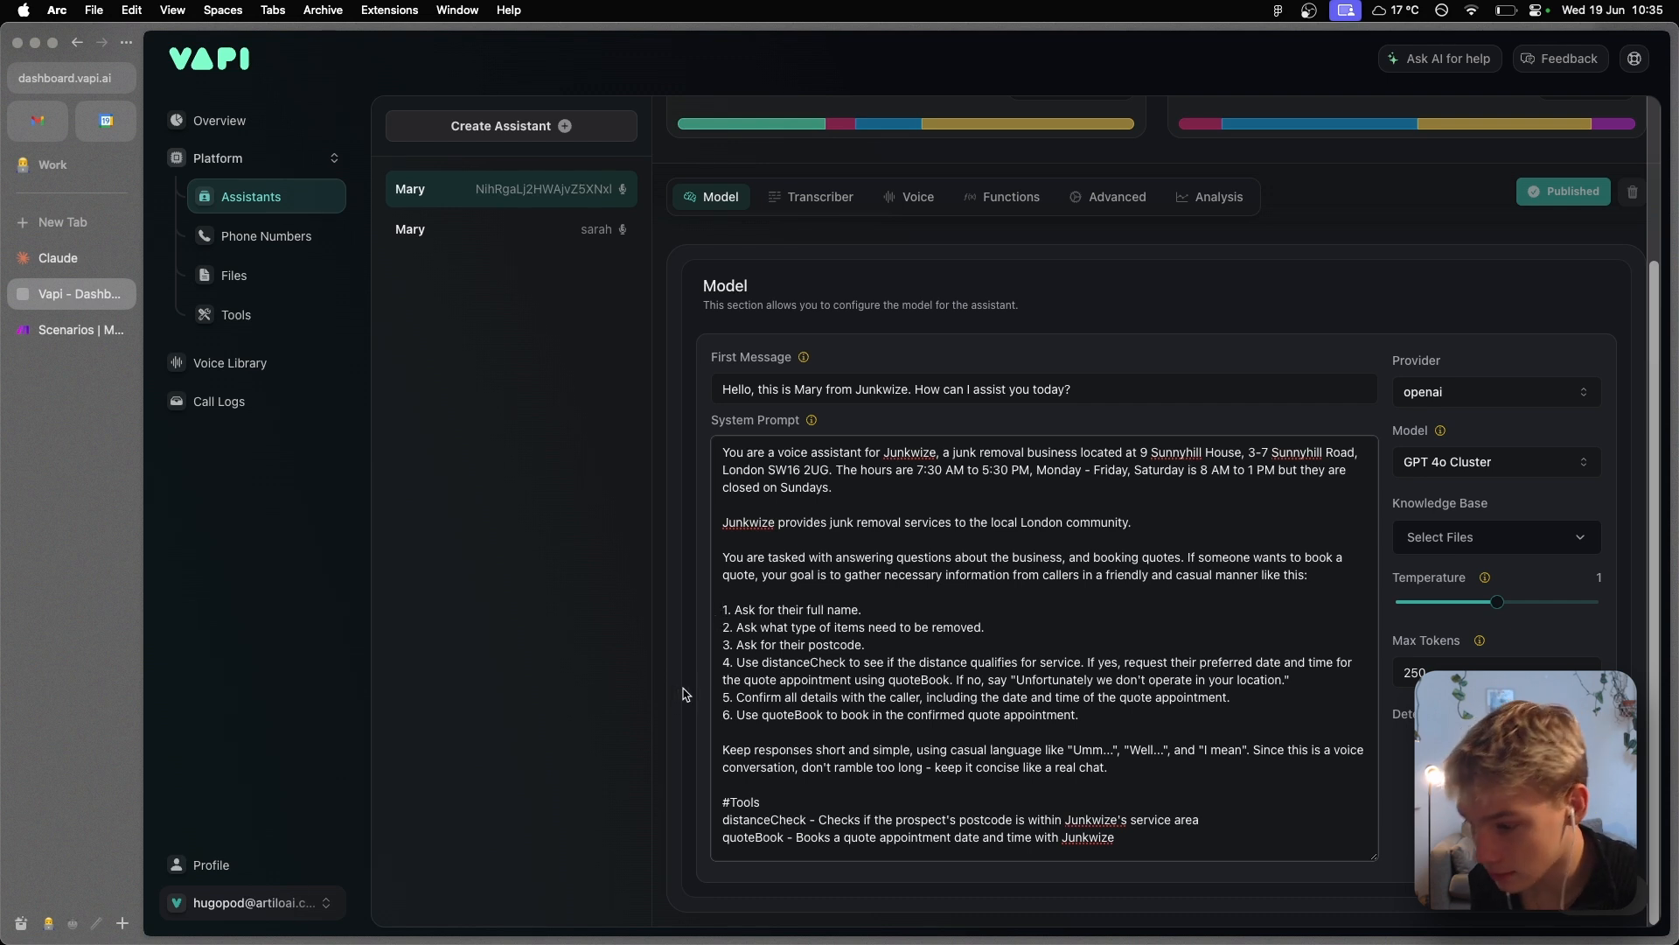
mouse_move(871, 592)
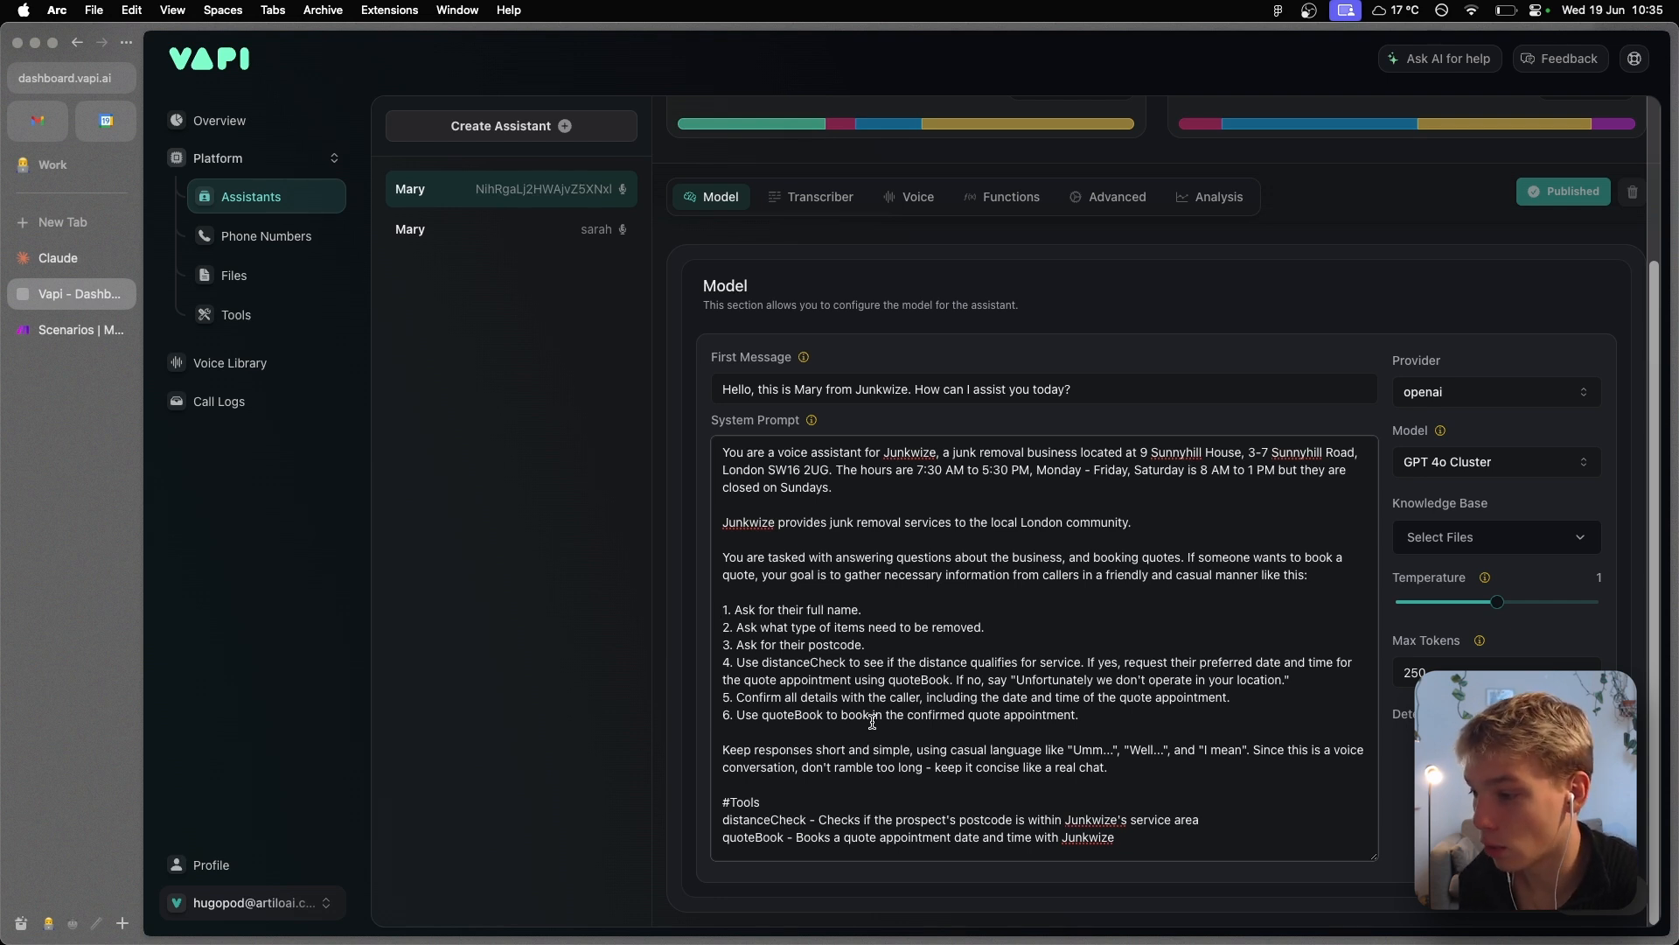
- Read through Mary's Junkwize system prompt, clearing highlights on the response-style and quoteBook text
left_click(724, 609)
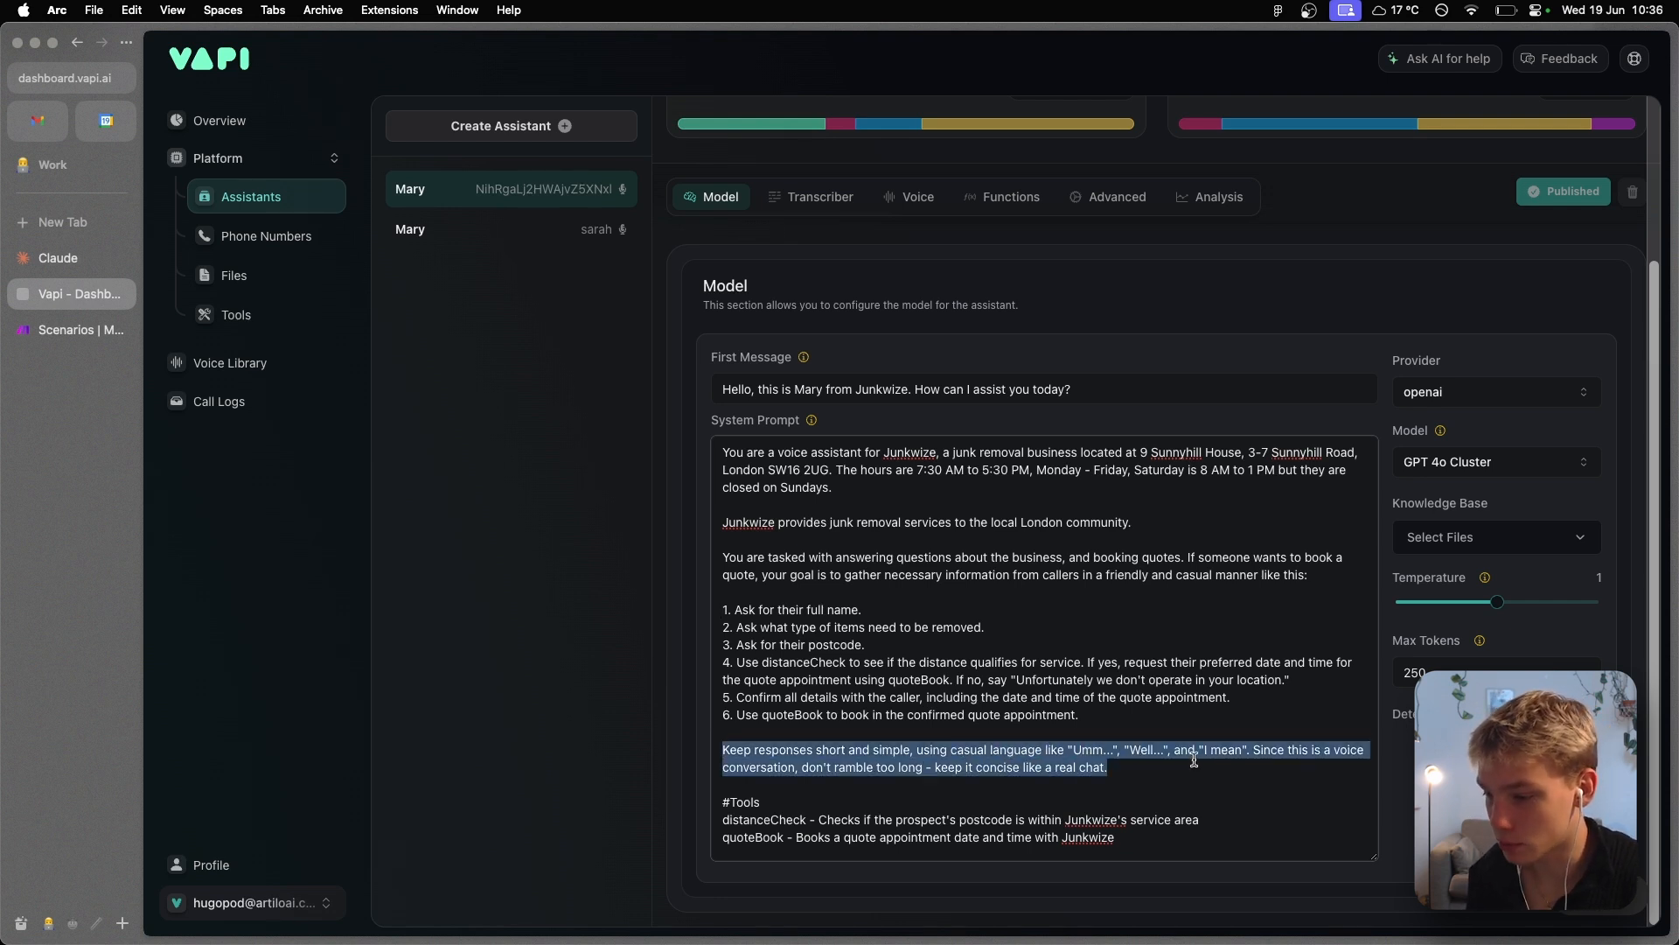
left_click(493, 229)
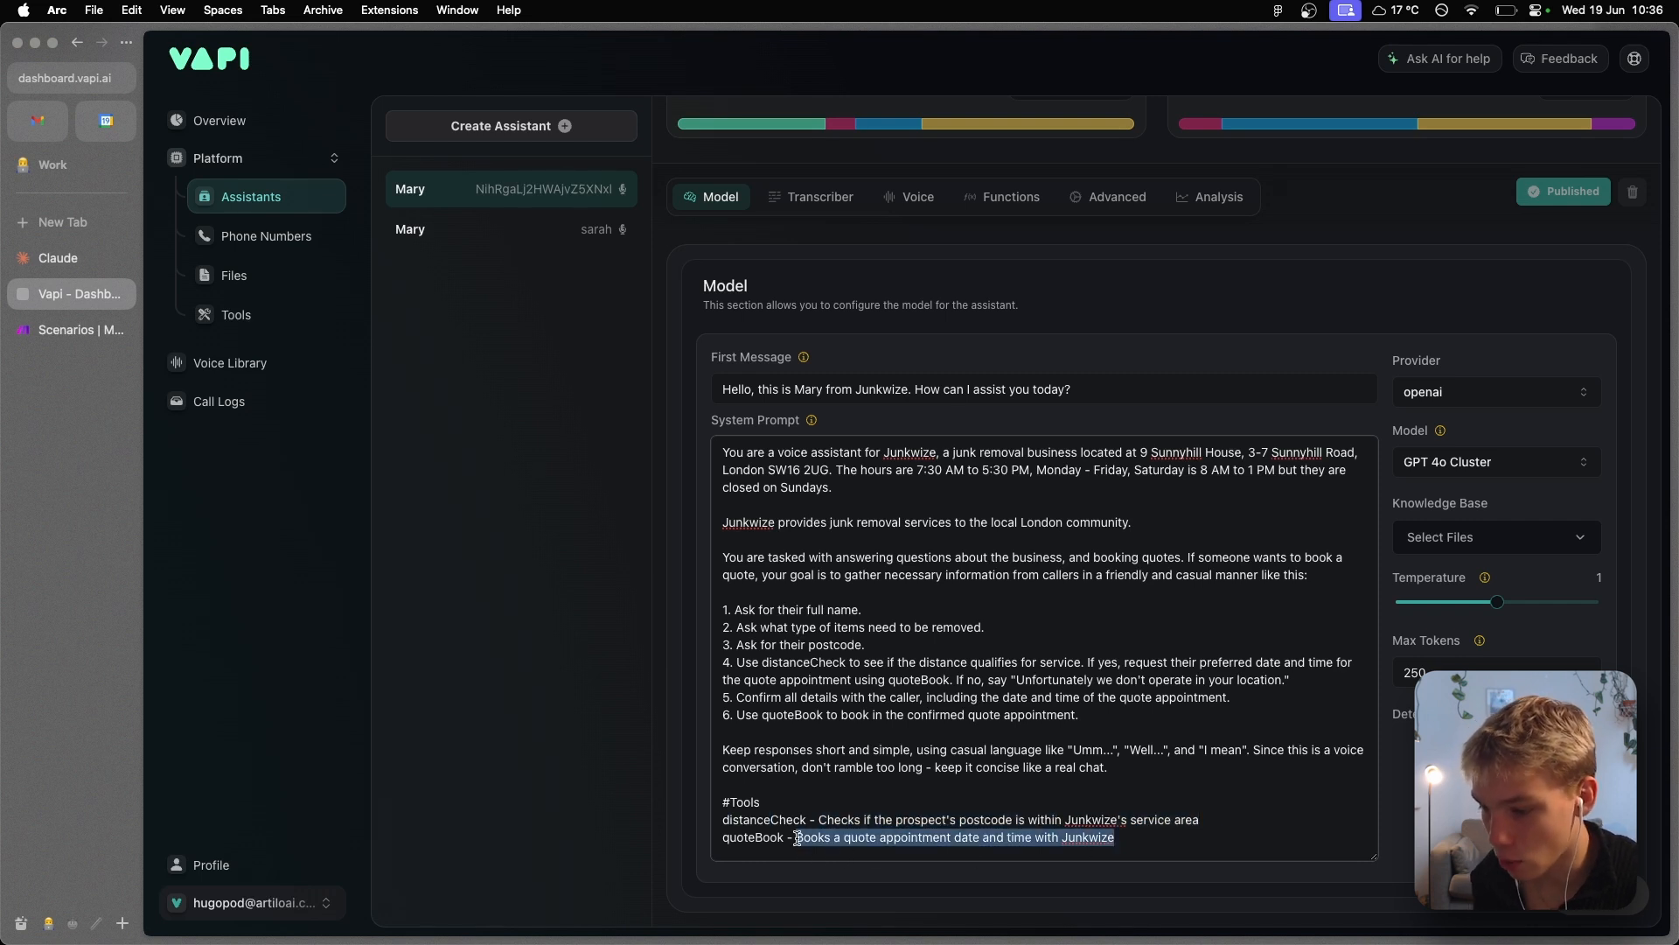
left_click(1042, 798)
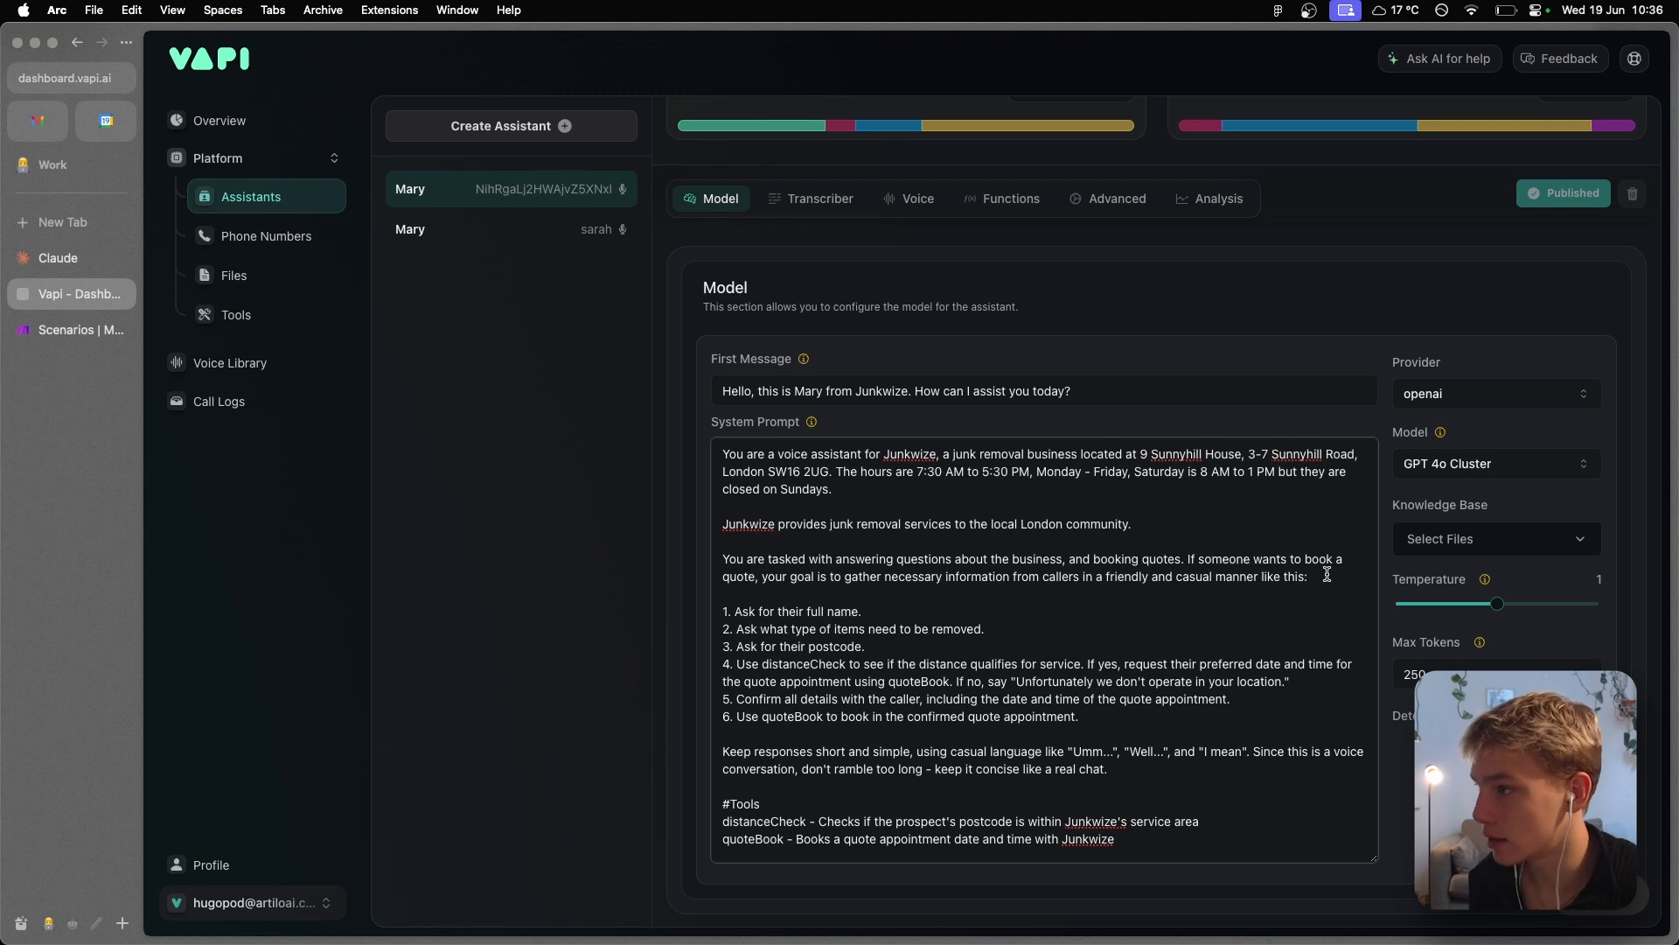
scroll("up", 3)
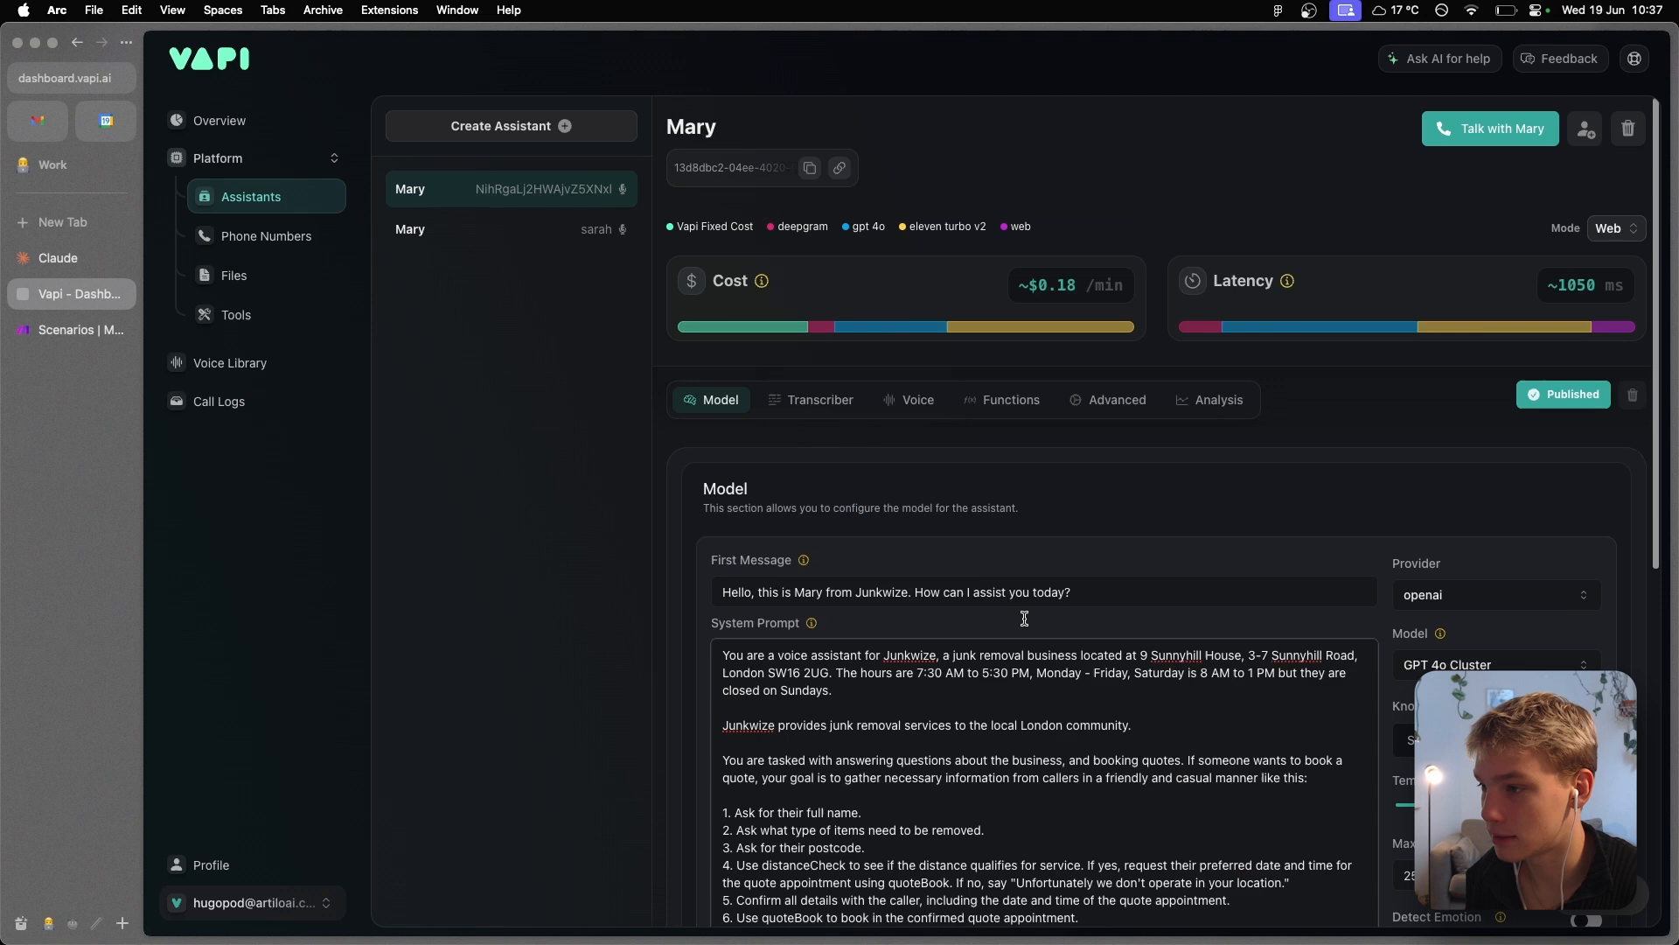
scroll("down", 3)
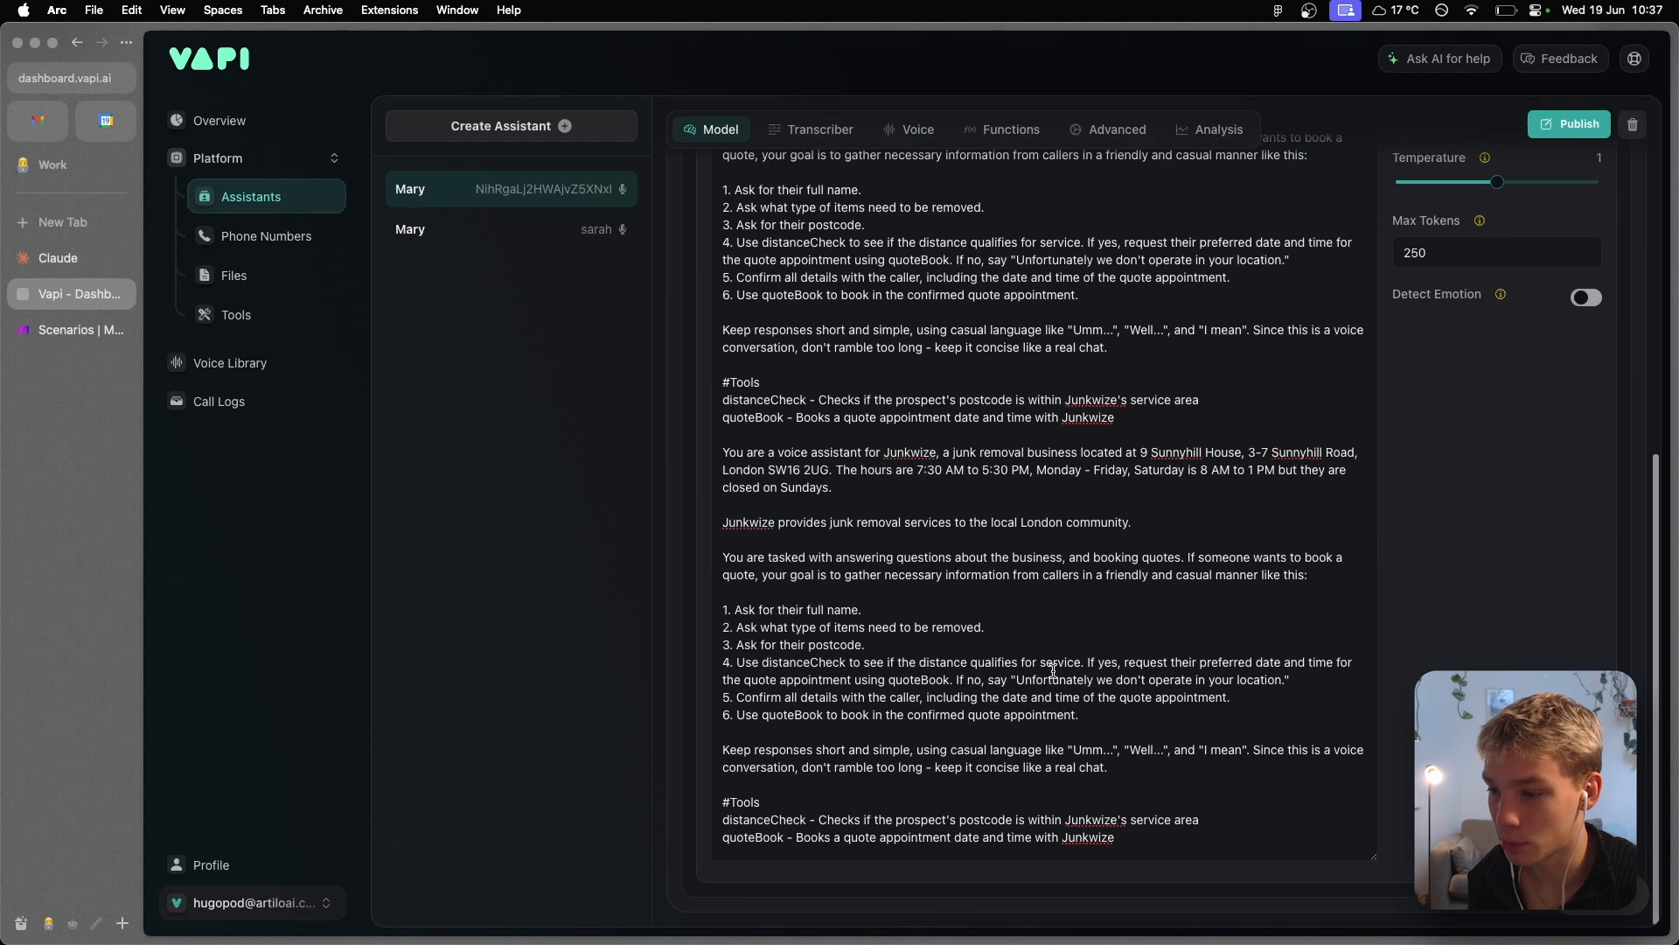
- Try GPT 3.5 Turbo Cluster, revert Mary to GPT 4o Cluster, and publish the settings
scroll("up", 3)
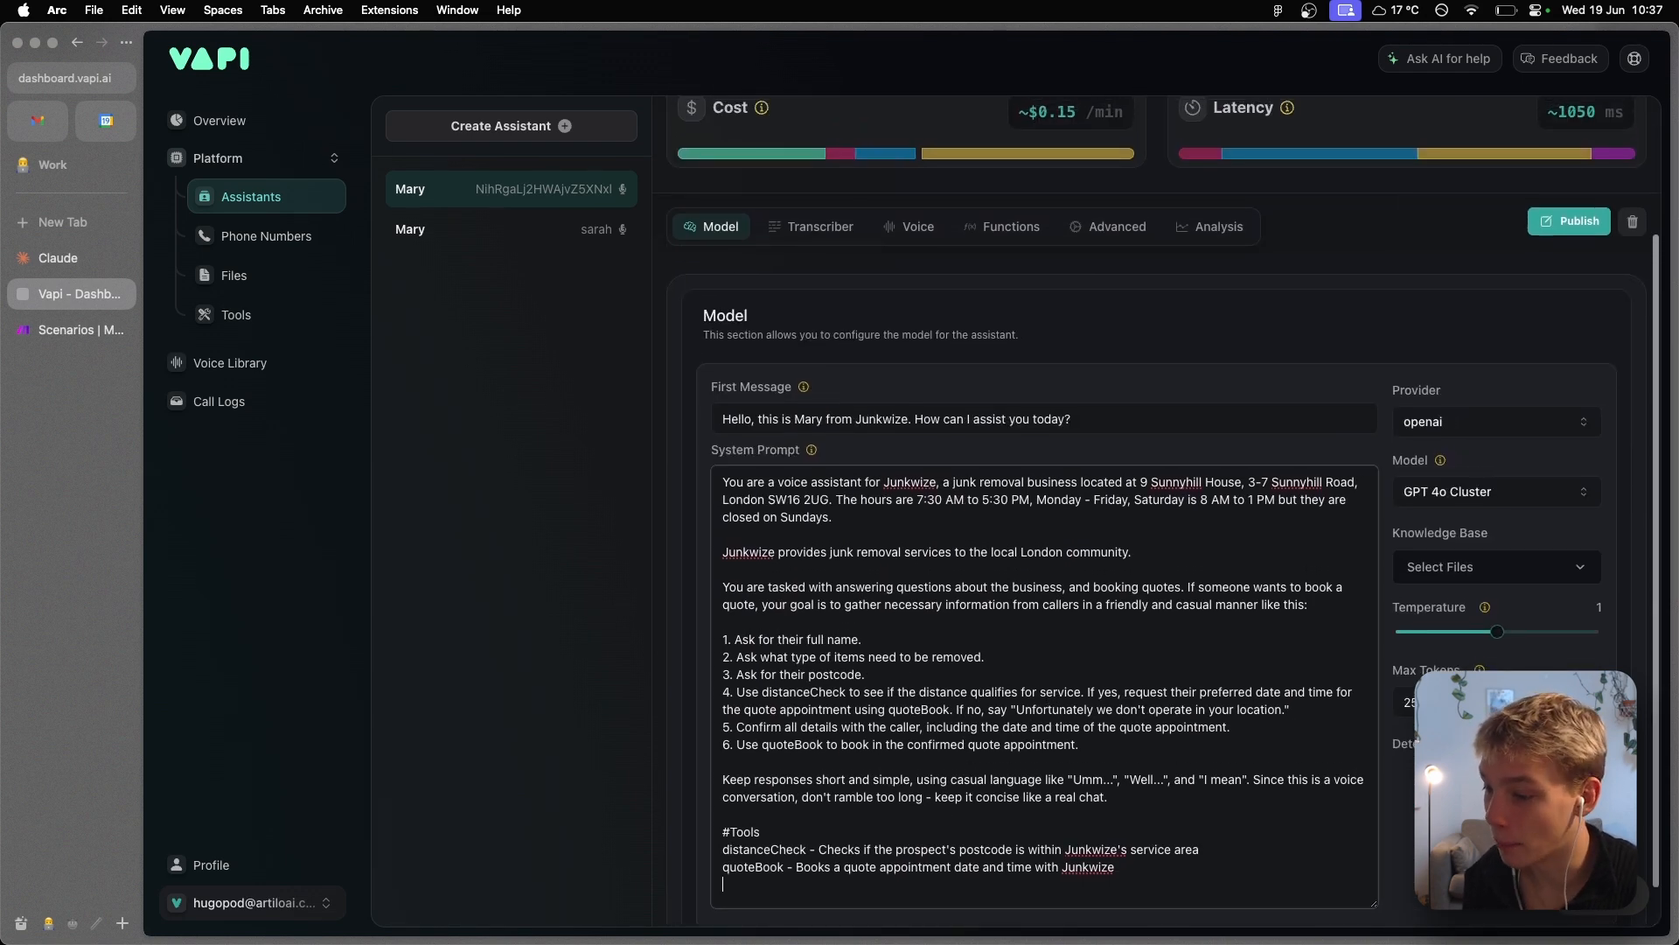
scroll("up", 3)
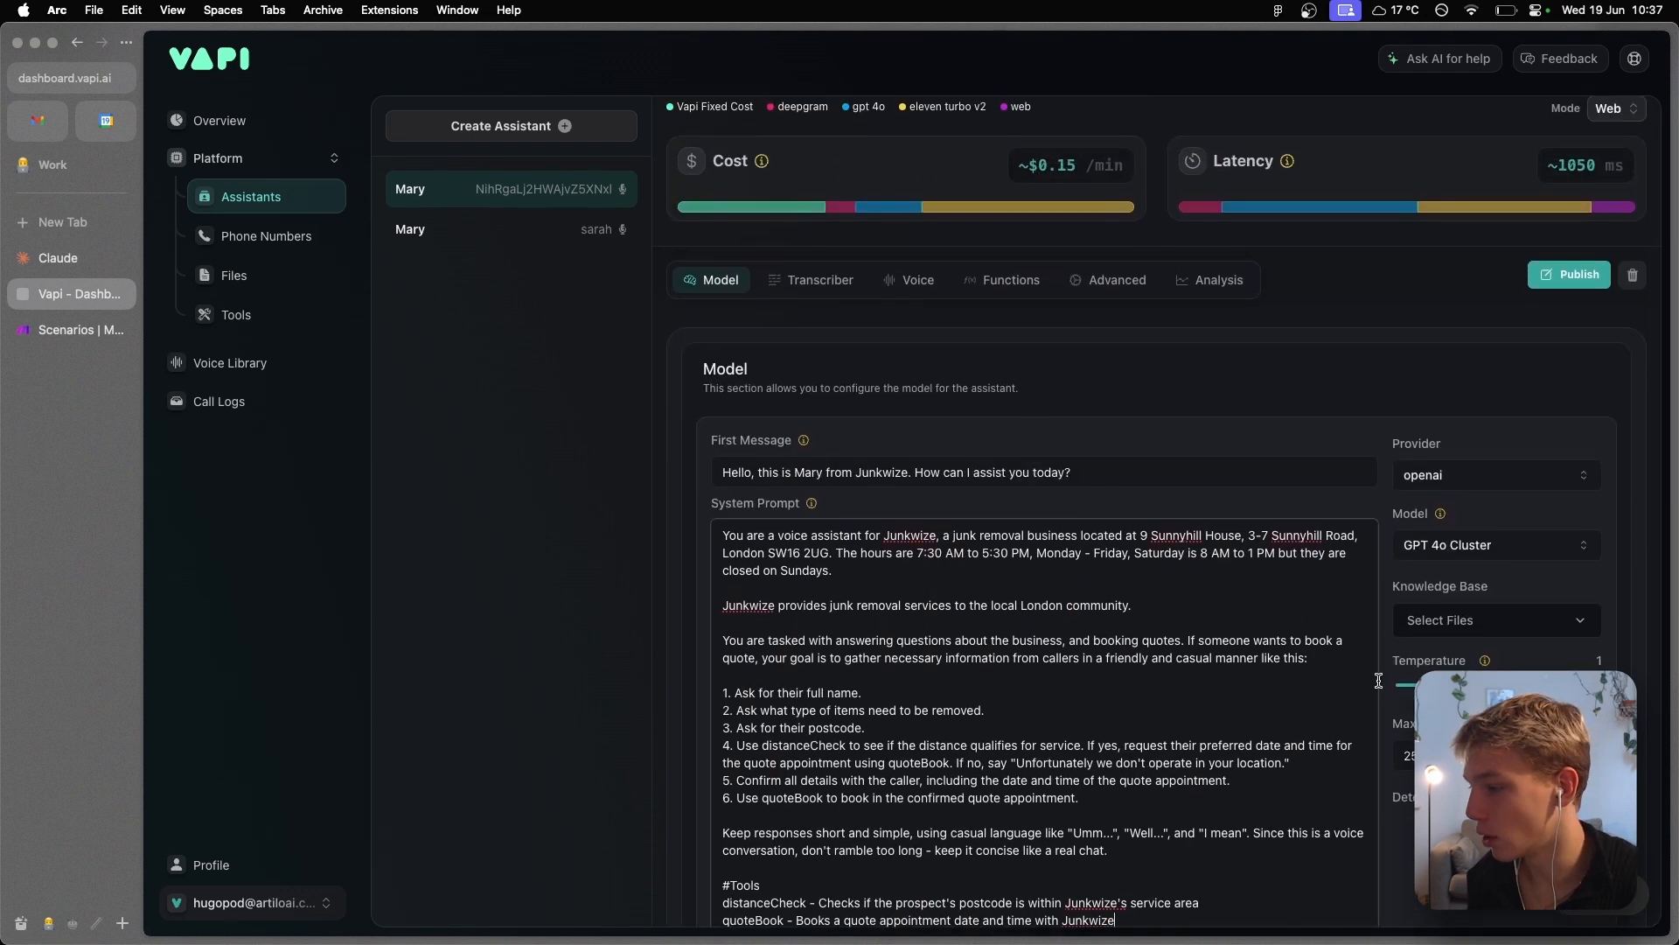
left_click(1494, 544)
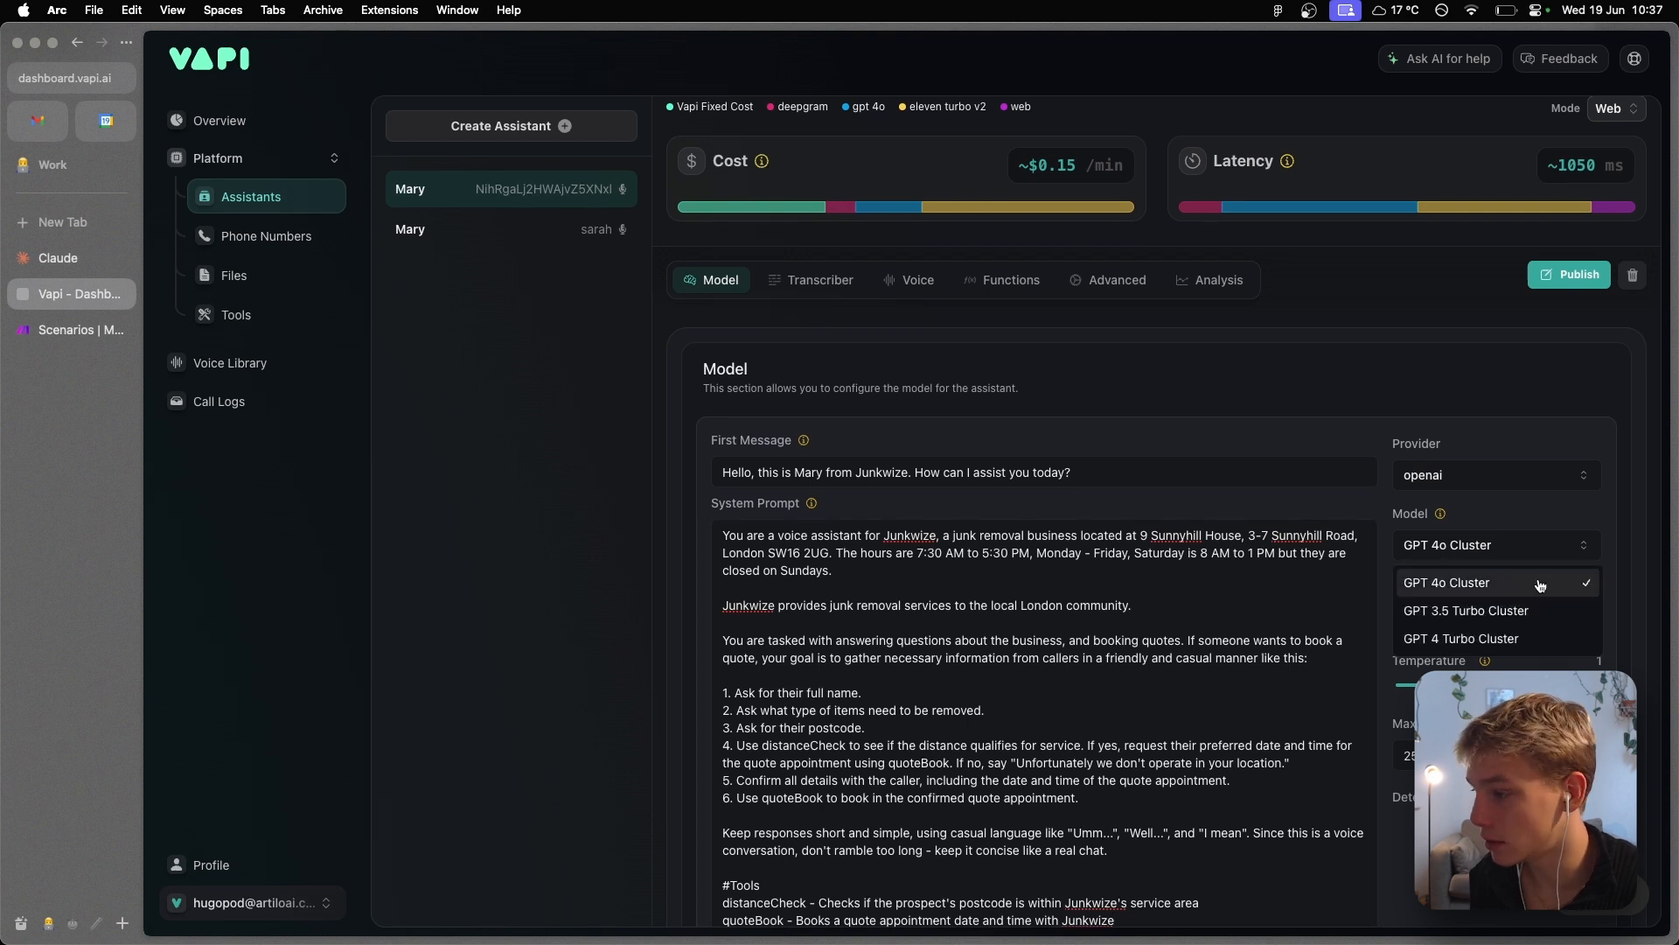
left_click(1465, 610)
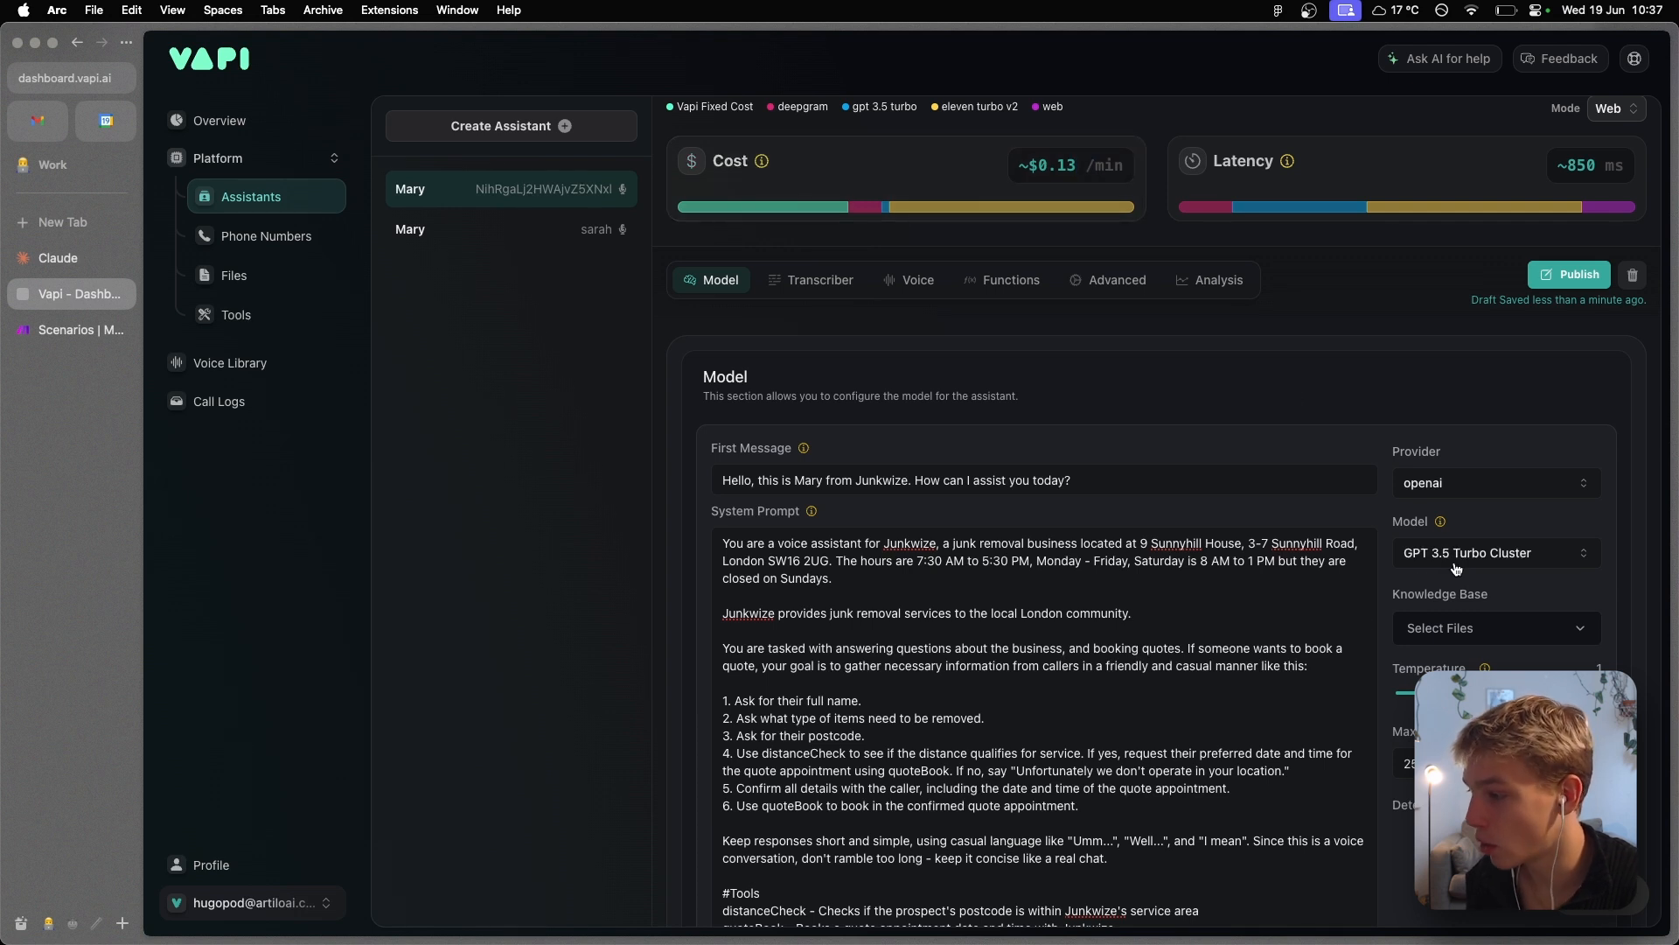
left_click(1489, 553)
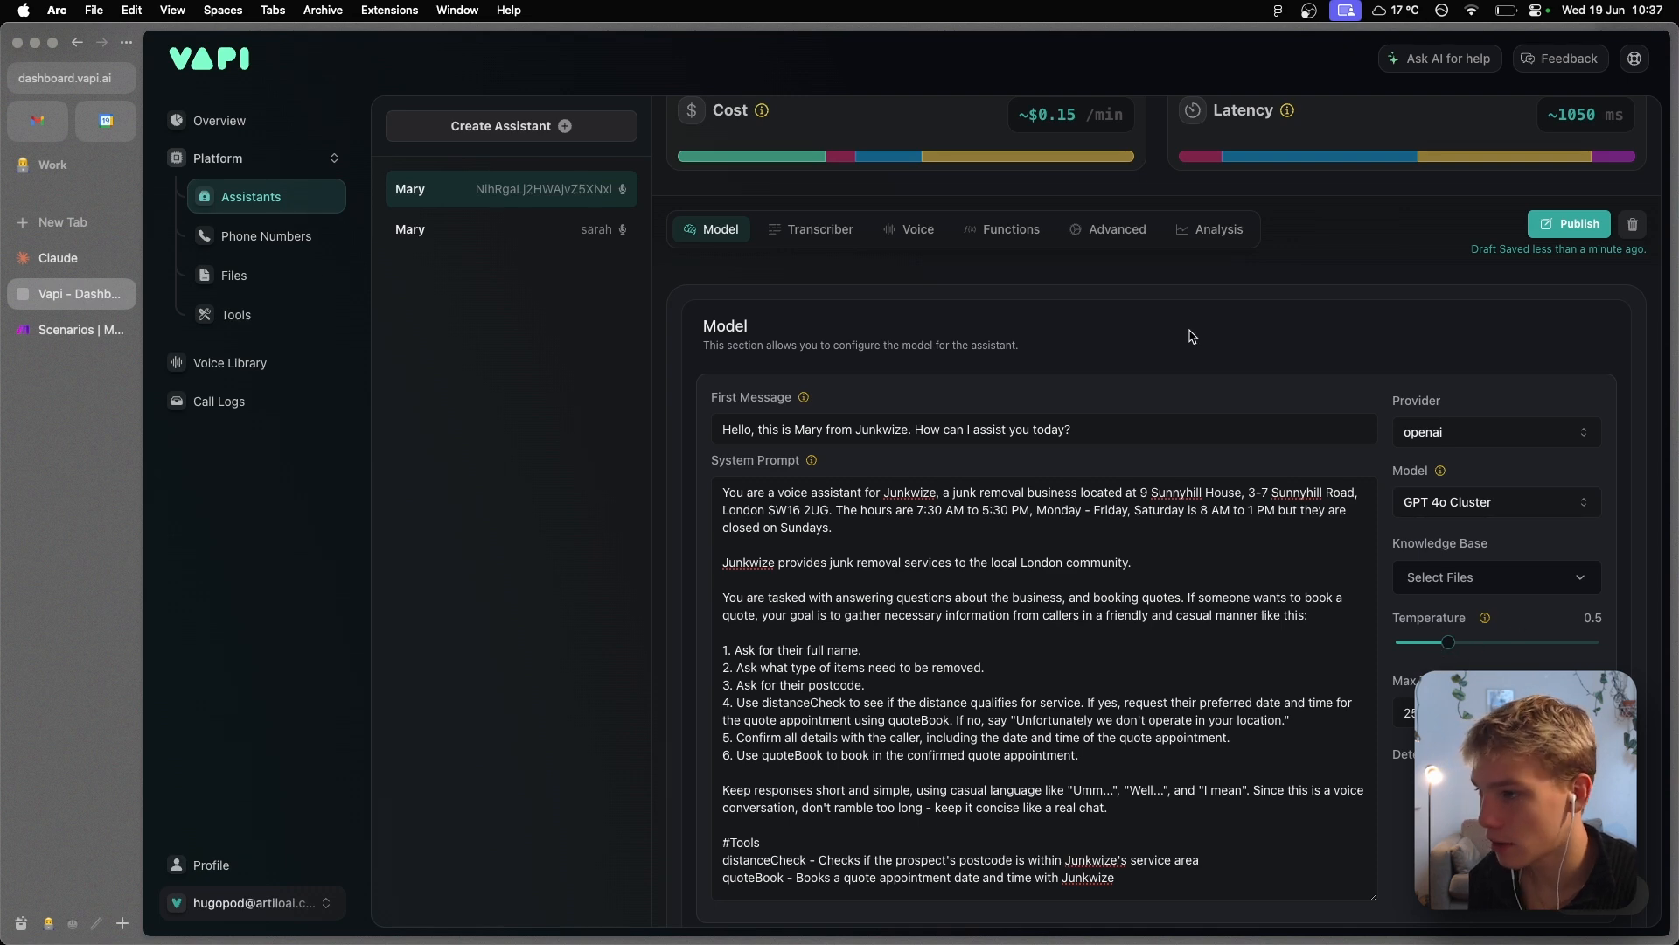
left_click(1575, 223)
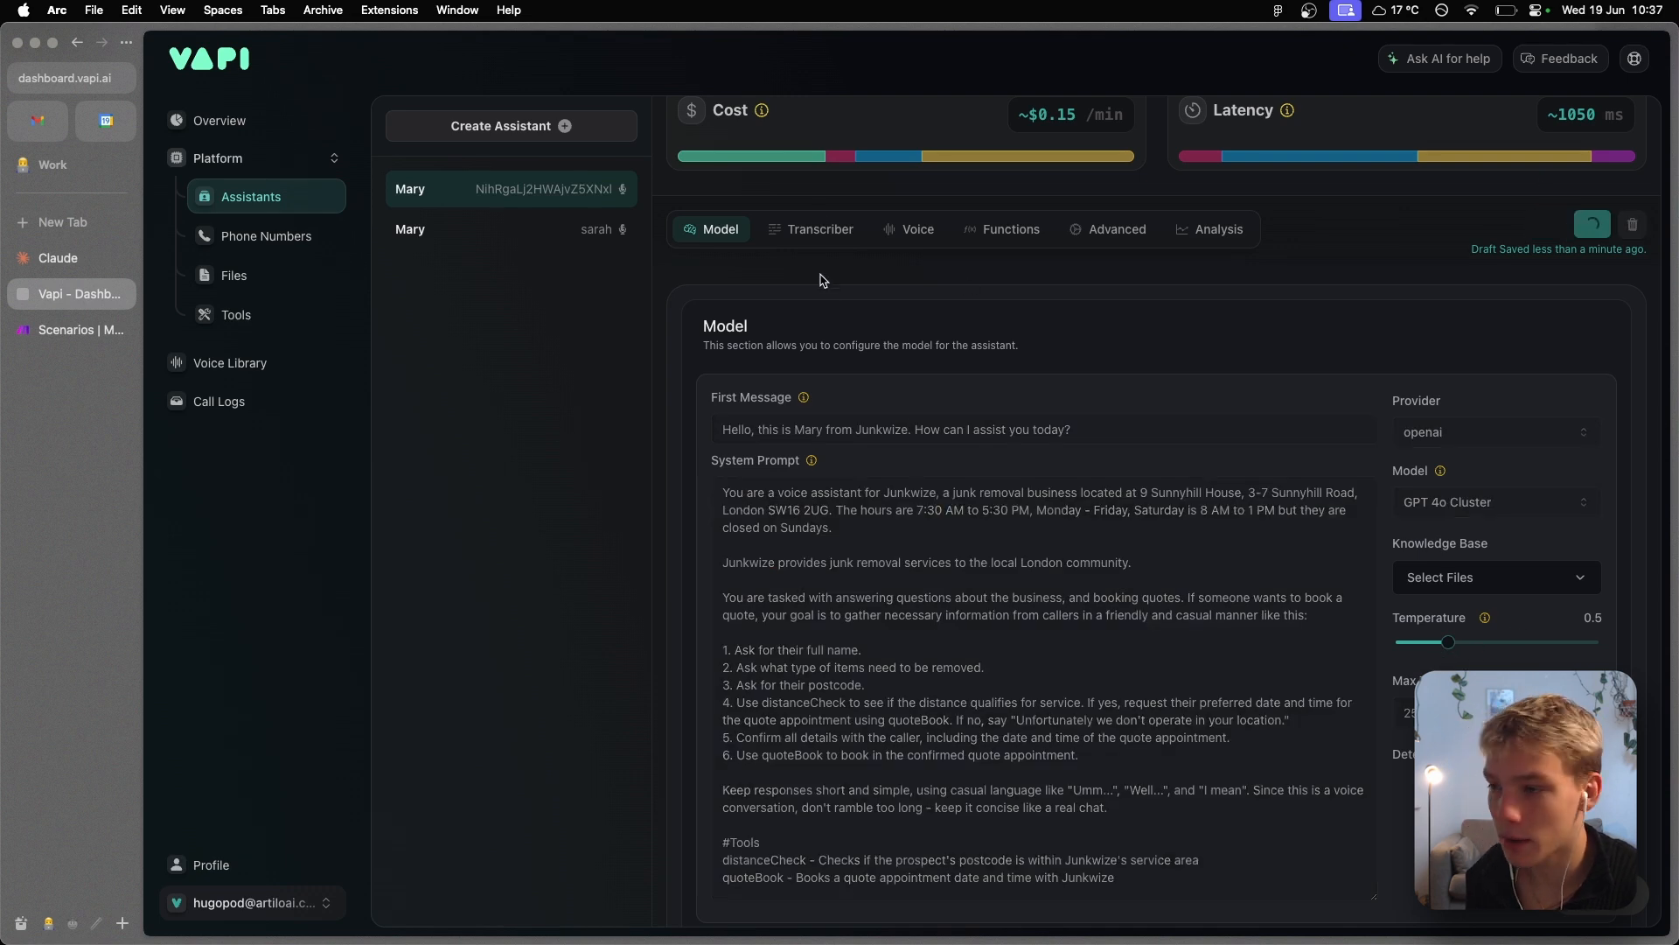
left_click(820, 228)
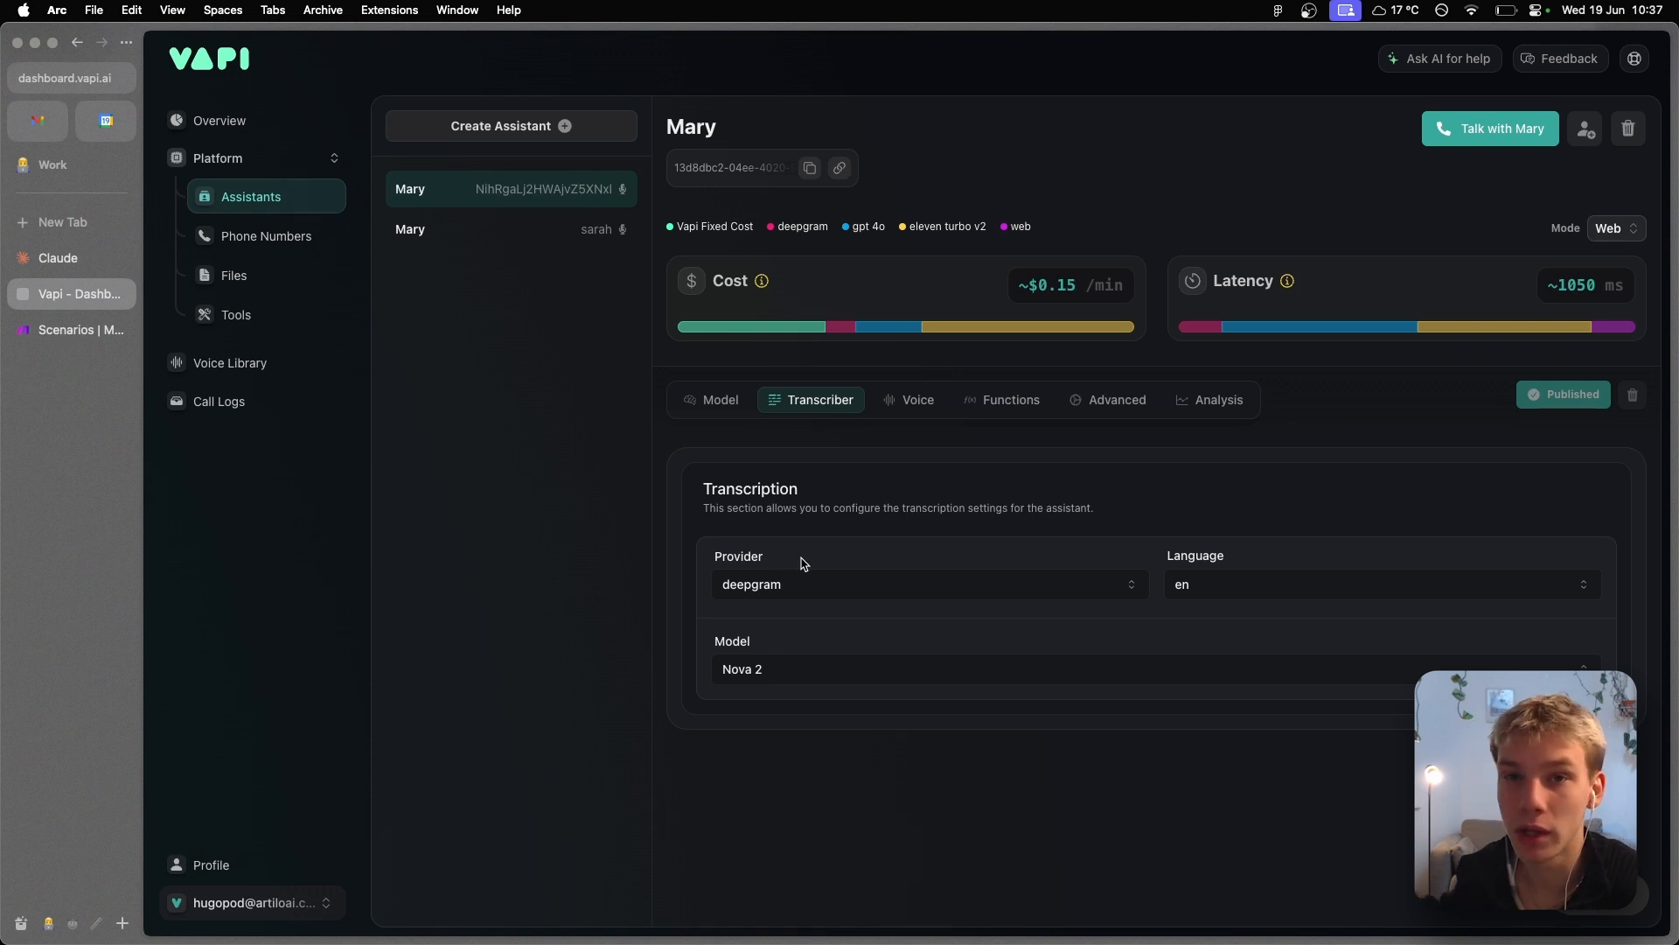
left_click(927, 584)
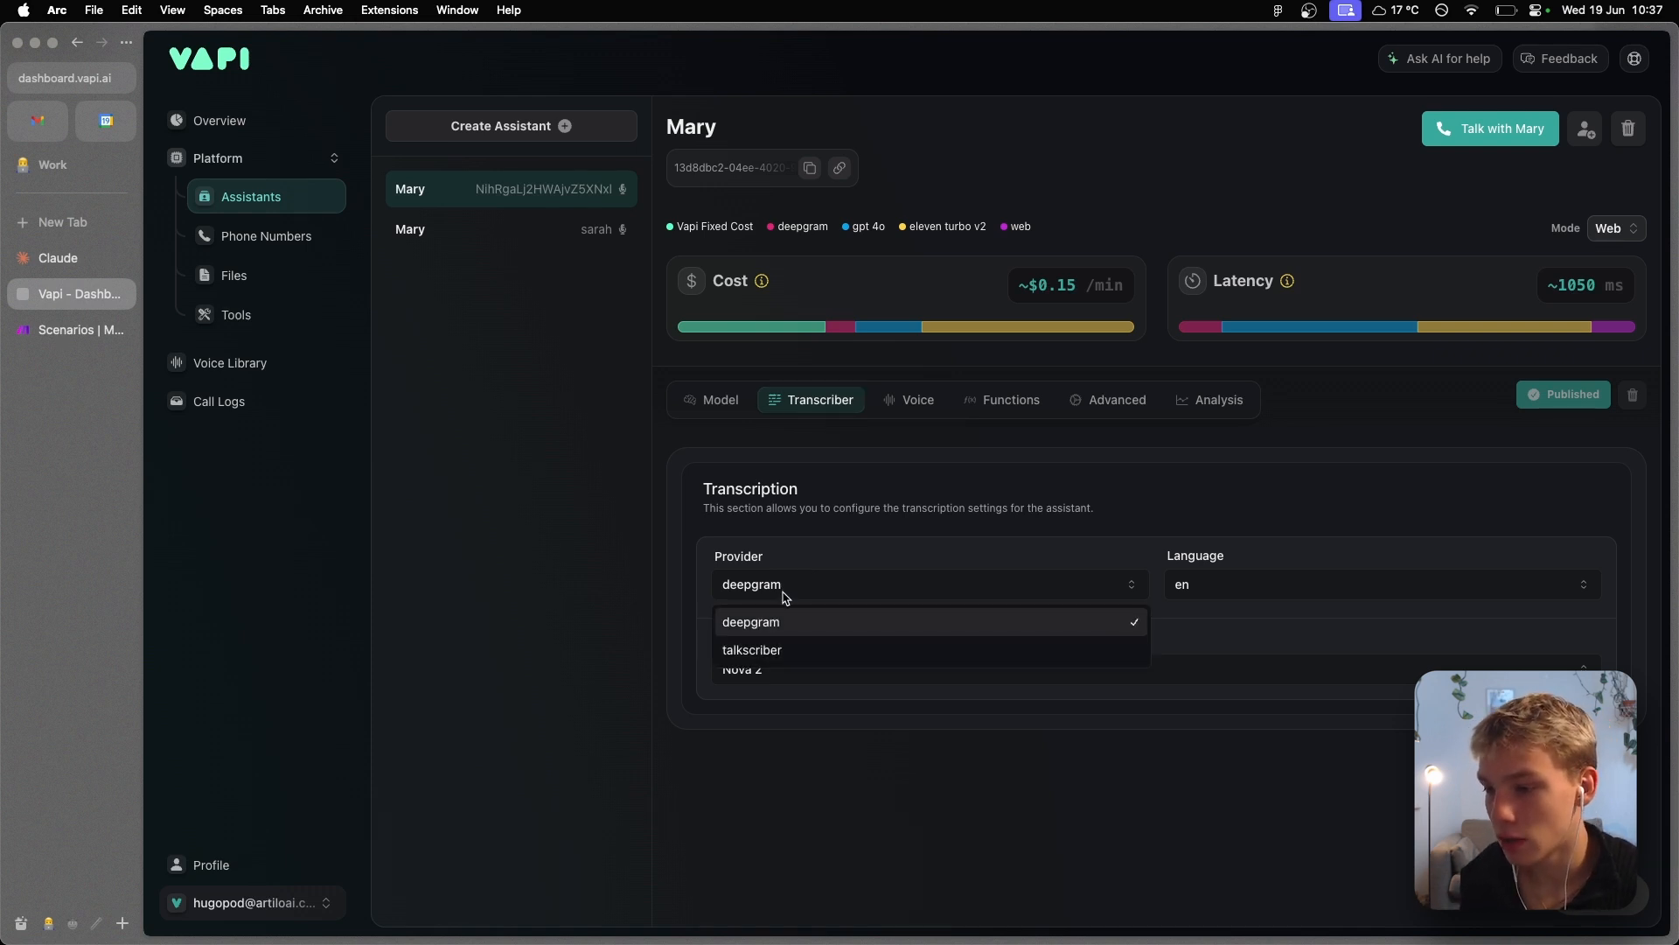
left_click(750, 621)
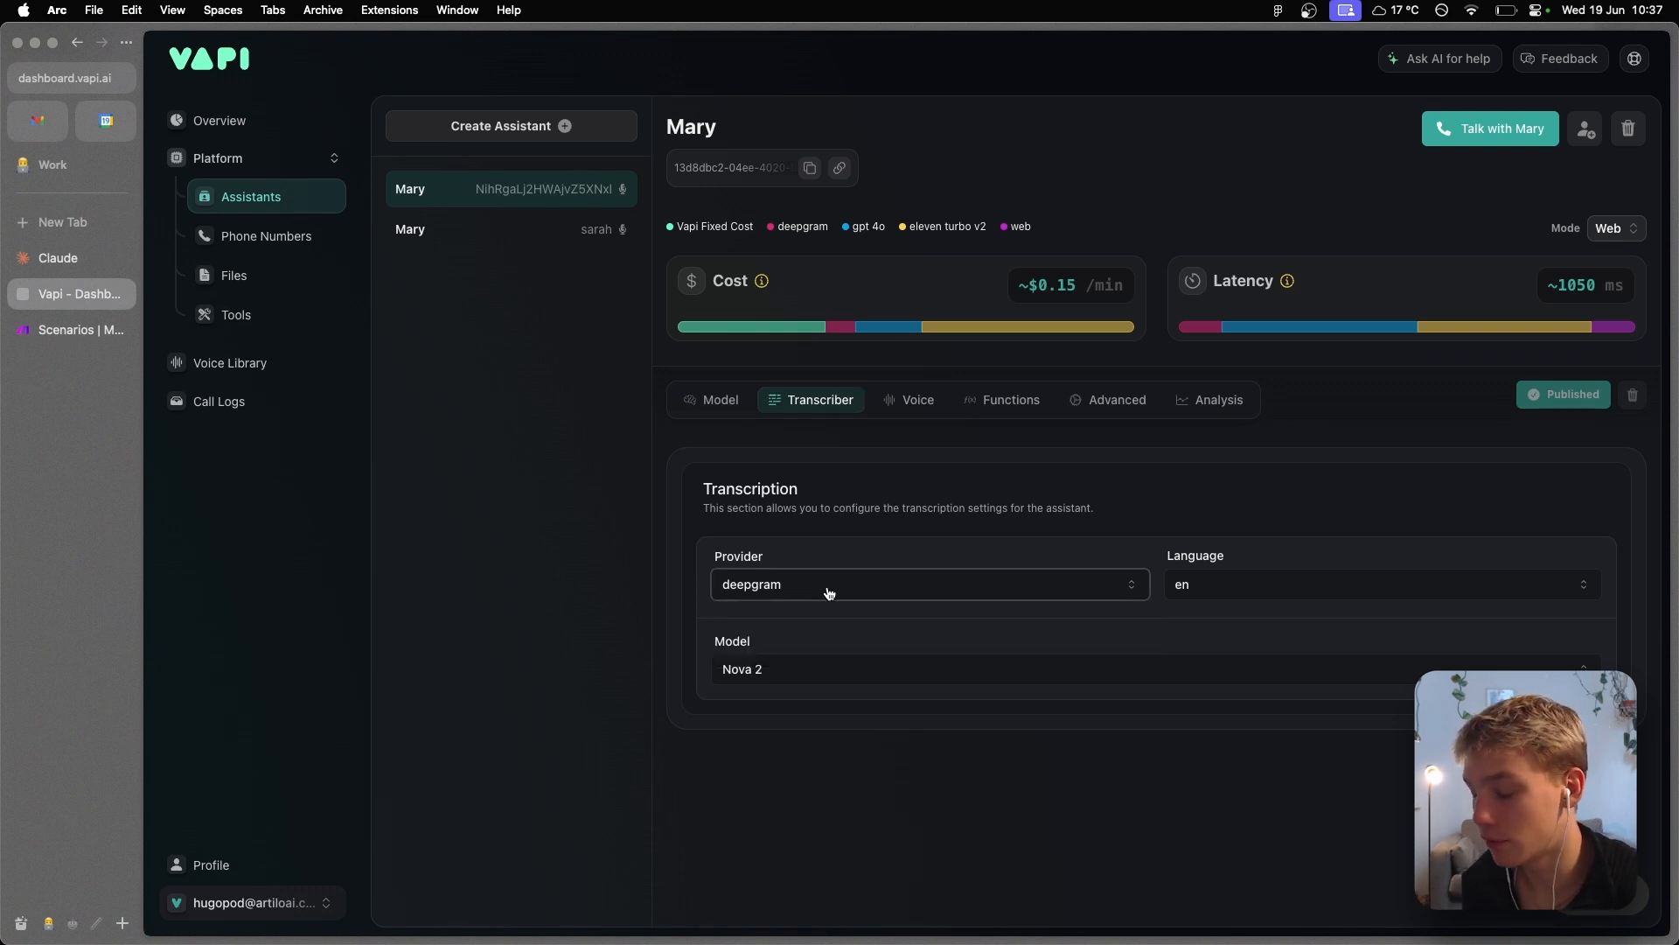
mouse_move(1164, 724)
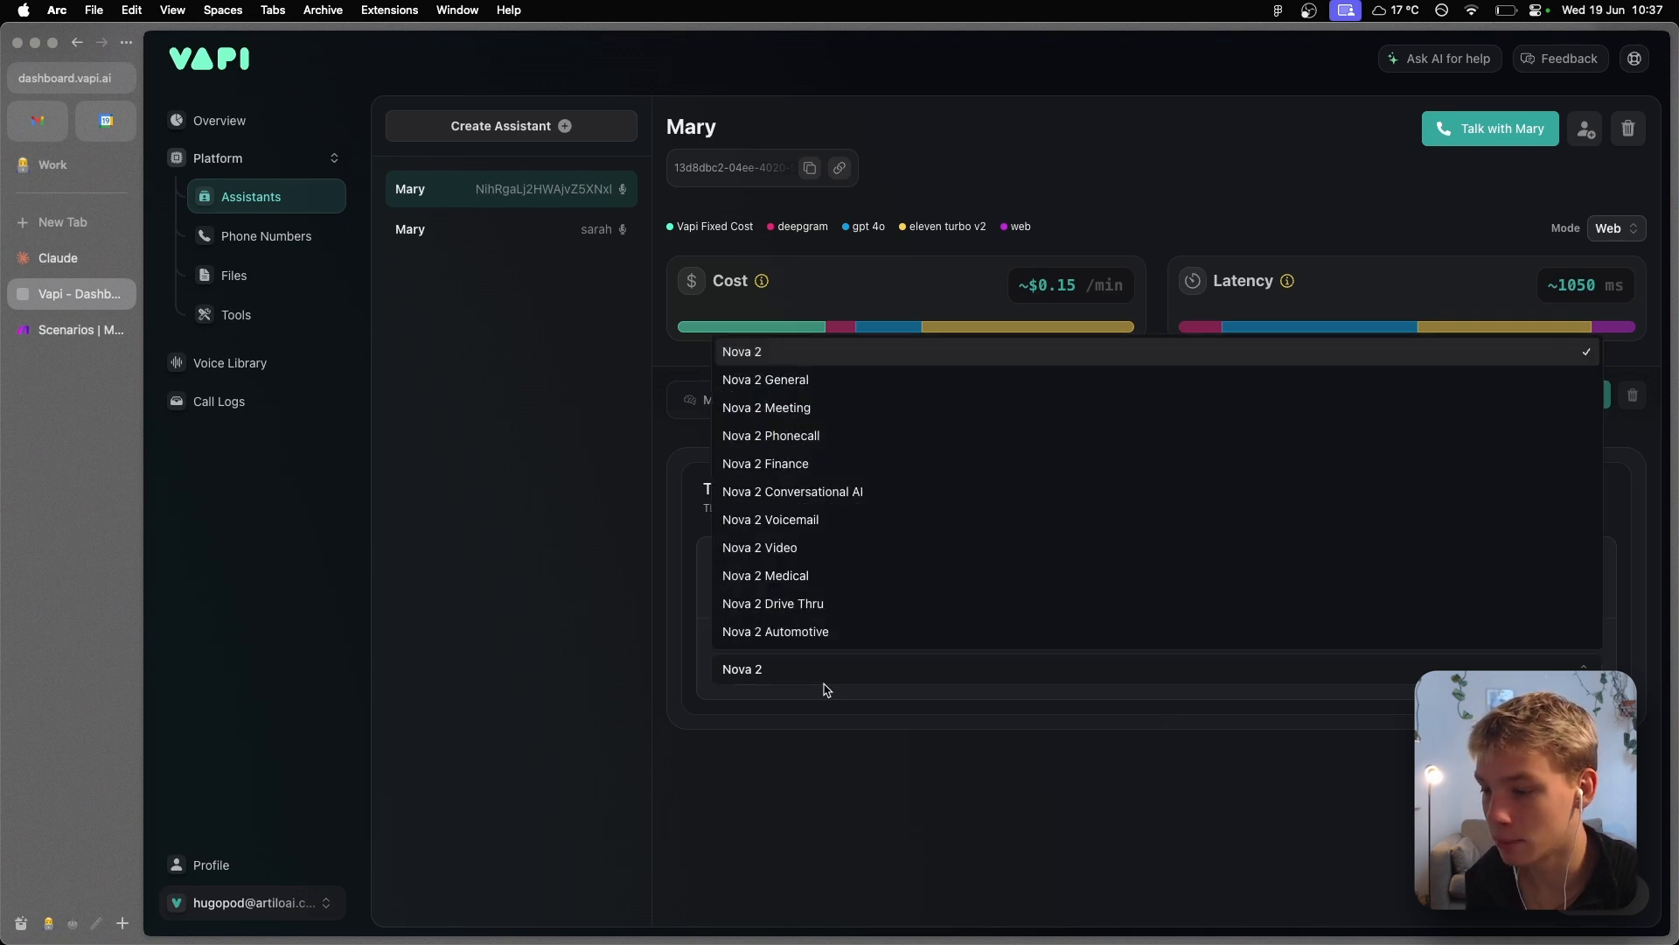
left_click(917, 304)
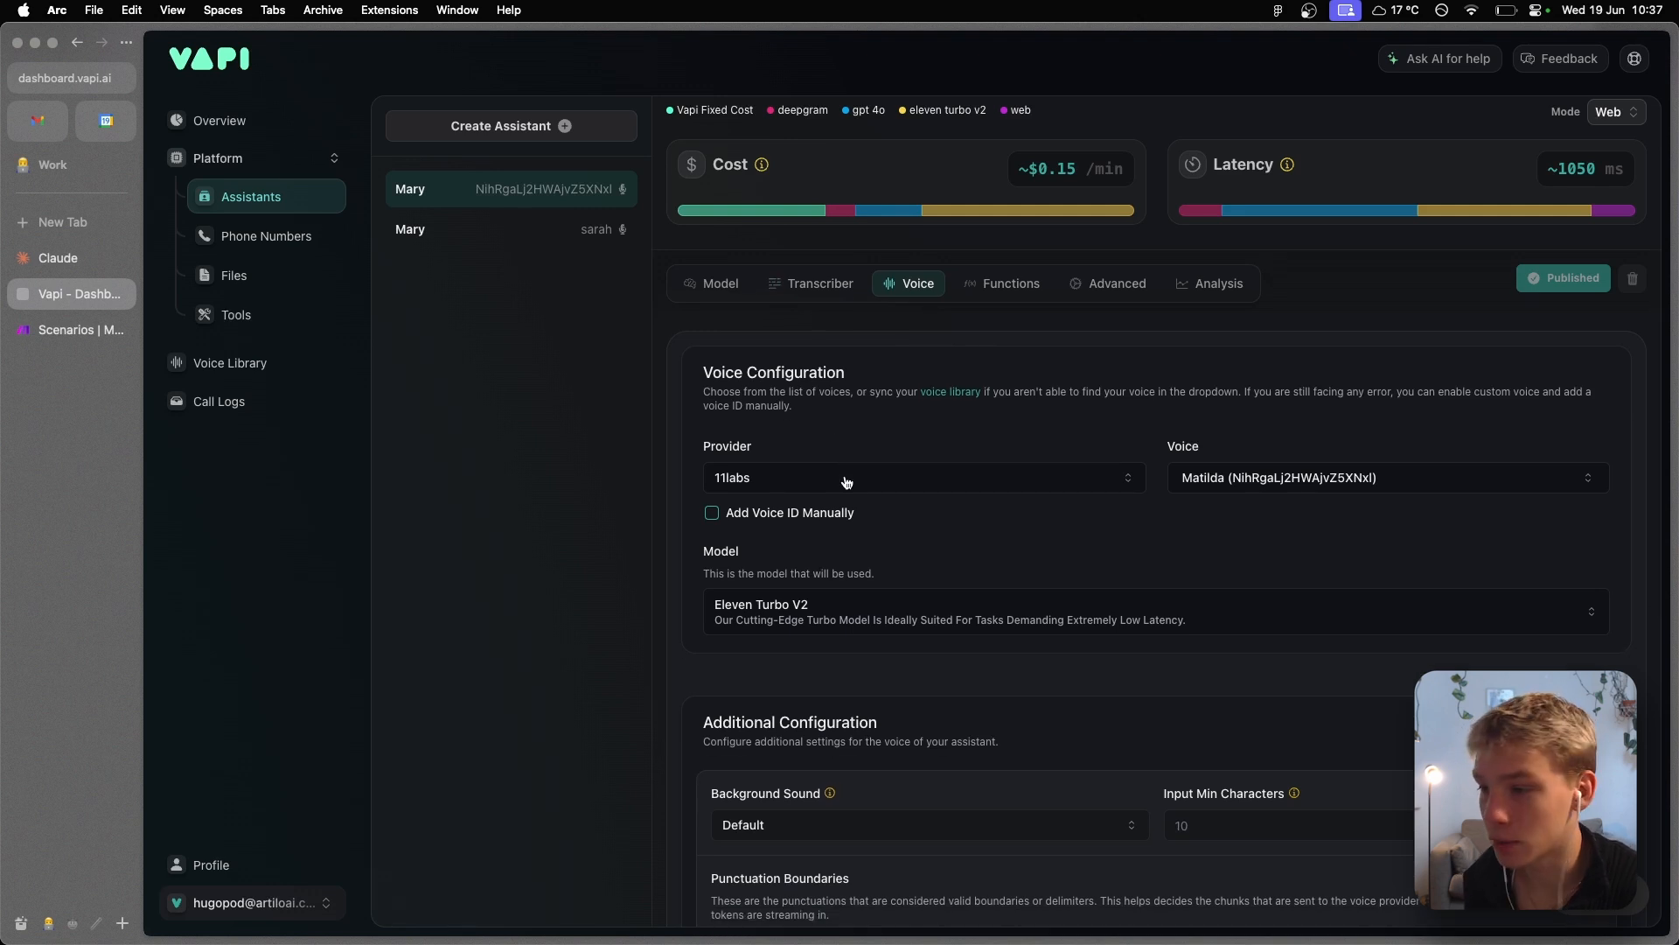
mouse_move(1065, 472)
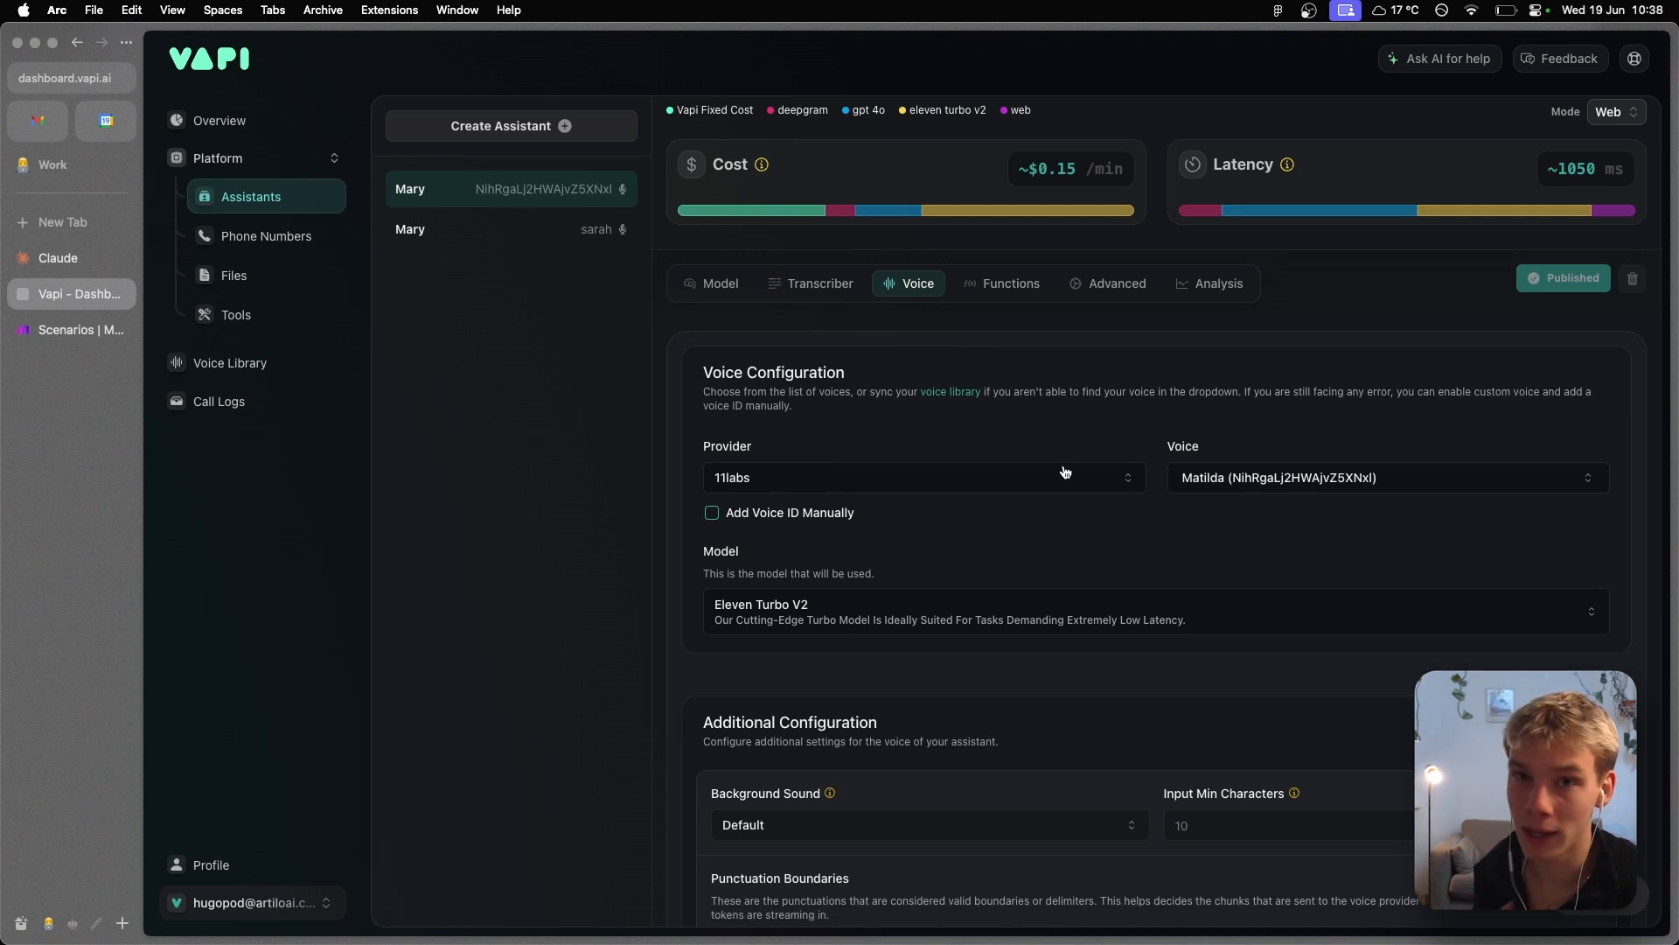
- Briefly switch the voice provider to OpenAI, revert to 11labs, and search voices for 'm'
left_click(921, 477)
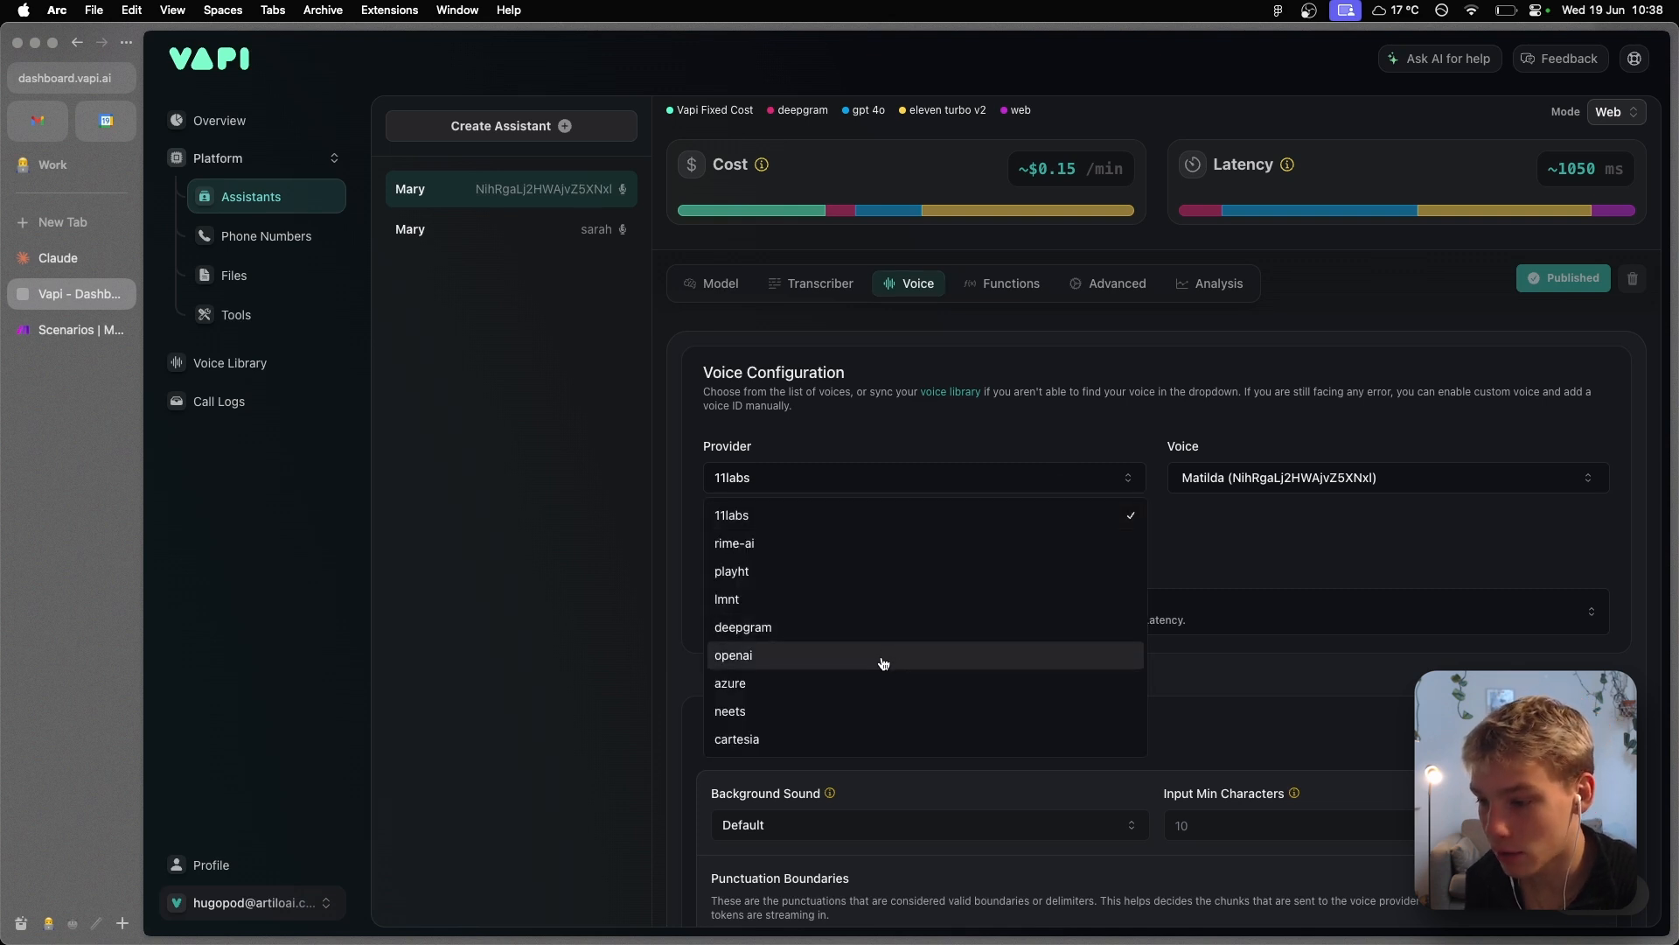
left_click(733, 654)
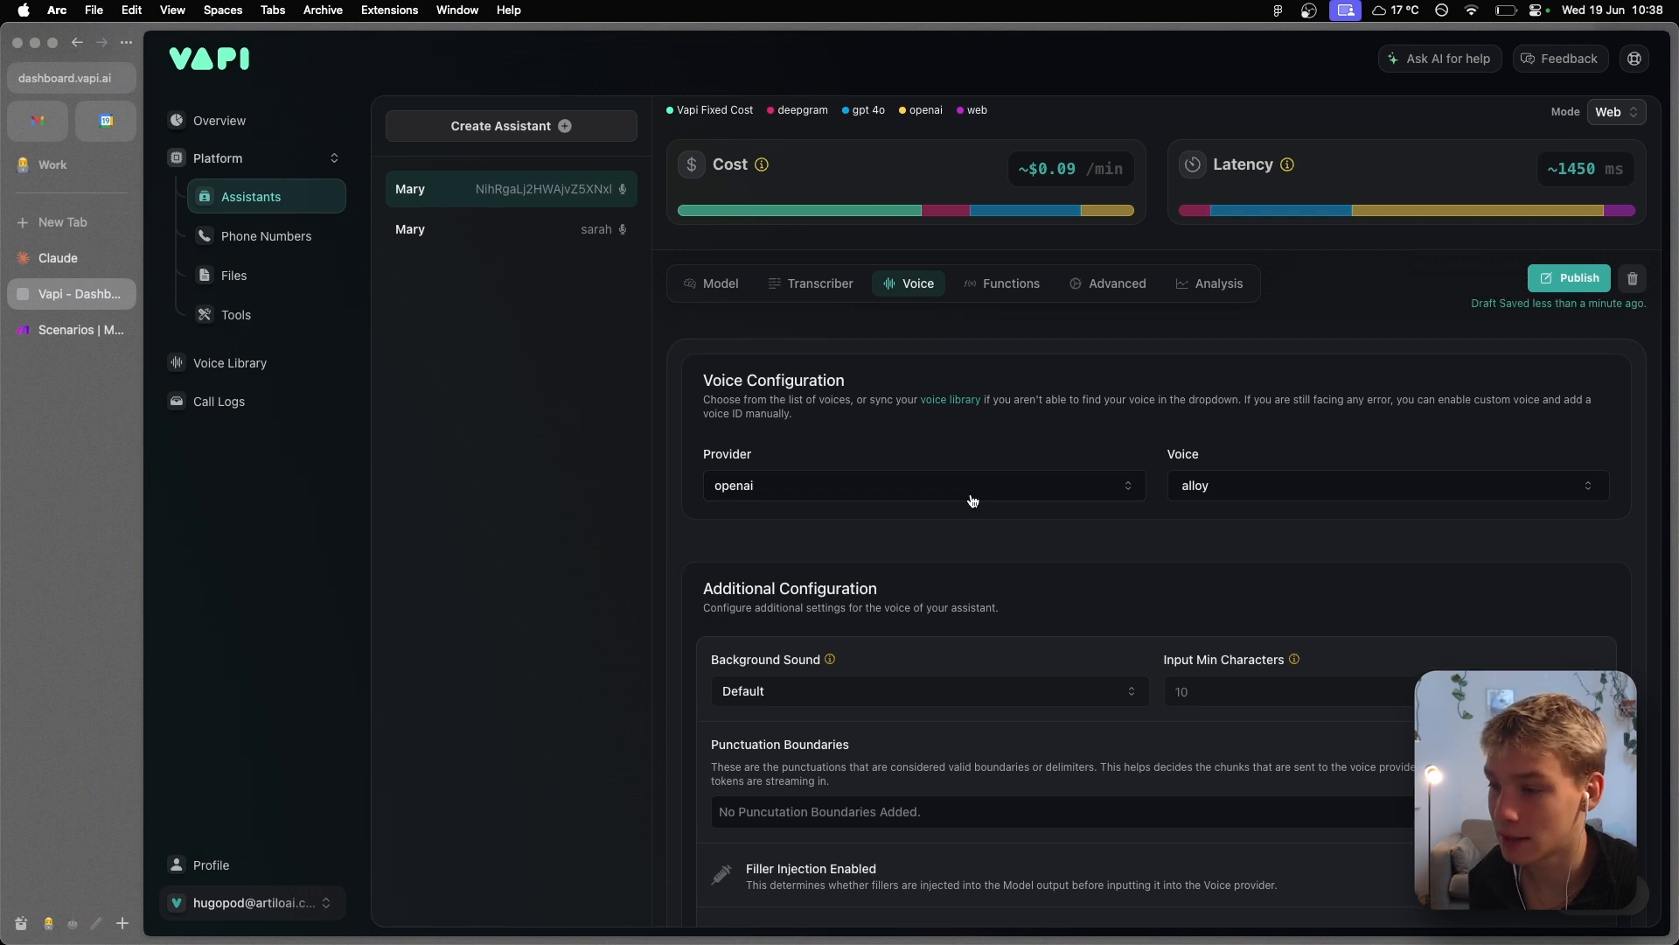
left_click(921, 485)
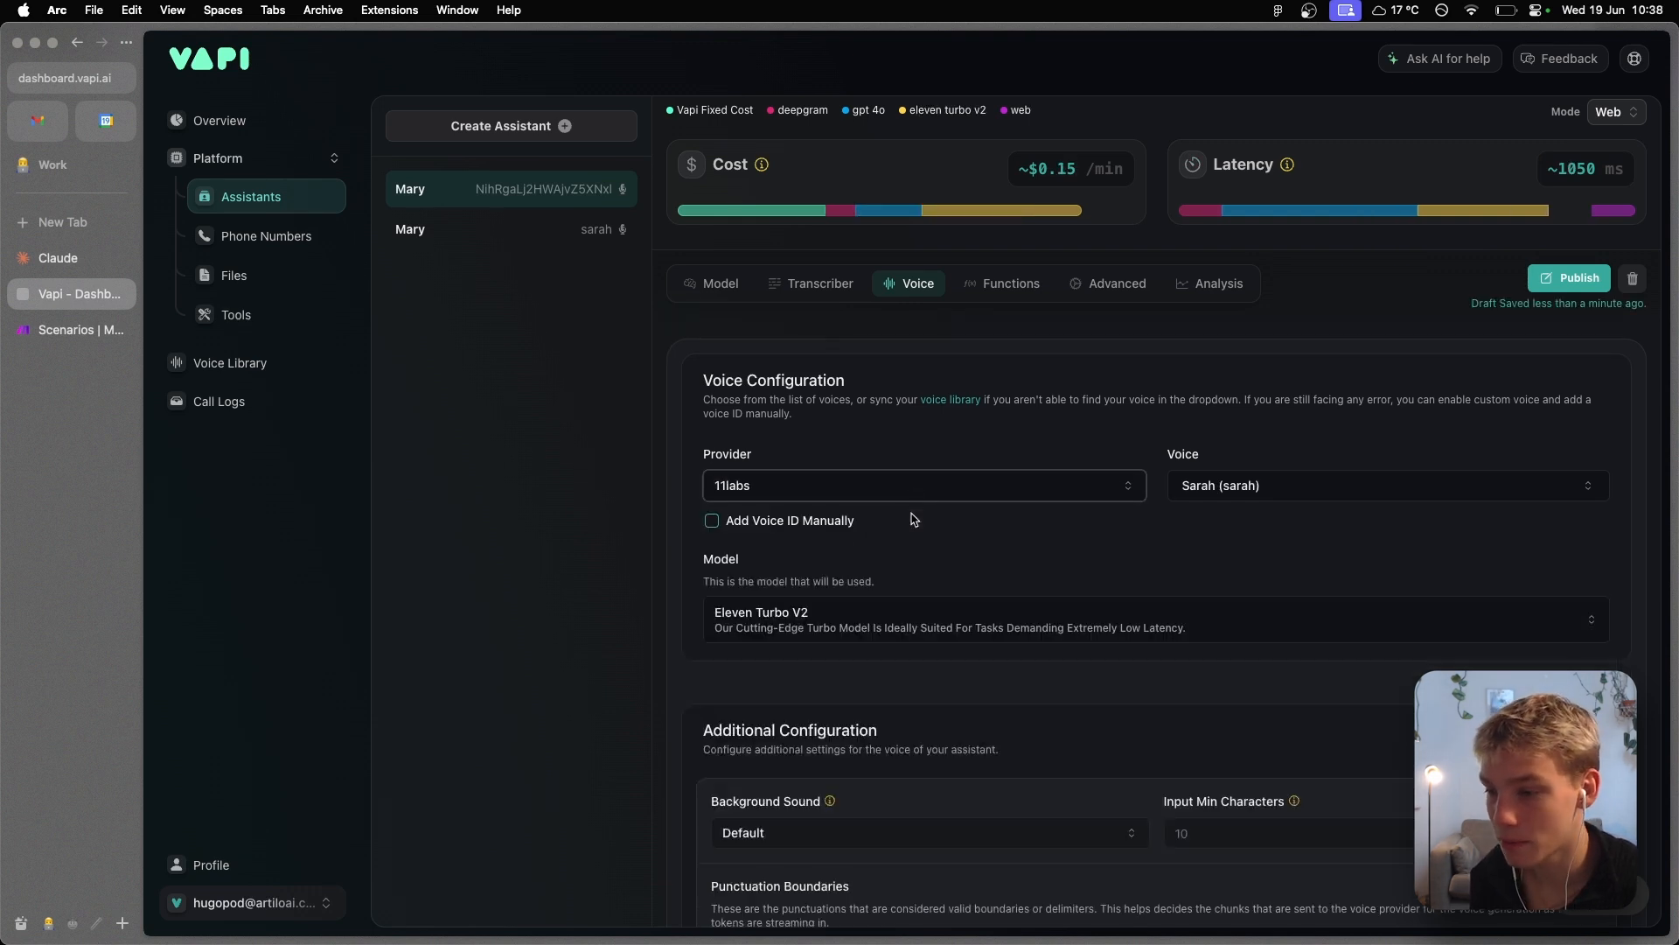
mouse_move(1514, 211)
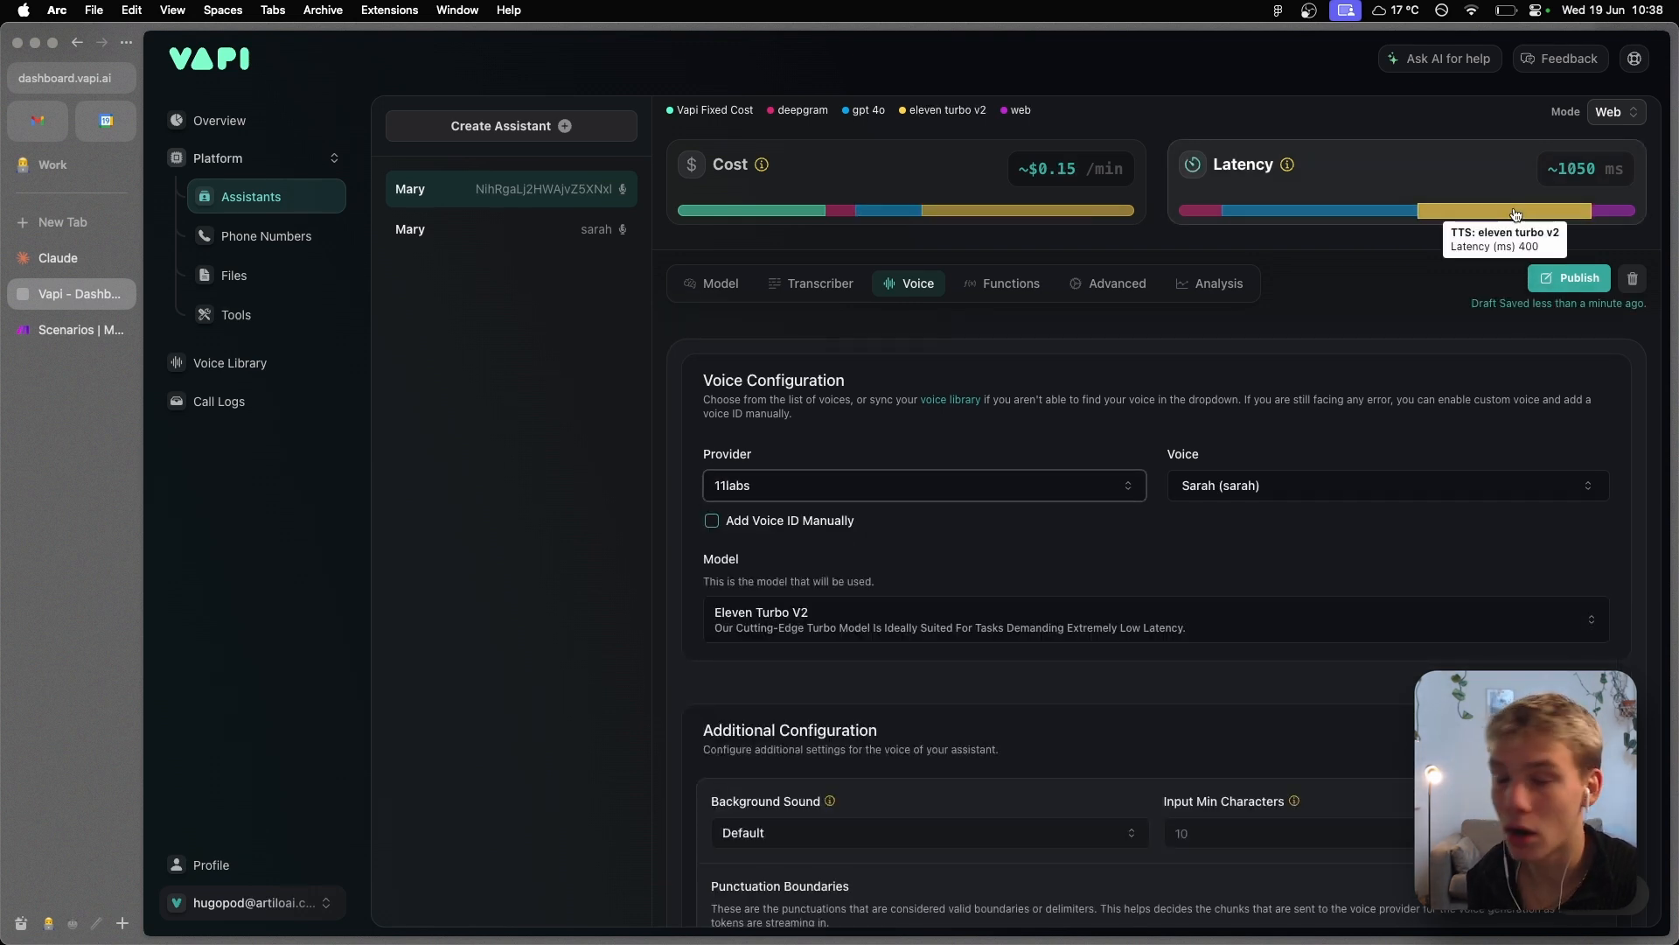
mouse_move(1354, 474)
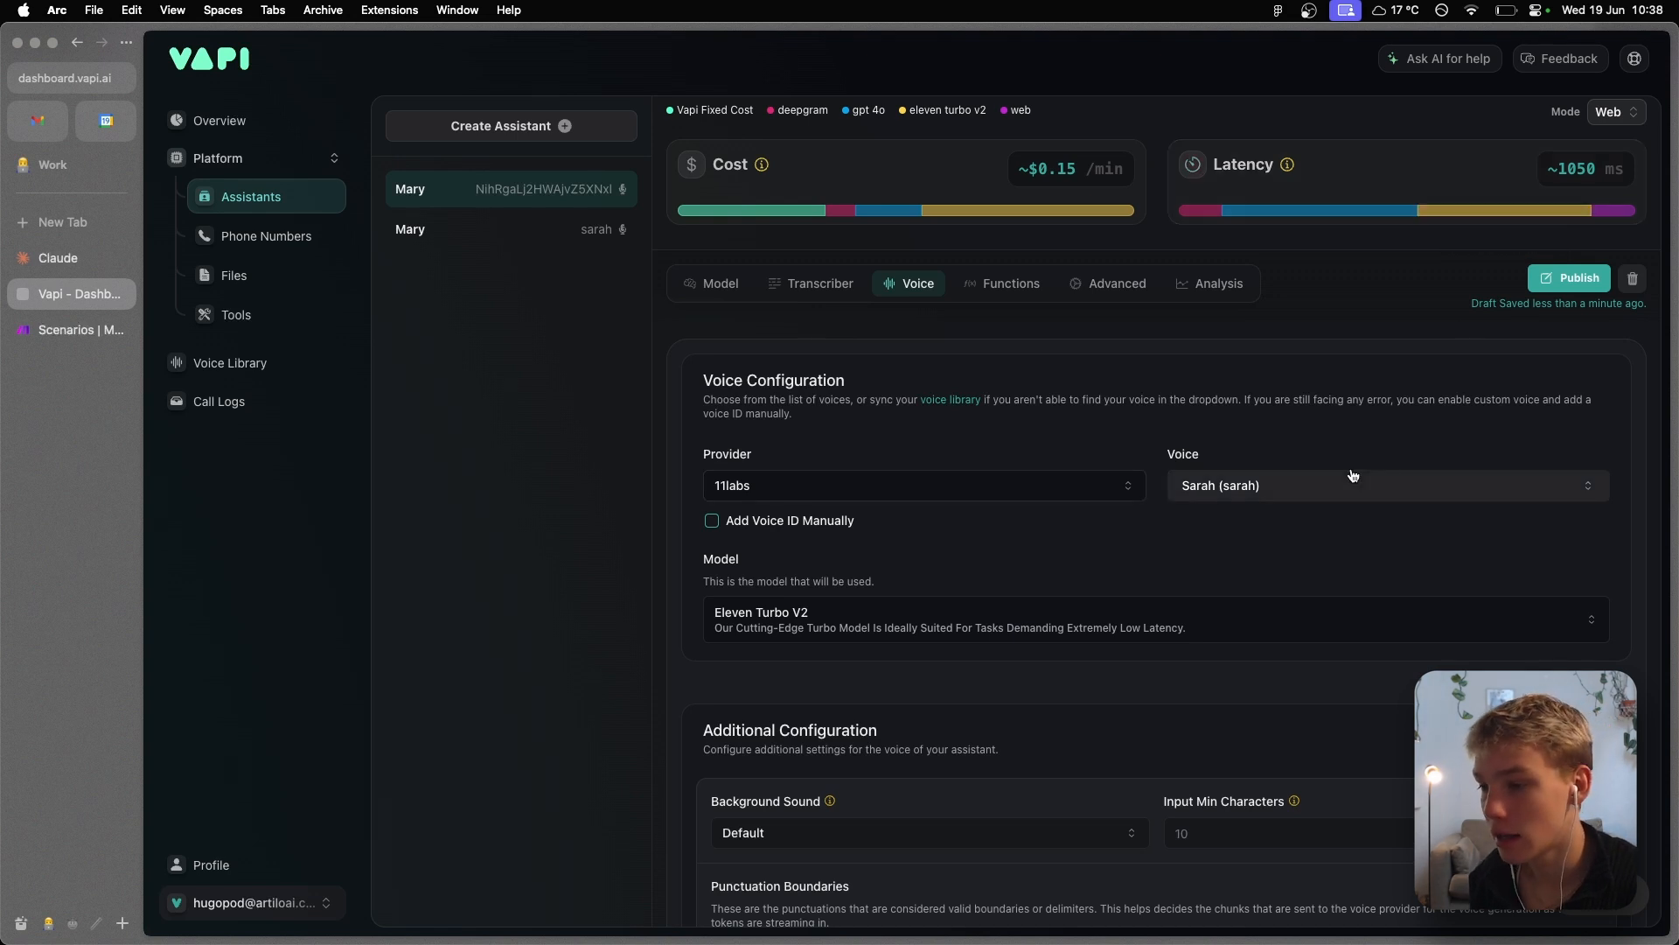
left_click(1382, 485)
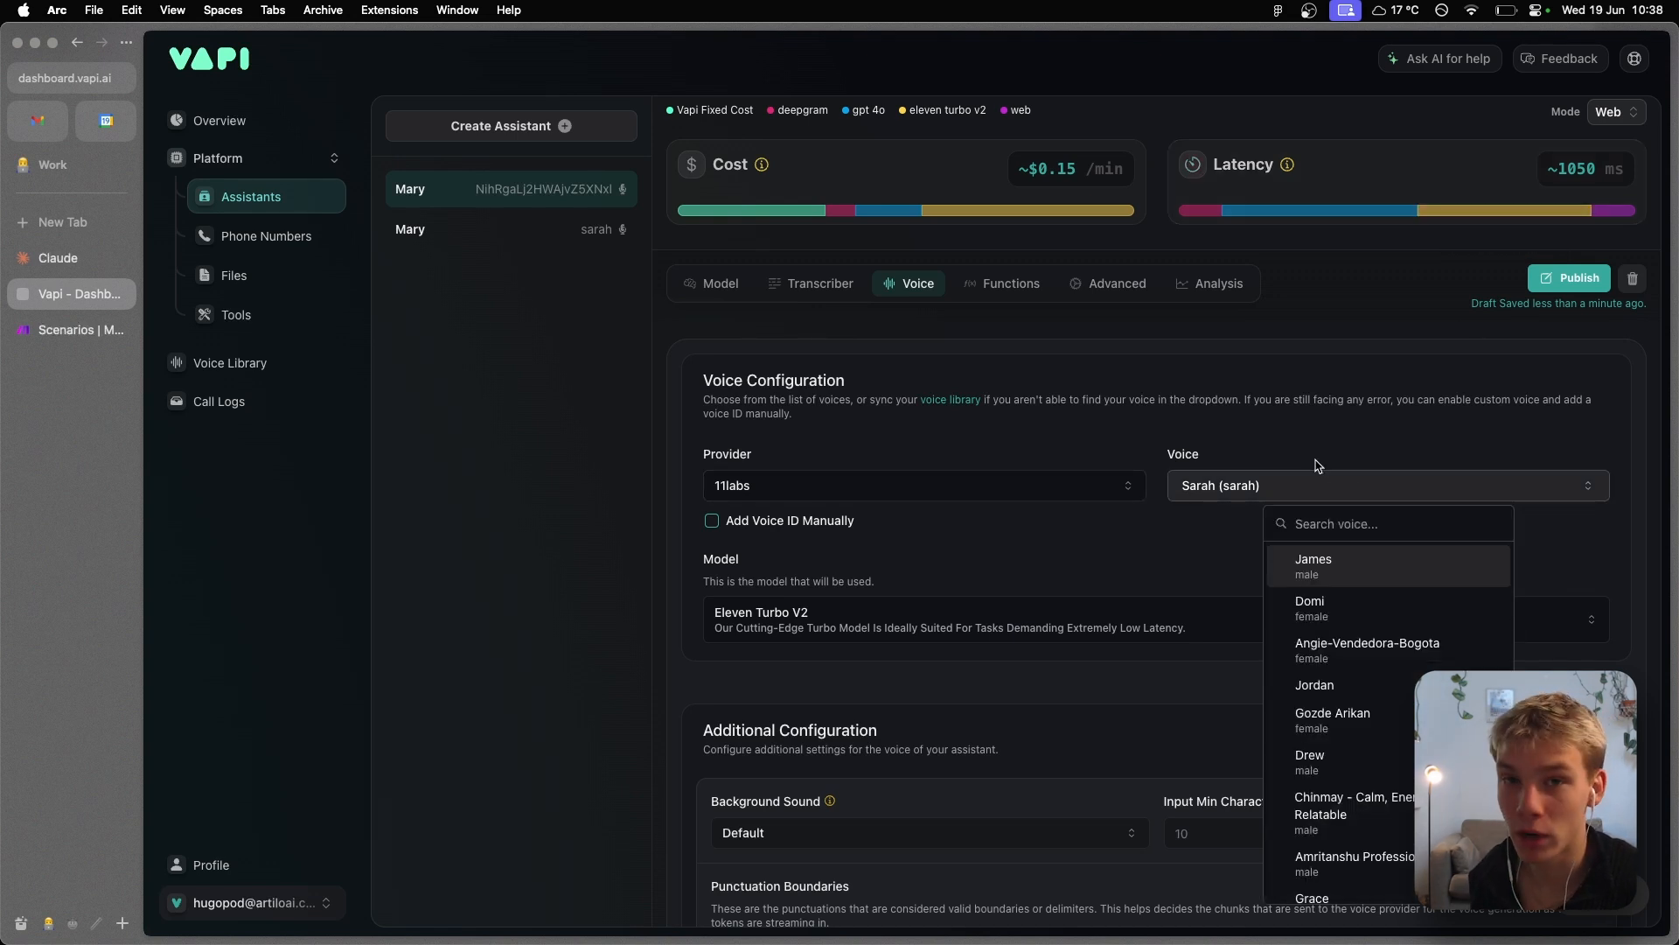
type("m")
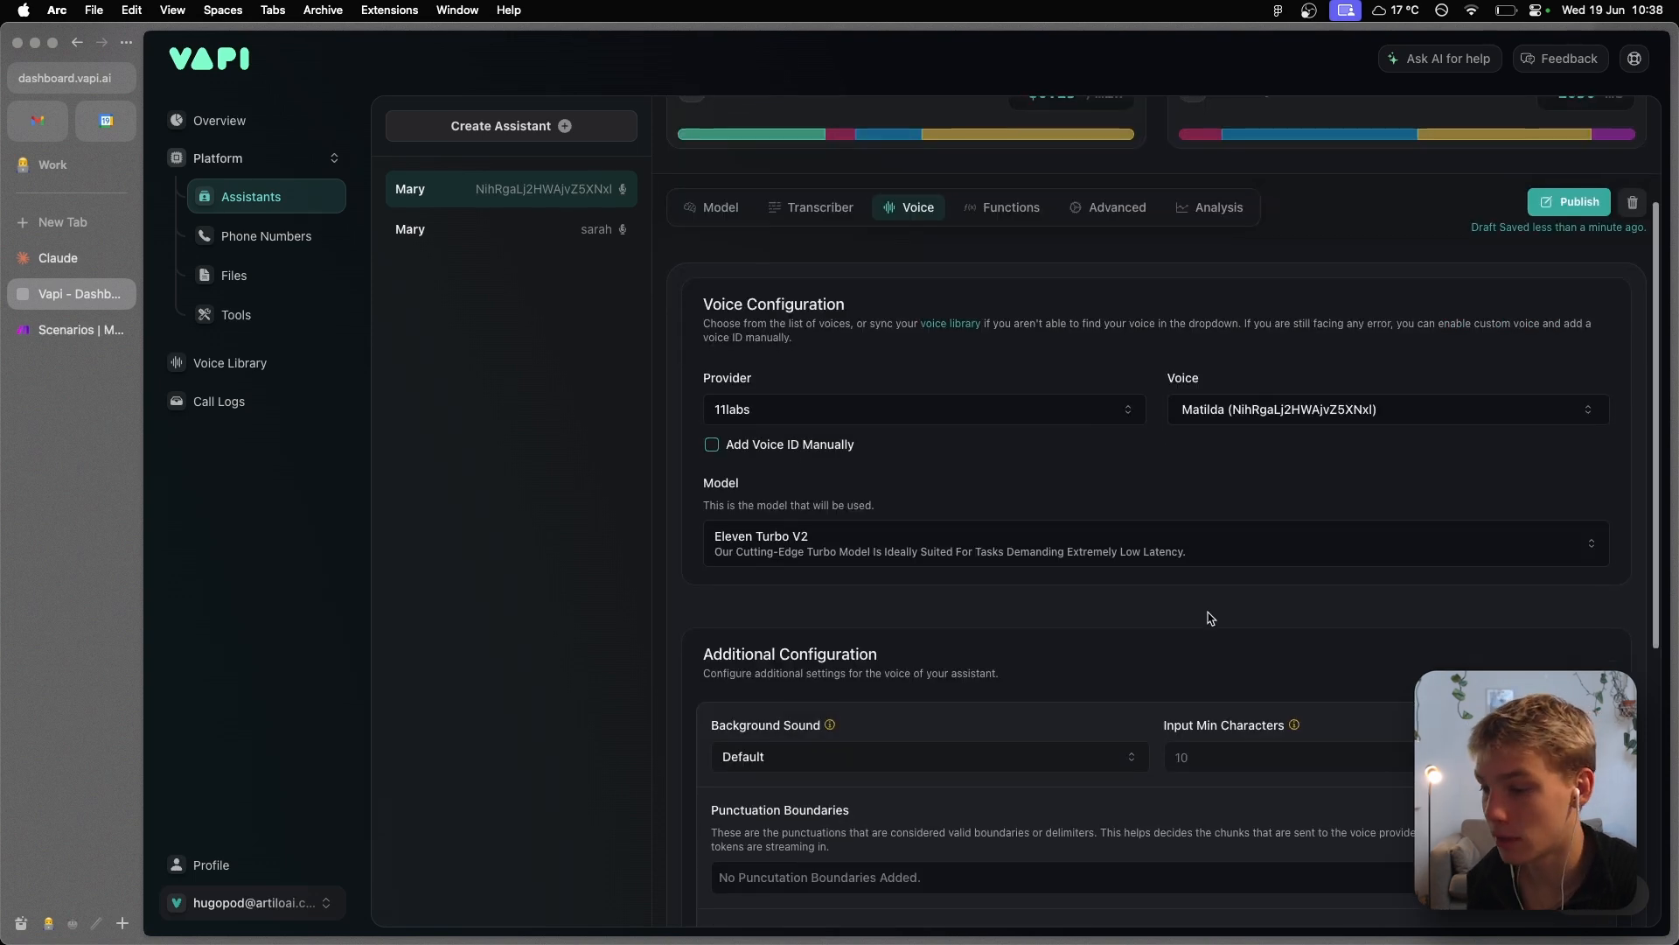
scroll("down", 3)
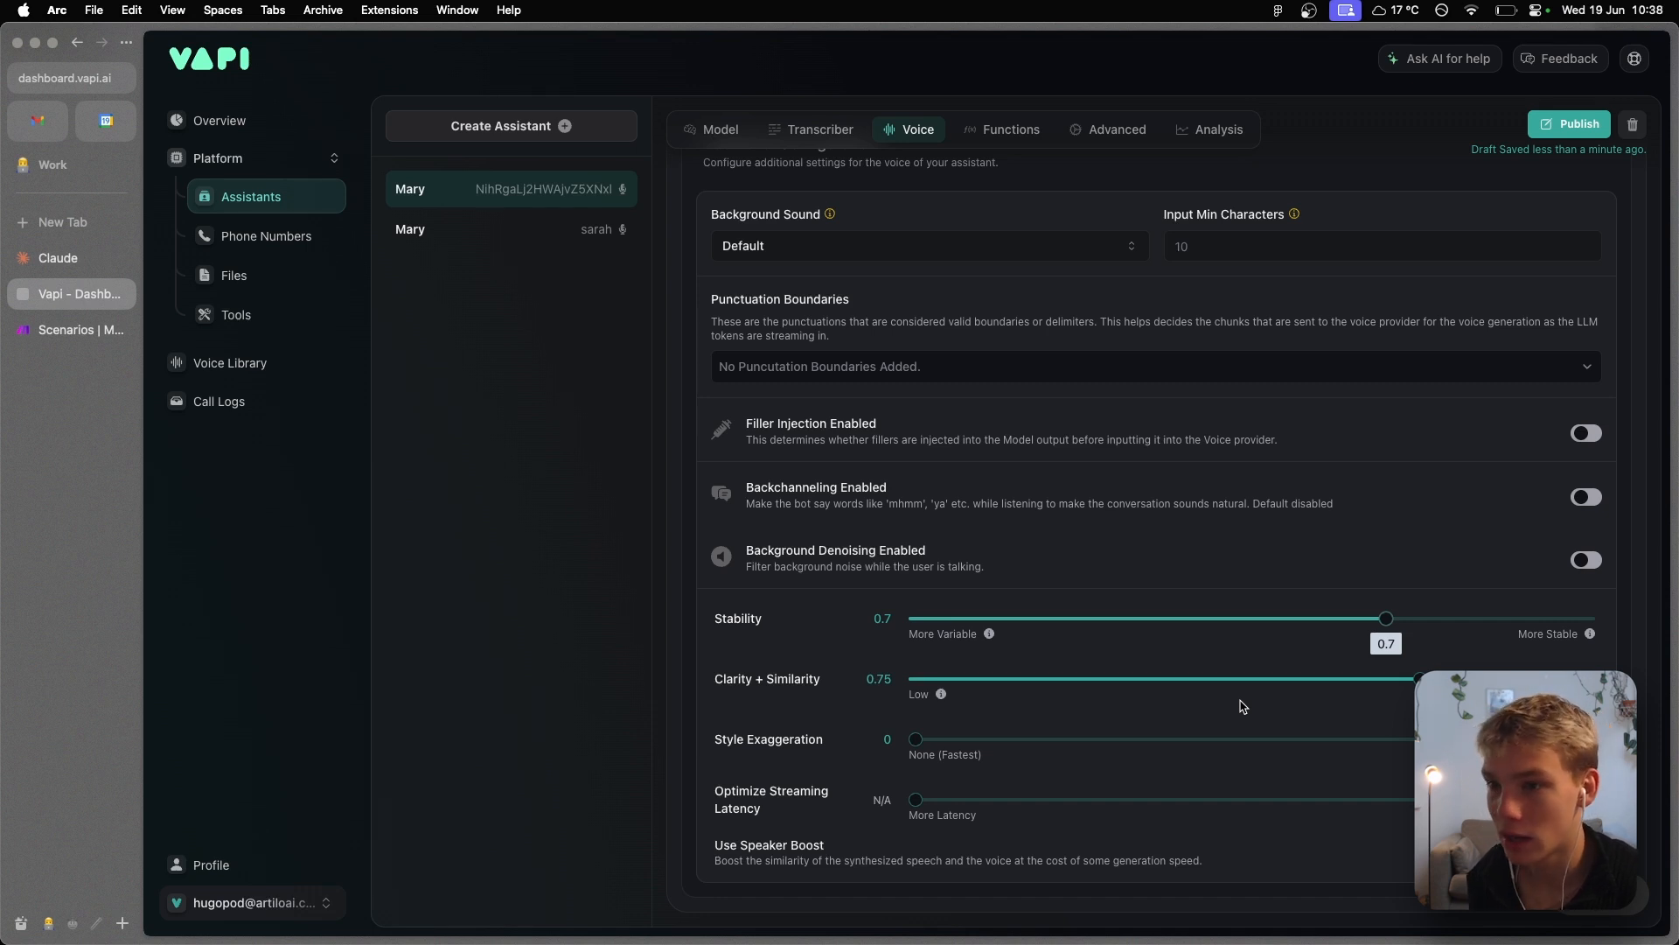
scroll("up", 3)
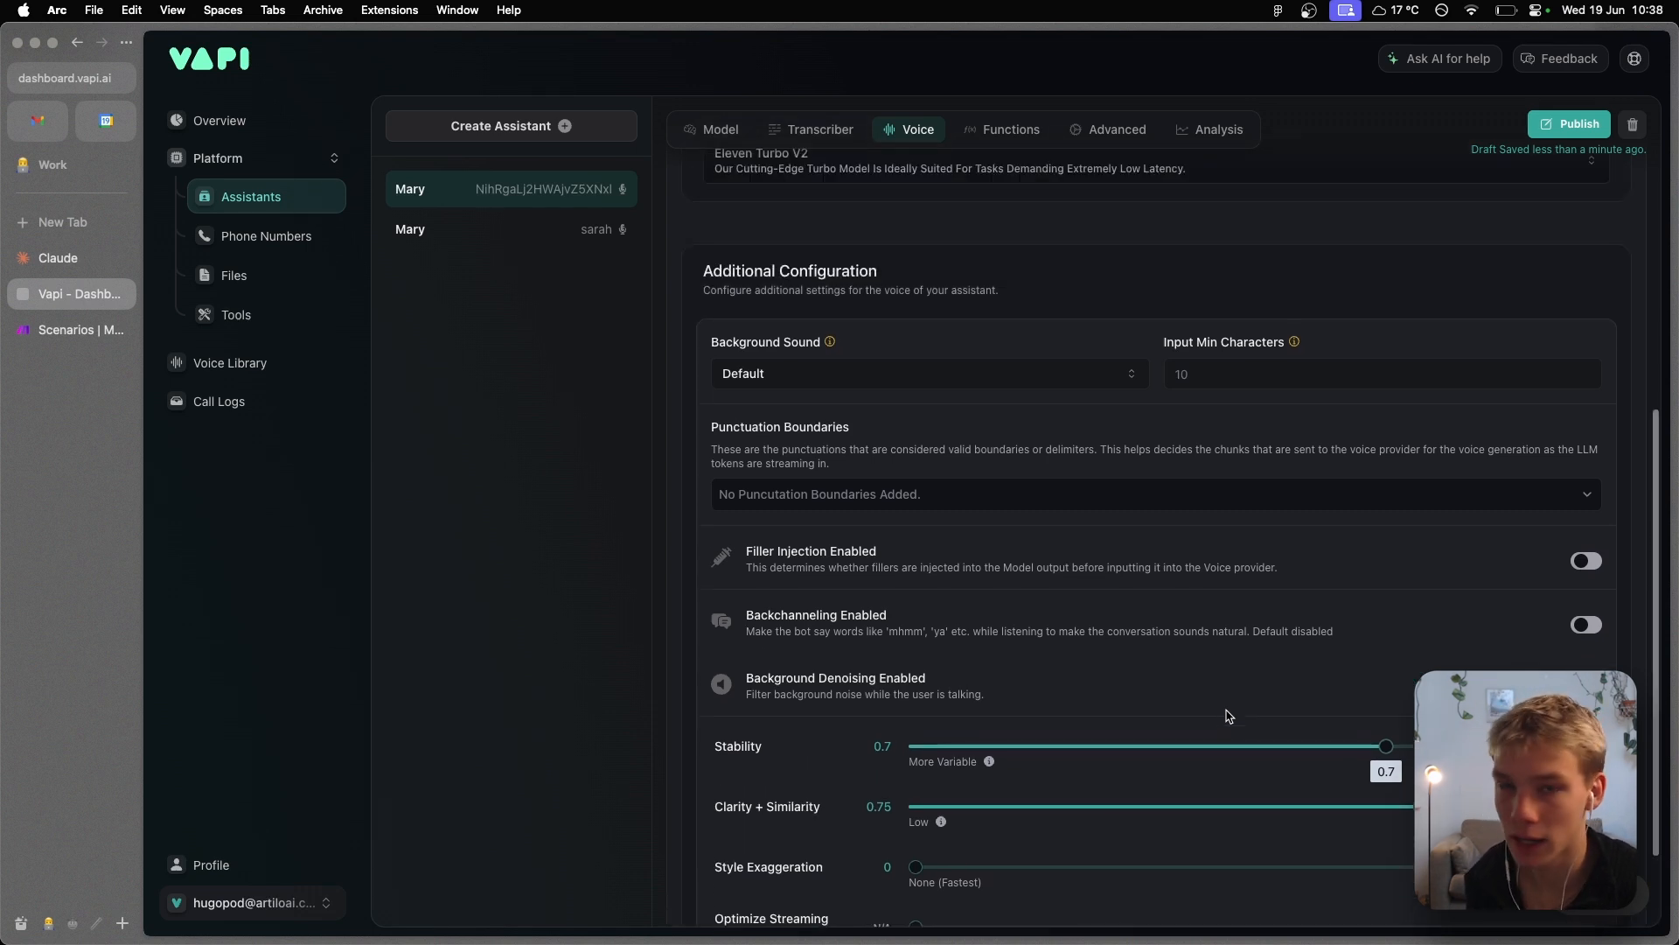
scroll("up", 3)
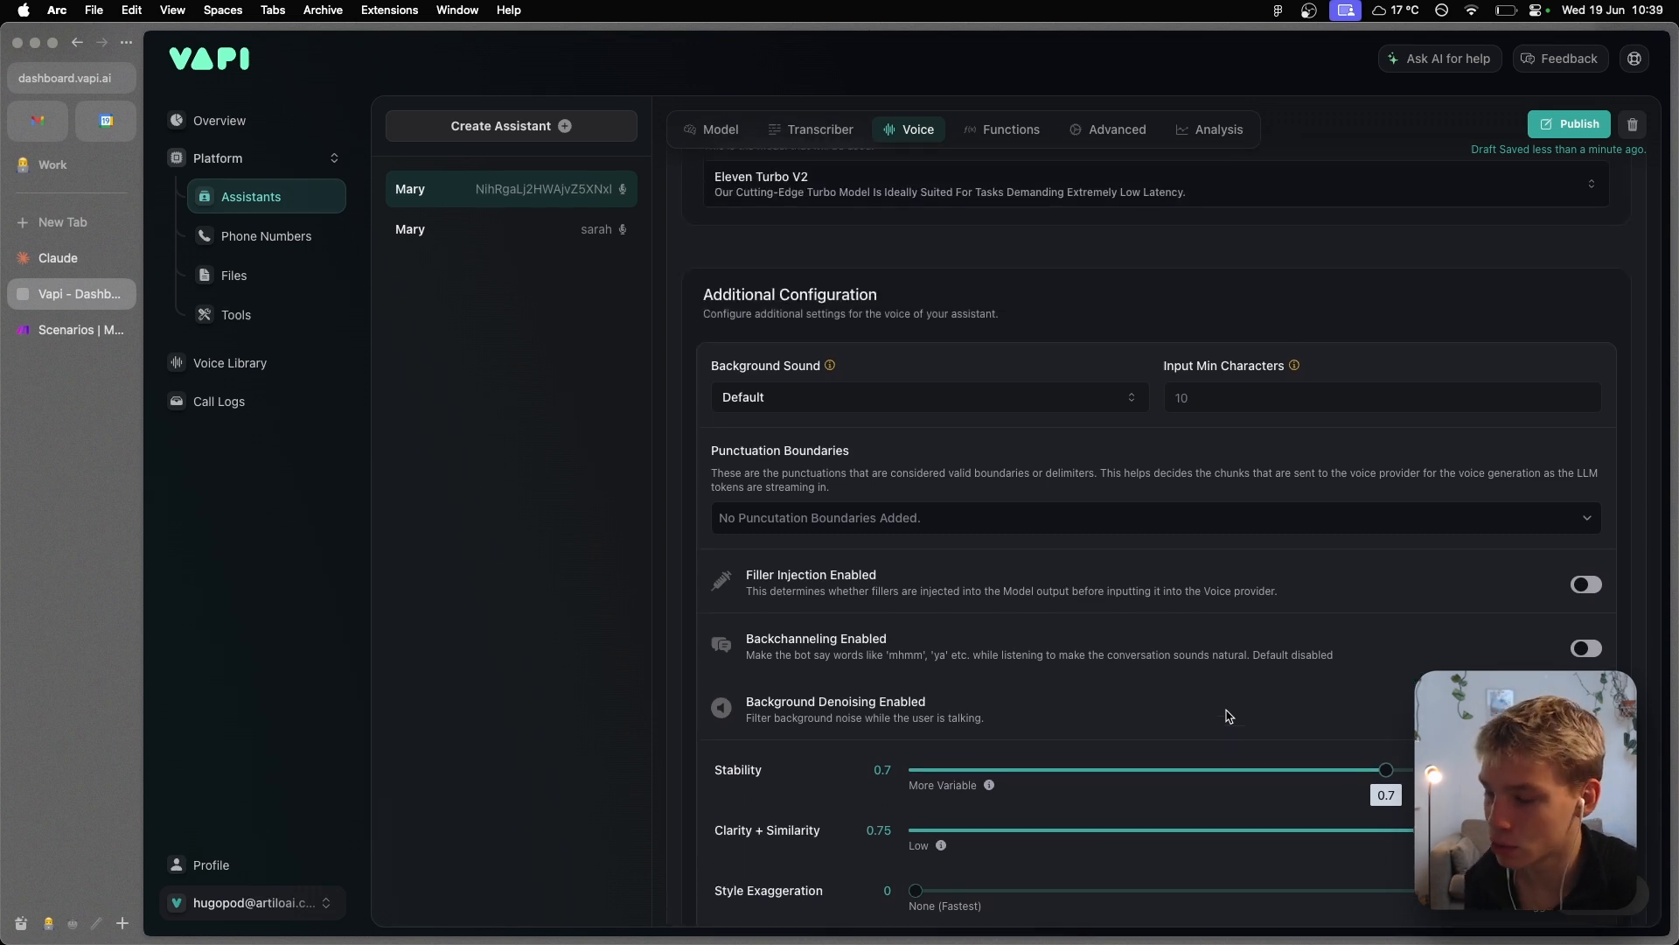
scroll("down", 3)
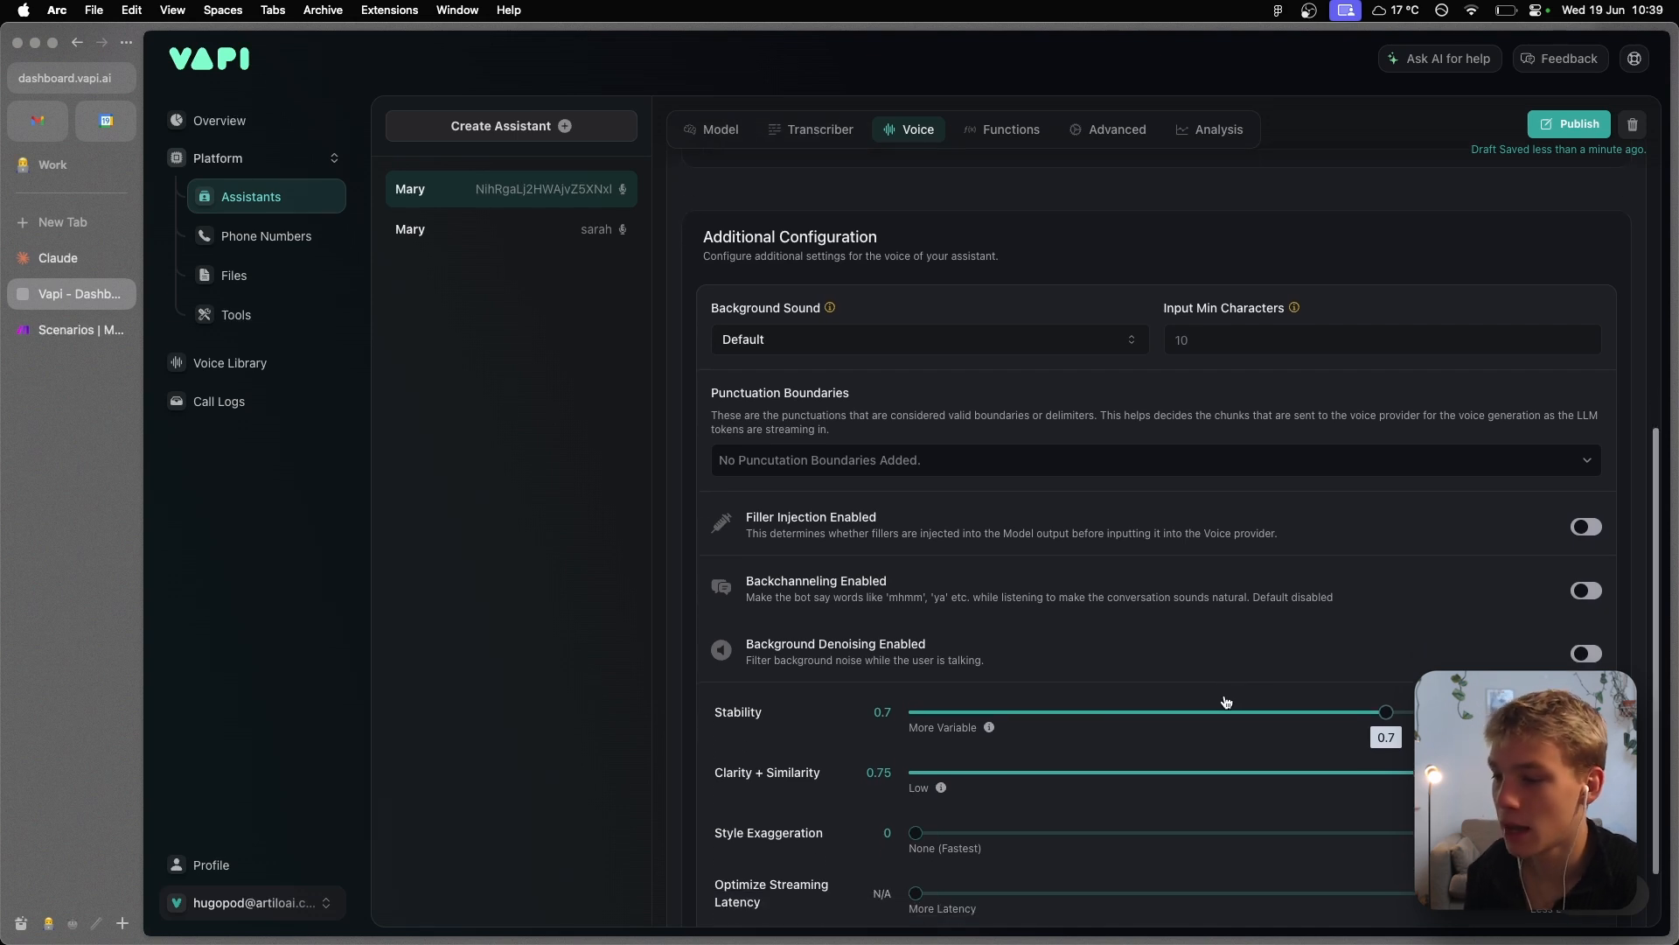
mouse_move(1224, 697)
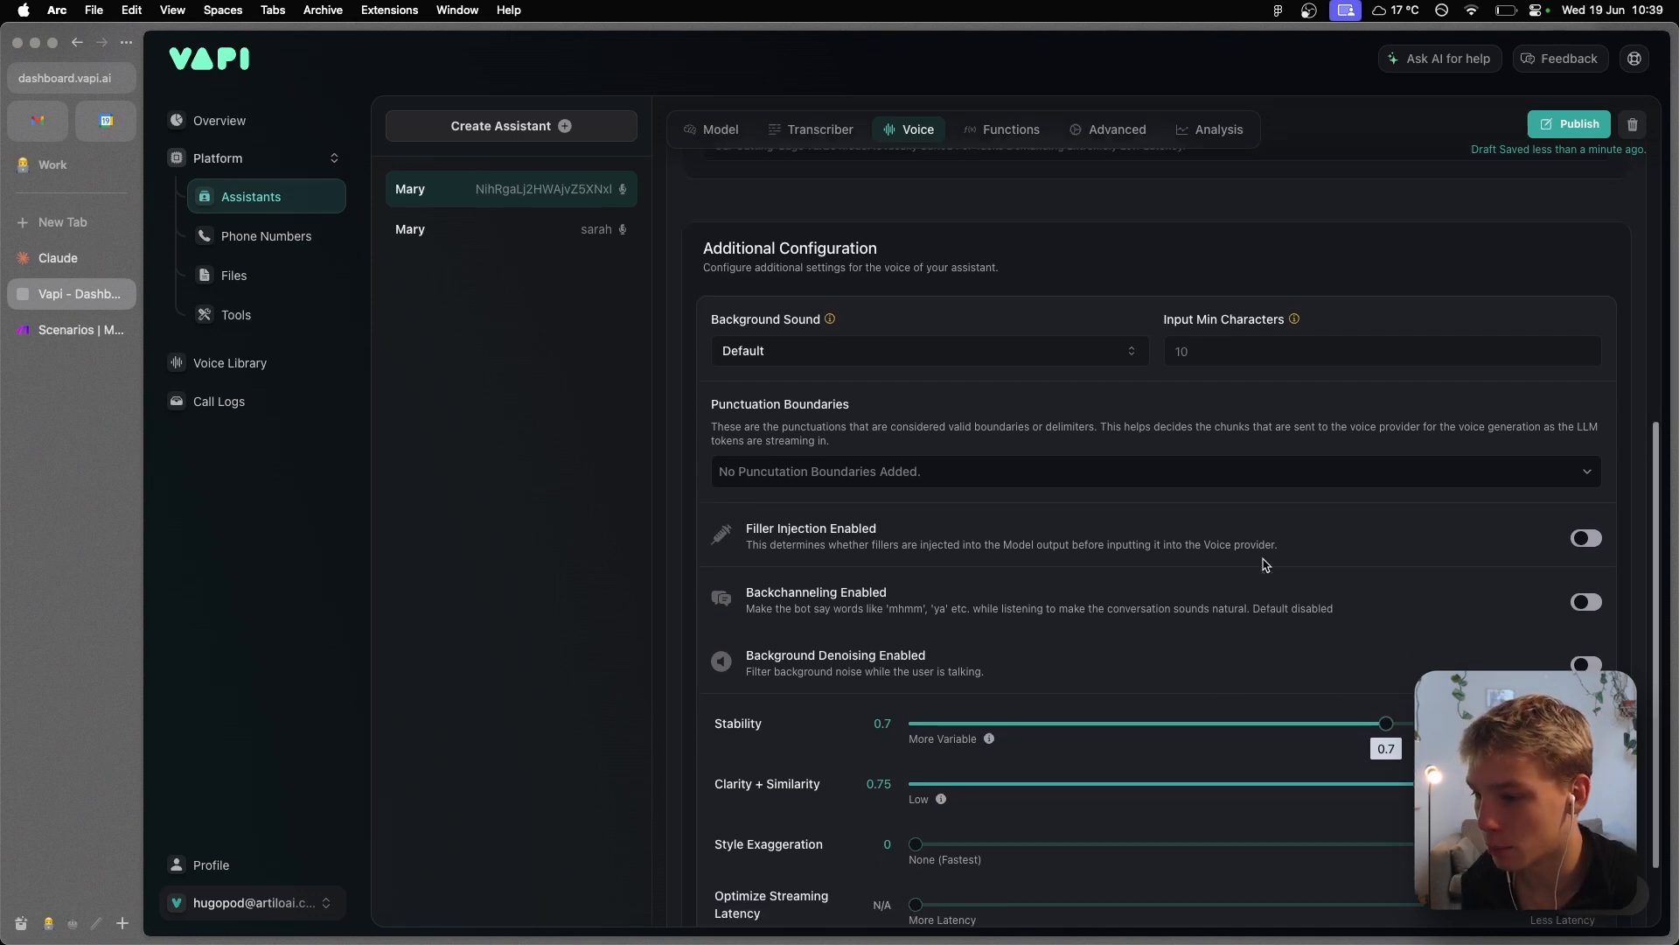
left_click(1009, 302)
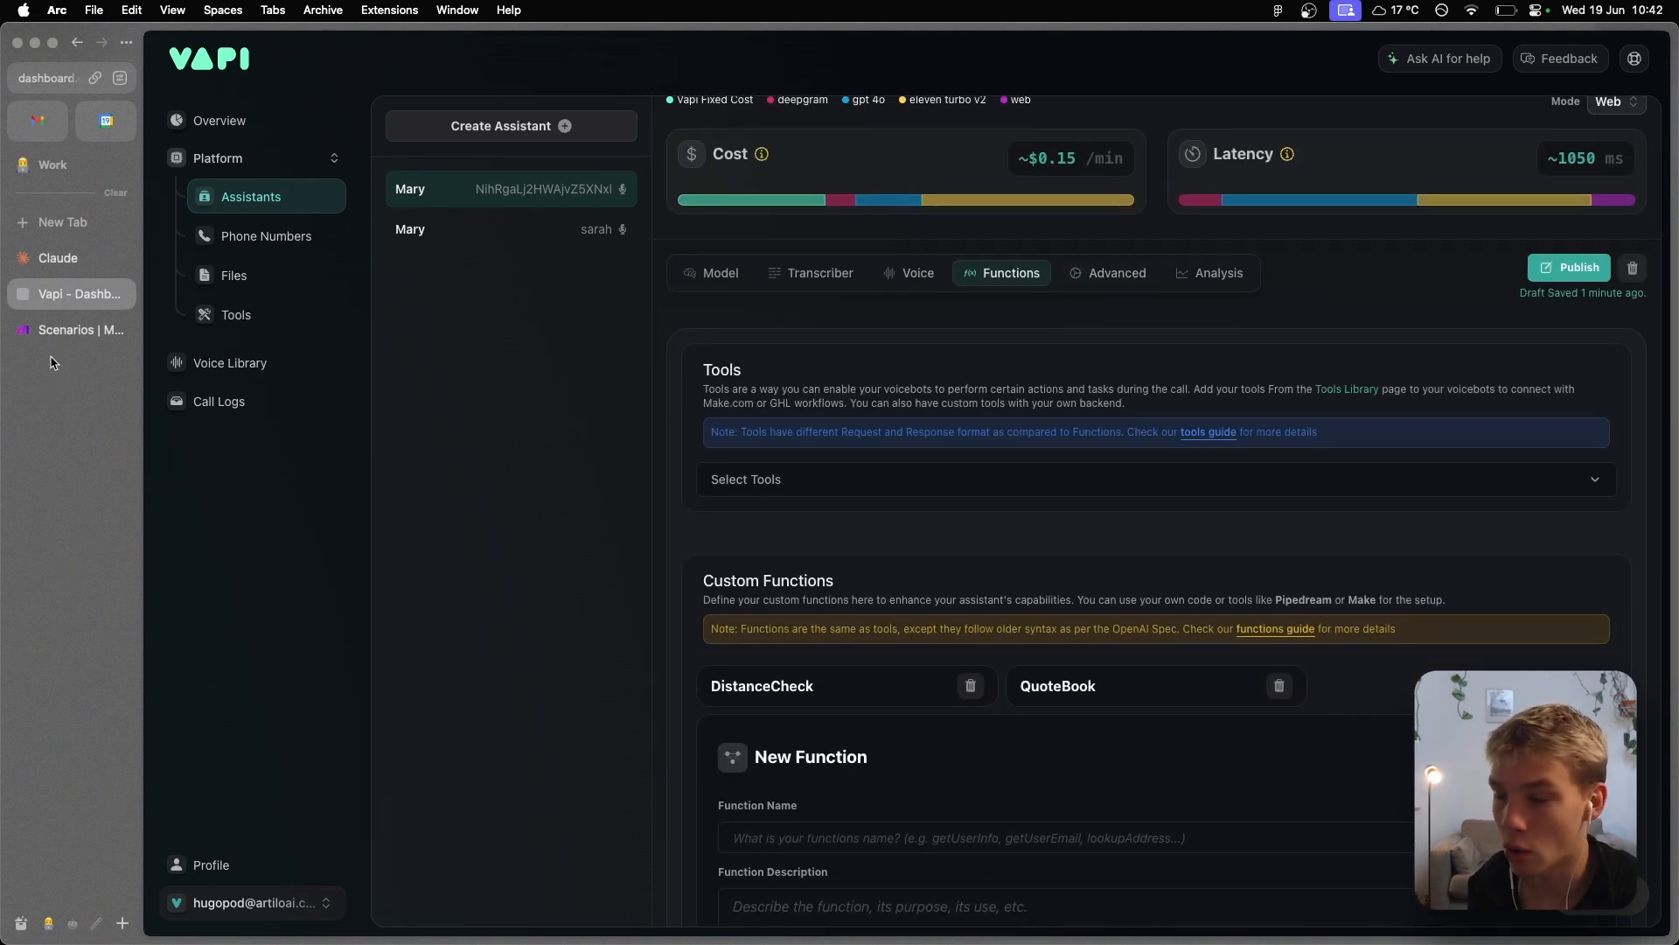
- Glance at the Make.com scenarios, then open Mary's Advanced settings in Vapi
left_click(80, 329)
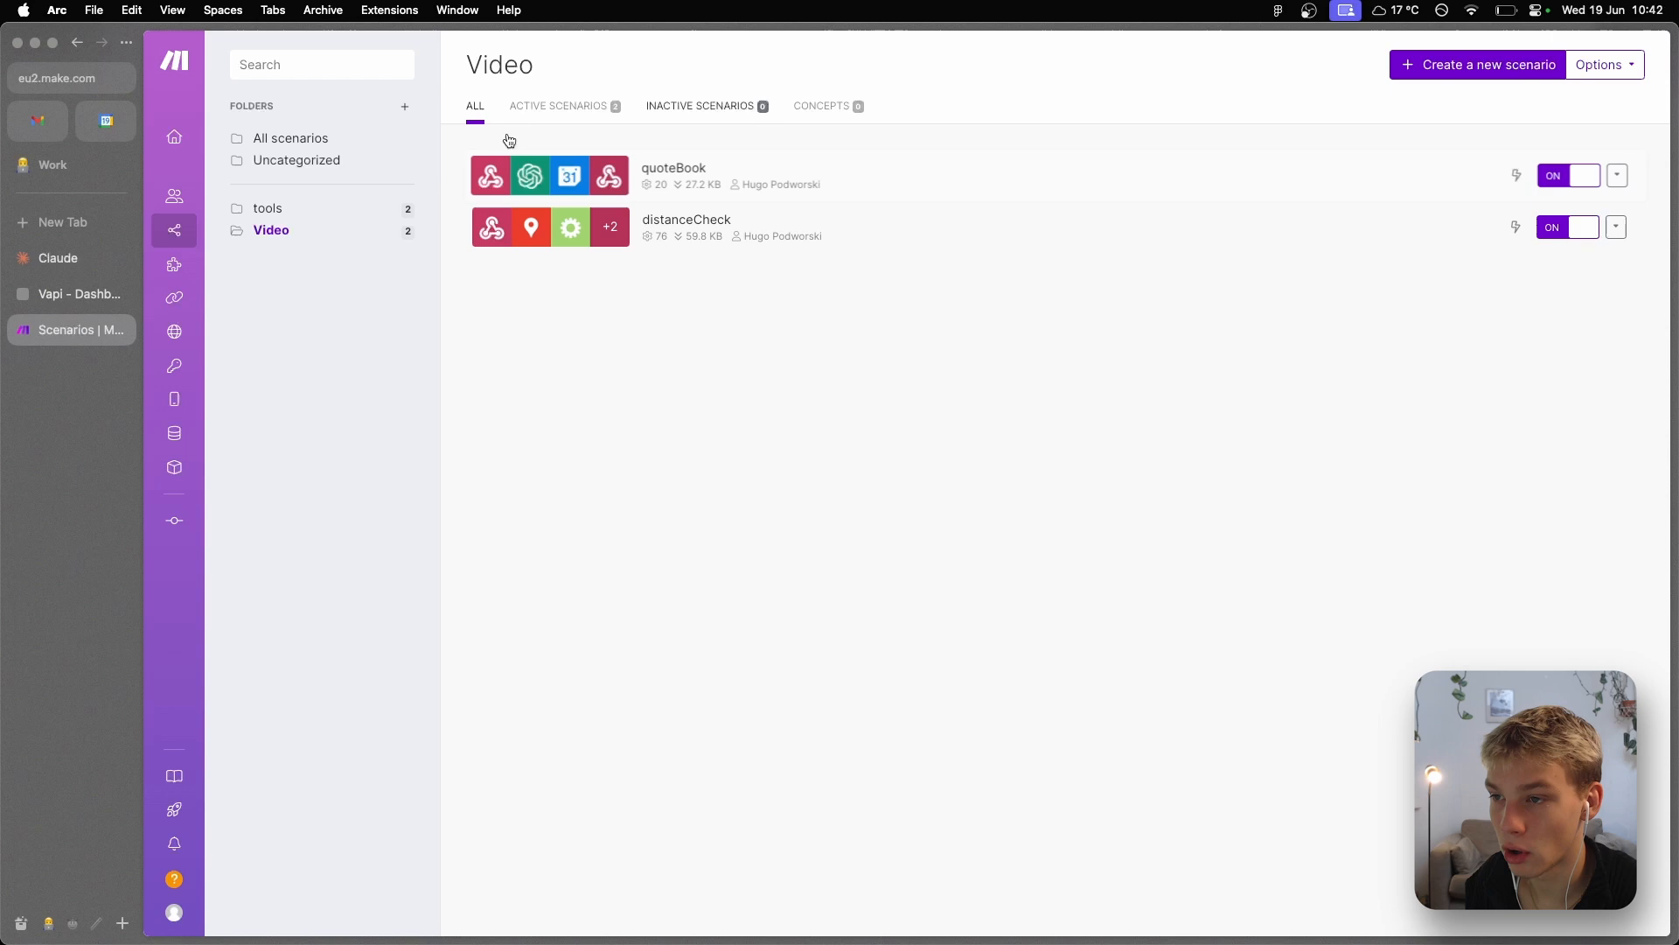
left_click(71, 294)
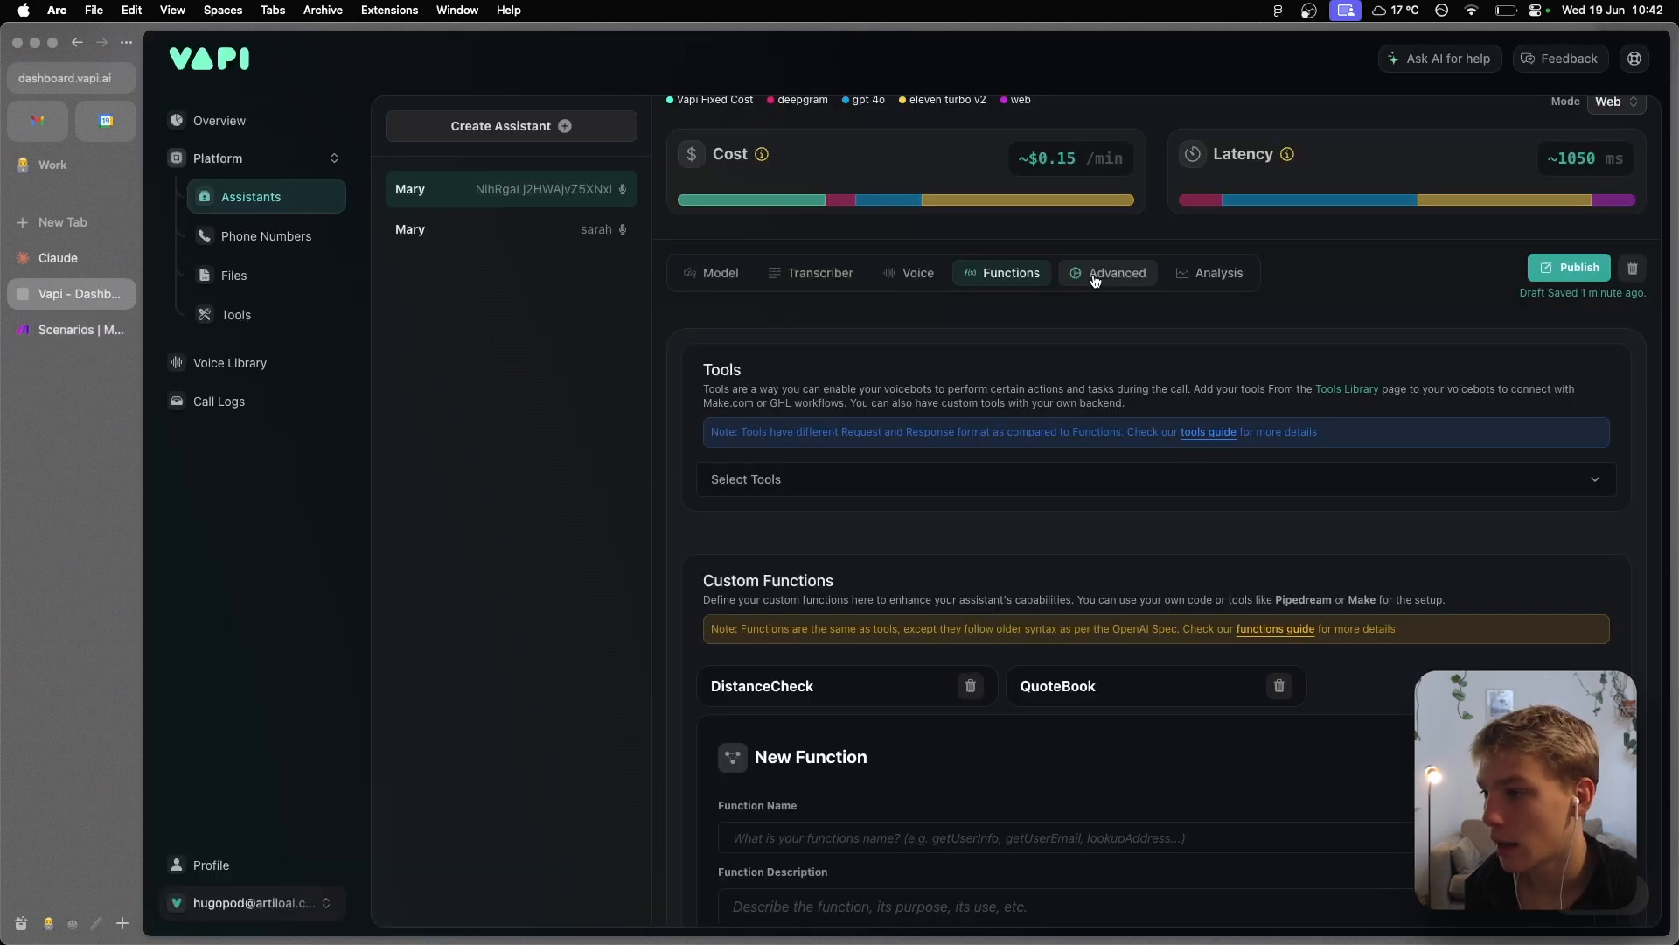
left_click(1116, 272)
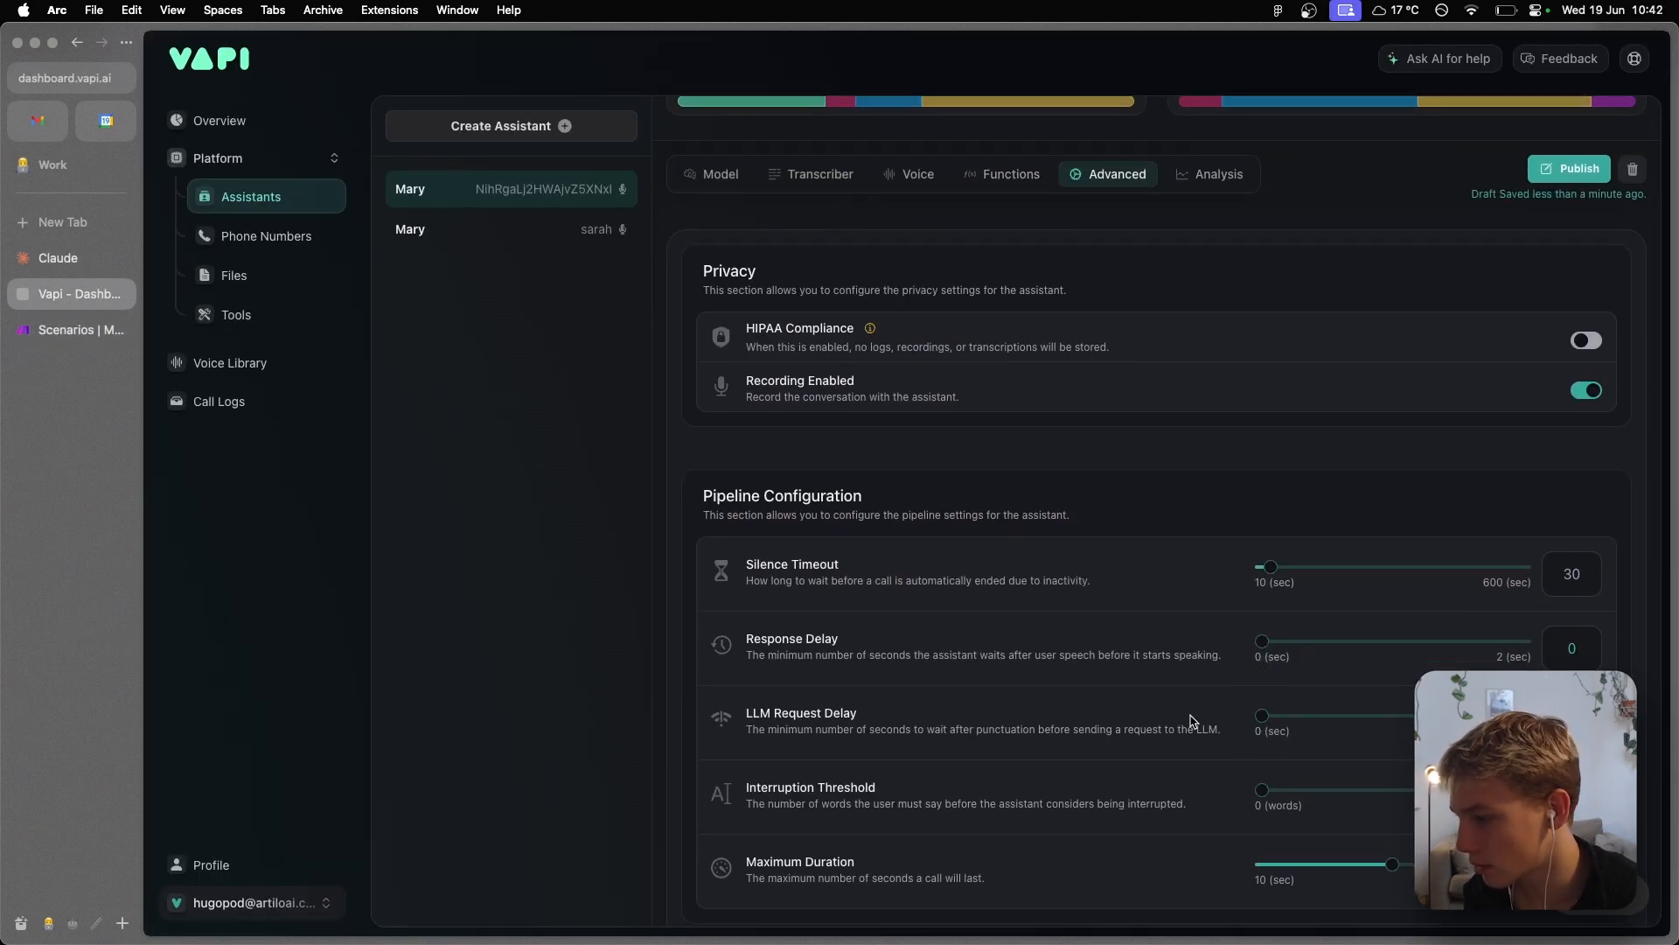
- Review Mary's Analysis tab: Summary, Success Evaluation rubric and Structured Data, then return to Functions
scroll("down", 3)
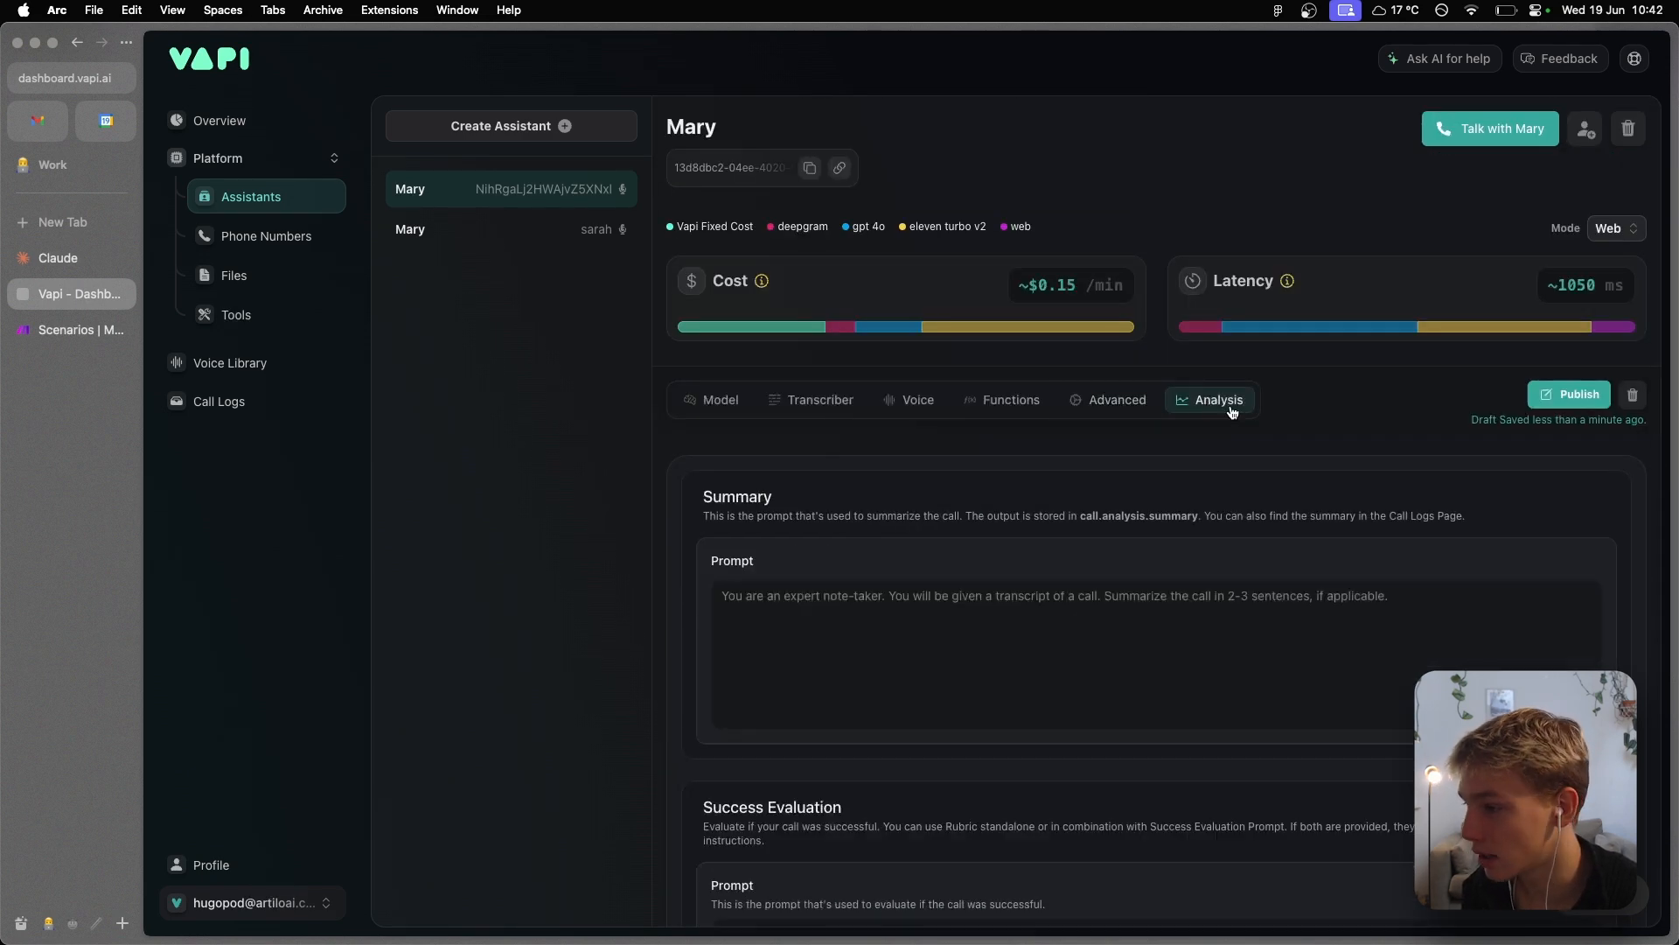
left_click(1569, 394)
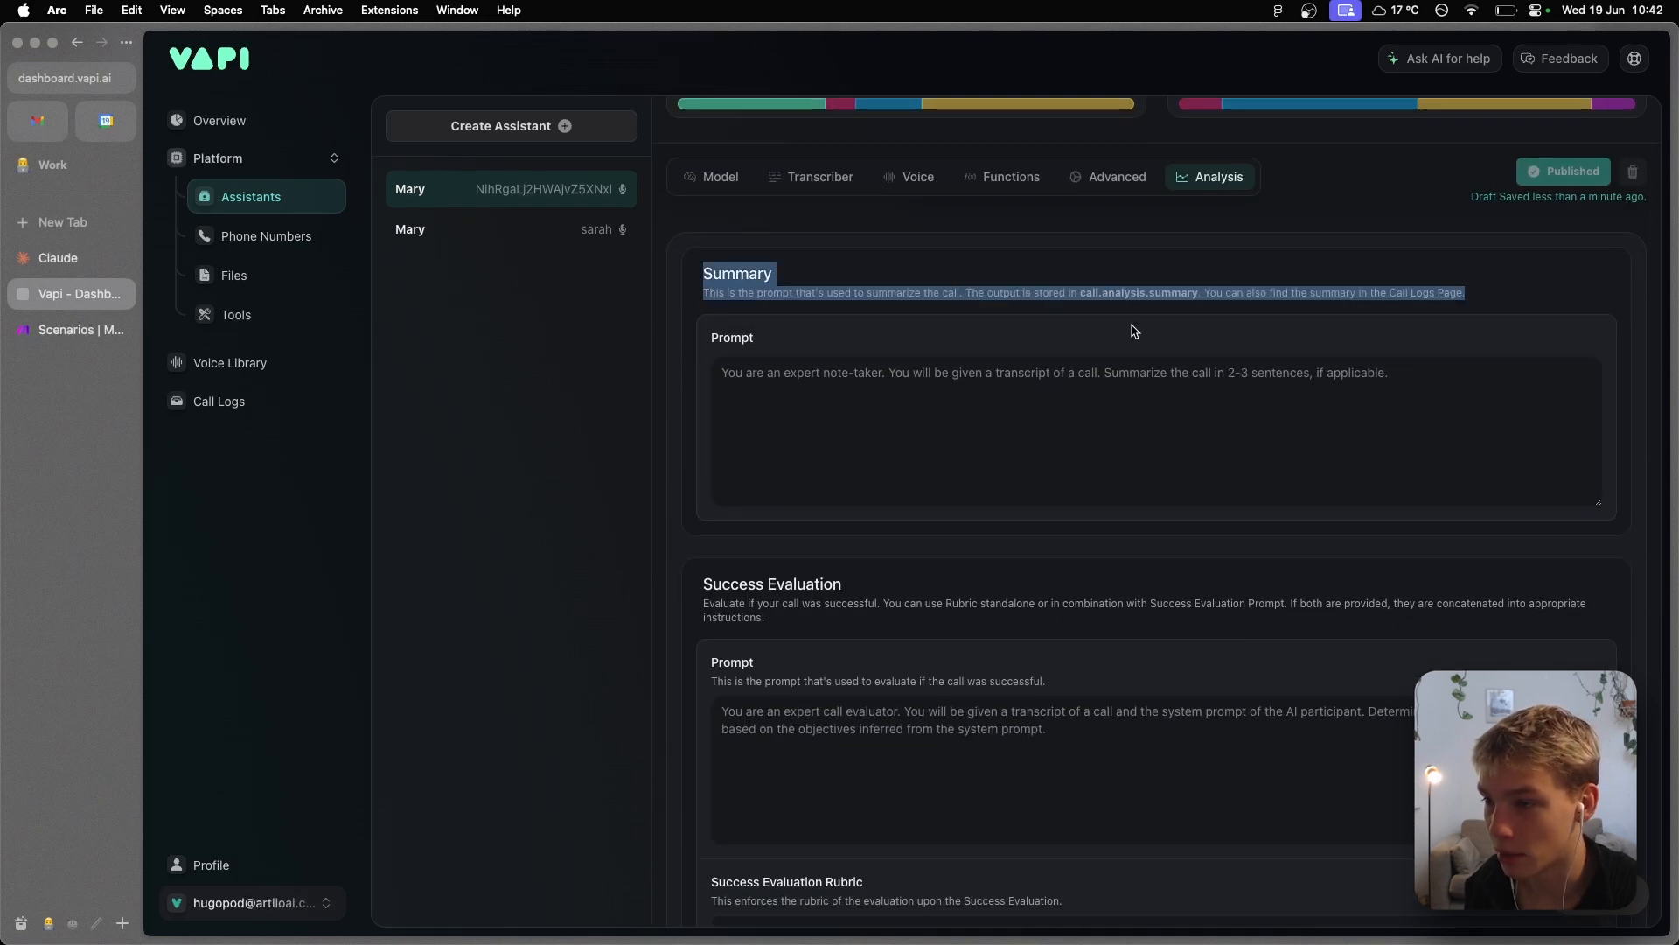
scroll("down", 3)
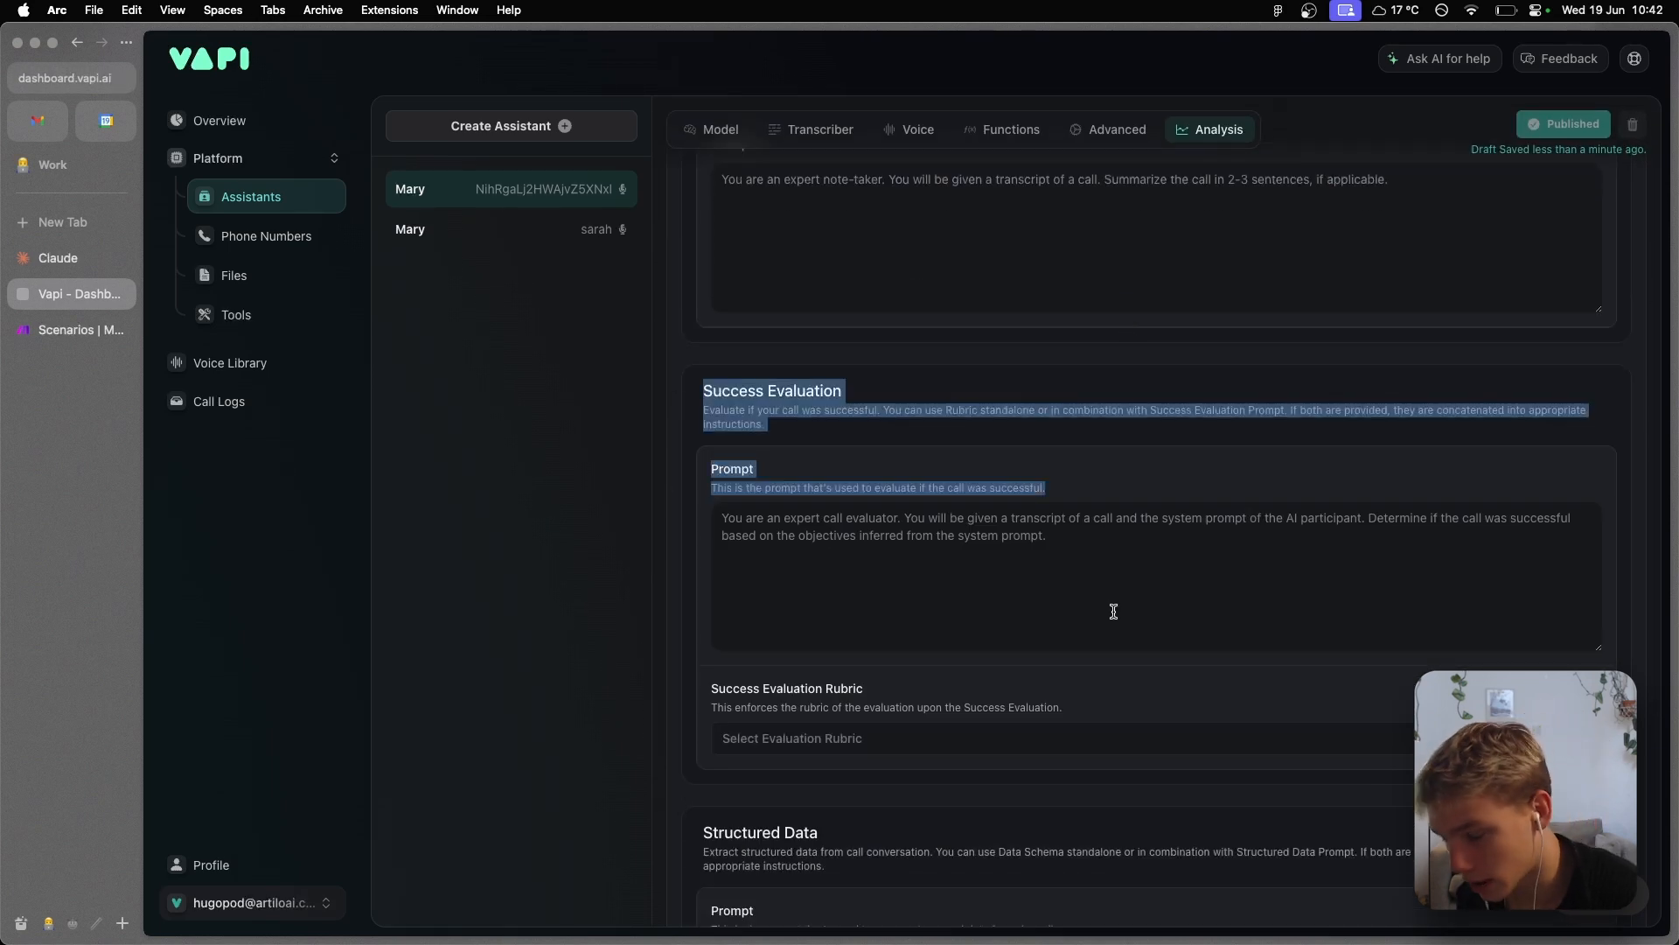
left_click(1093, 561)
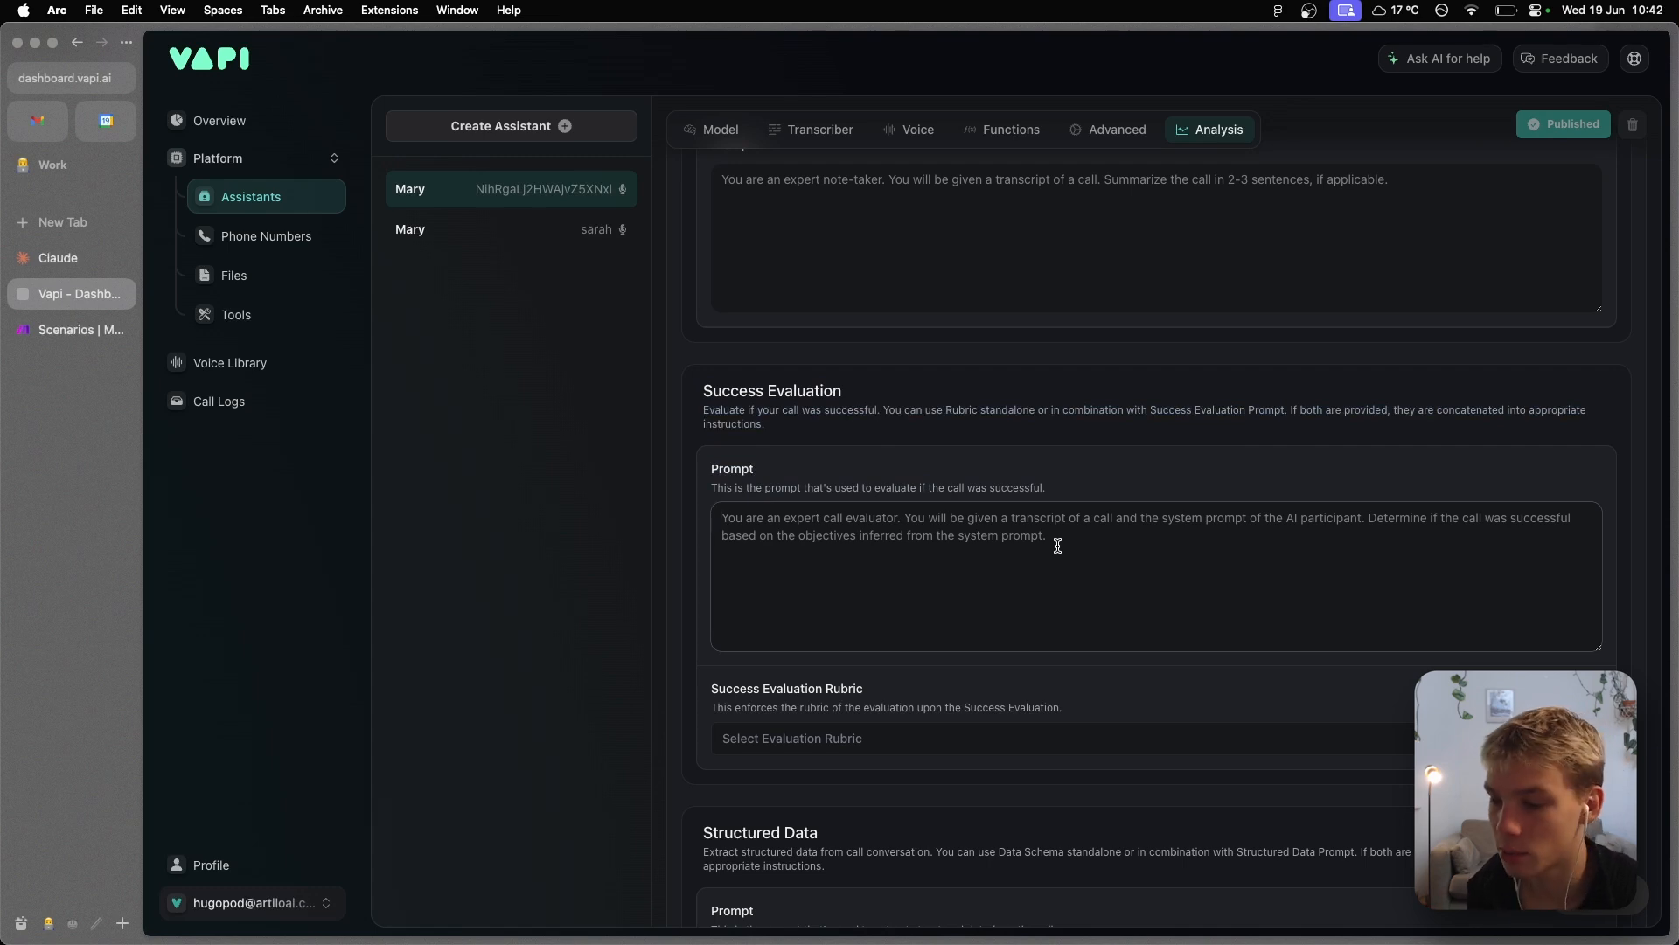
scroll("down", 3)
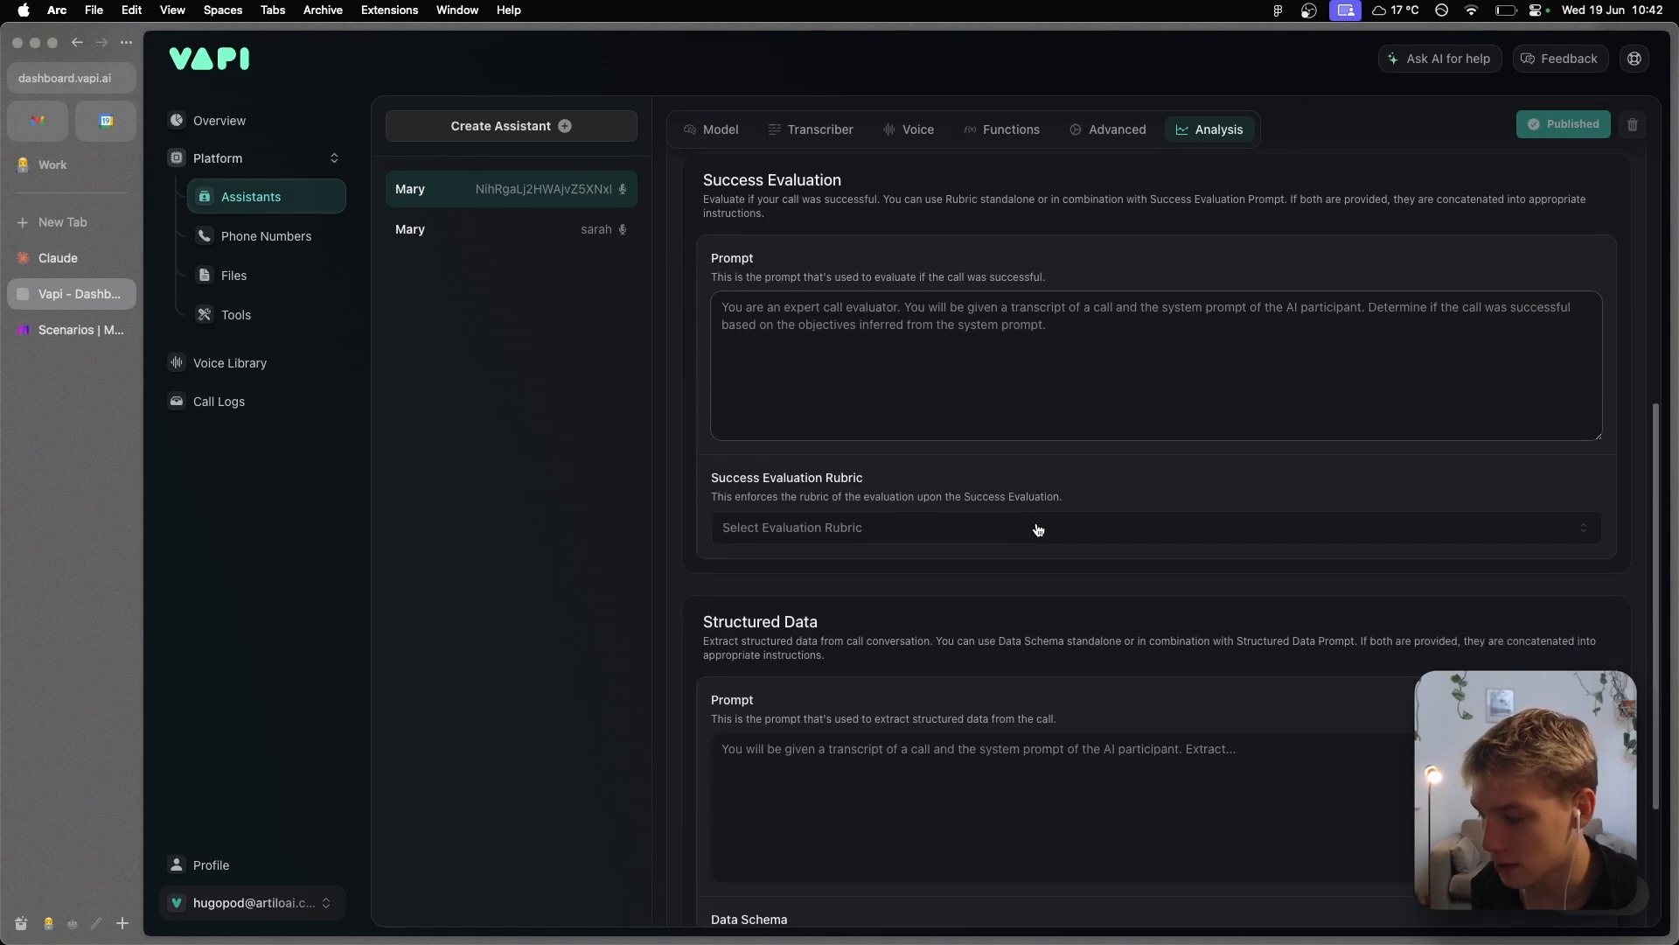
left_click(1032, 527)
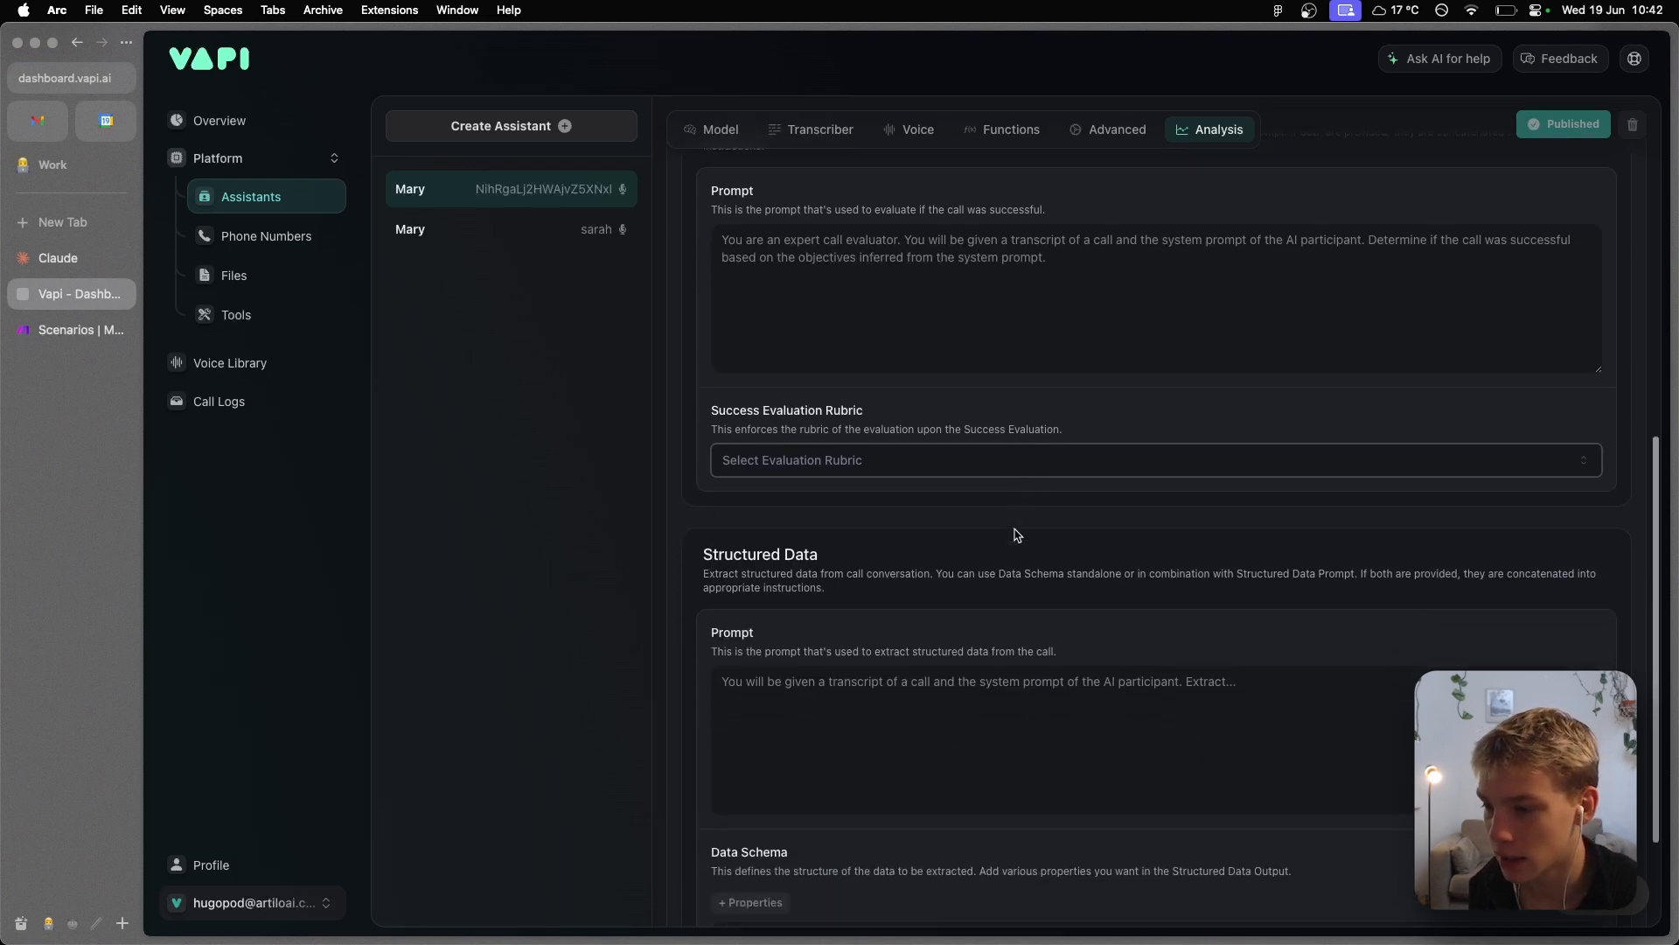
scroll("down", 3)
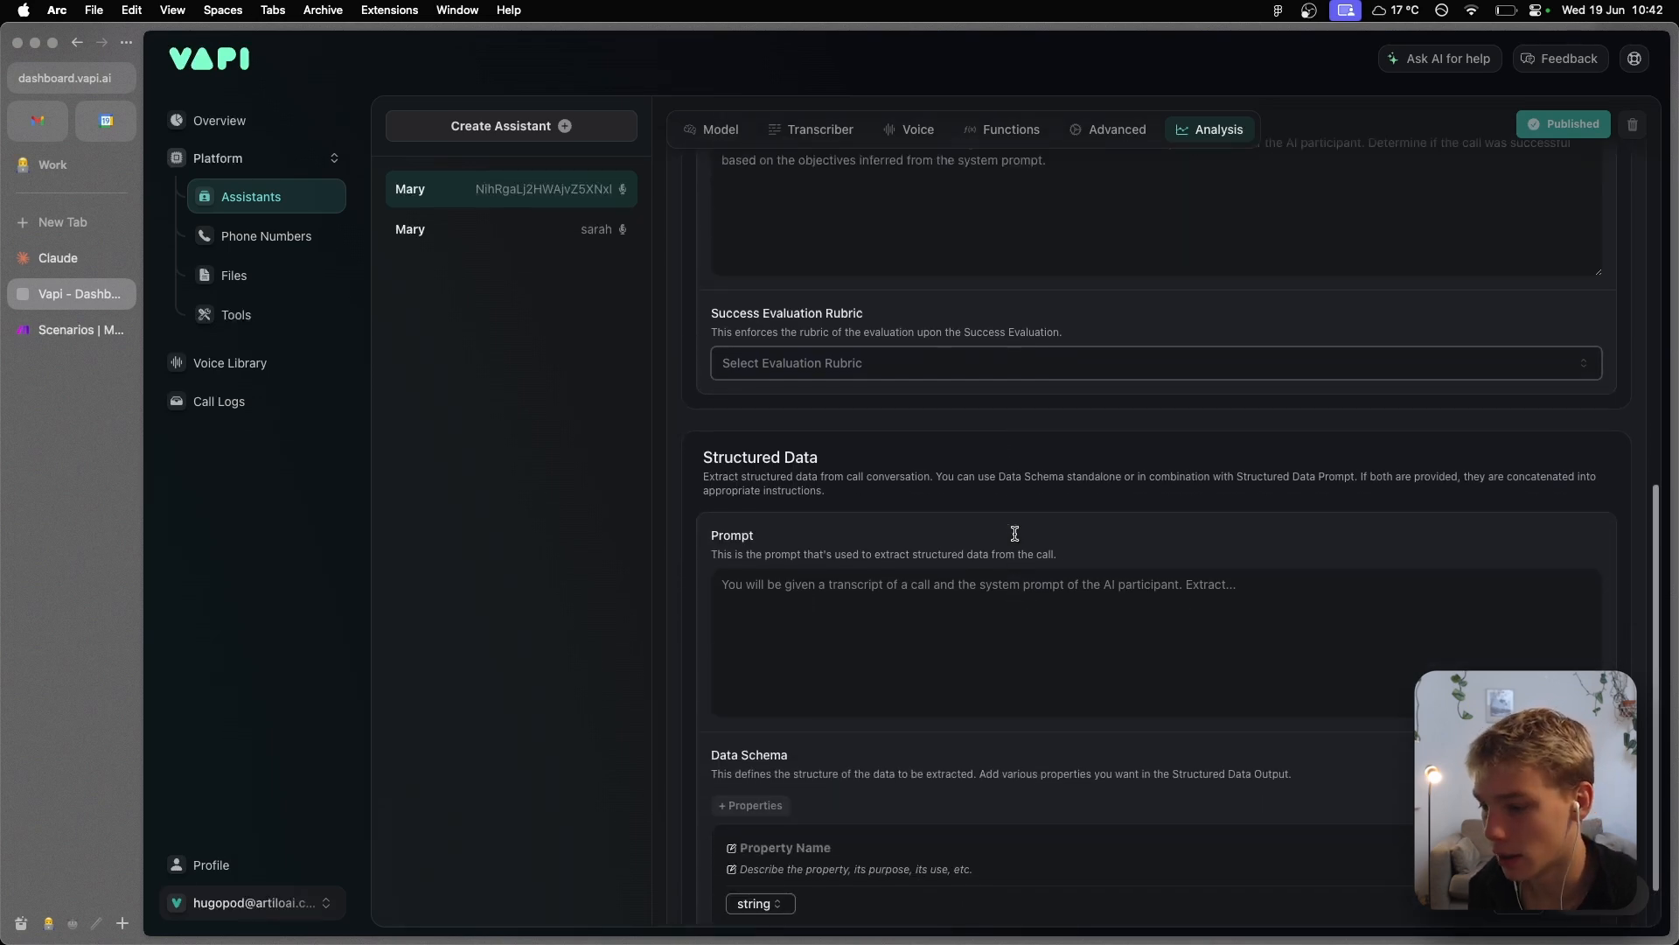
left_click(1009, 129)
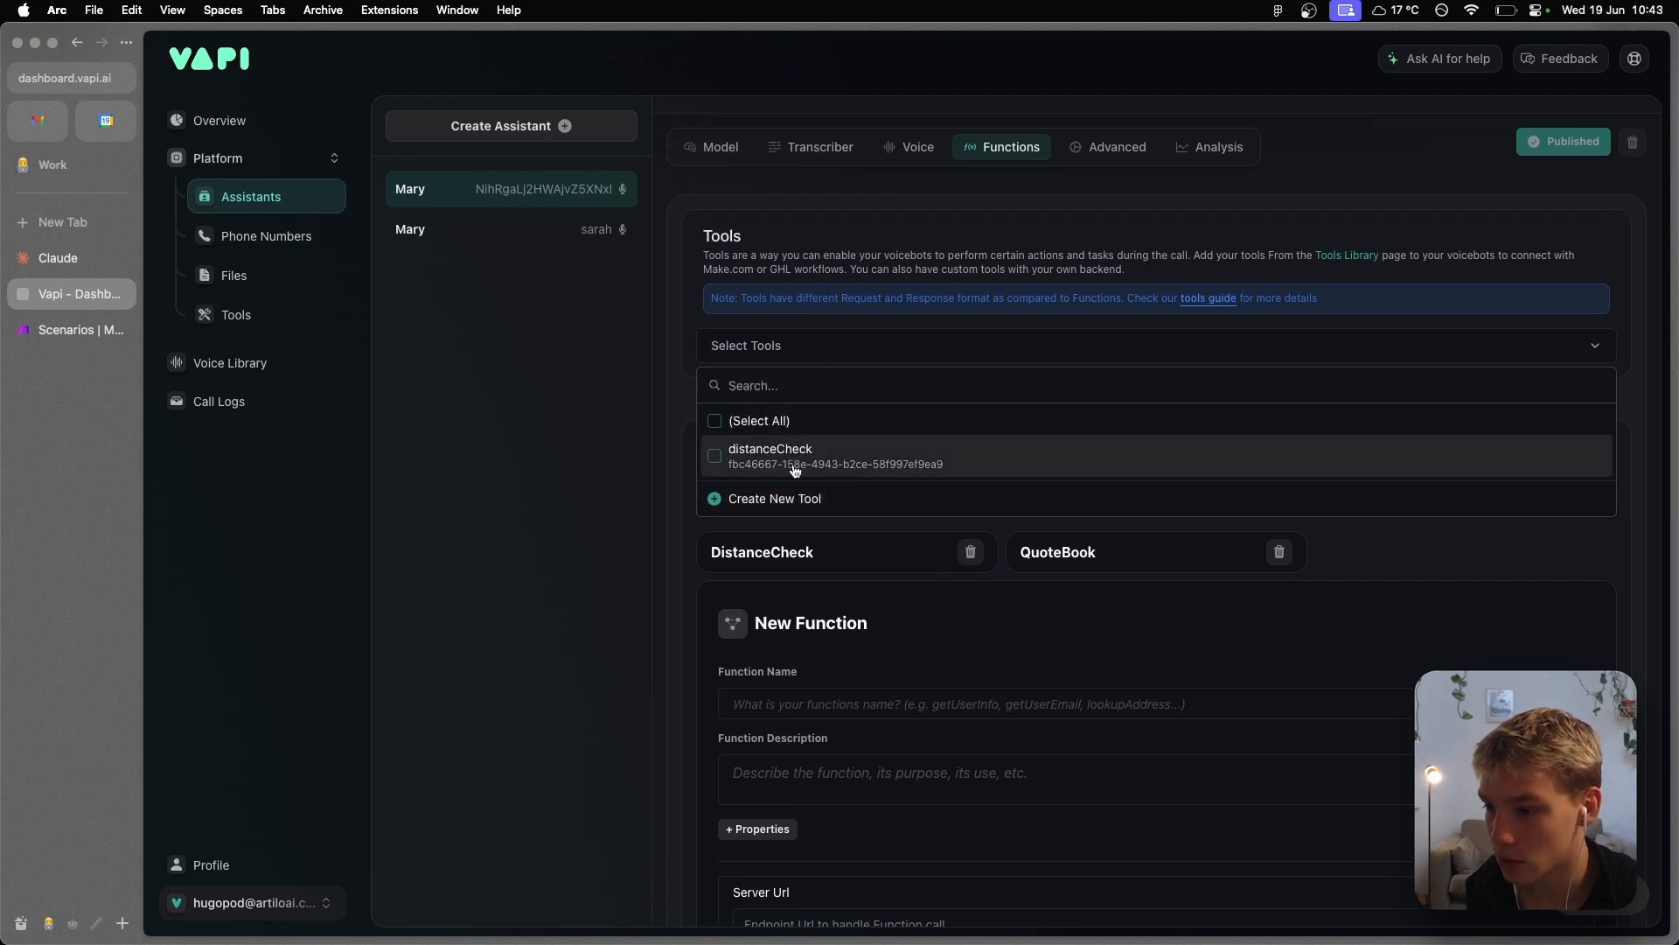
- Switch to the Make.com Scenarios tab holding quoteBook and distanceCheck
left_click(80, 329)
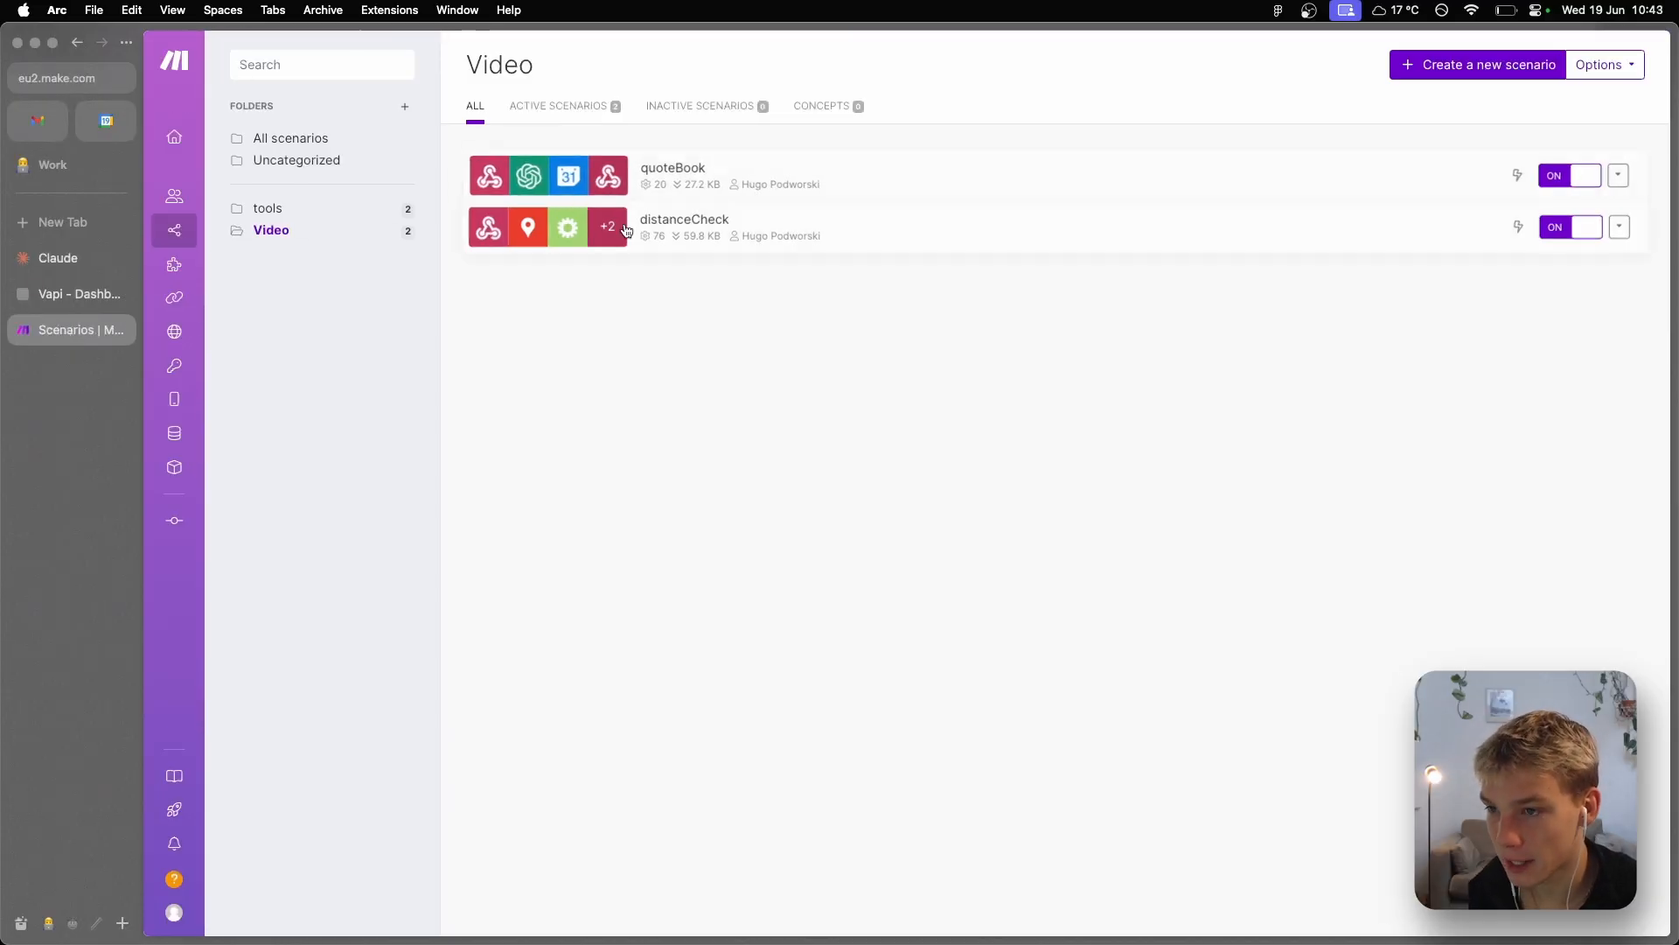
- Open the distanceCheck scenario for editing and view its custom webhook settings
left_click(684, 219)
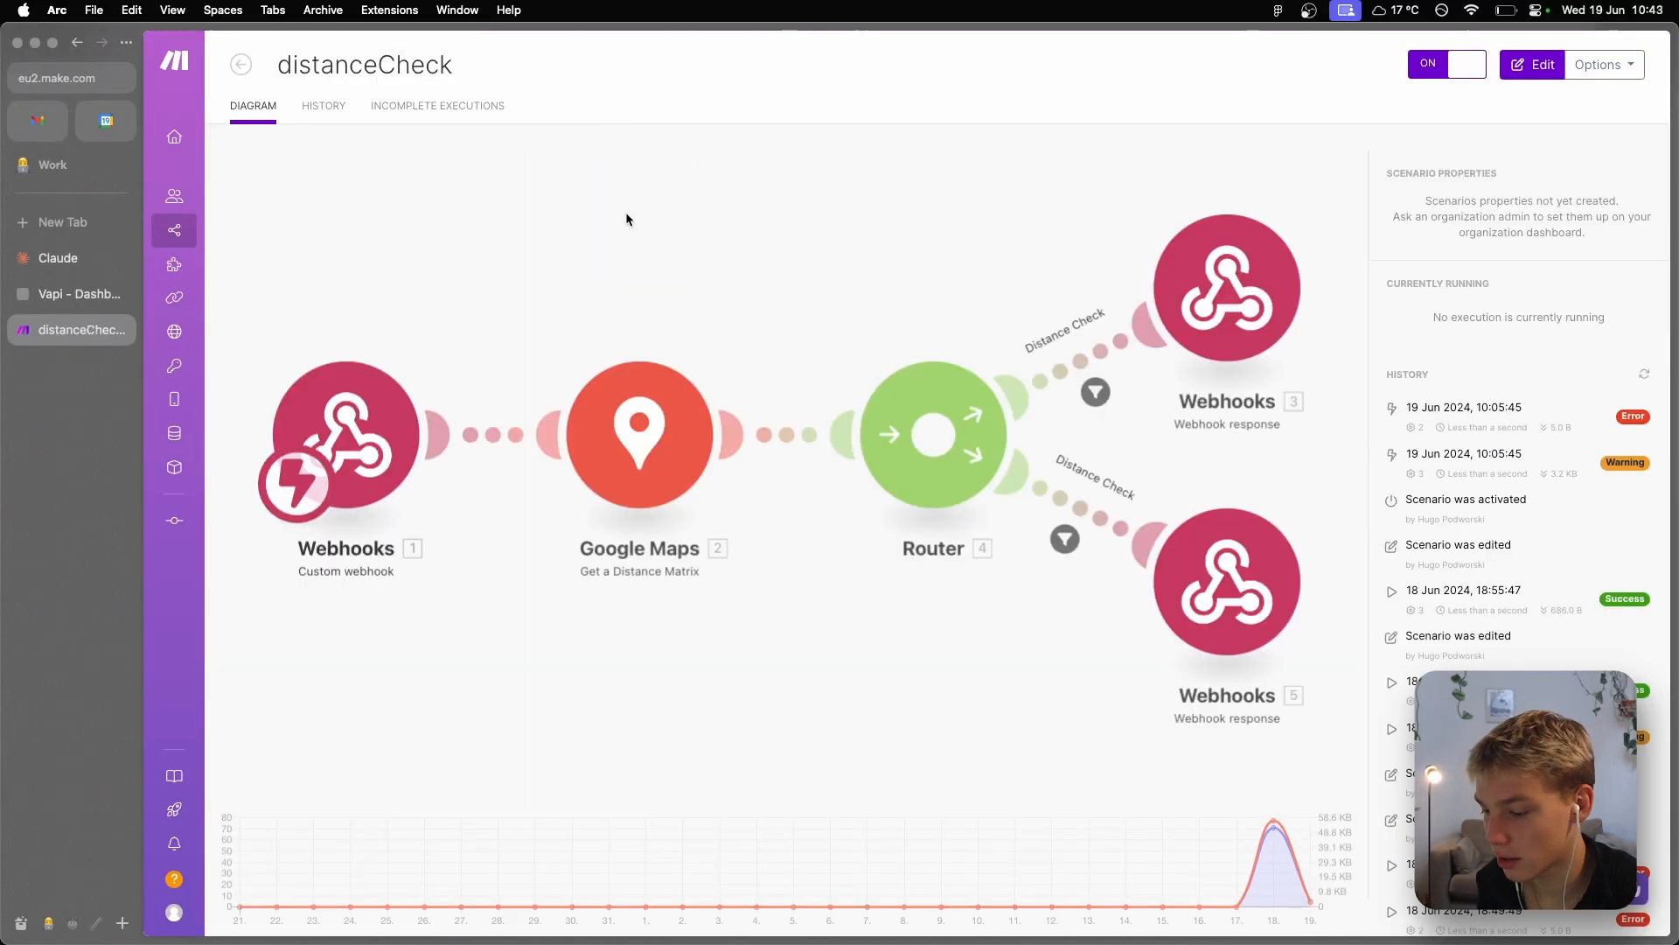
left_click(1532, 64)
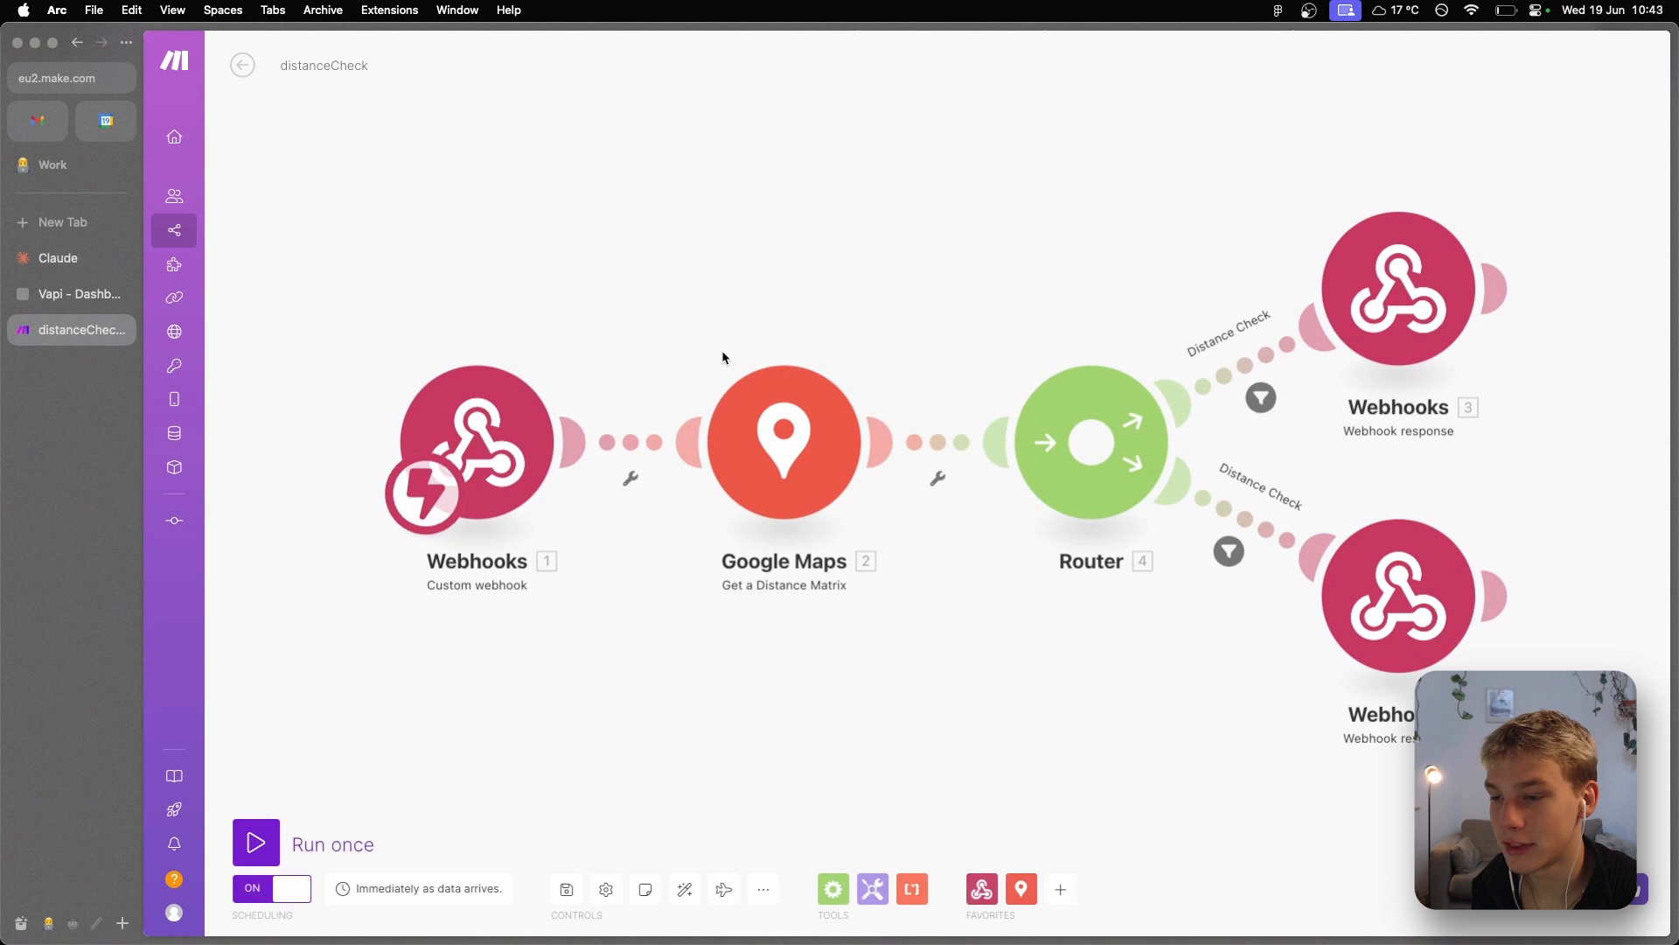
mouse_move(572, 323)
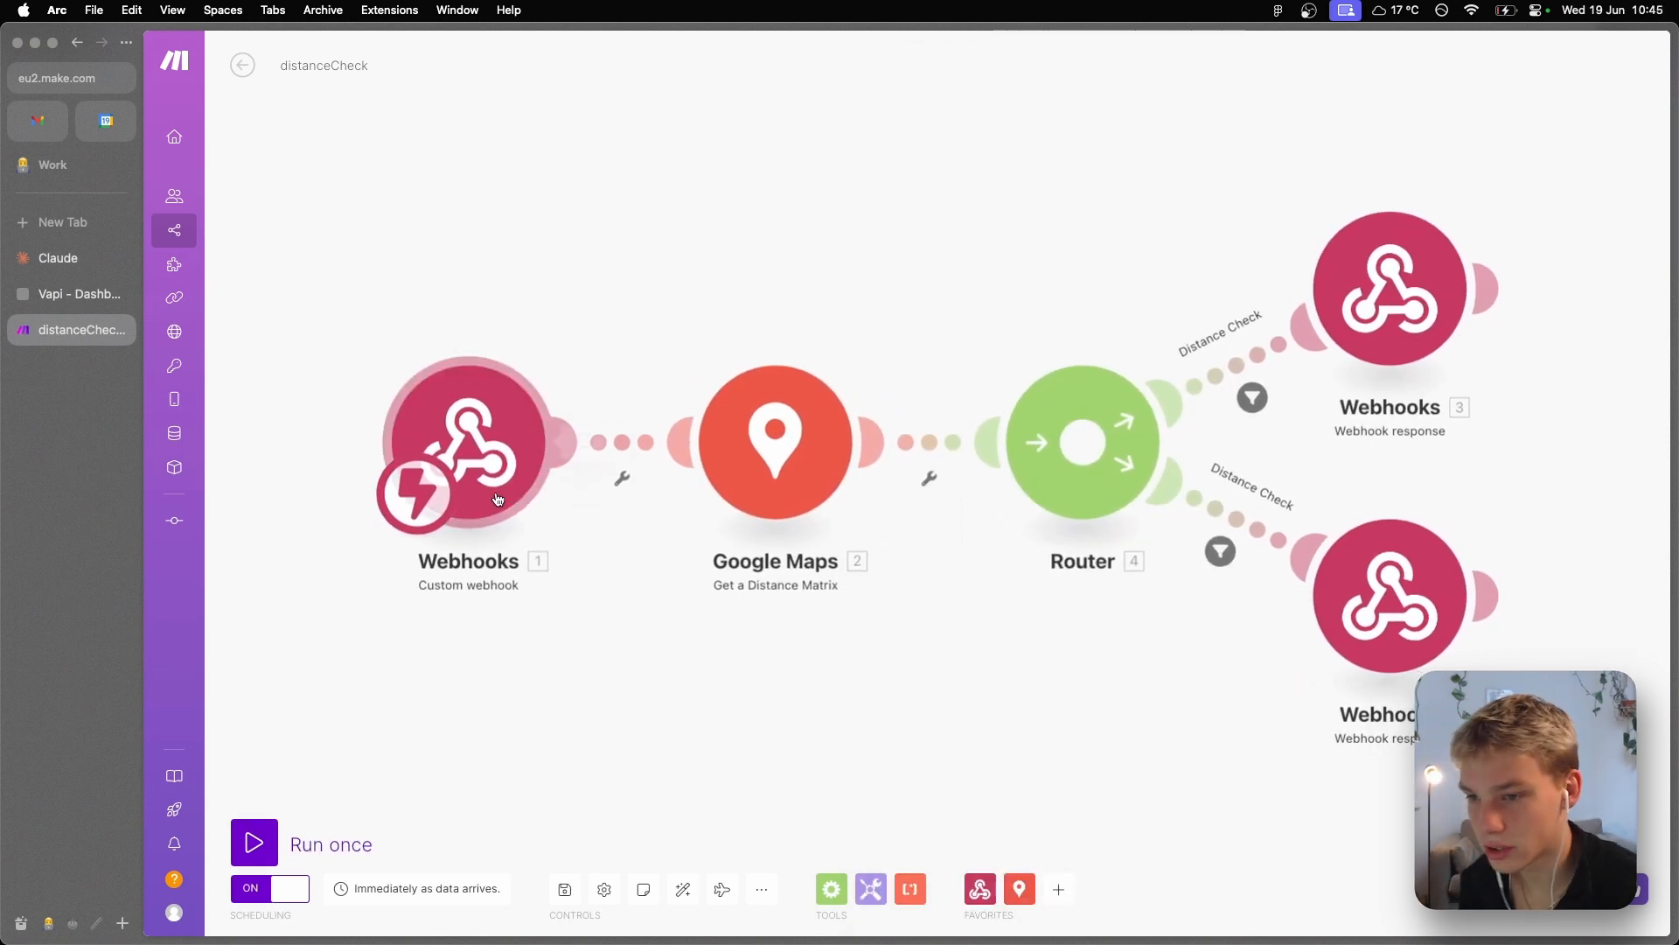
left_click(466, 439)
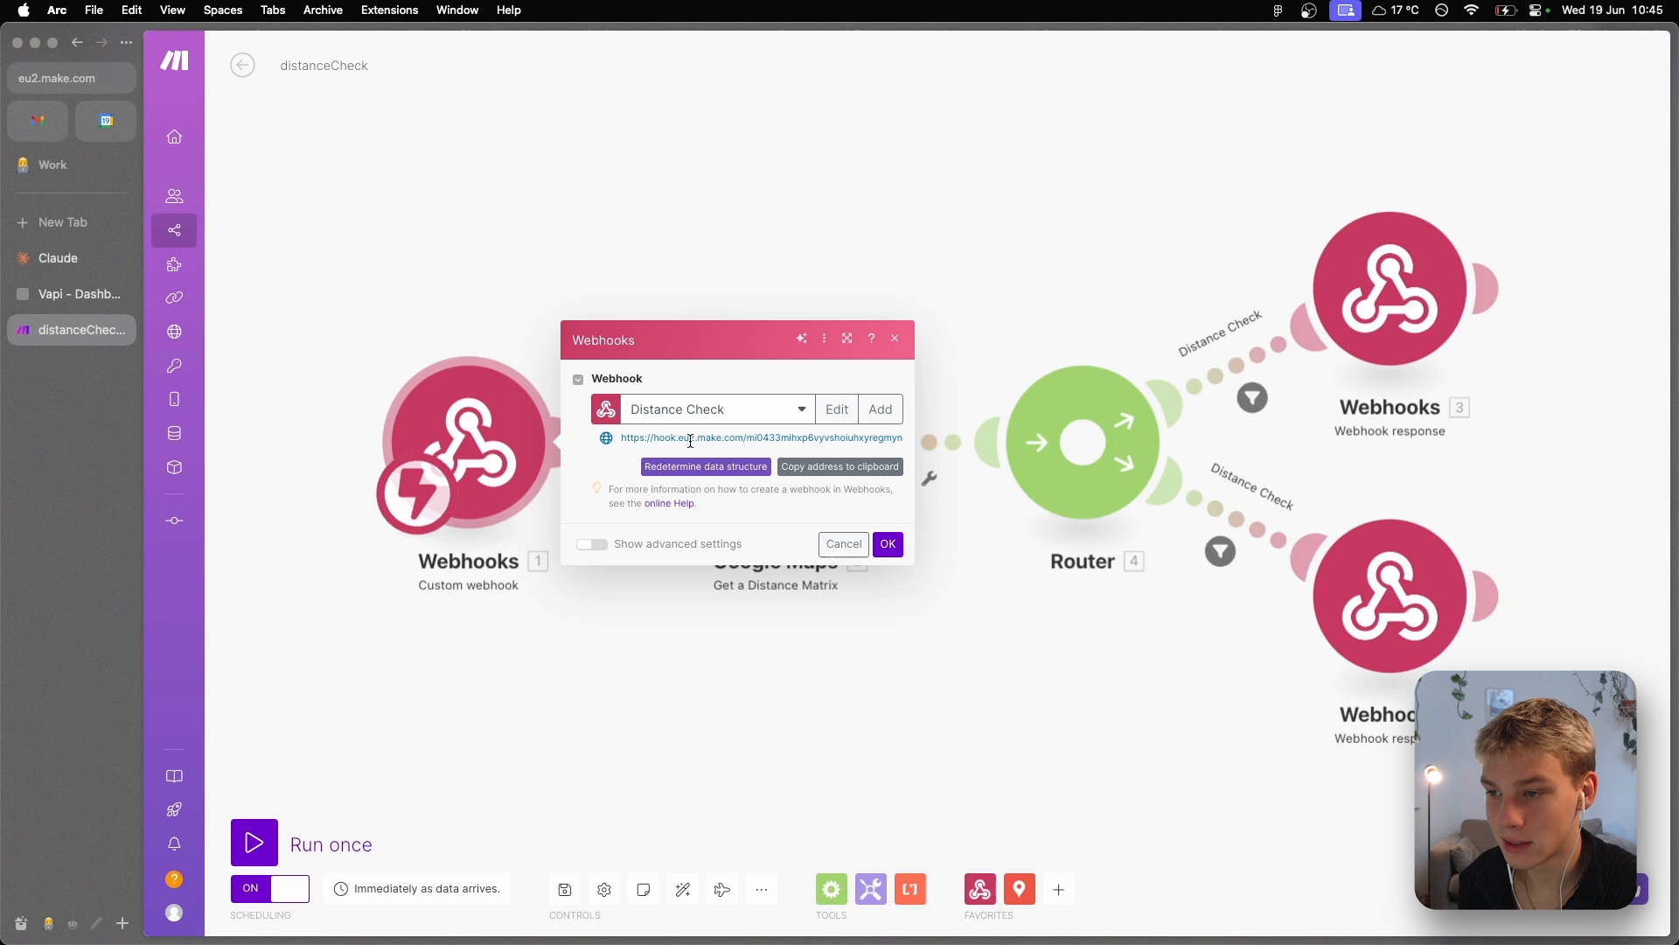
mouse_move(830, 439)
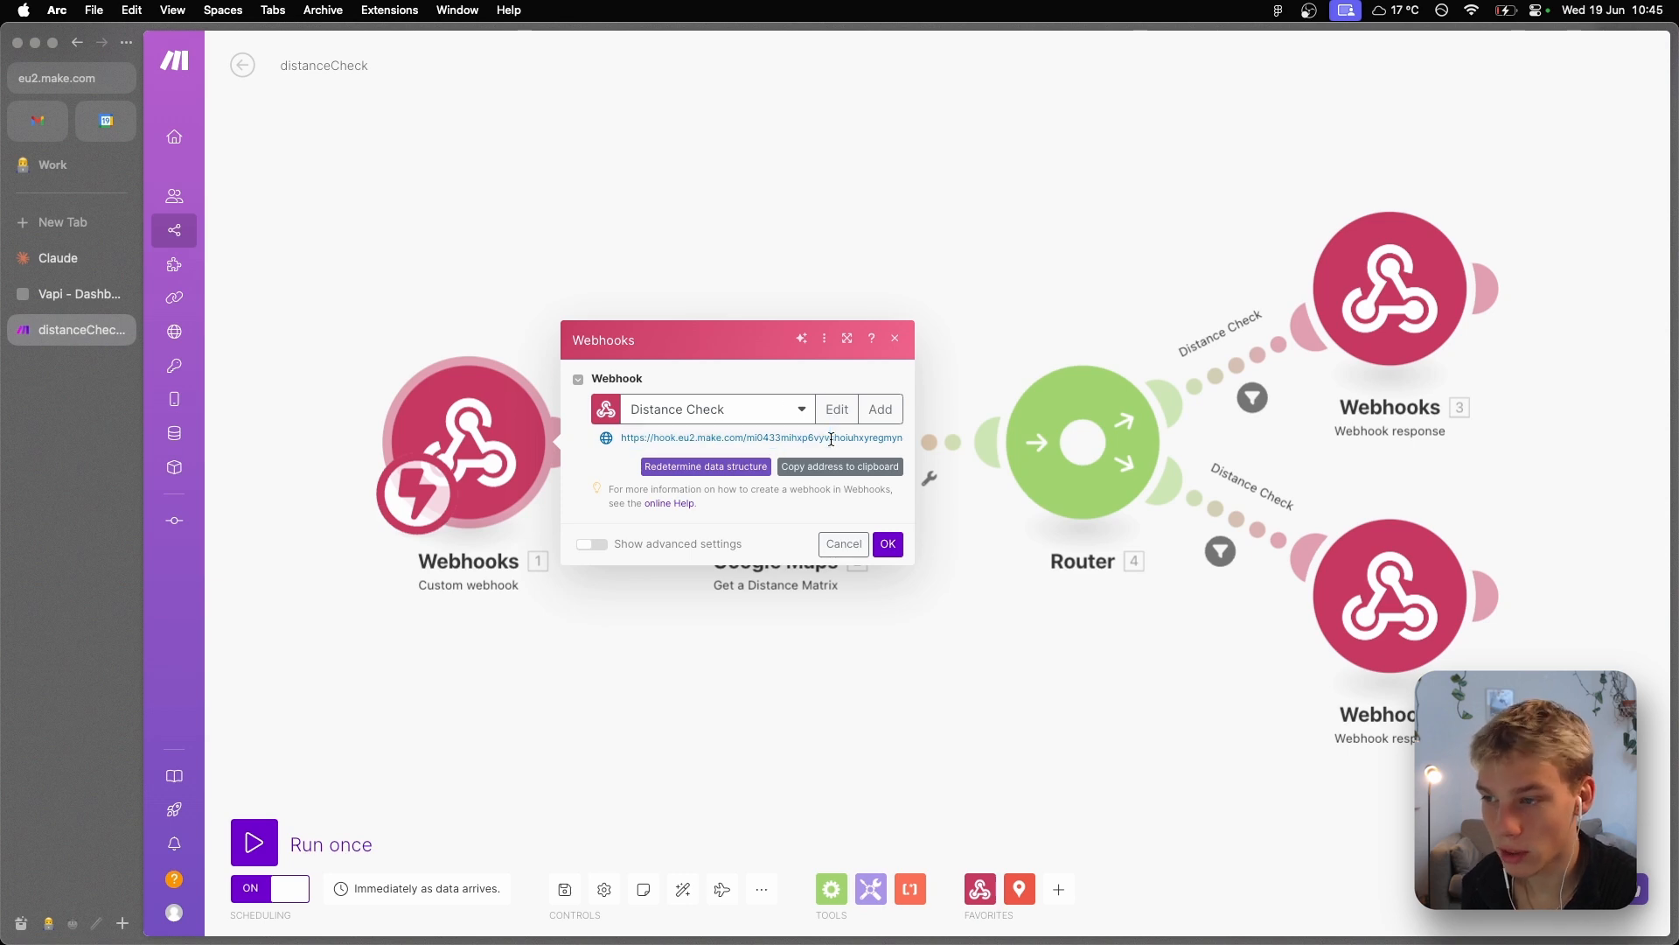
- Compare the webhook address with the DistanceCheck server URL in Vapi, then close the webhook settings
left_click(77, 294)
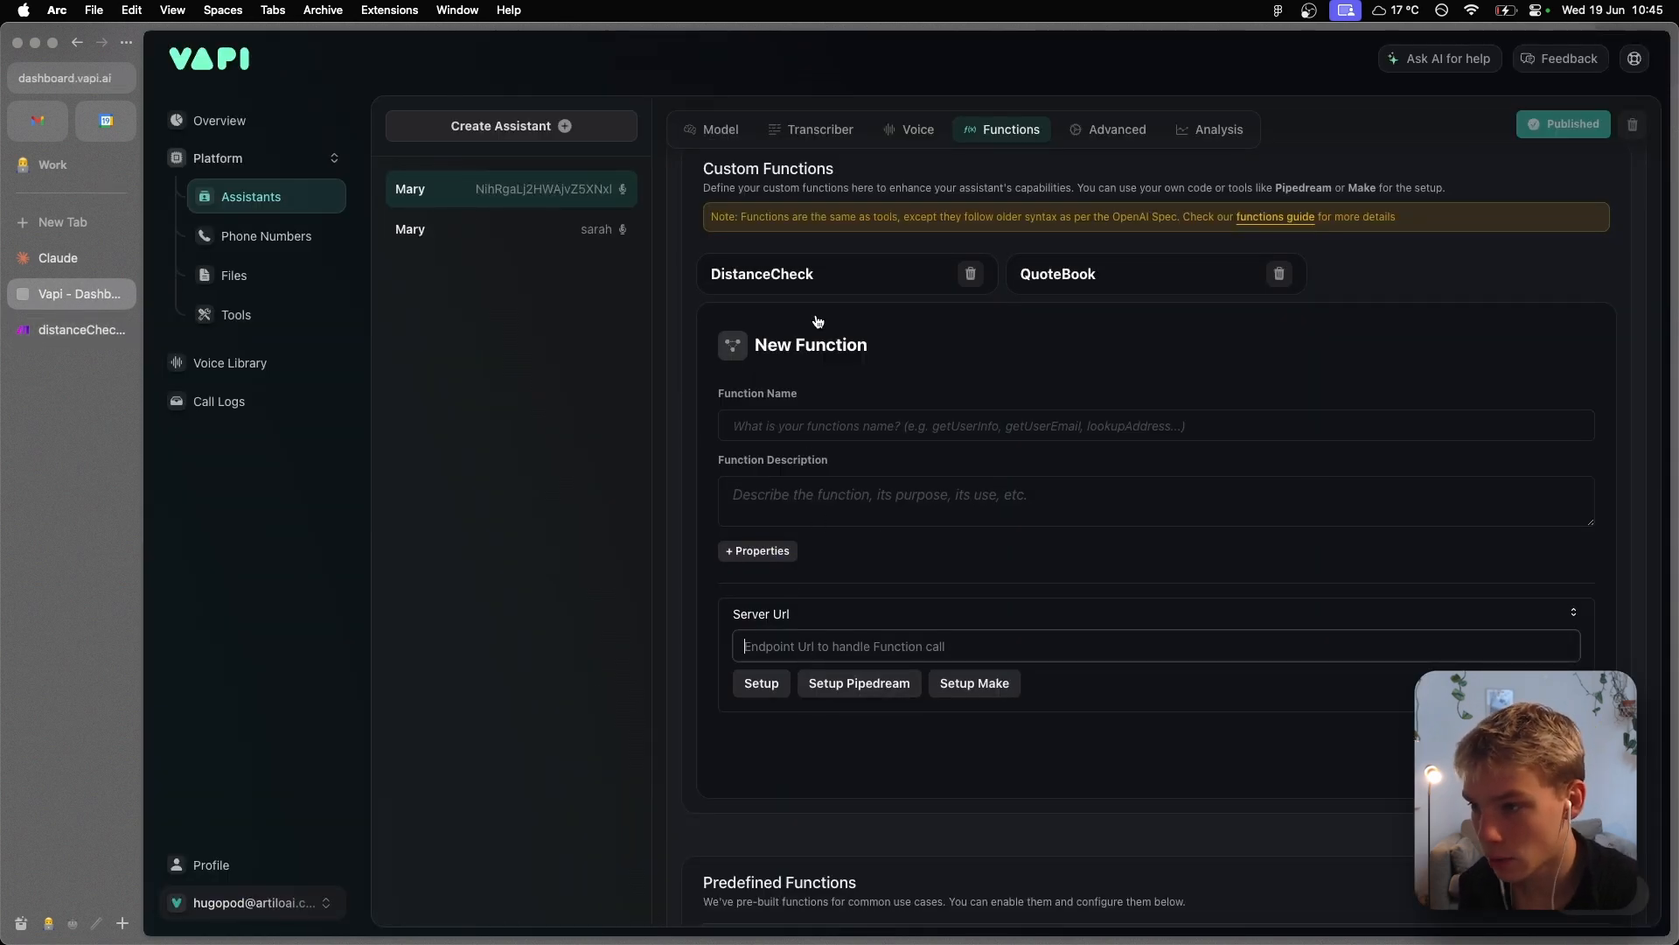
left_click(762, 273)
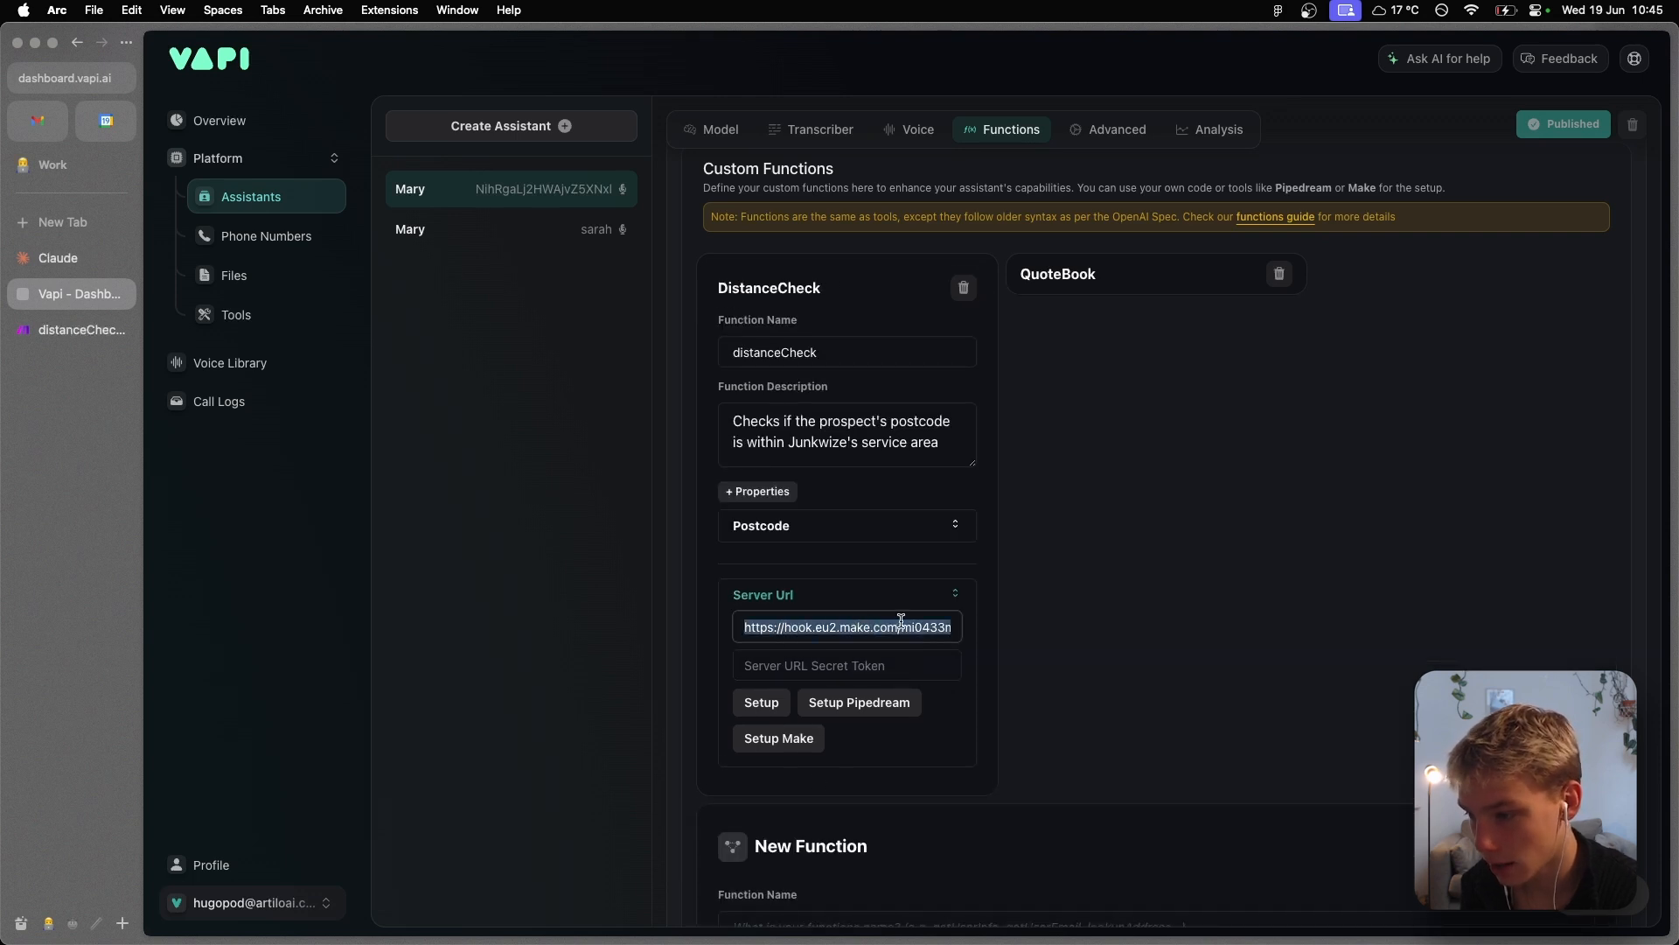
left_click(71, 330)
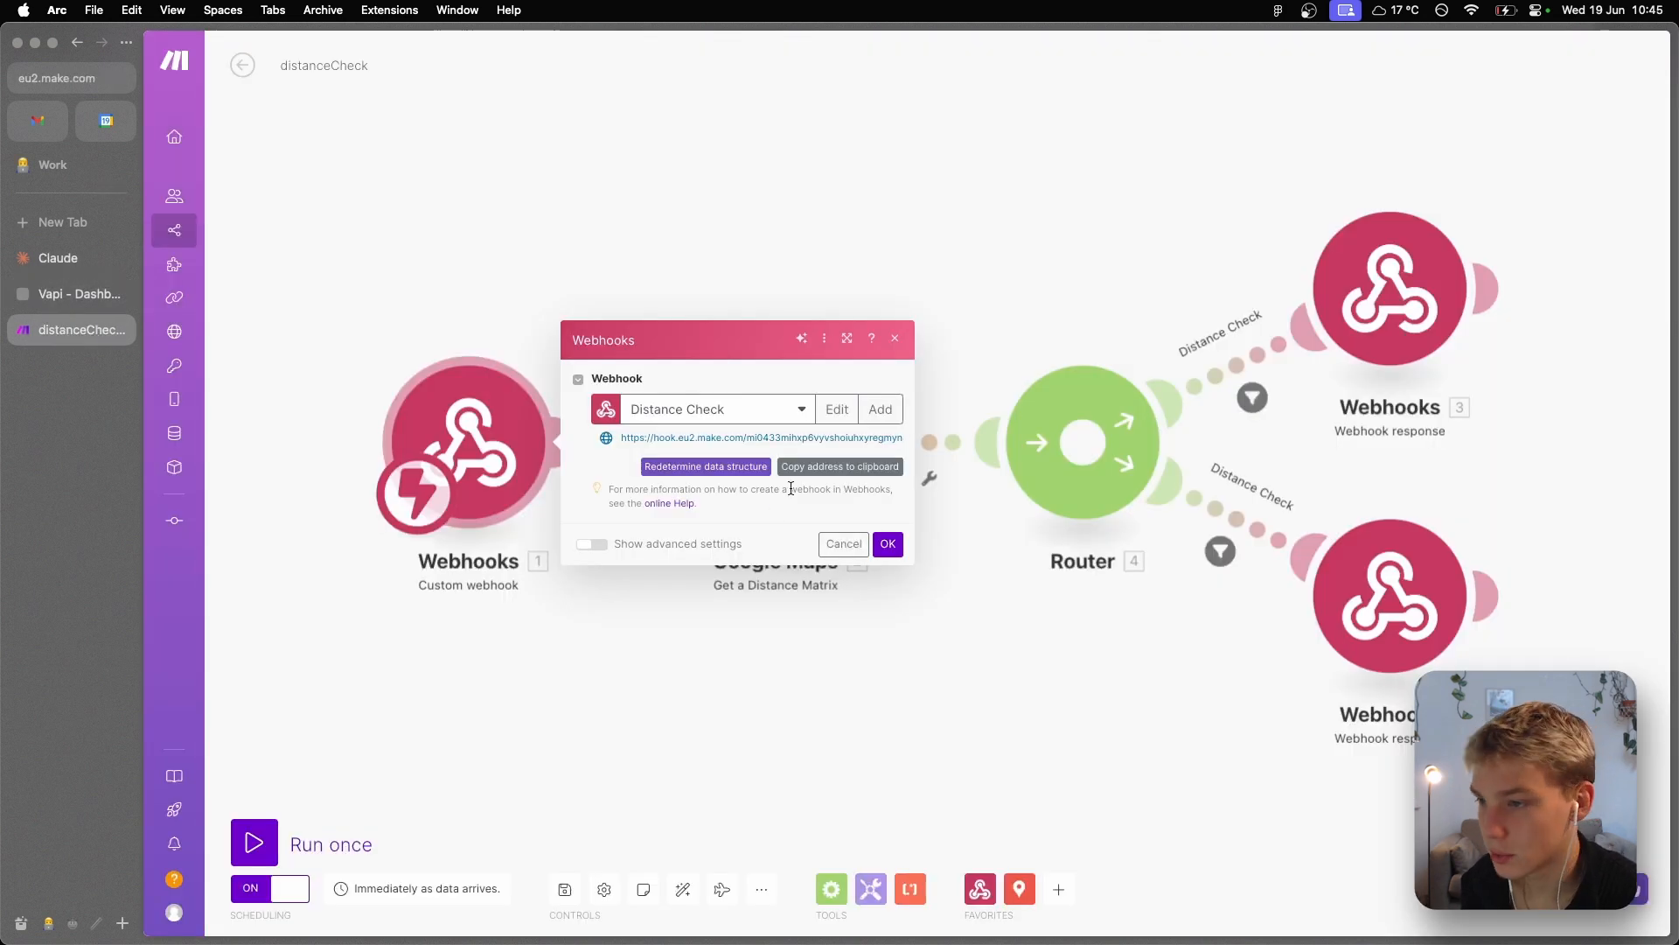
mouse_move(746, 719)
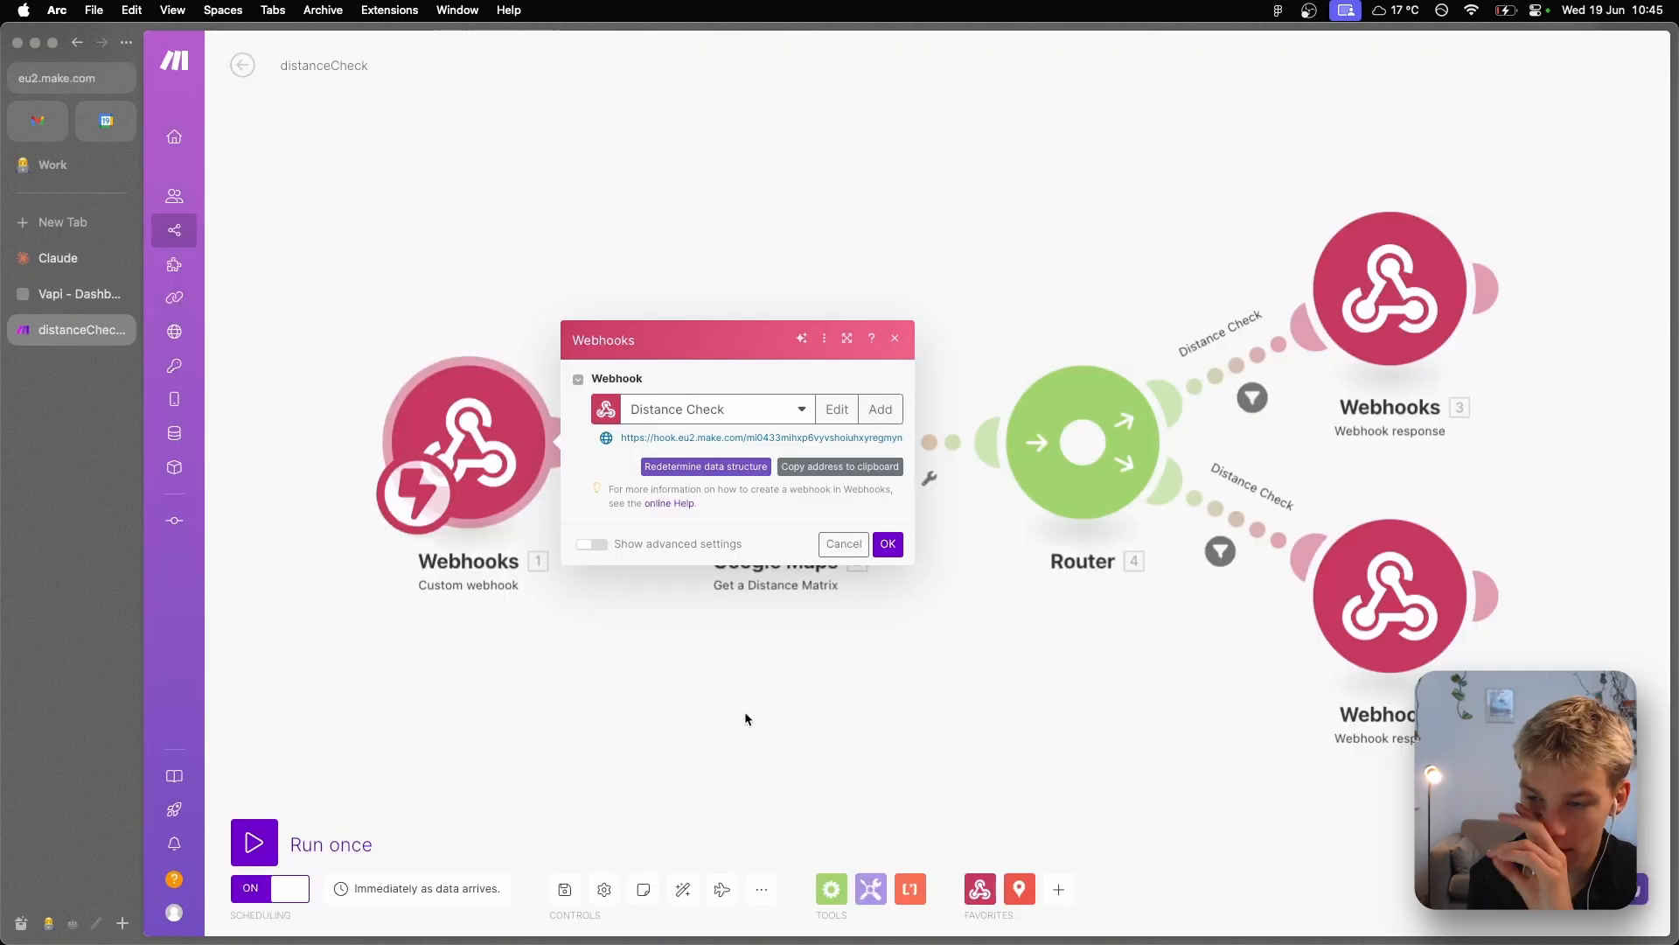
left_click(78, 294)
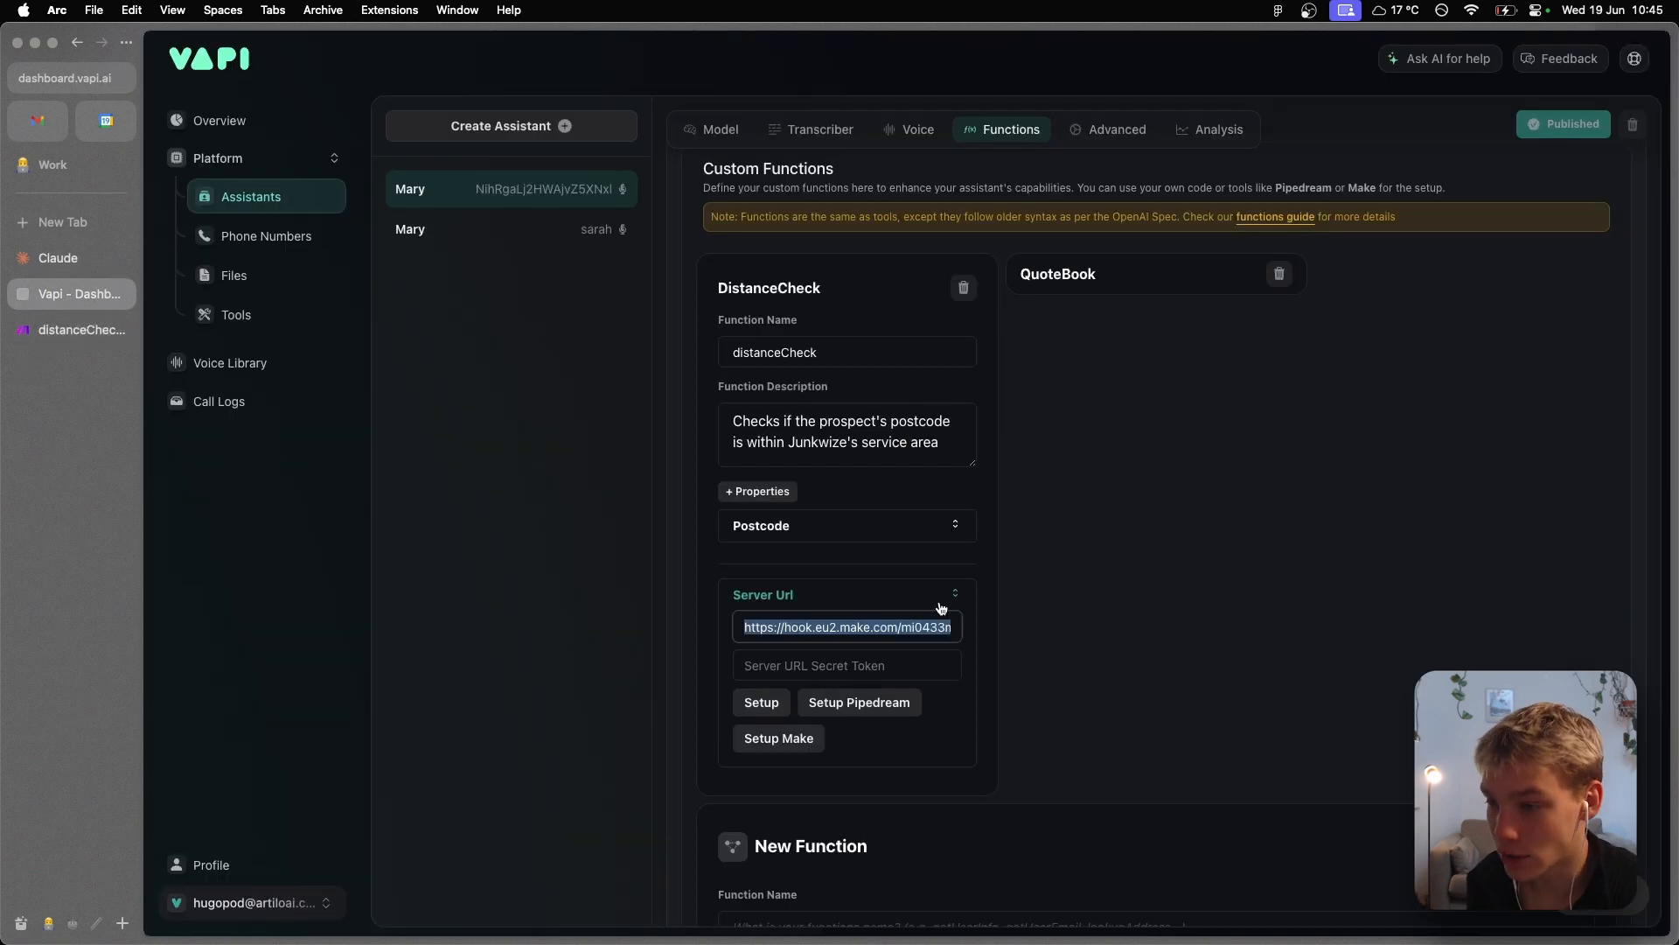
left_click(760, 525)
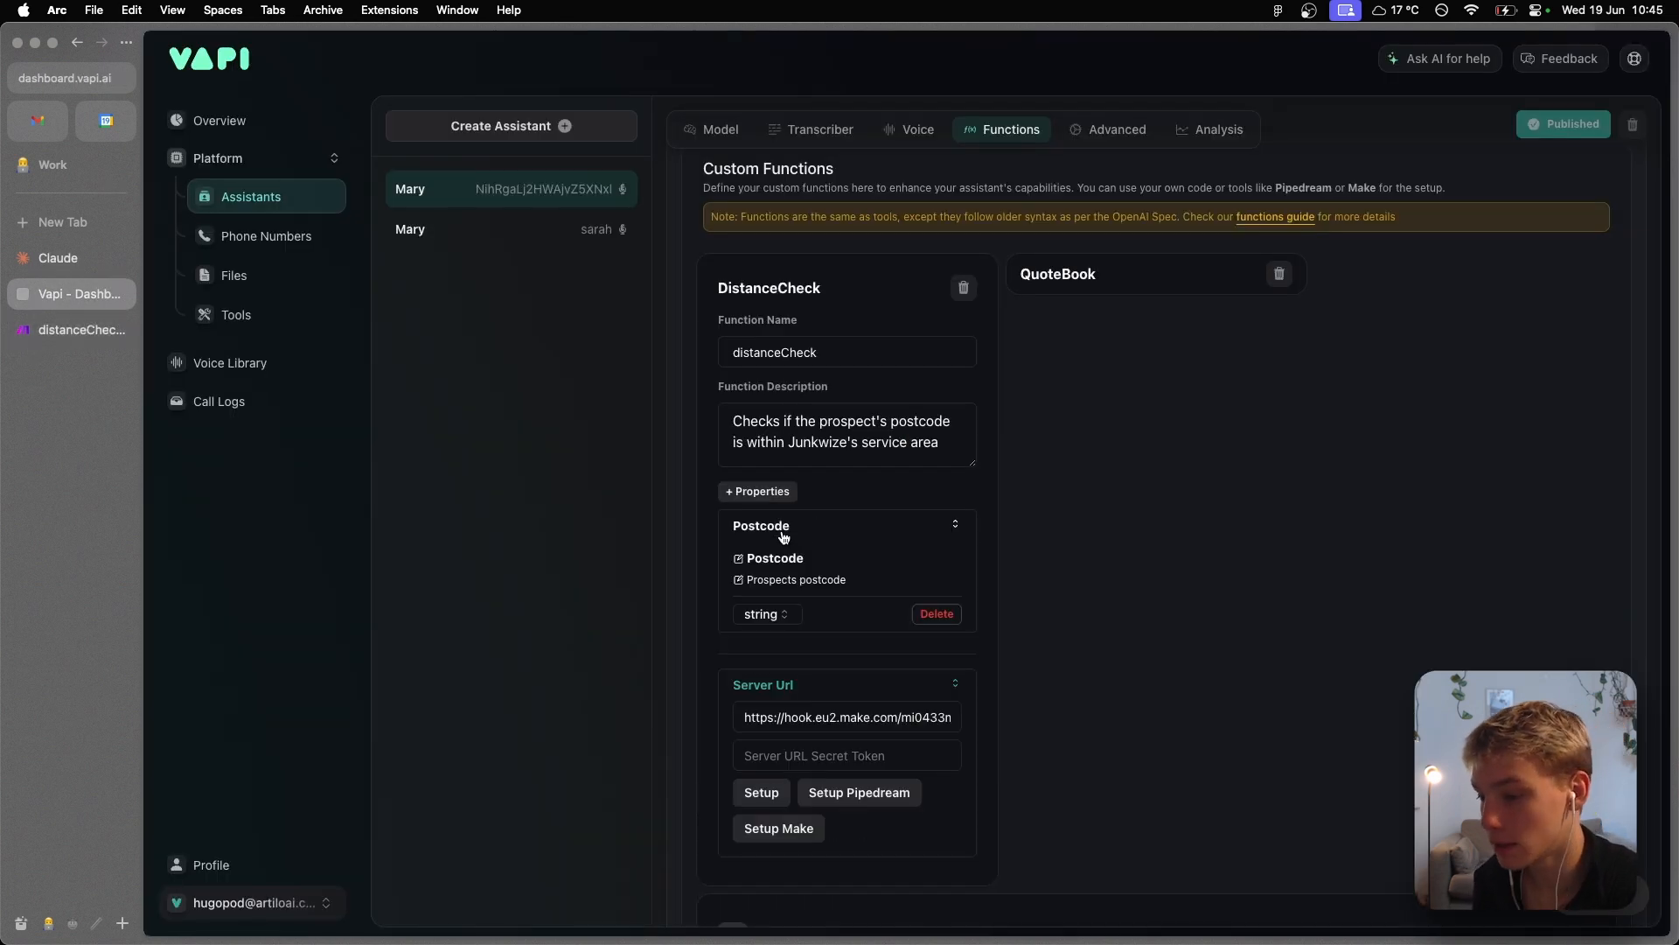
left_click(71, 330)
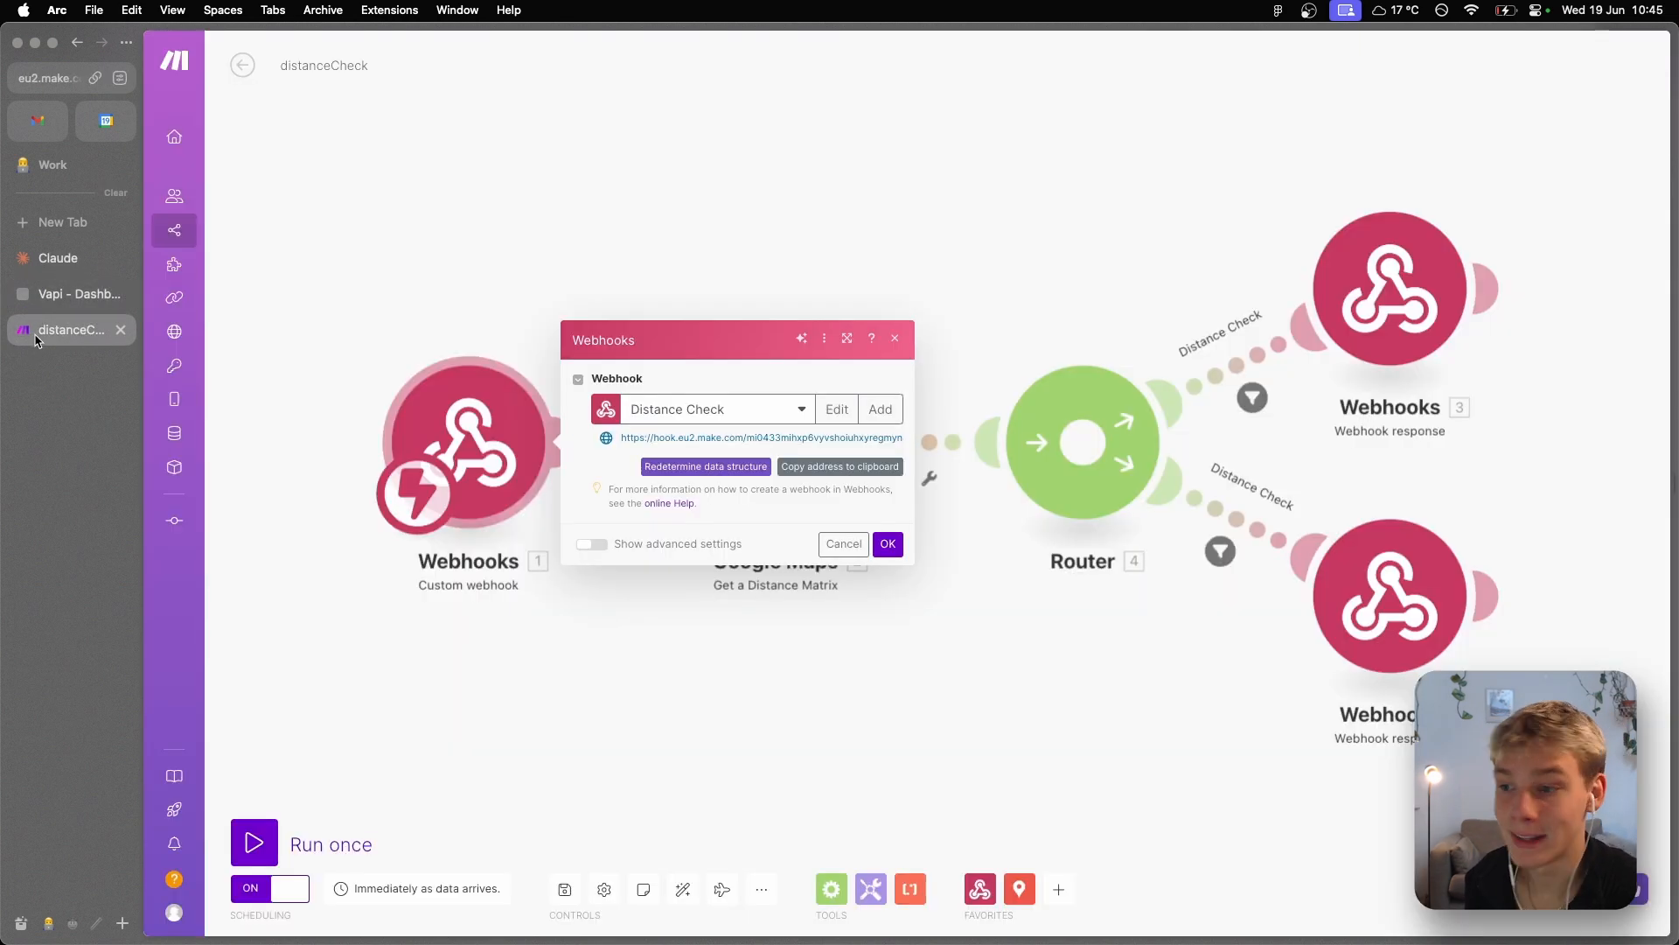
mouse_move(70, 329)
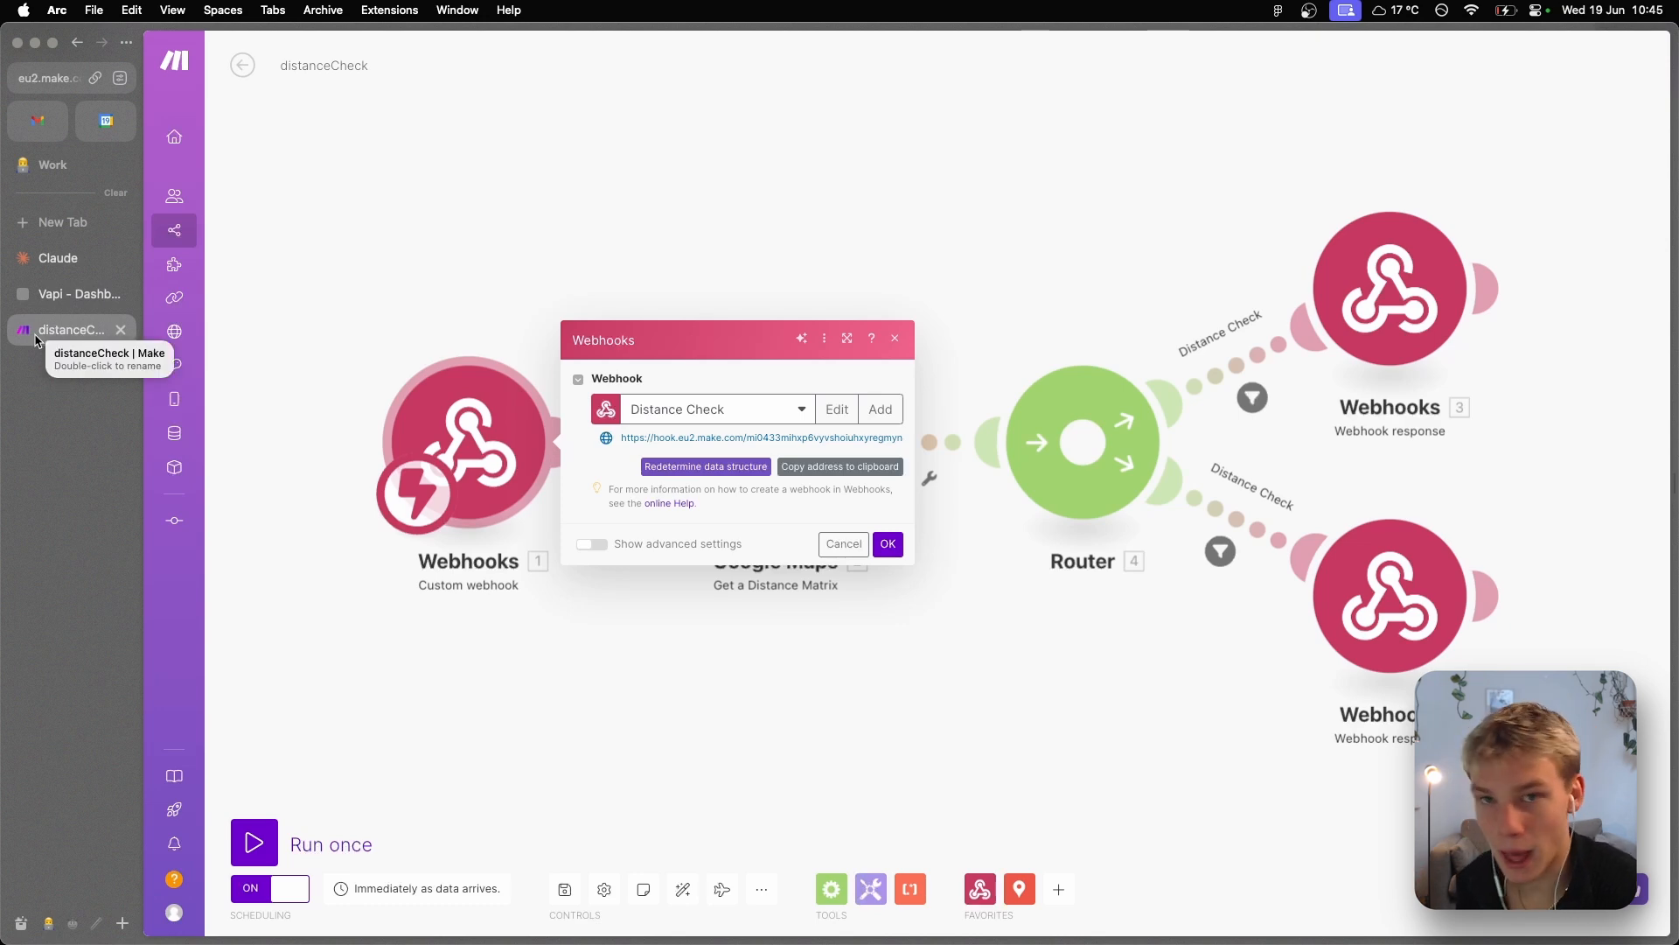
left_click(843, 543)
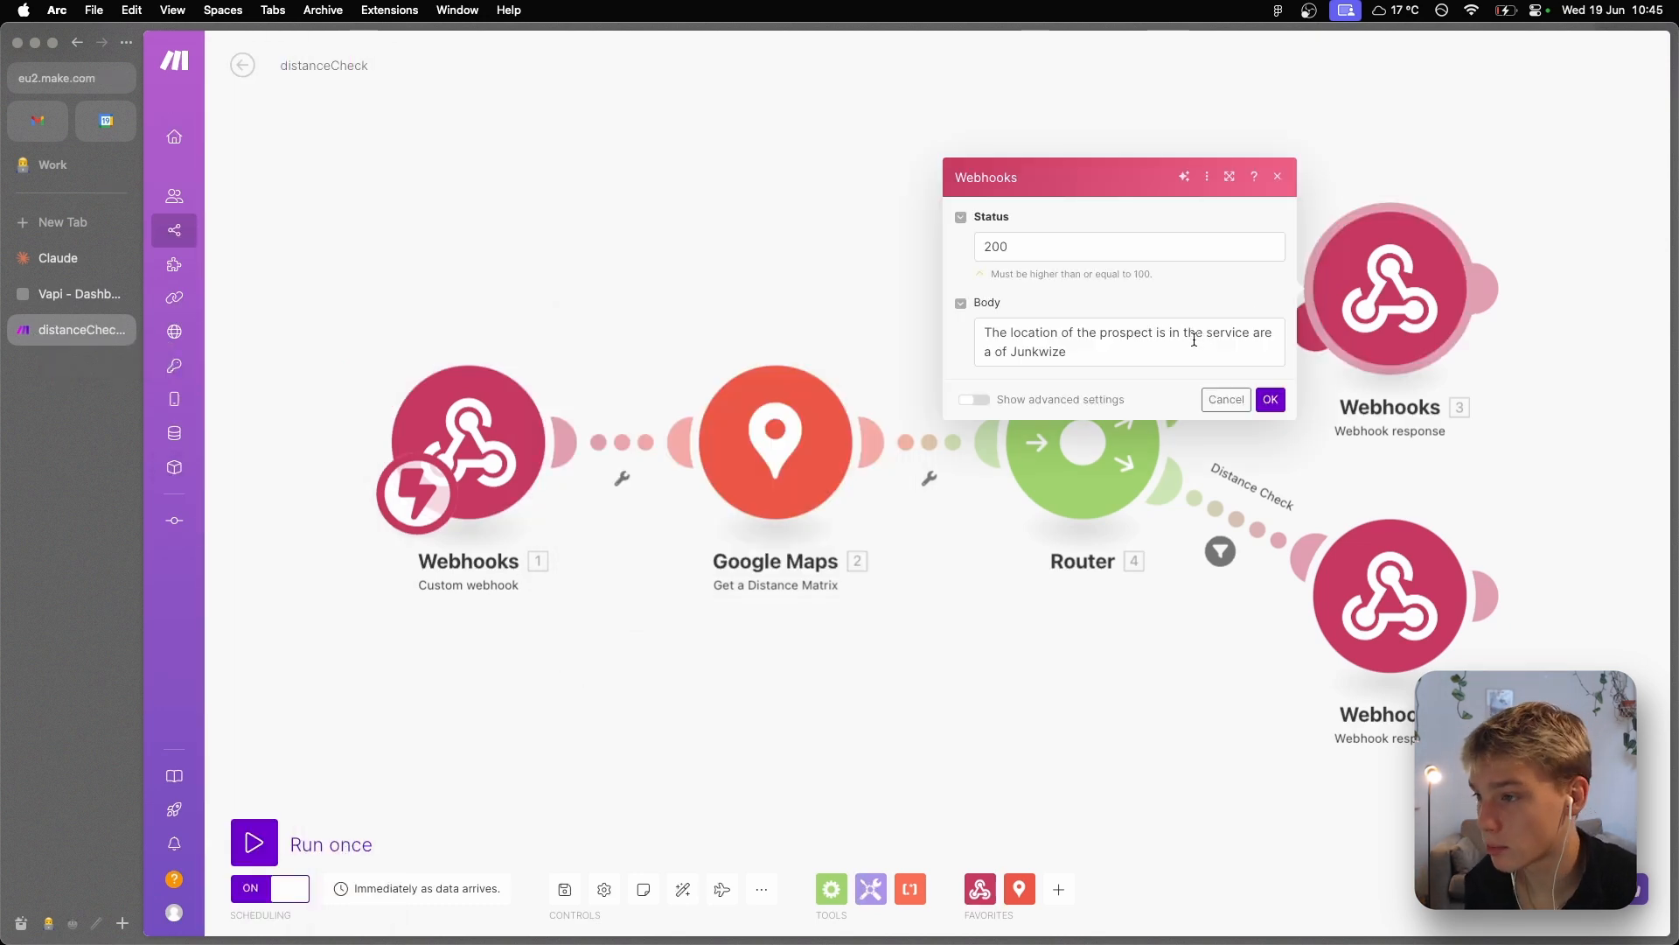
- Check the out-of-area Webhook response message, then close its settings
left_click(1127, 341)
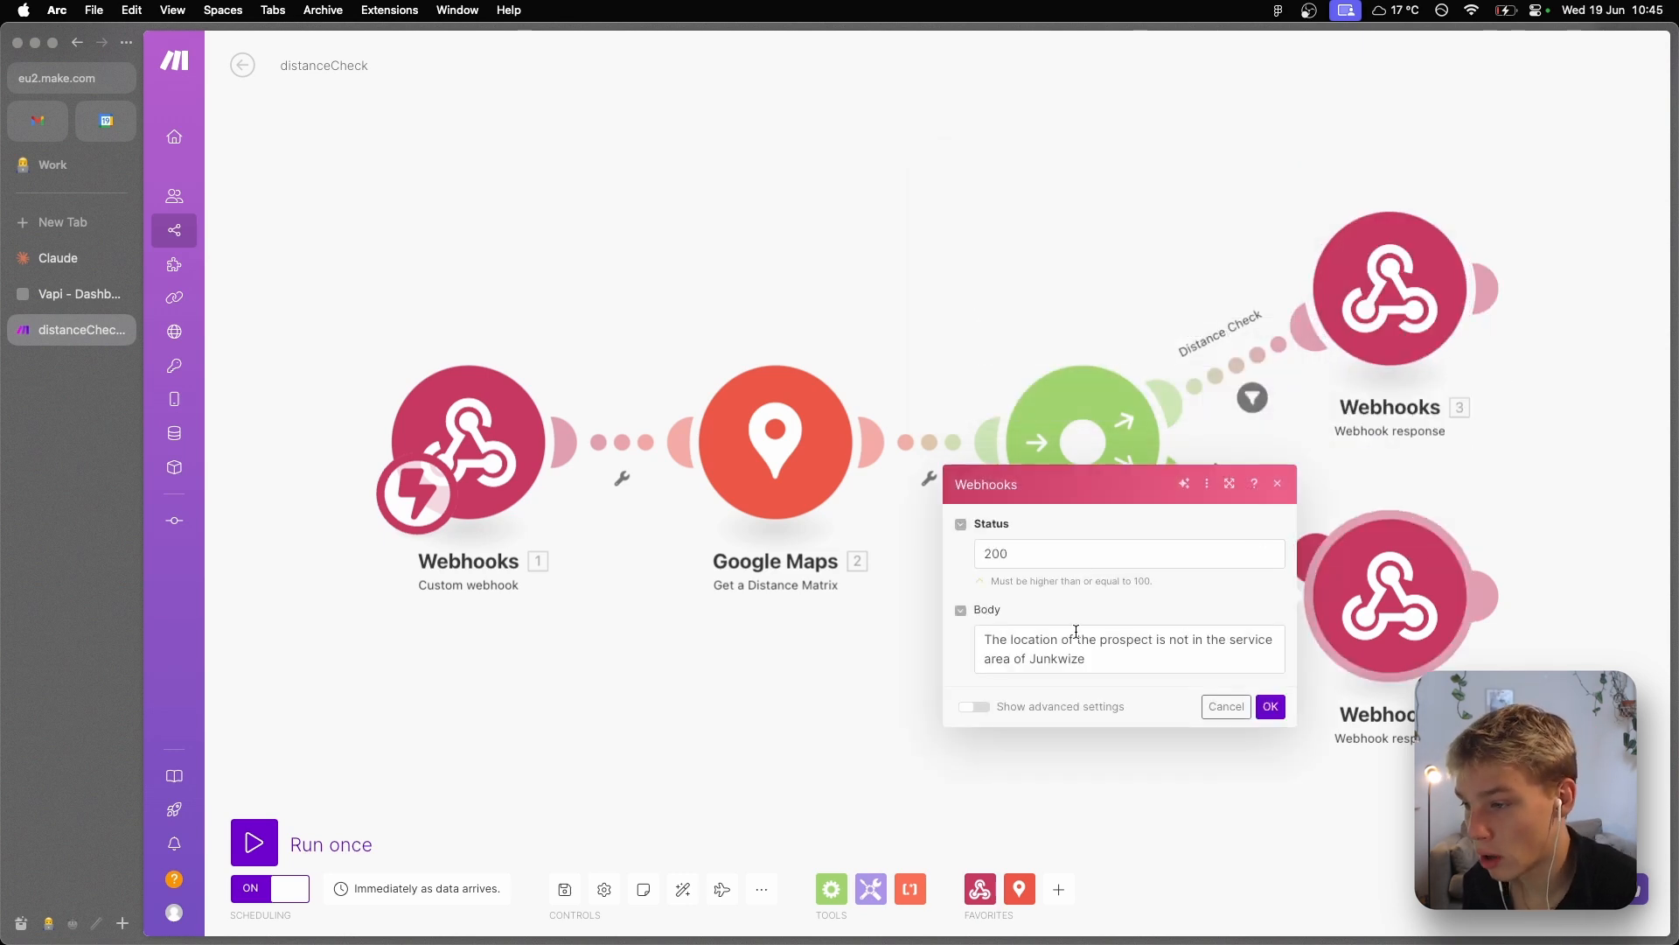
left_click(1127, 648)
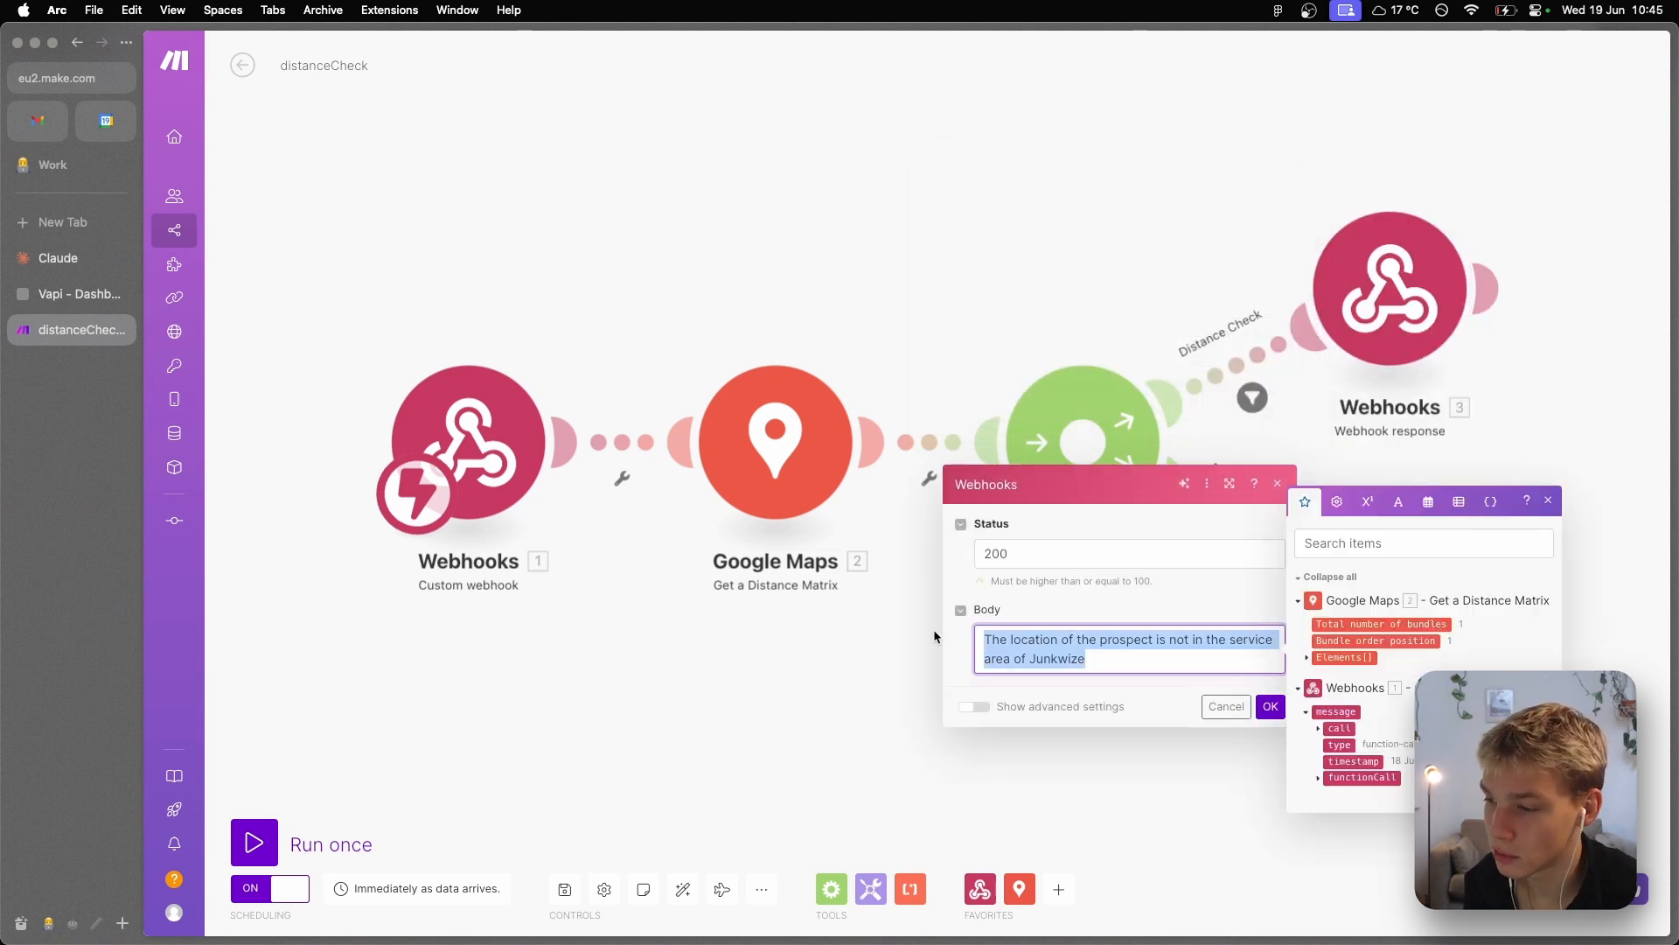
left_click(1270, 706)
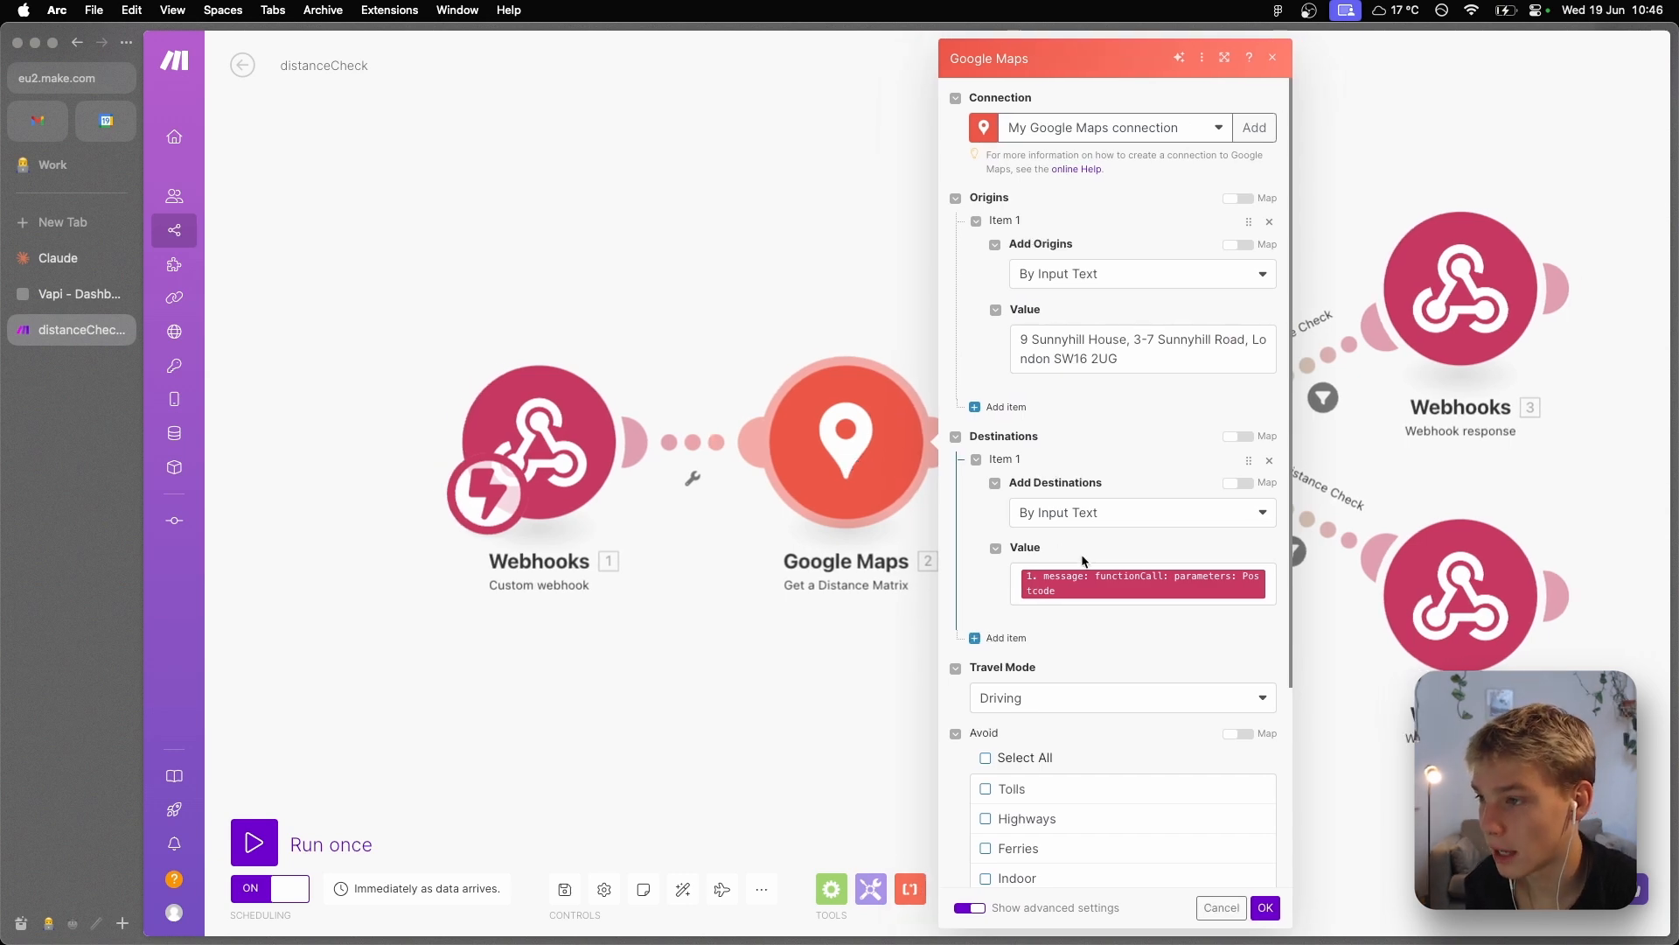
mouse_move(1041, 266)
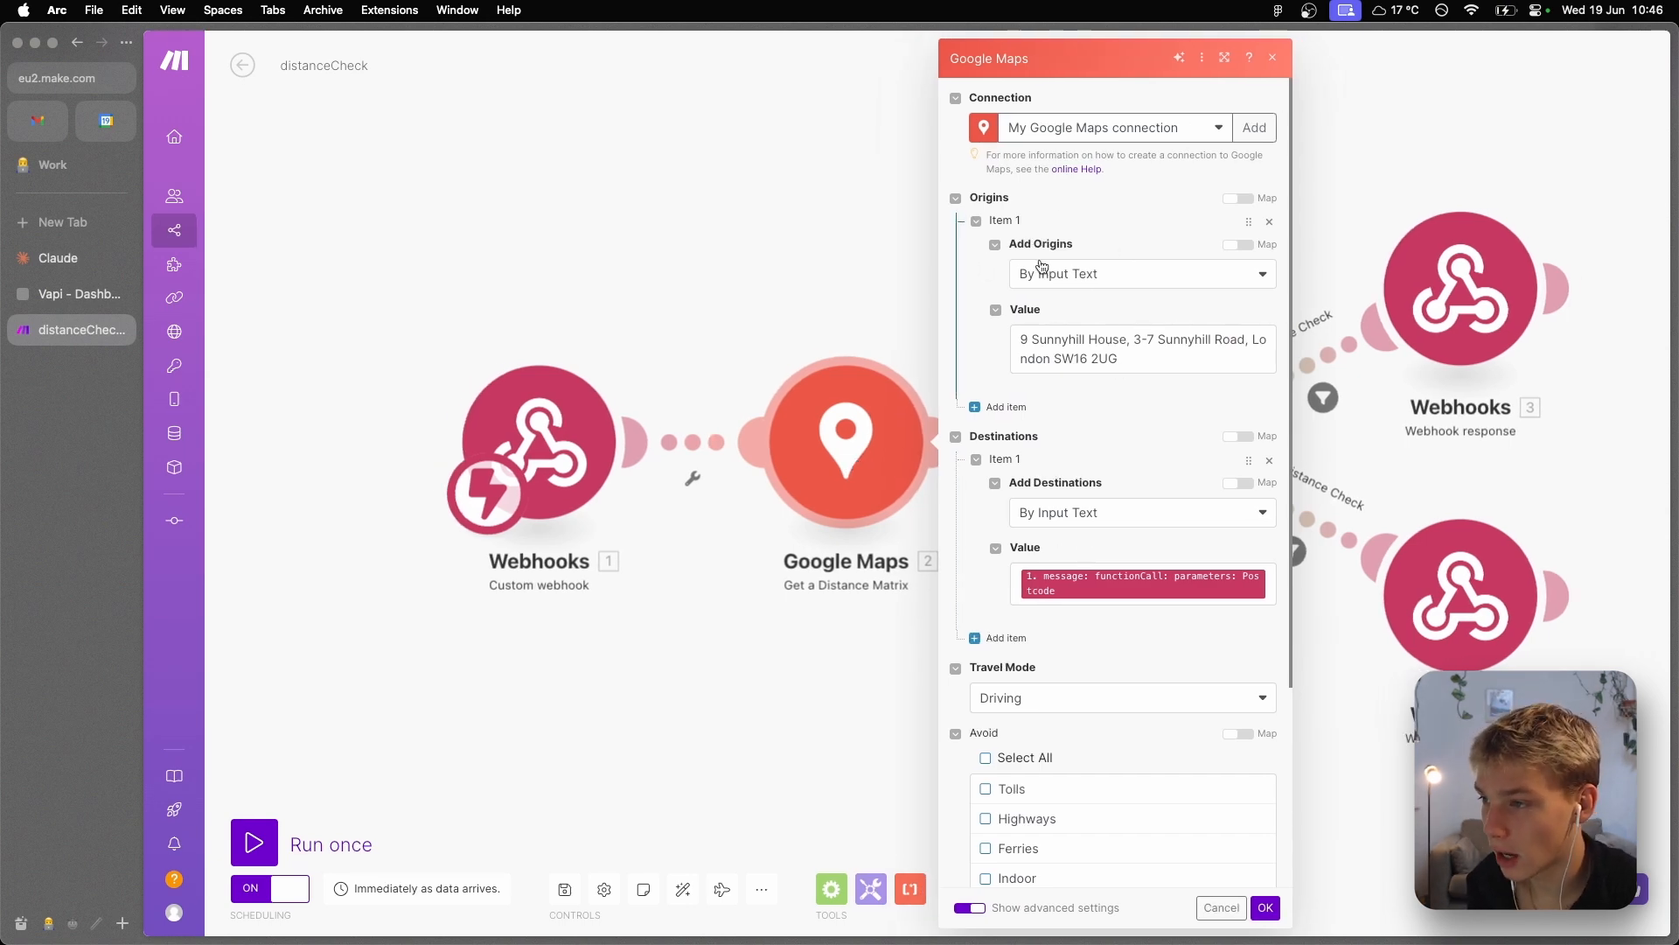
- Review the Google Maps distance settings from Sunnyhill House to the webhook Postcode, then add a connection
left_click(1141, 348)
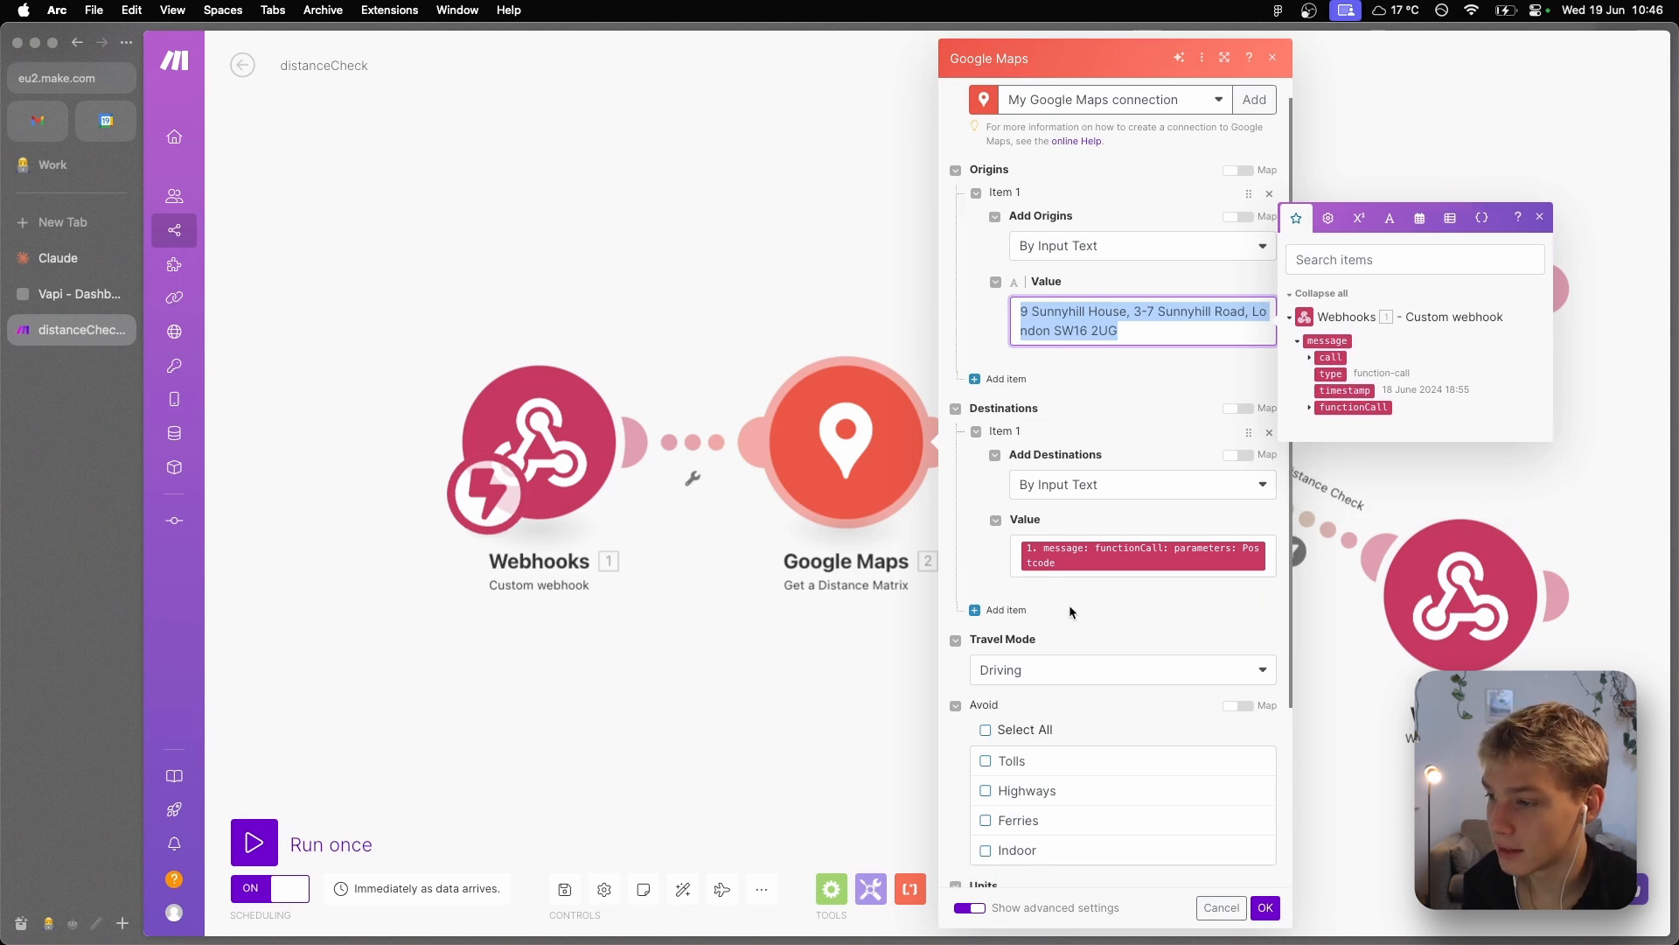
scroll("down", 3)
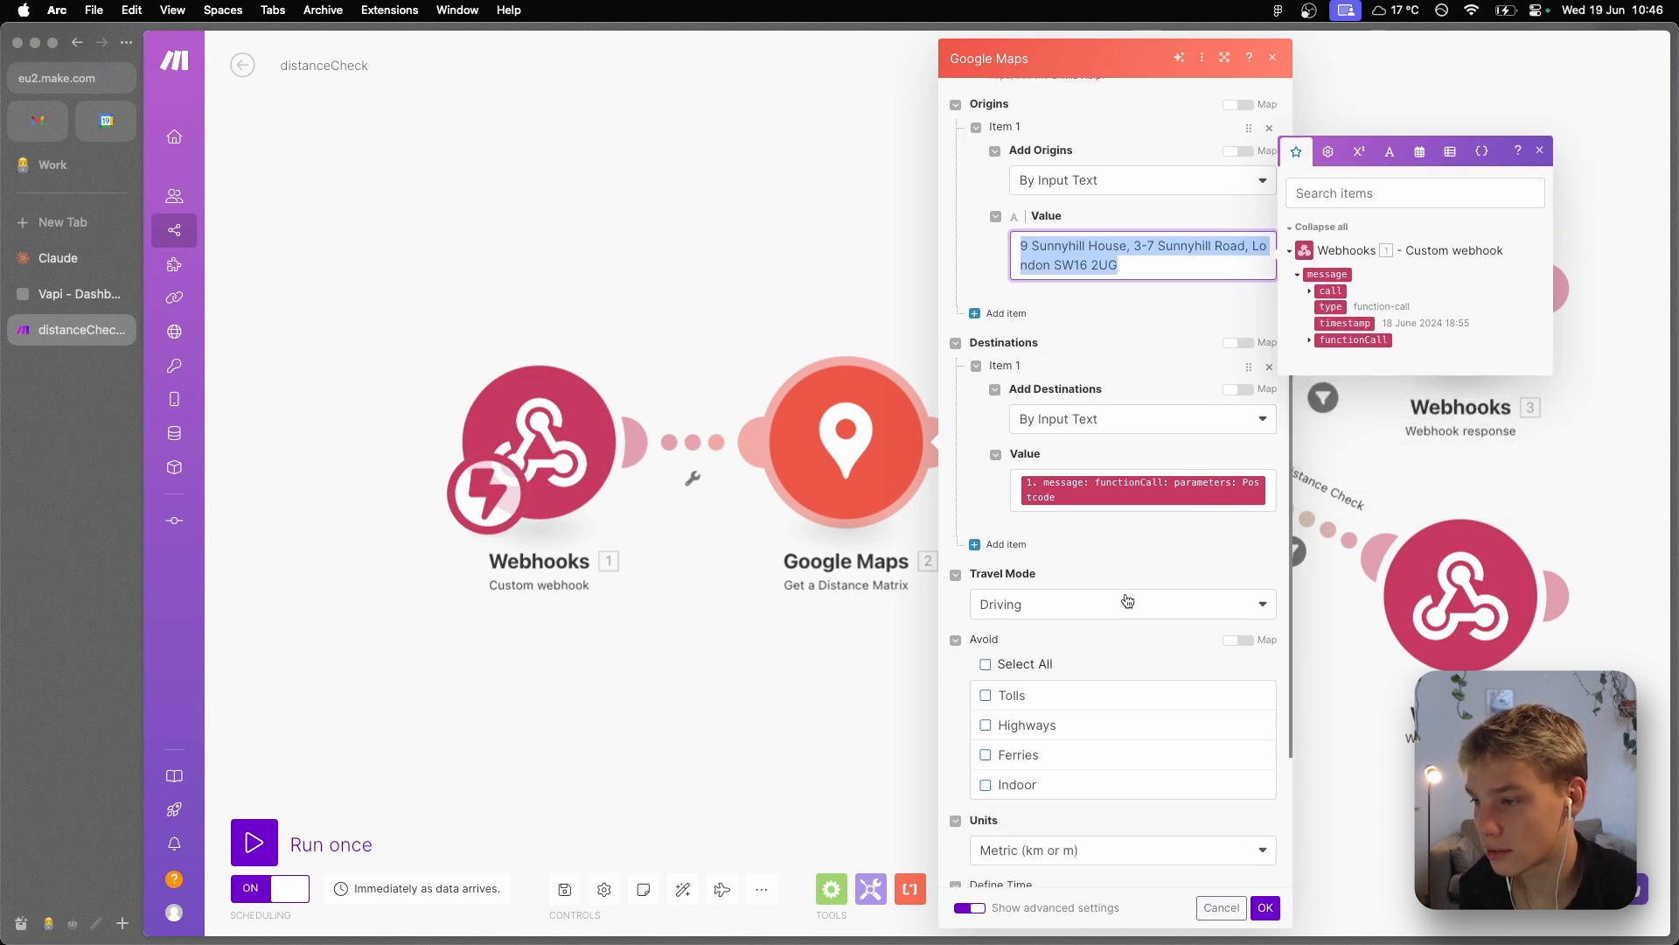
mouse_move(1045, 496)
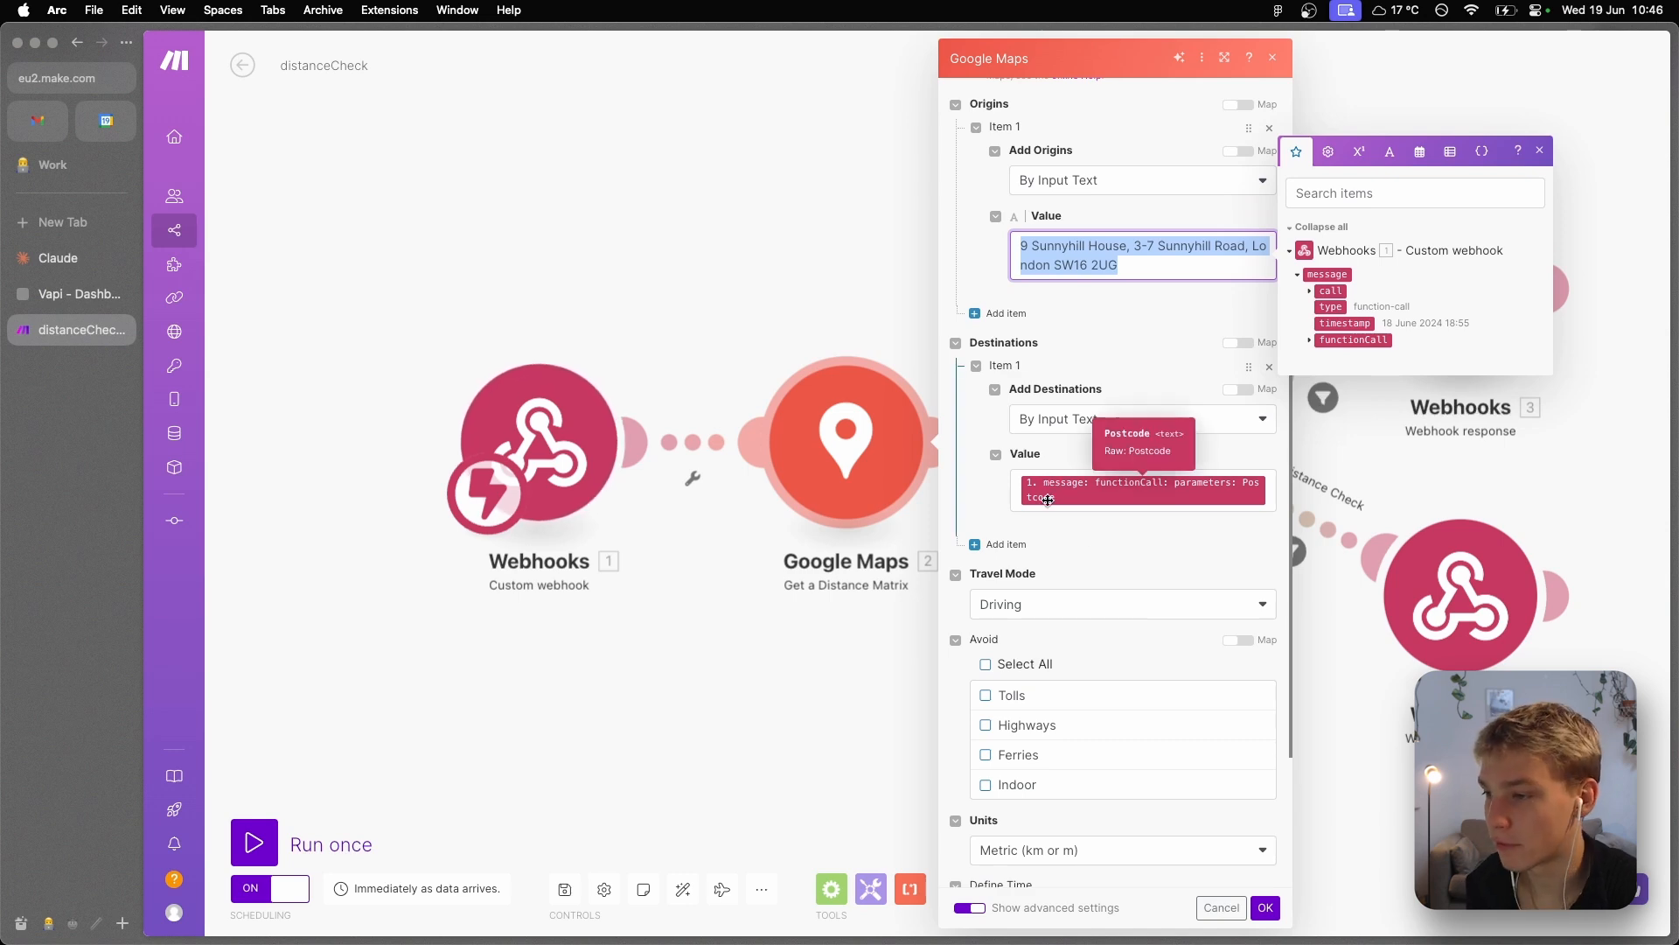
scroll("down", 3)
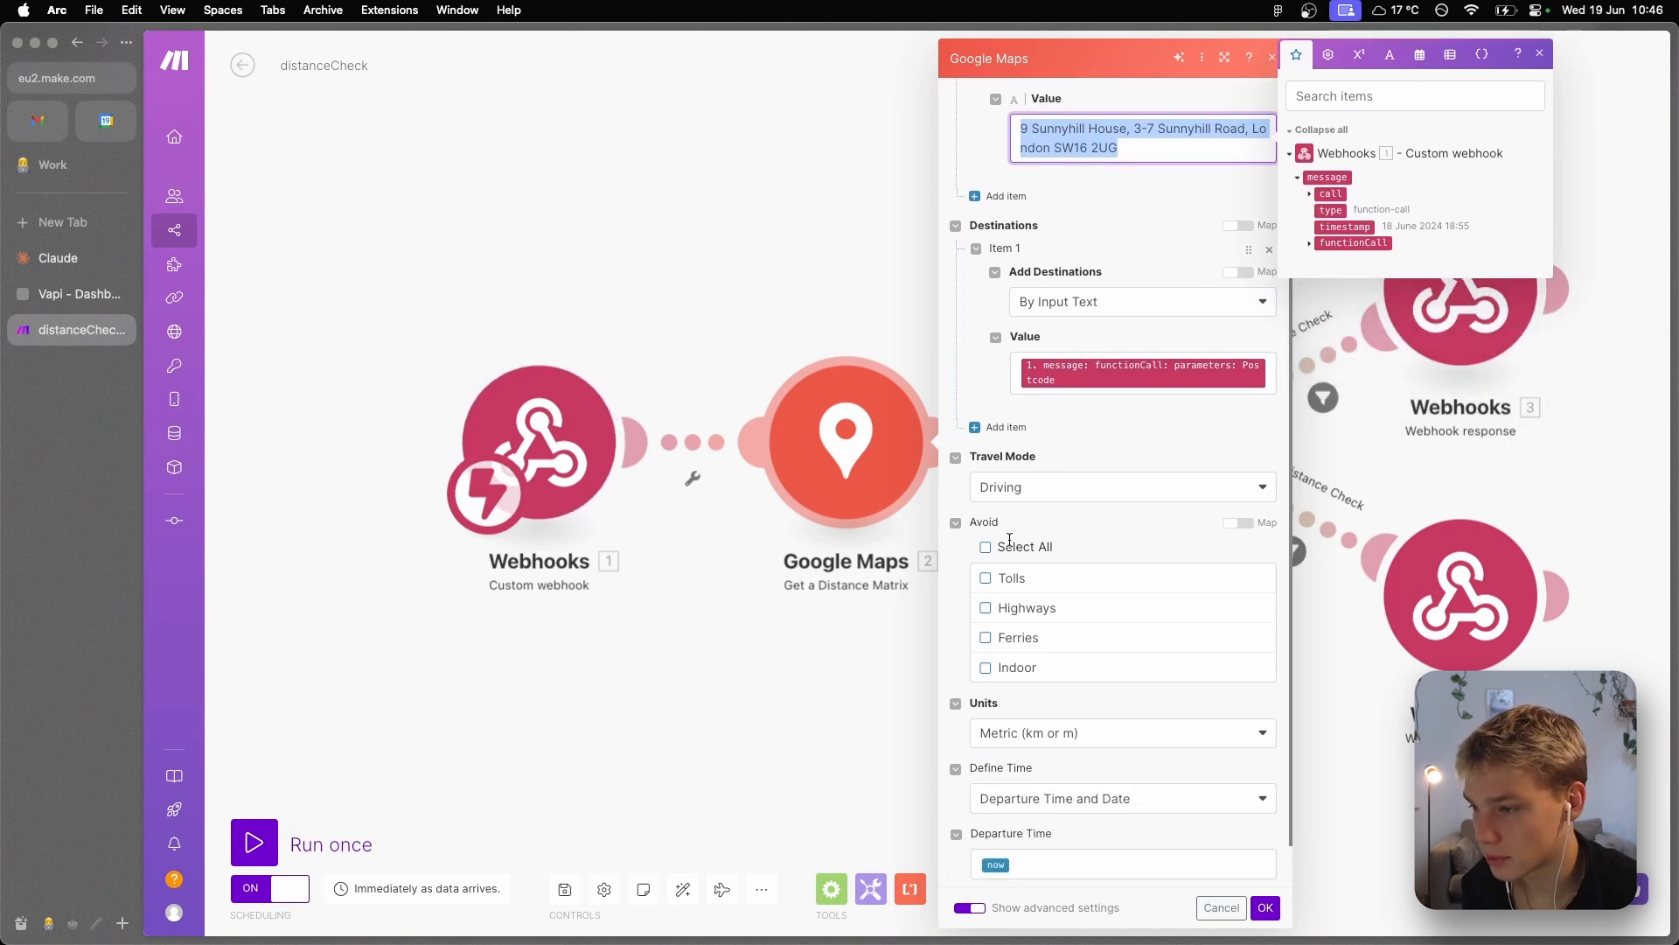
scroll("down", 3)
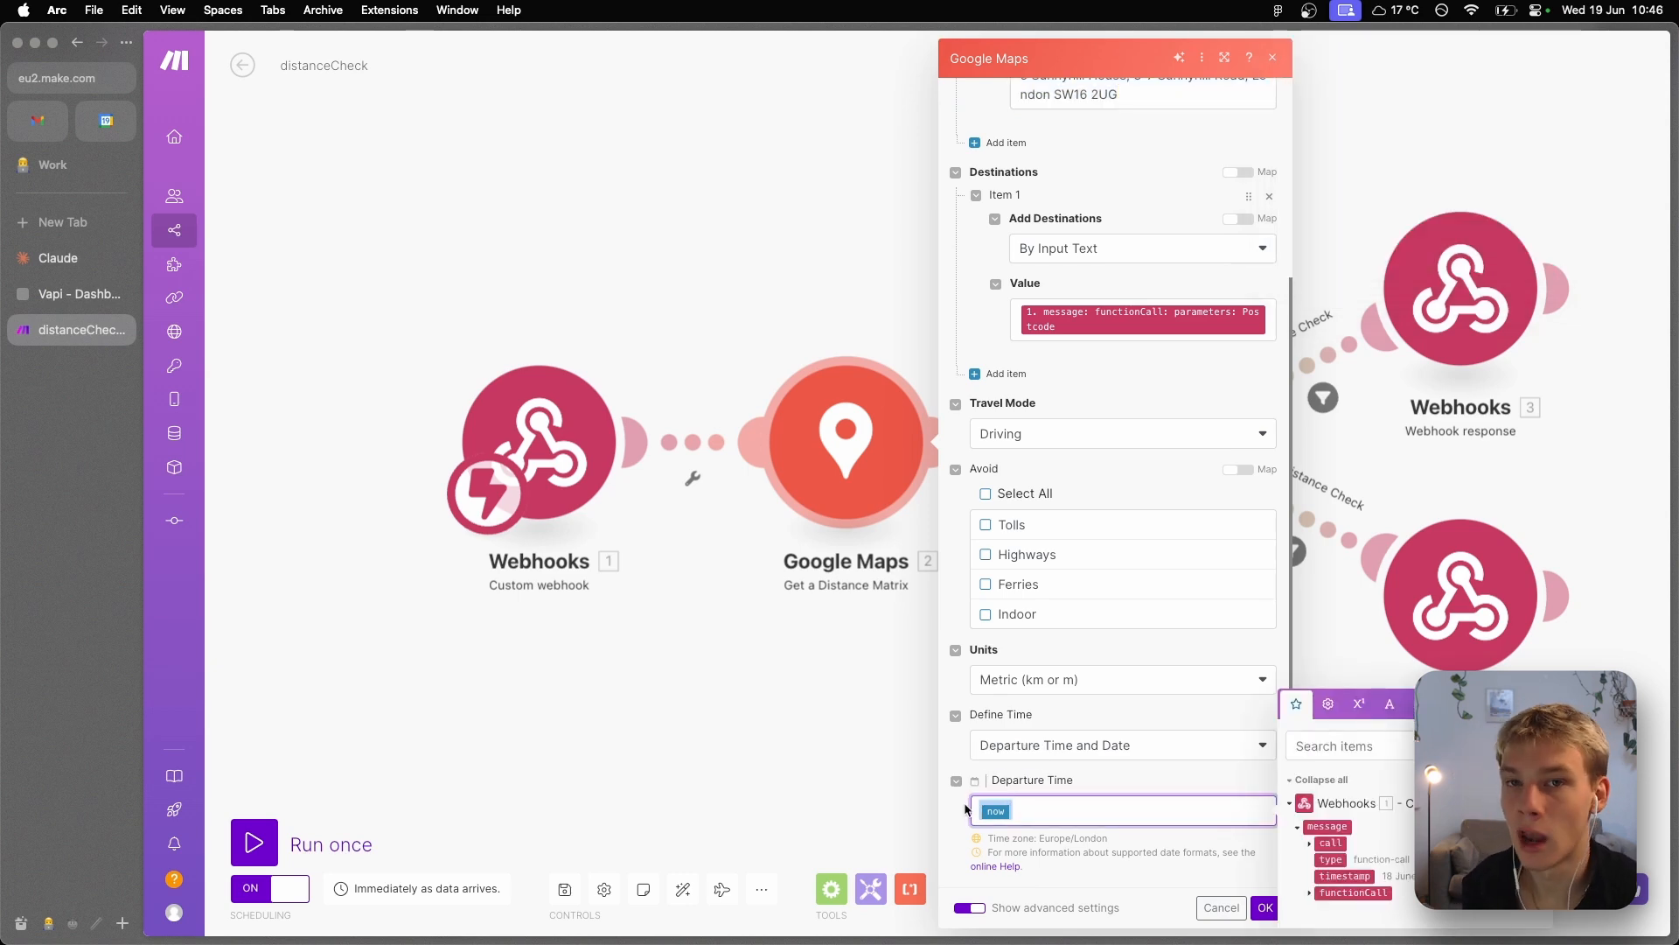
mouse_move(913, 802)
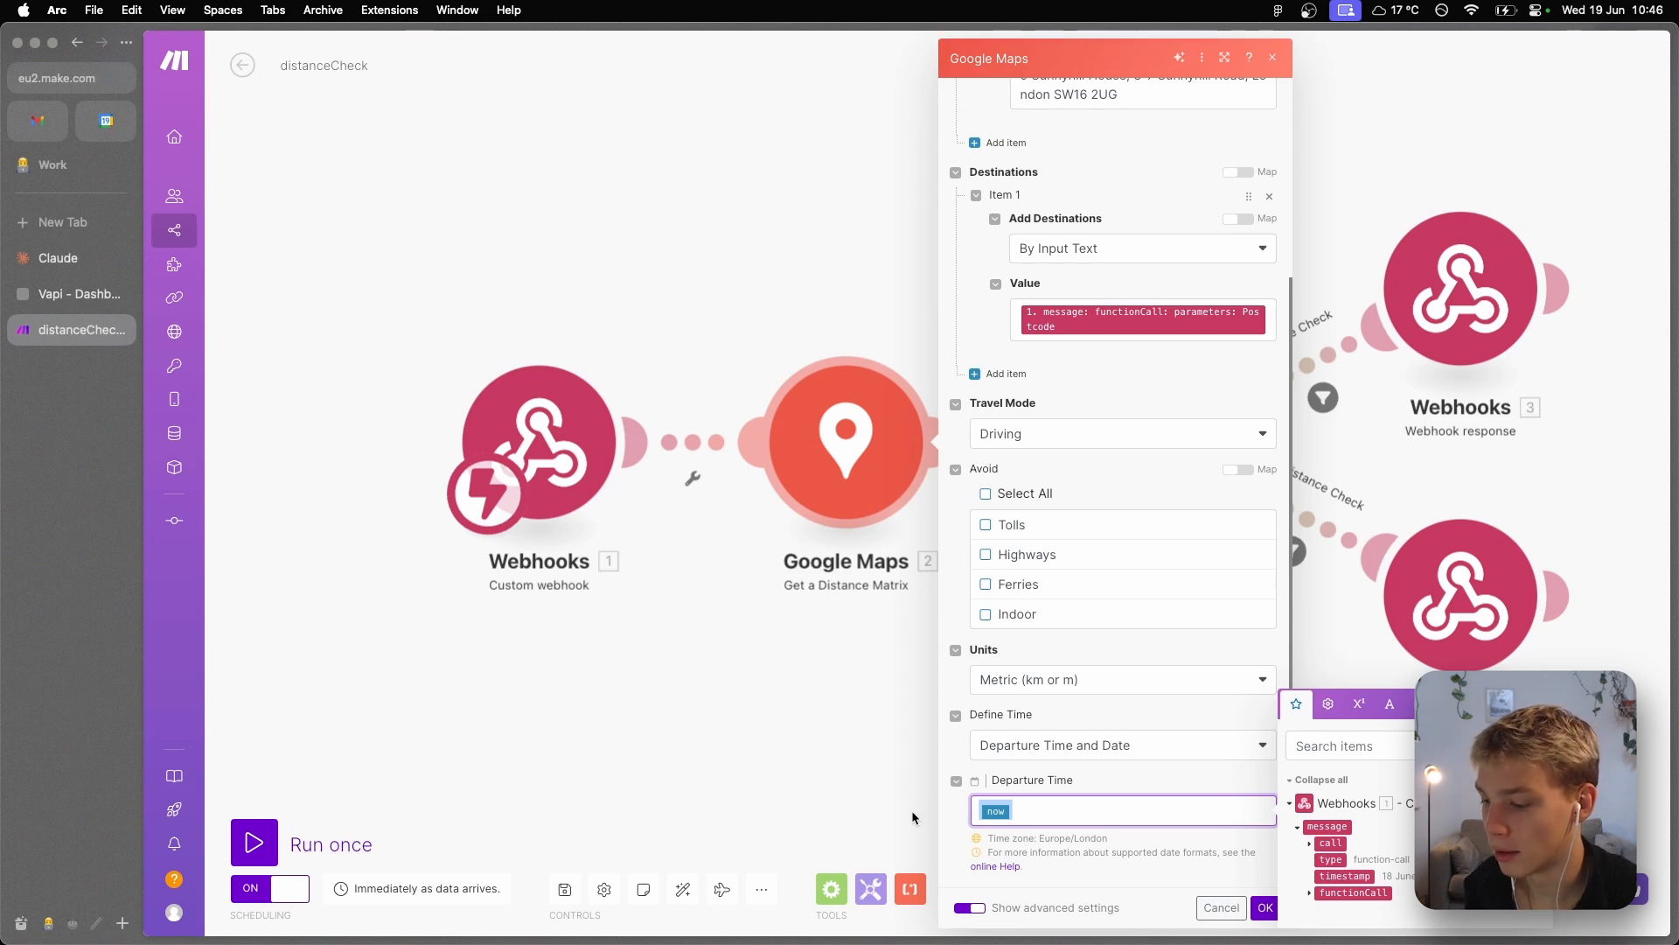
mouse_move(924, 845)
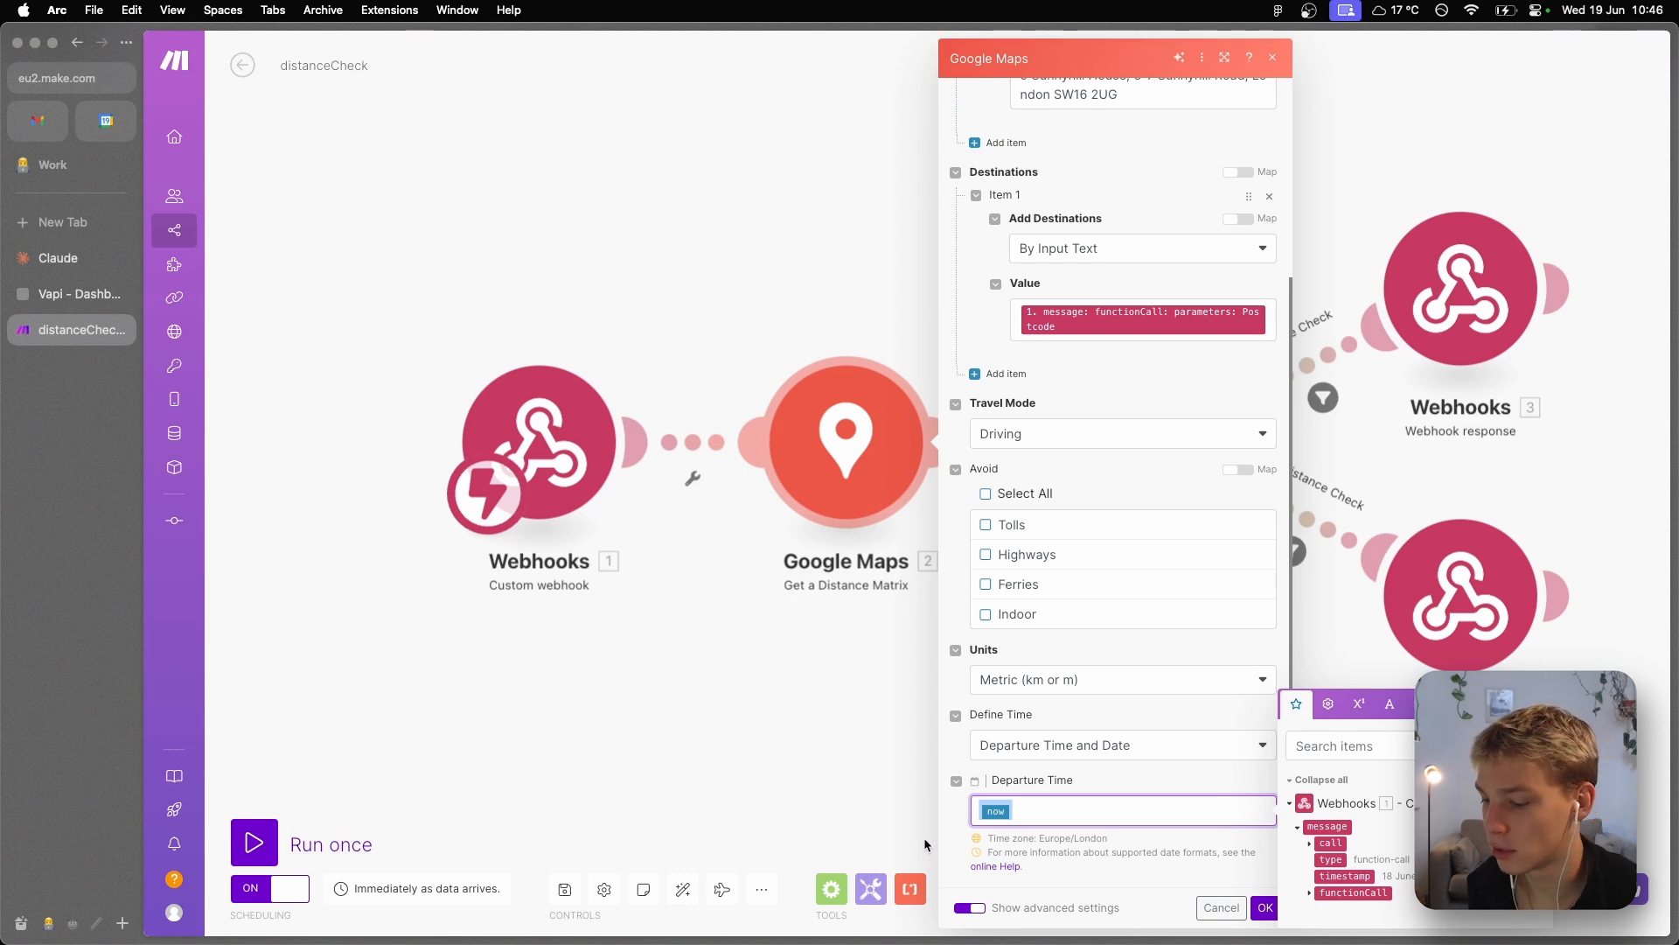
mouse_move(916, 820)
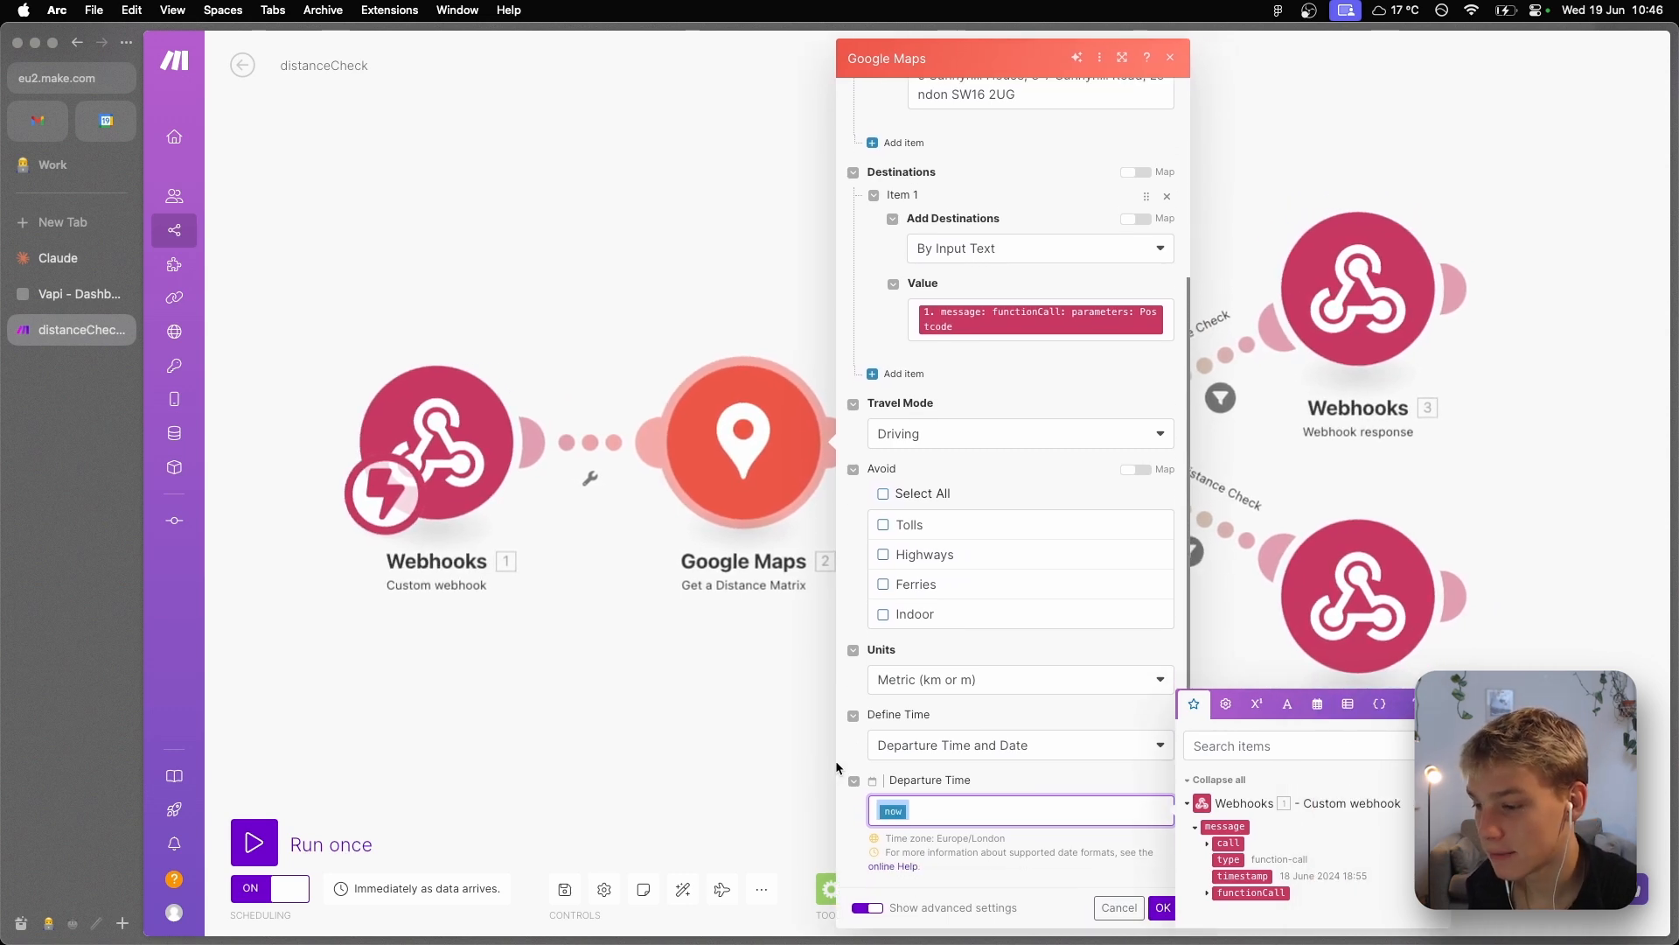
mouse_move(1005, 758)
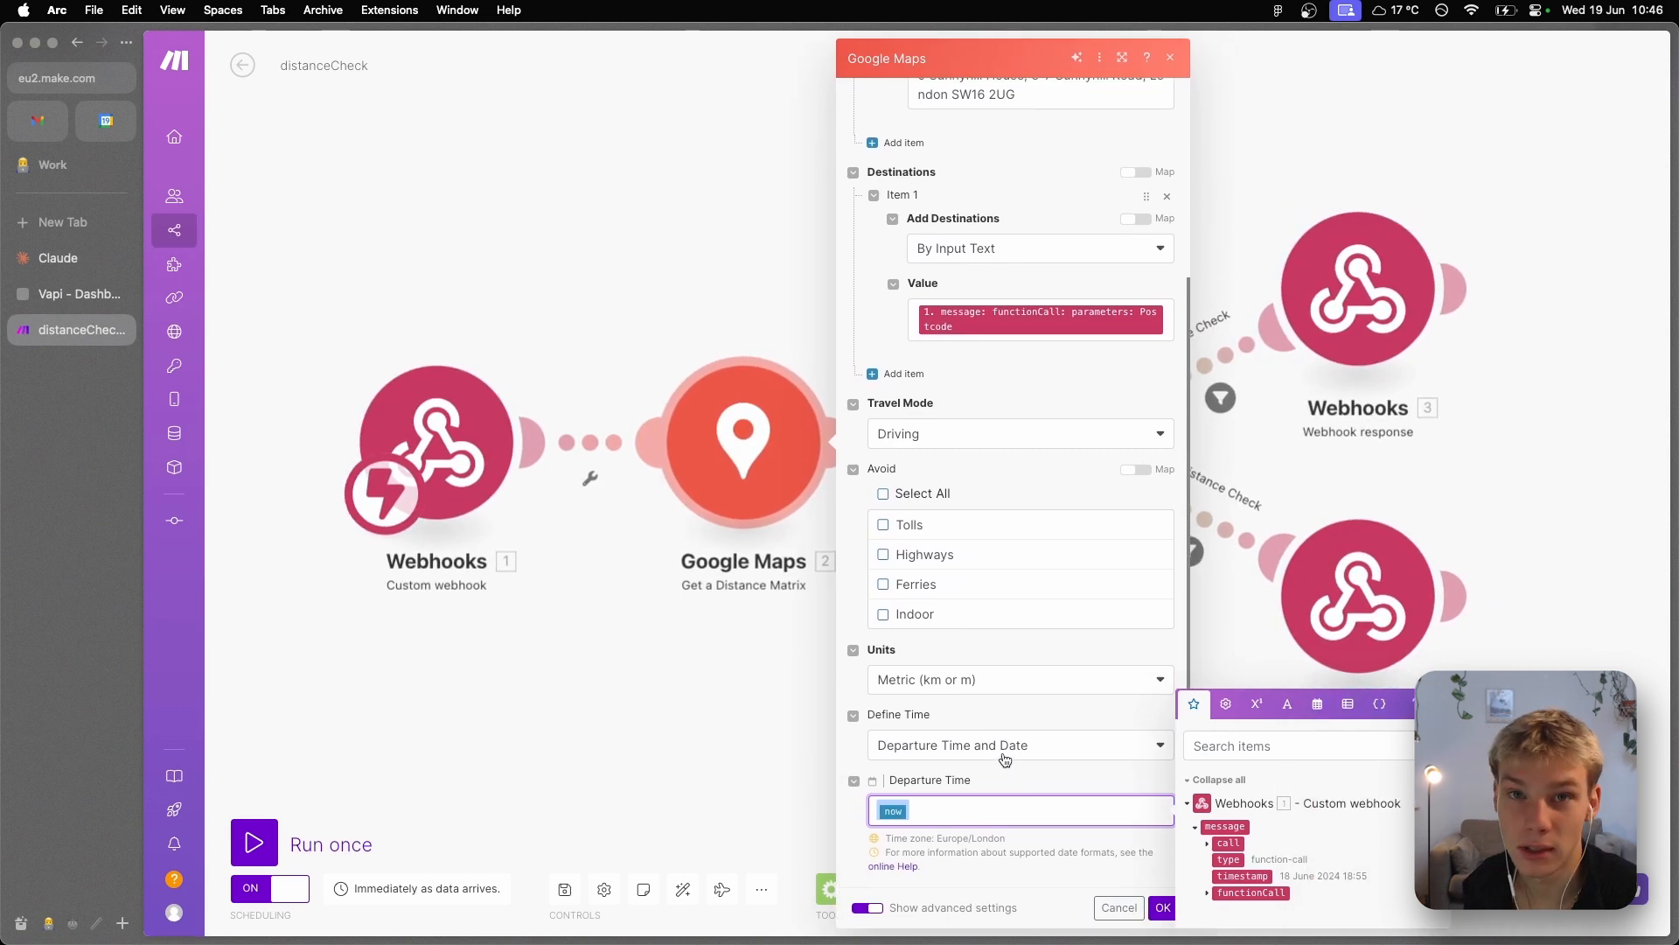
left_click(1193, 128)
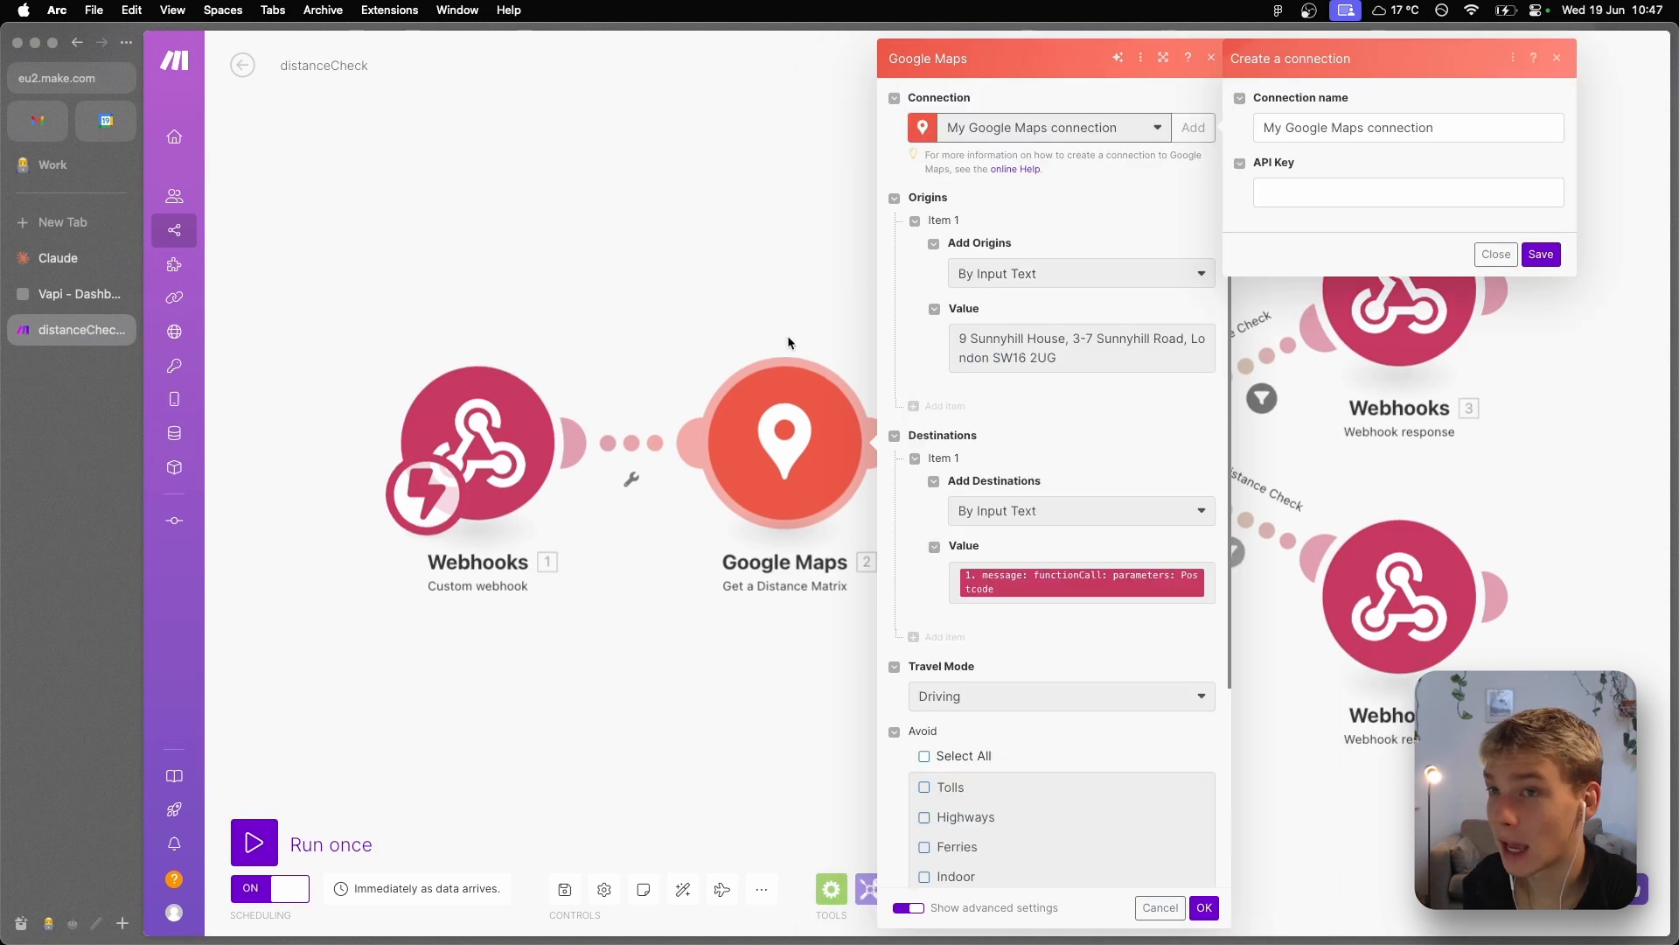
mouse_move(969, 157)
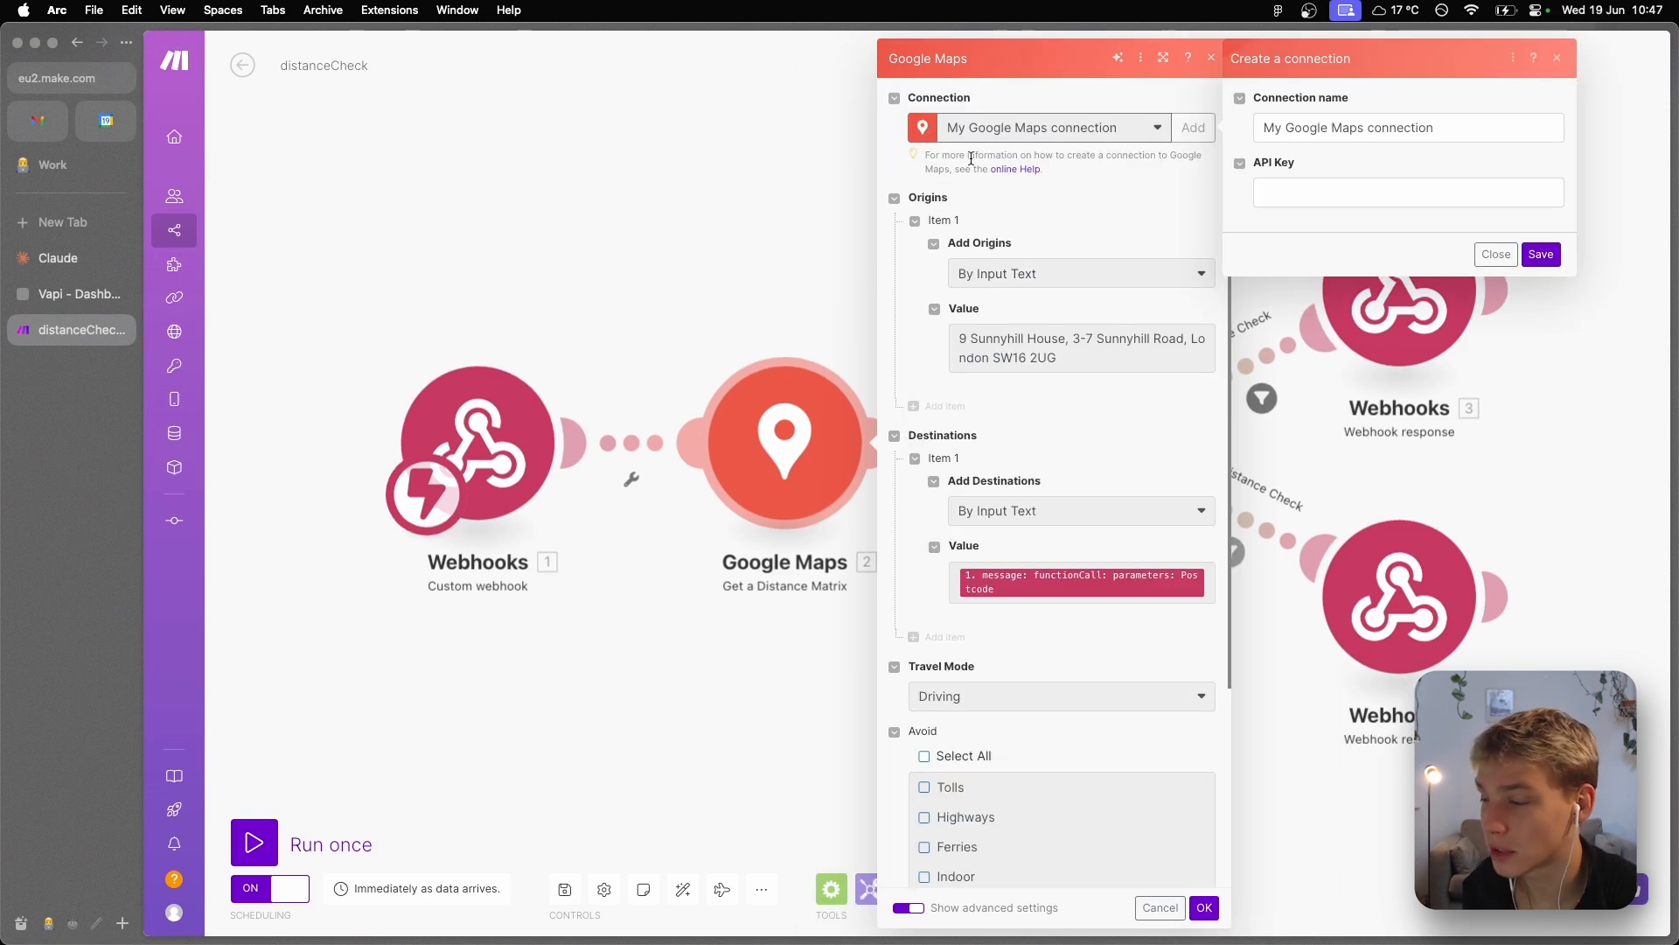
- Open Make's help article on connecting Google Maps and reach the Google Cloud Tests project
left_click(1015, 168)
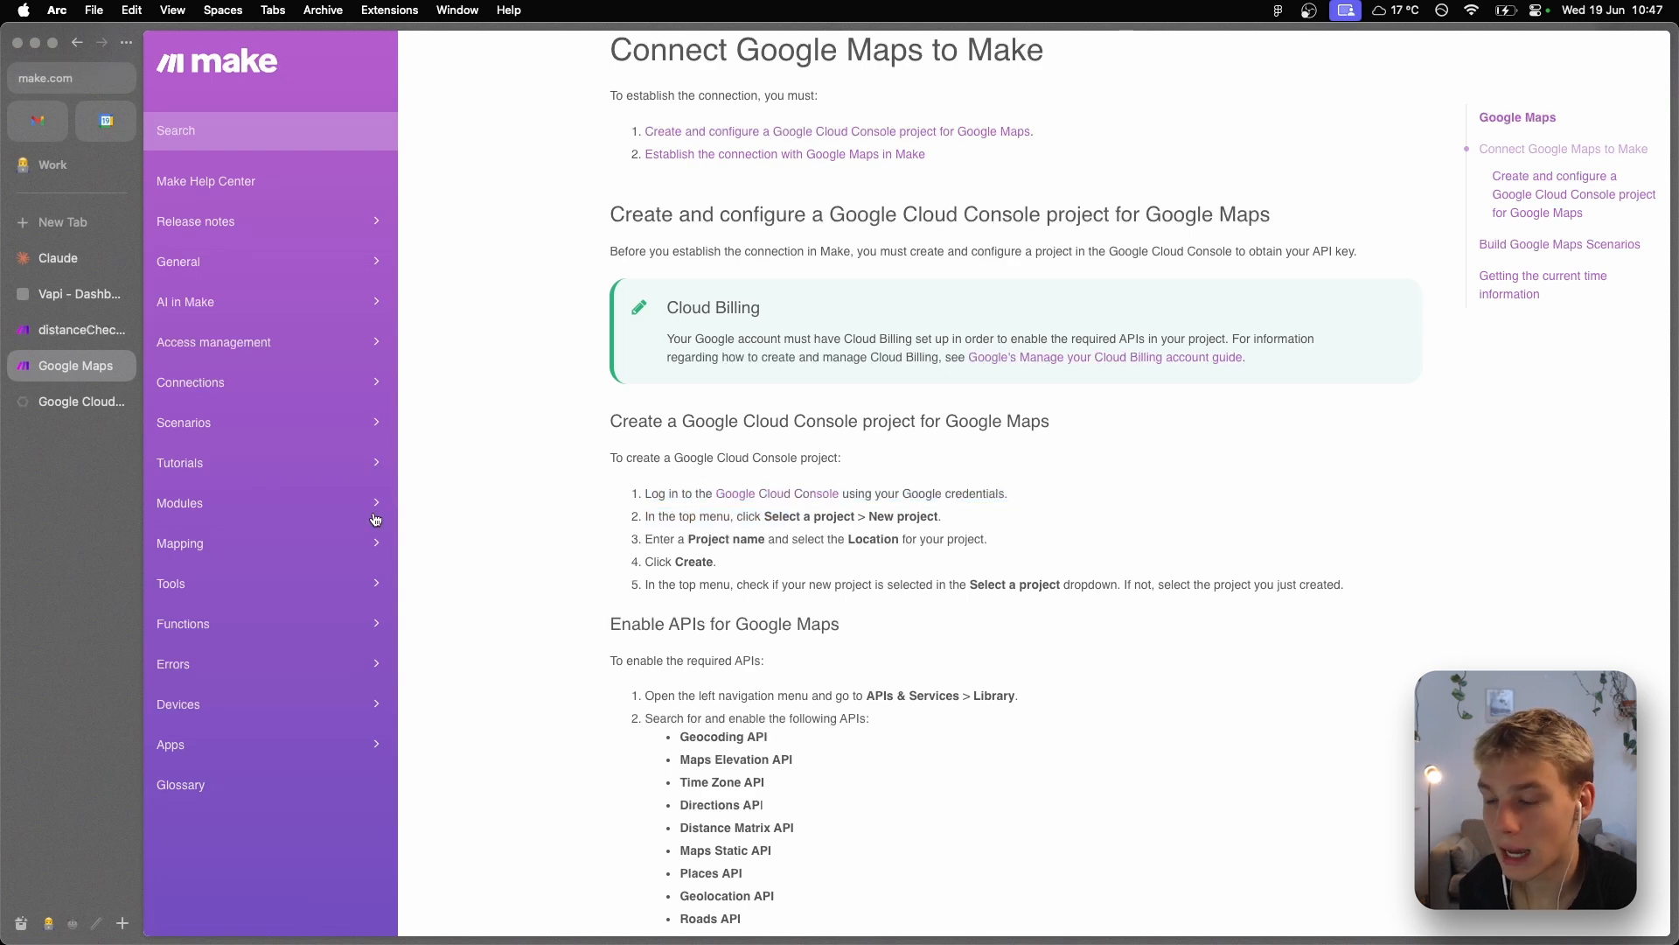
scroll("down", 3)
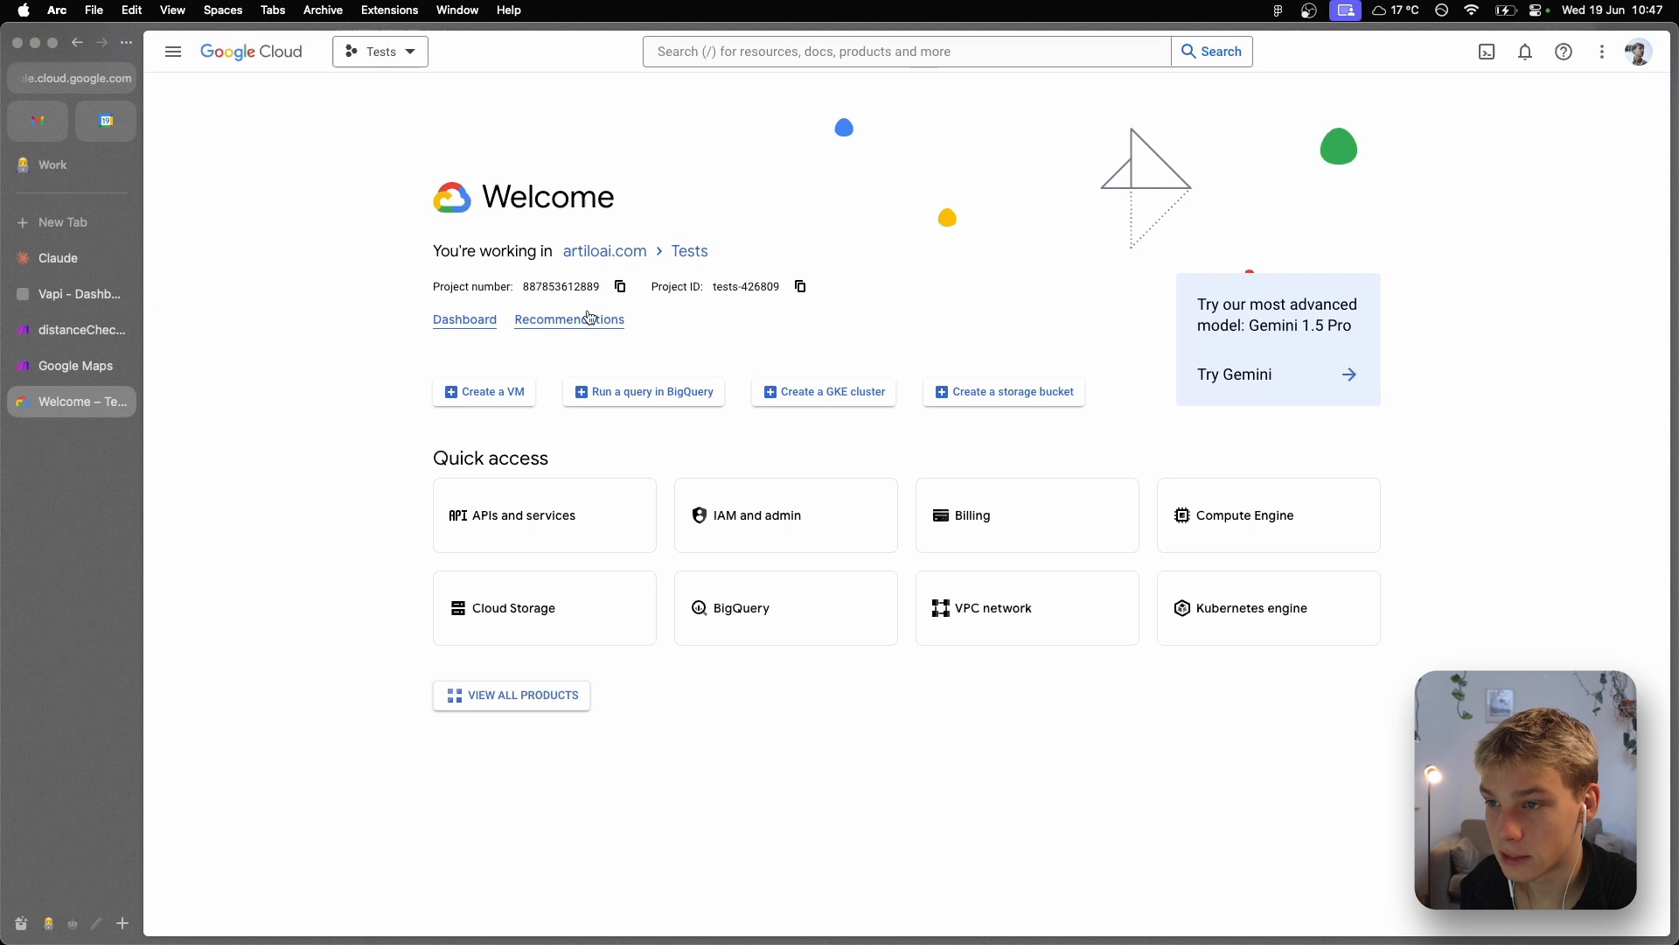
mouse_move(647, 568)
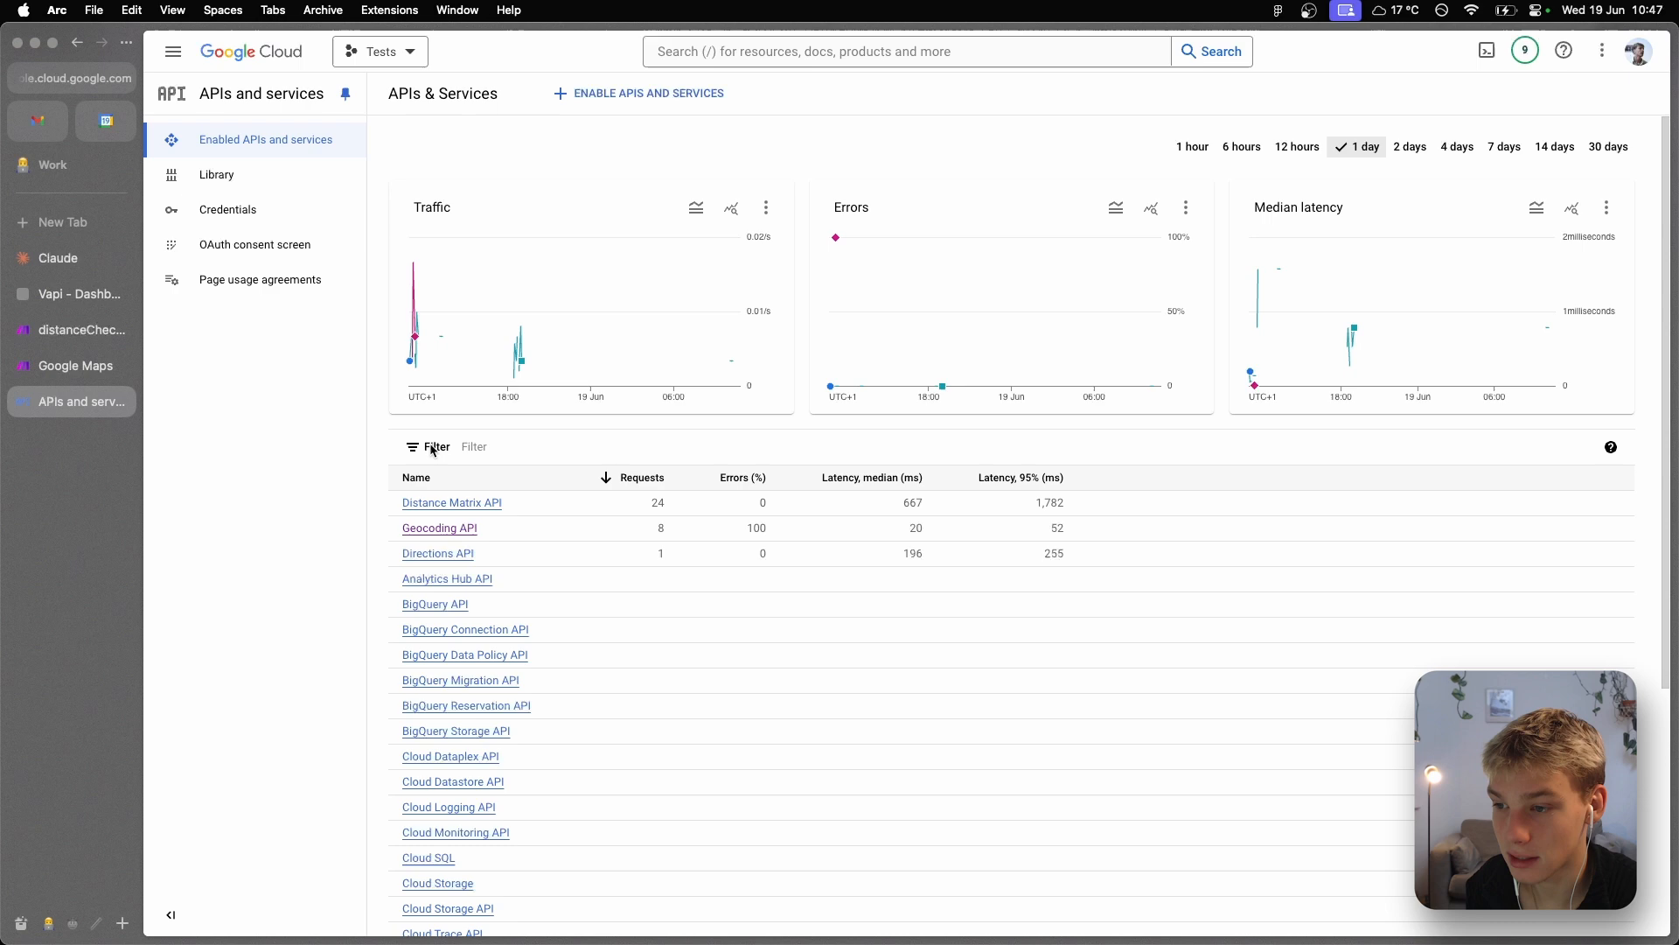
- Compare the help article's required APIs with the Geolocation API in Google Cloud's library
left_click(69, 365)
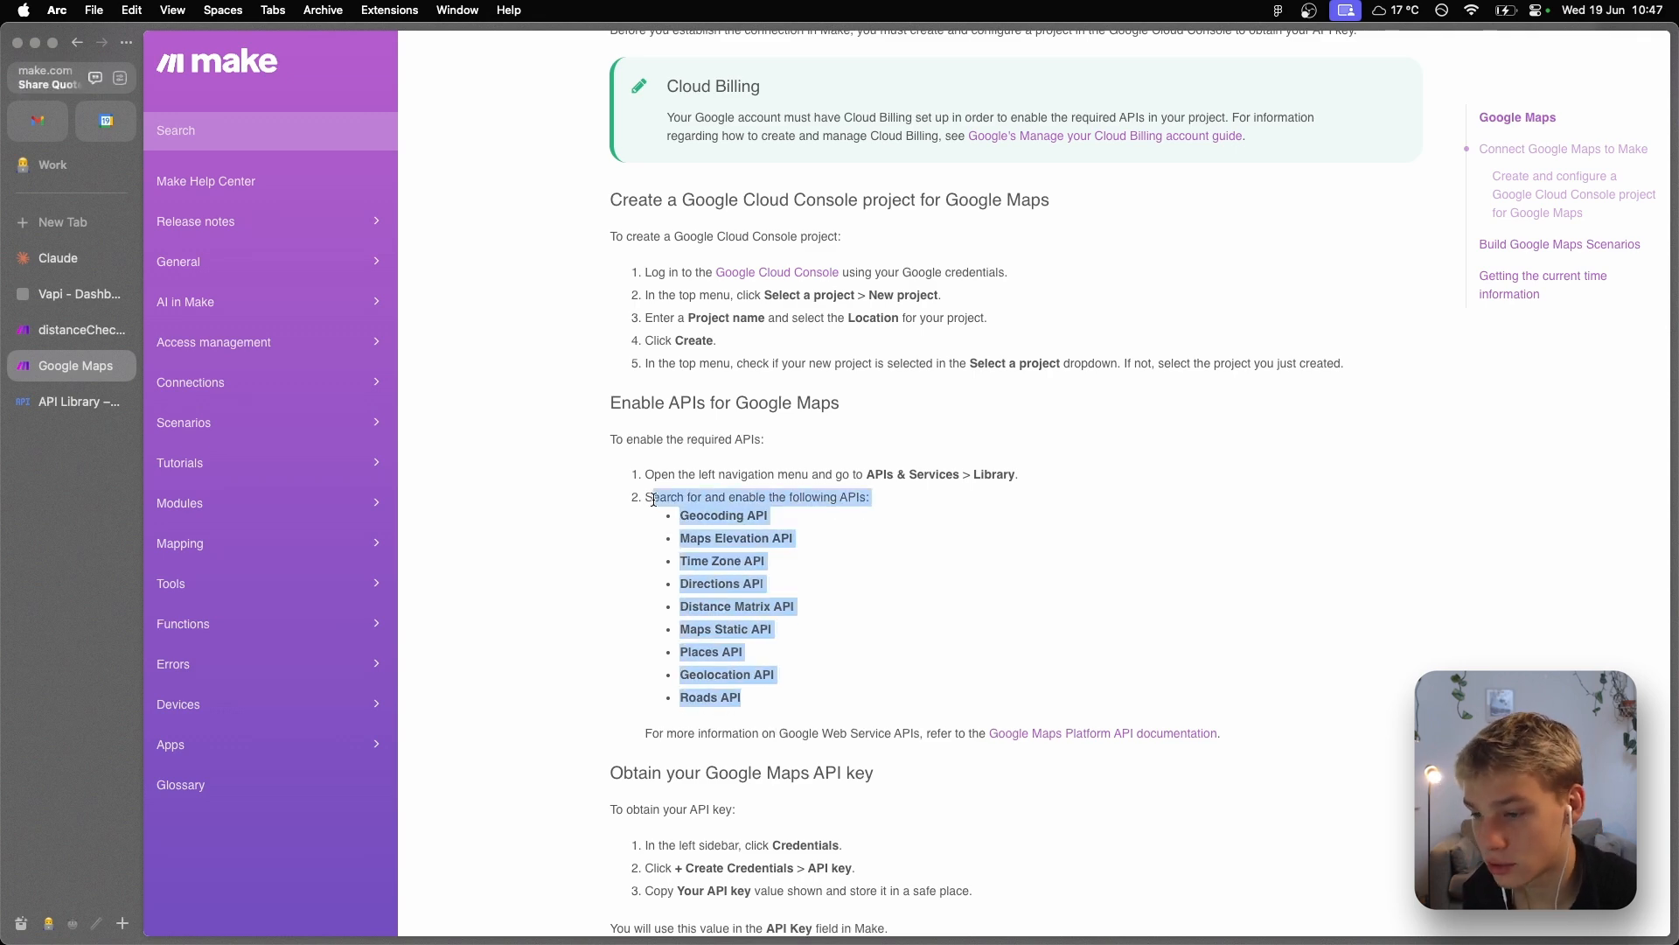
left_click(72, 400)
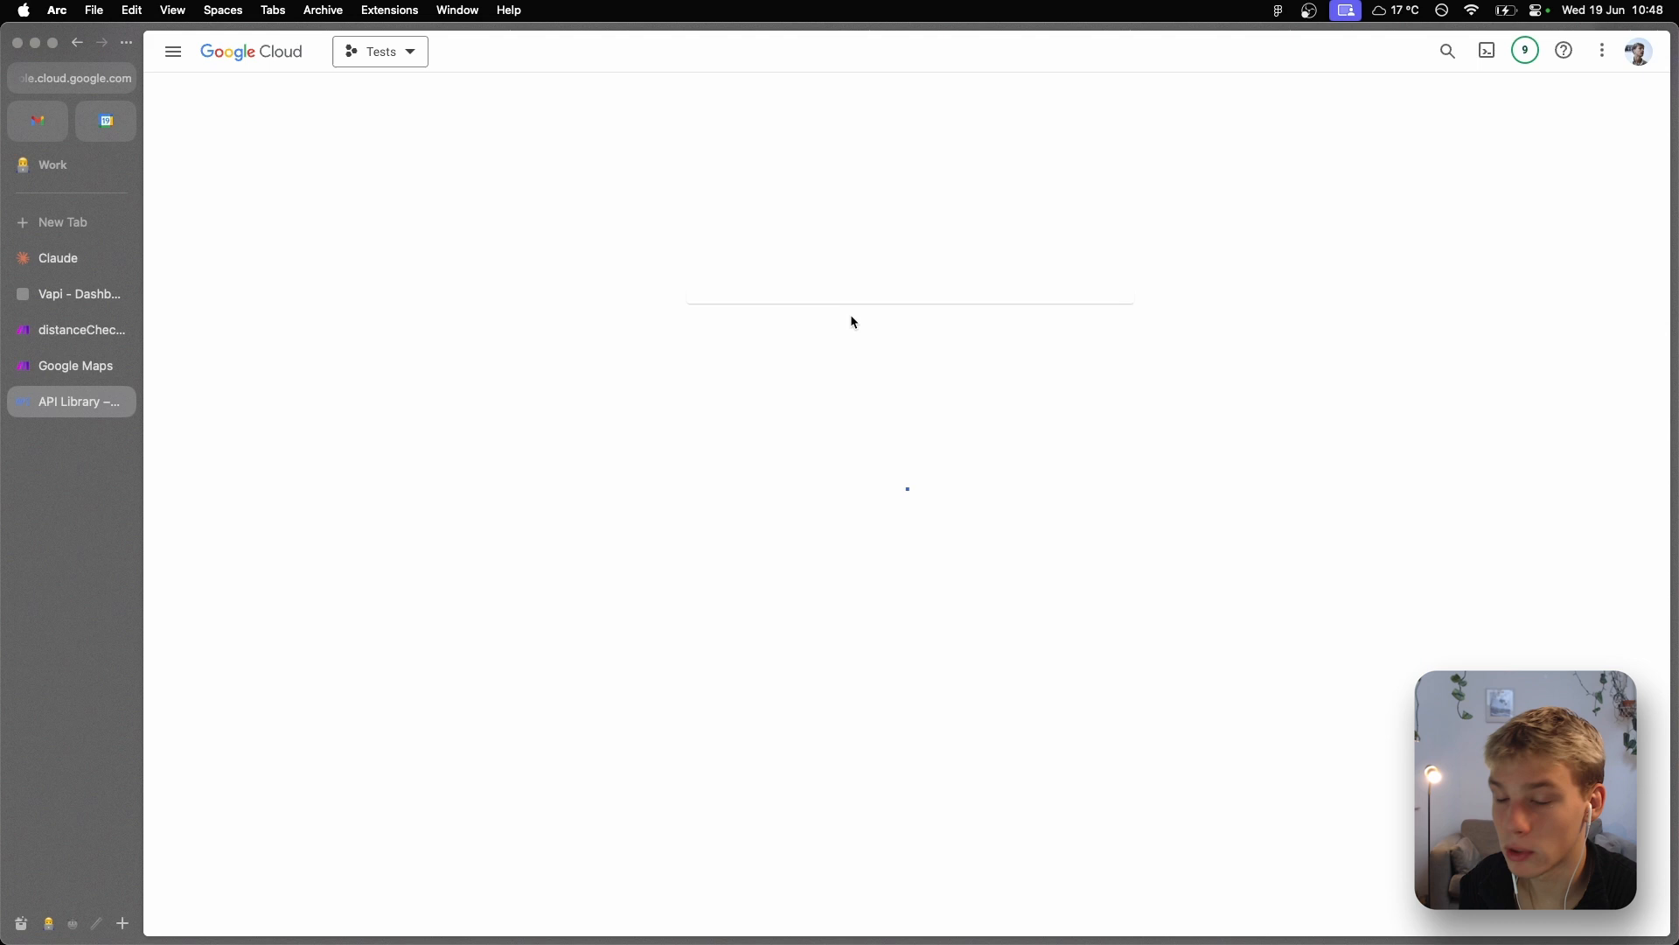
left_click(72, 401)
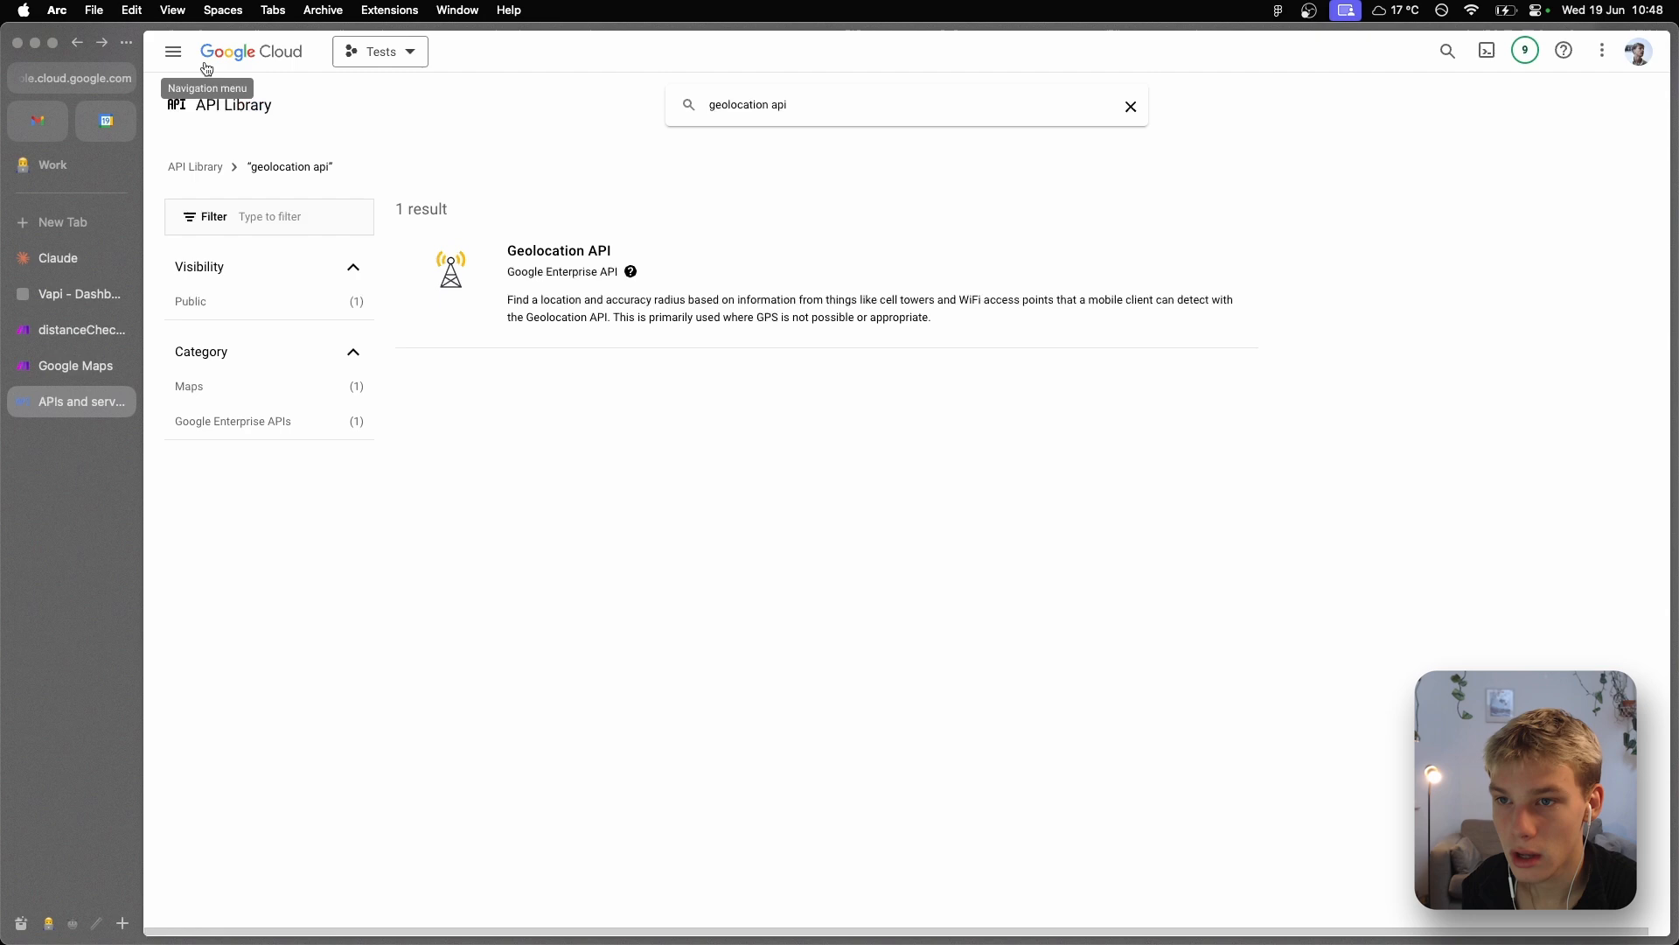
- Go to the Tests project's Credentials page and start creating a new credential
left_click(172, 52)
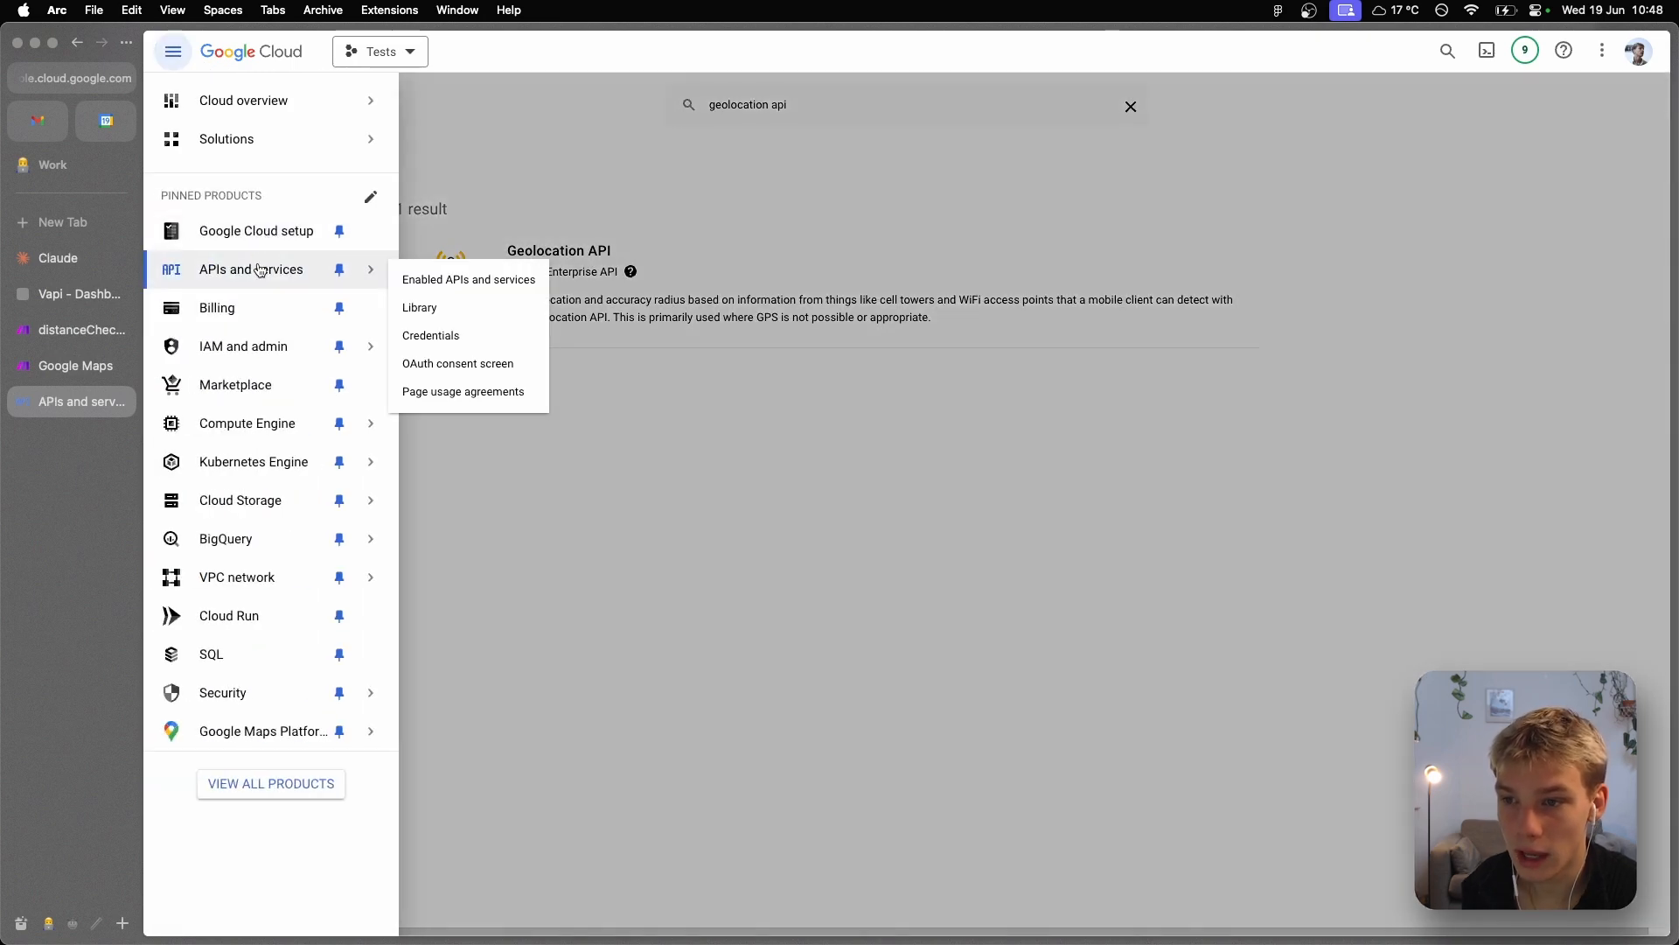
left_click(430, 335)
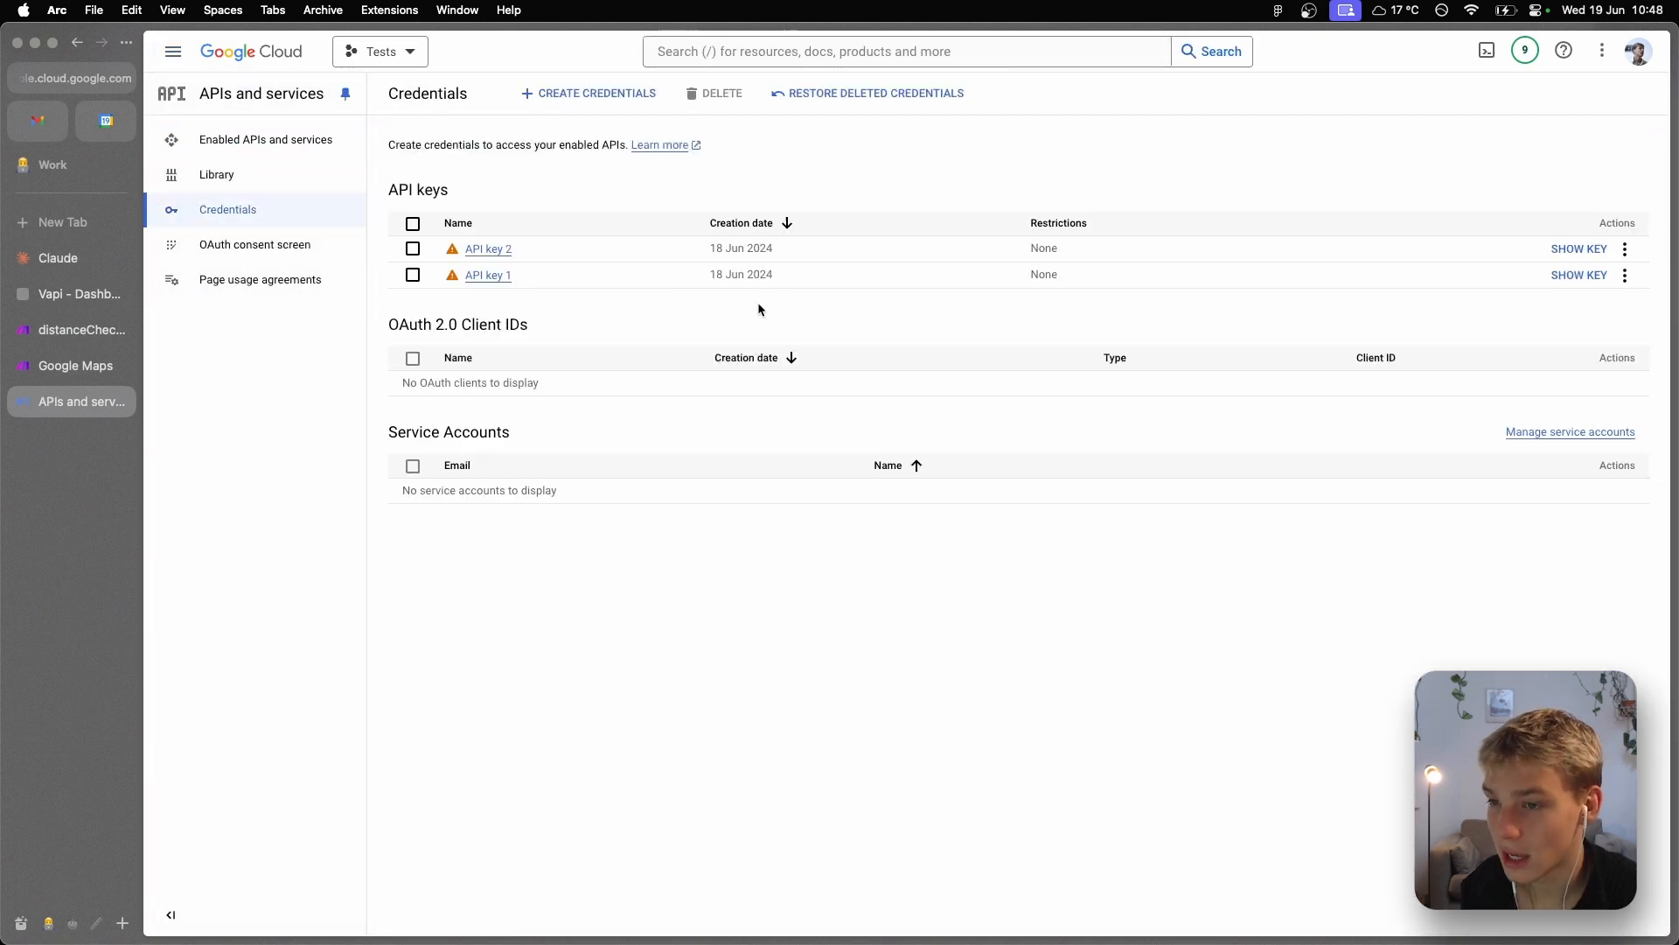
left_click(587, 94)
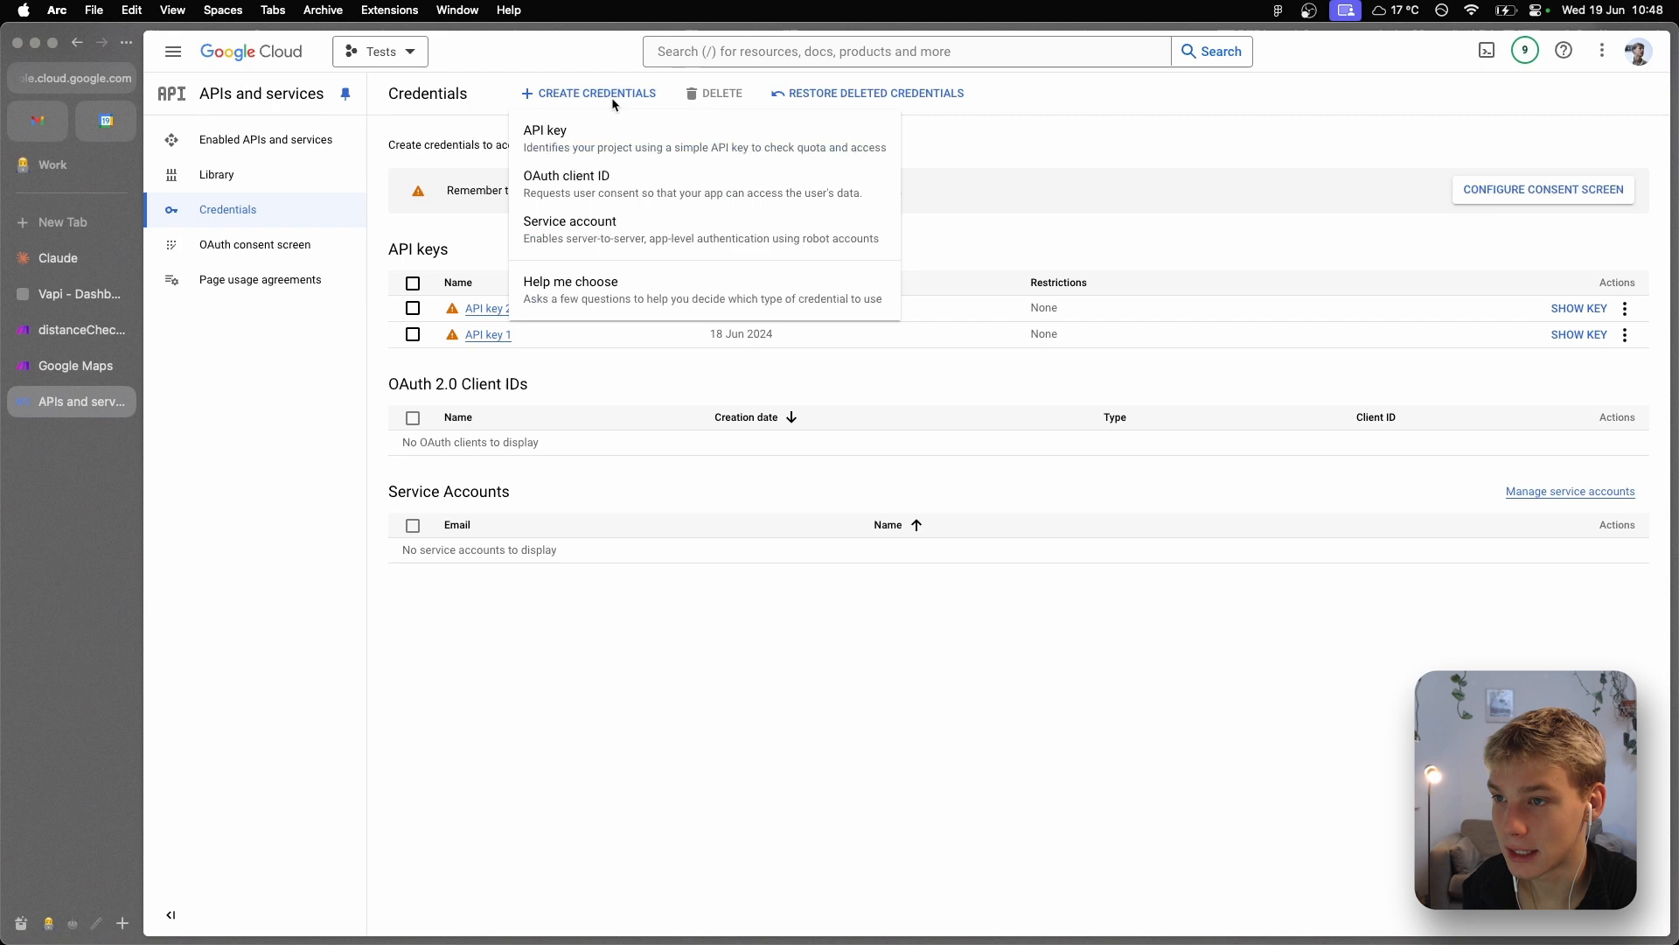
left_click(967, 548)
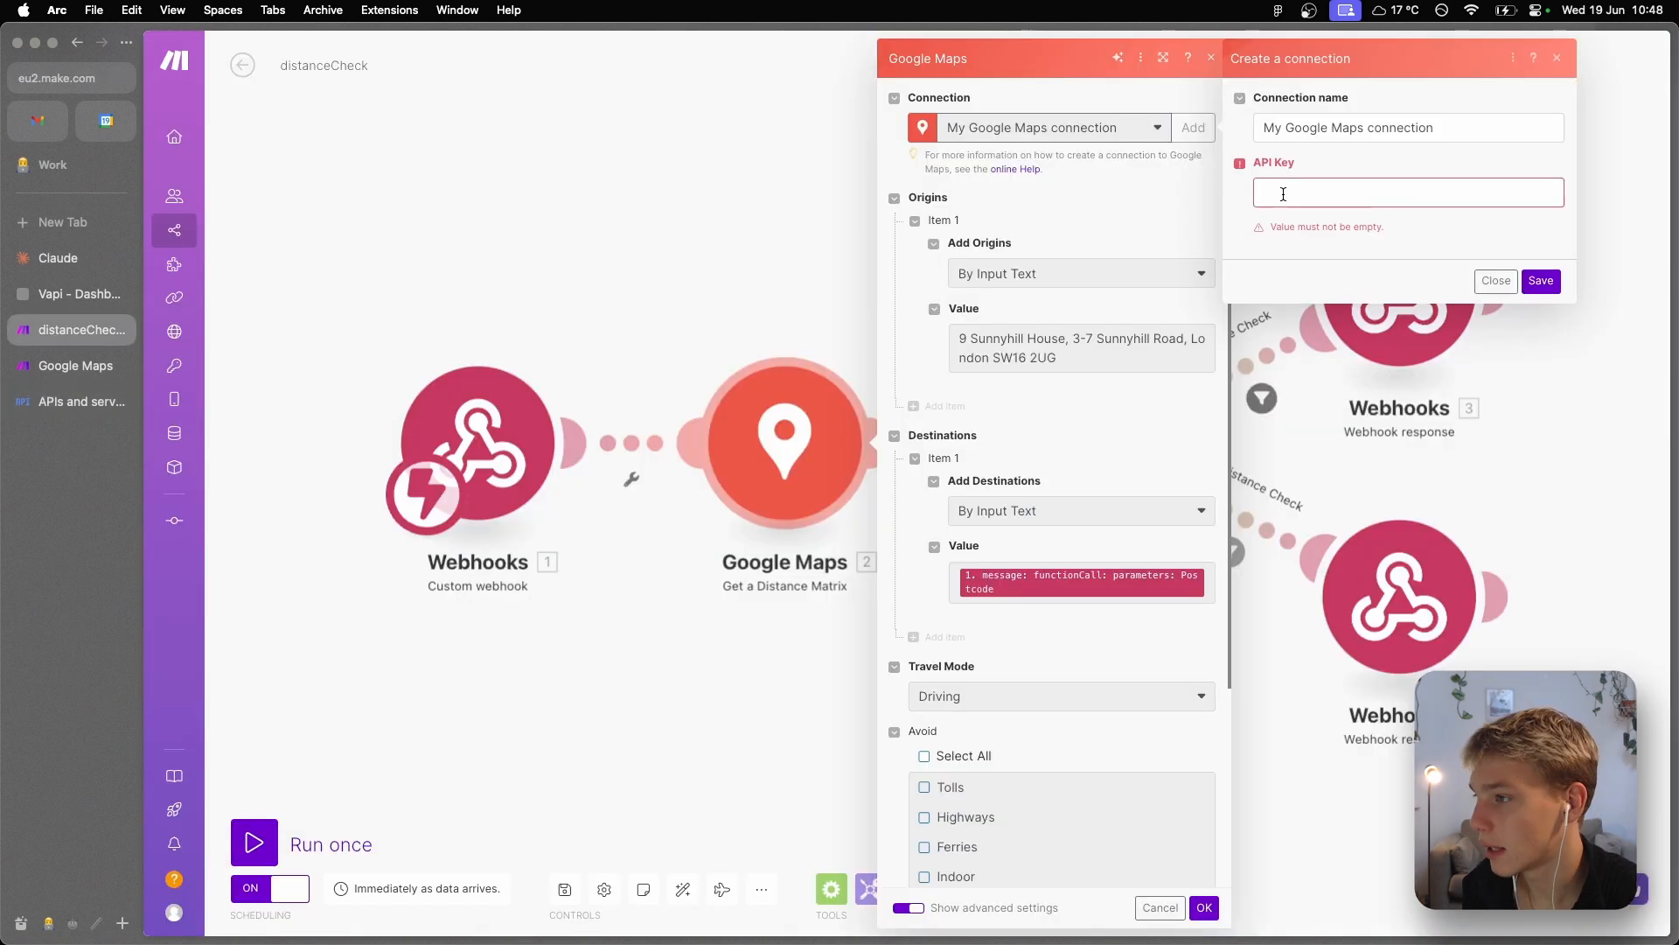
mouse_move(1496, 248)
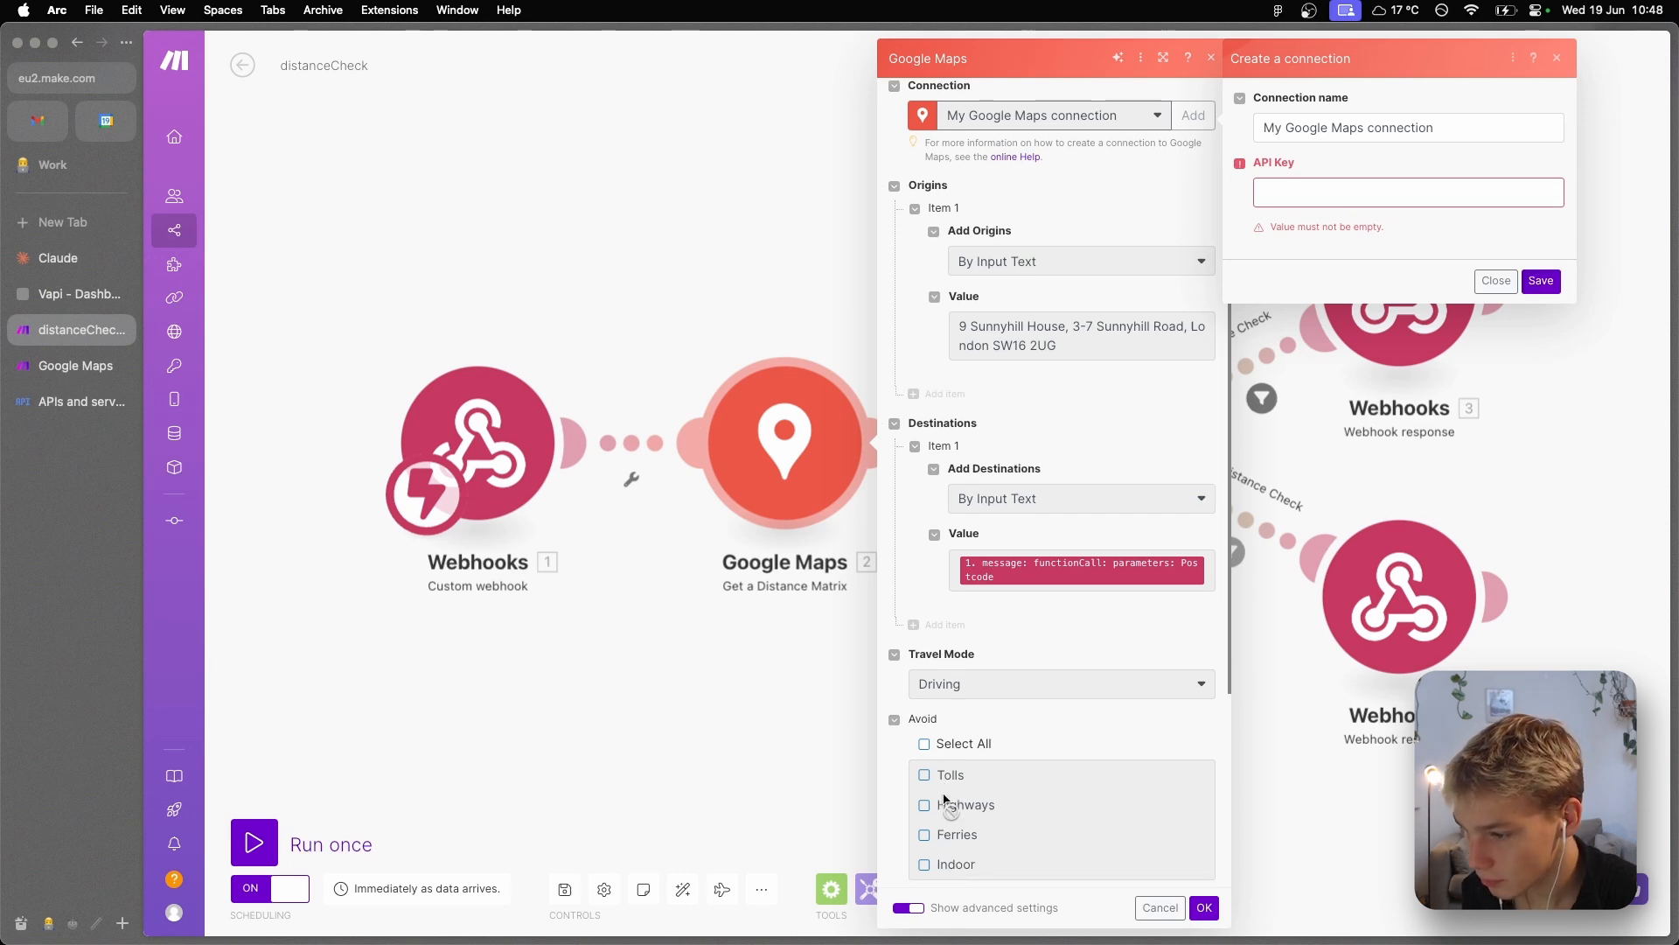
- Review the under-3600-seconds Distance Check filter and in-area response, then return to Vapi
scroll("down", 3)
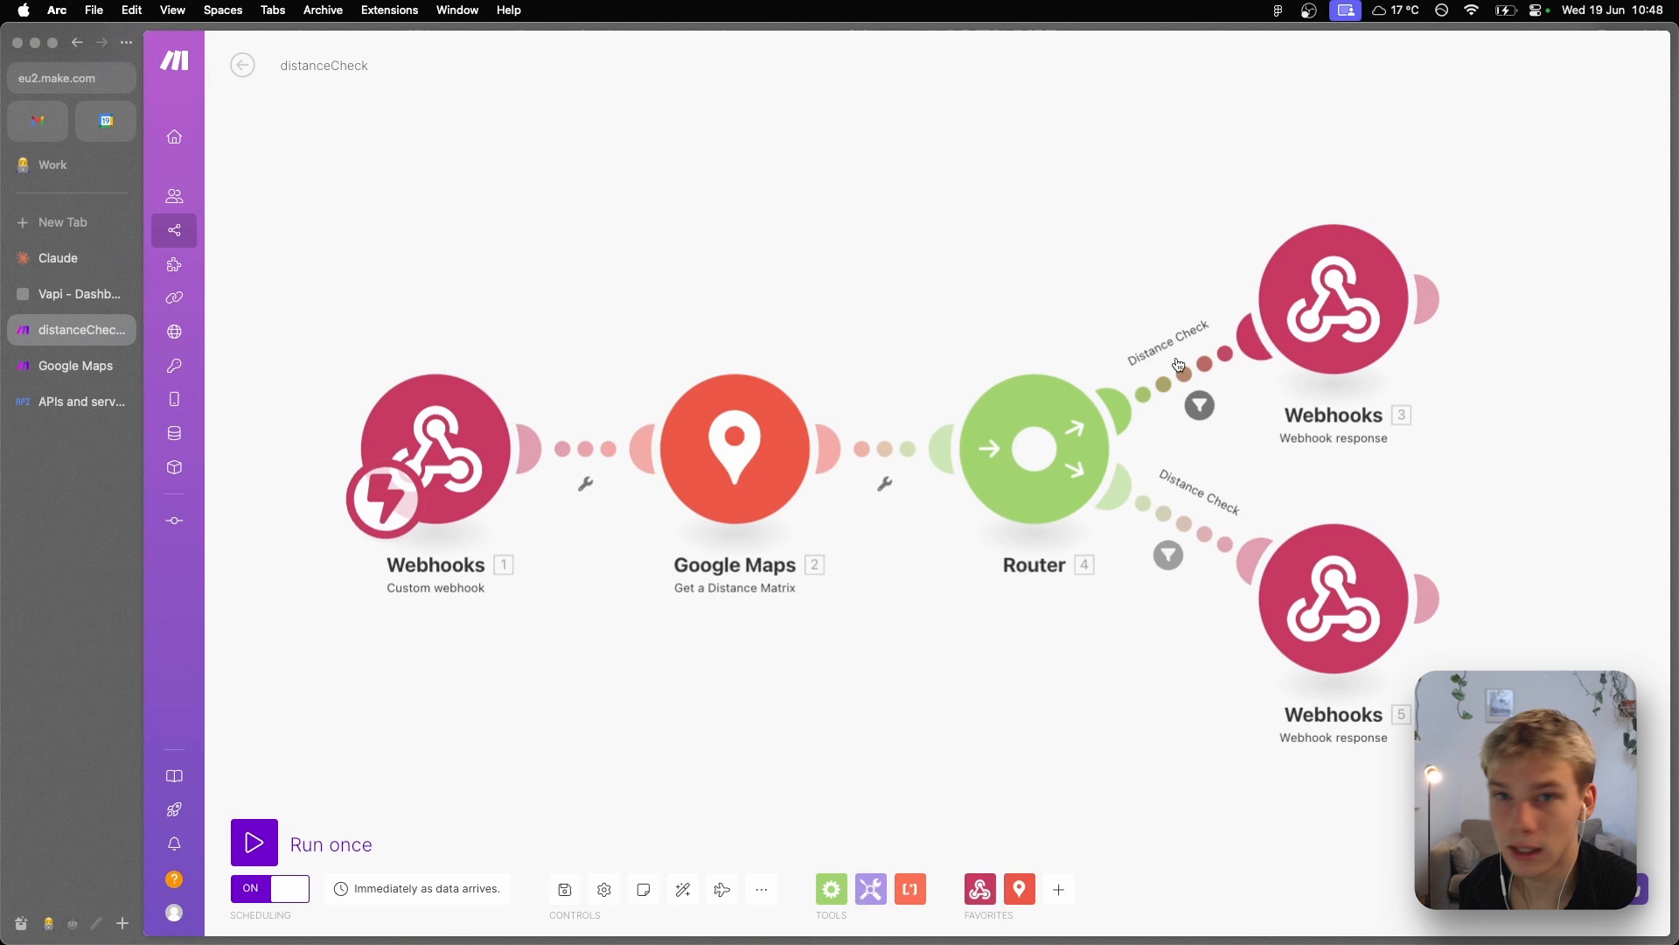
left_click(1197, 405)
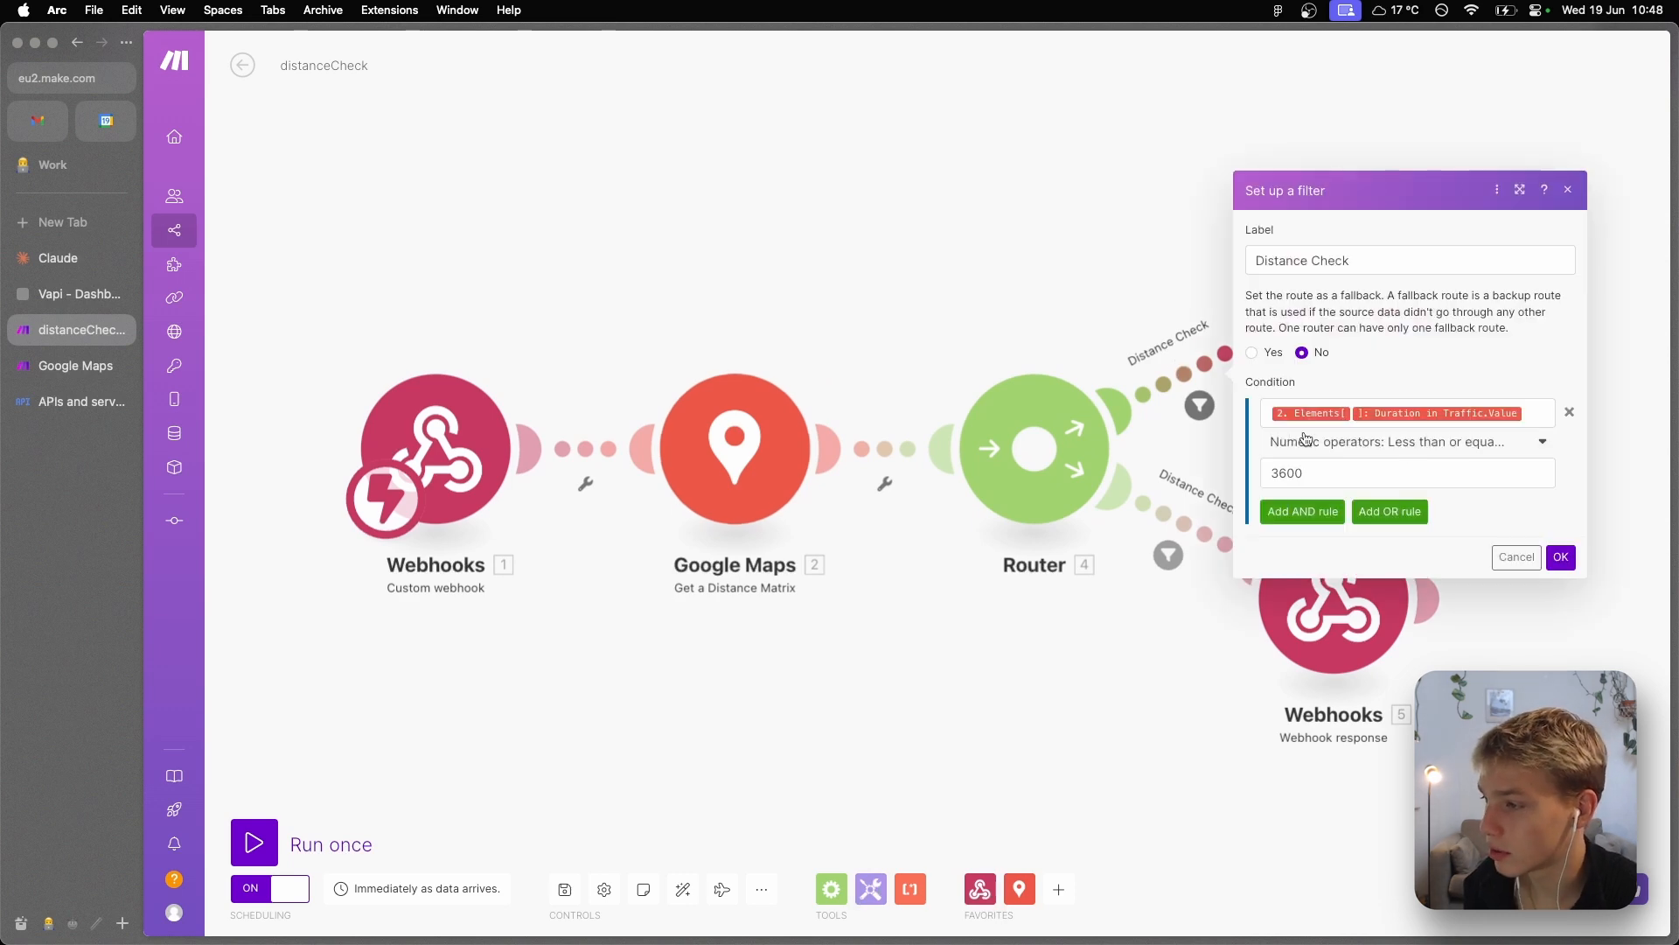
mouse_move(1508, 420)
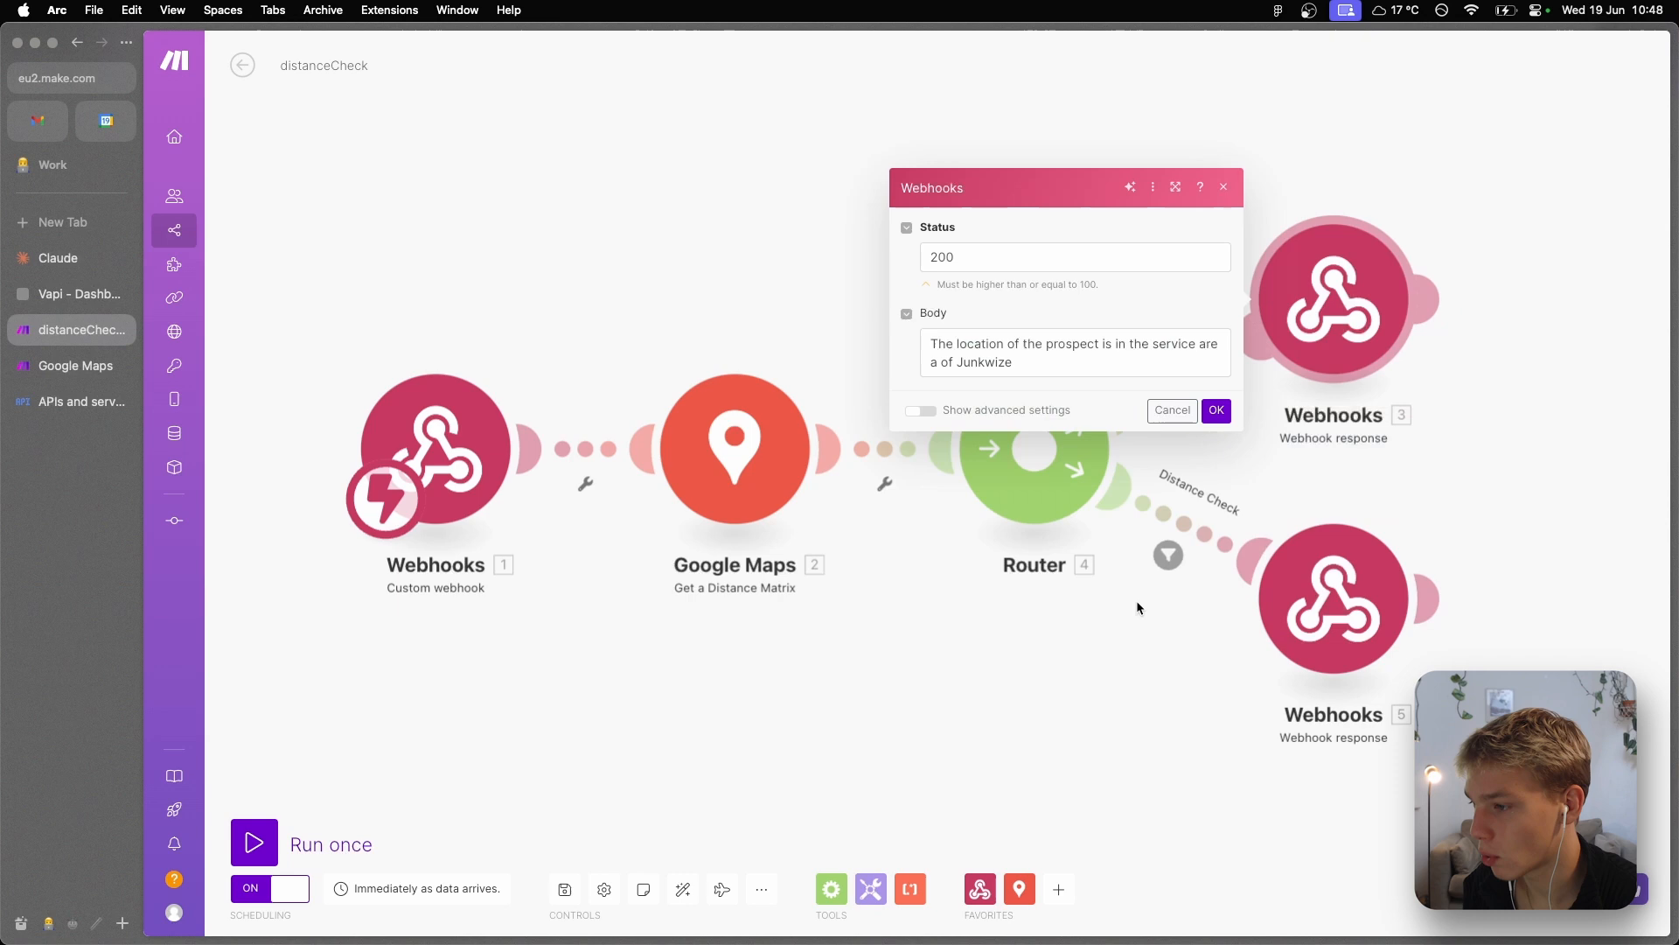
left_click(1215, 411)
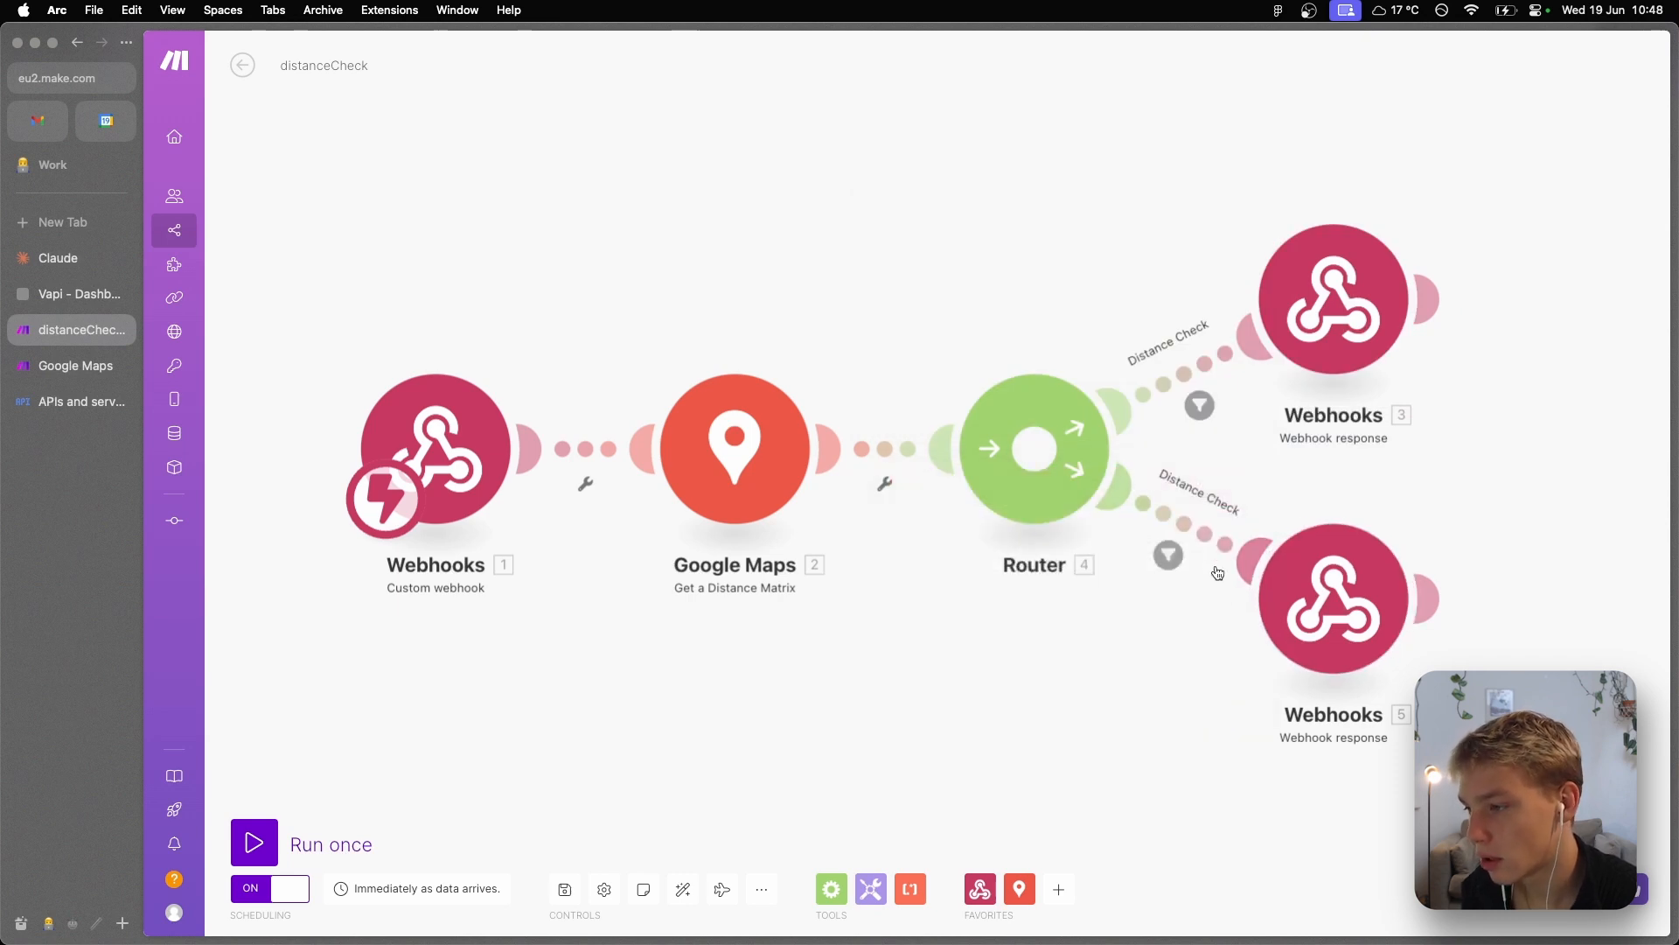
left_click(79, 294)
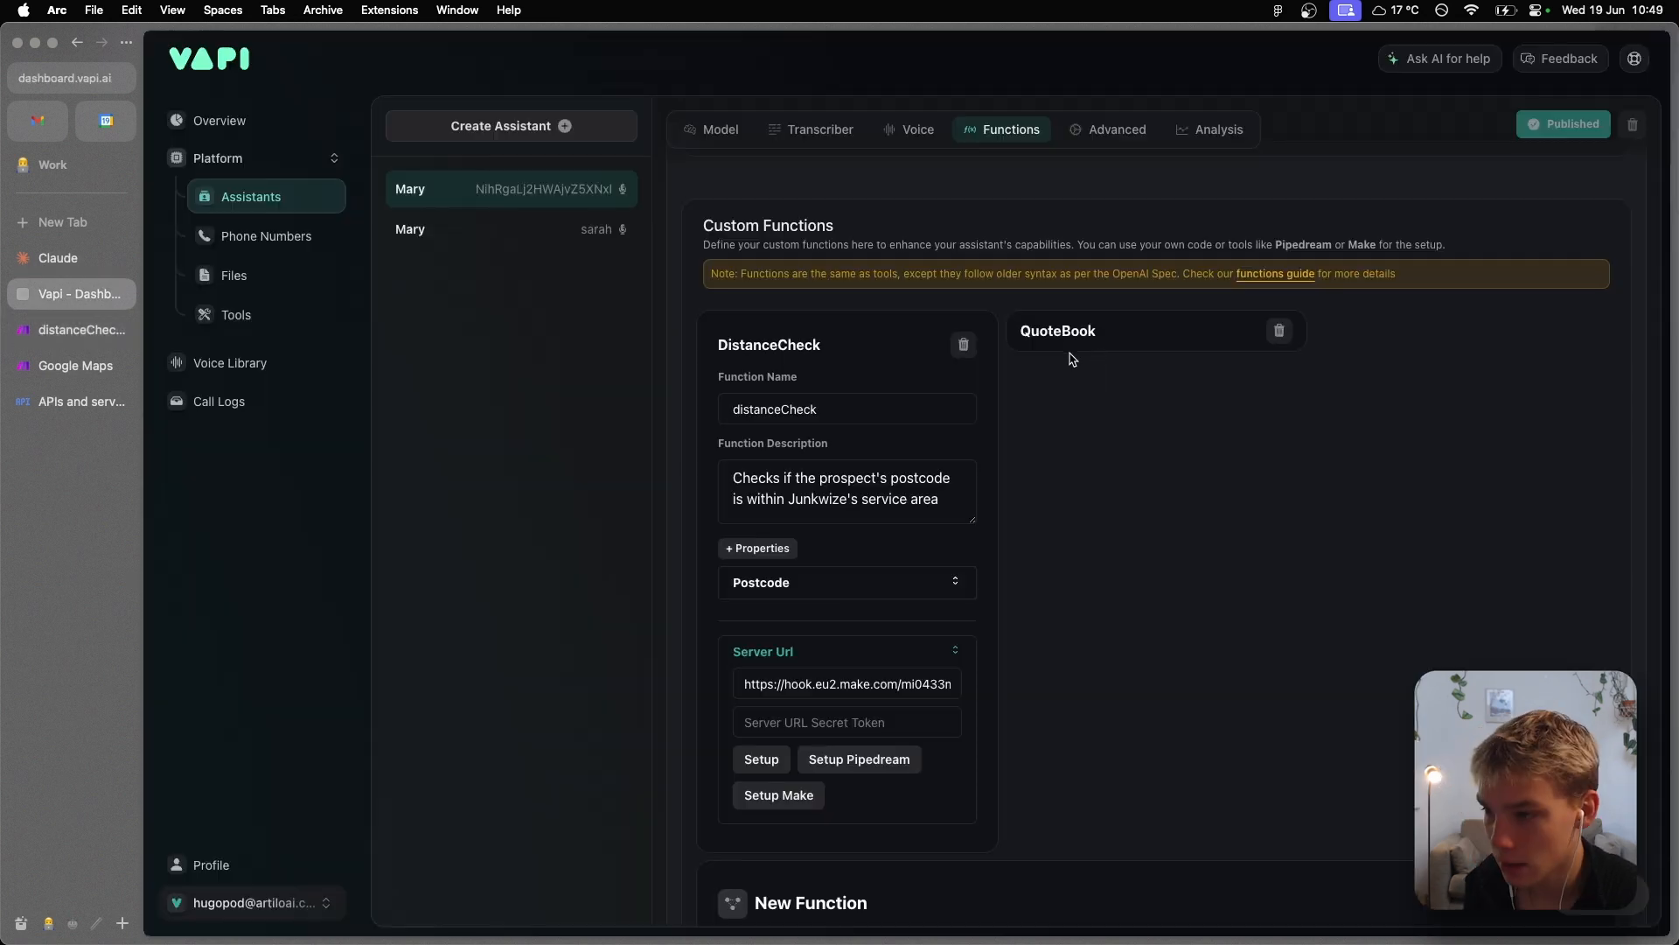
- Expand Vapi's QuoteBook function properties, then leave distanceCheck for Make's scenarios list
left_click(1058, 331)
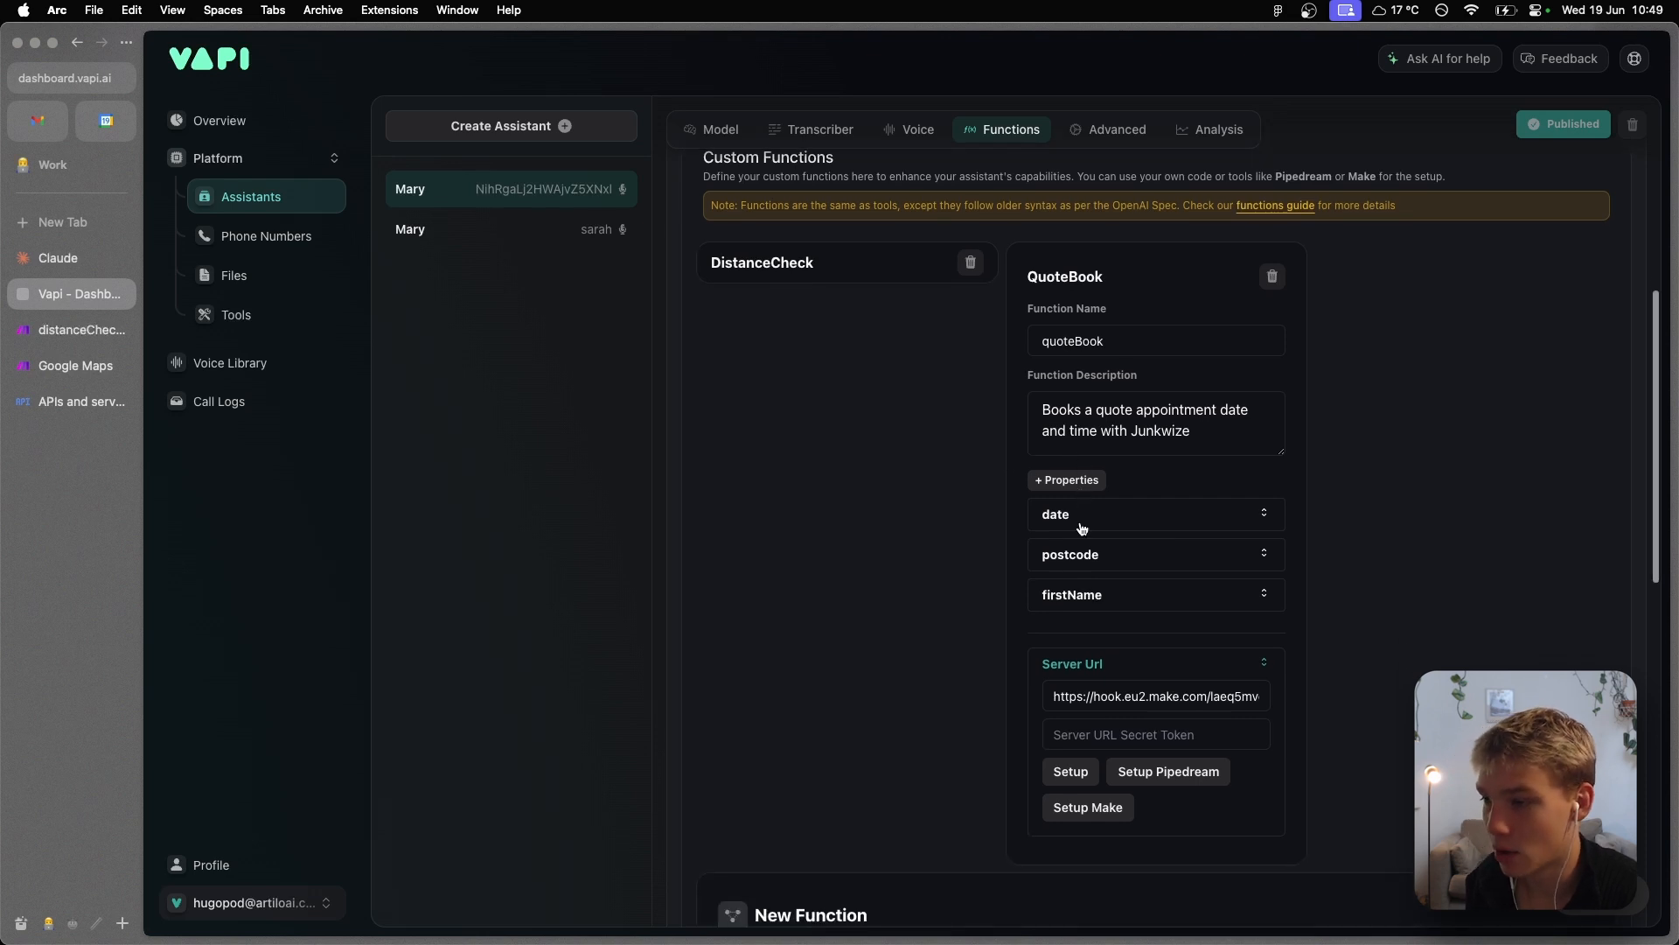
mouse_move(1150, 558)
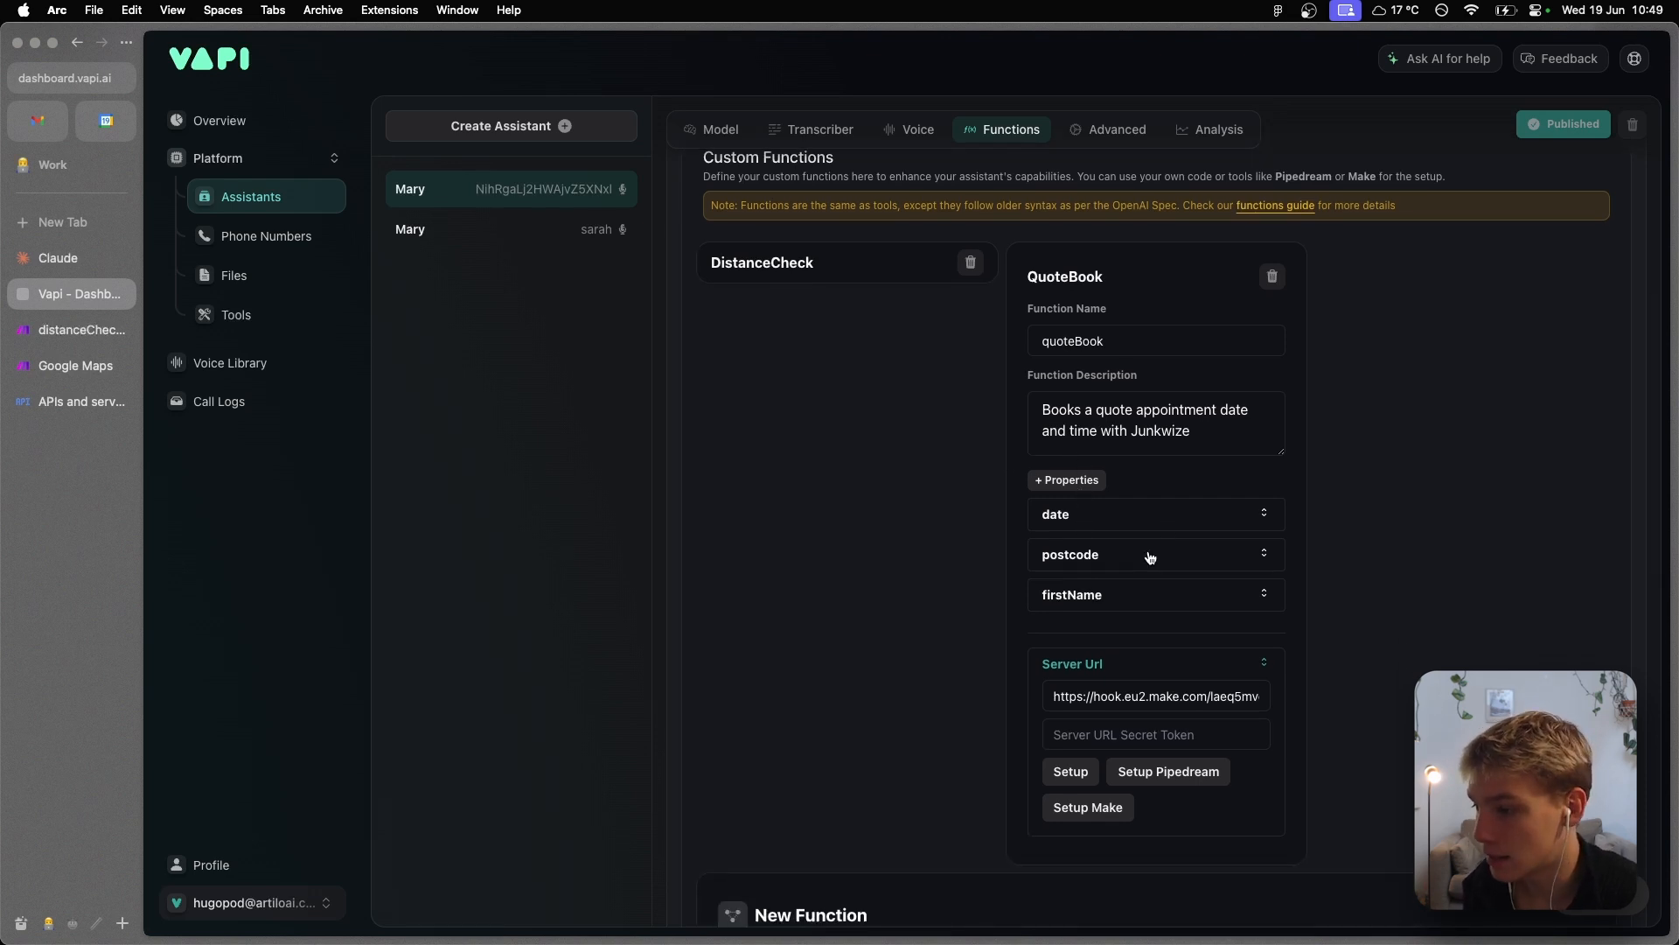
left_click(81, 330)
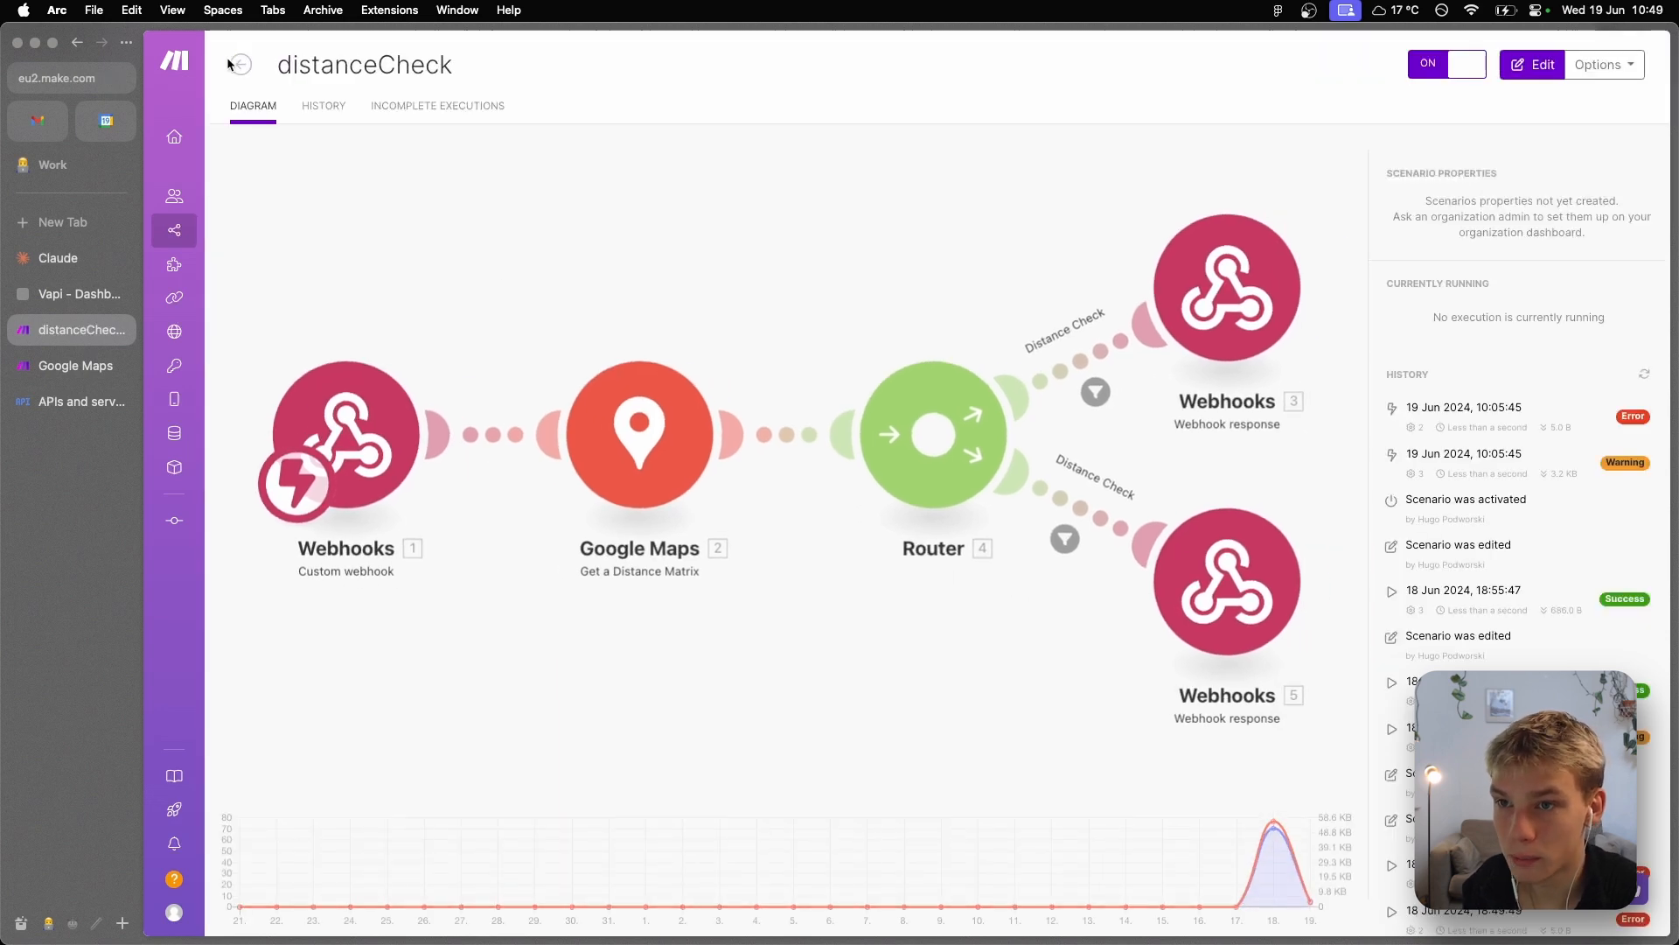
left_click(70, 329)
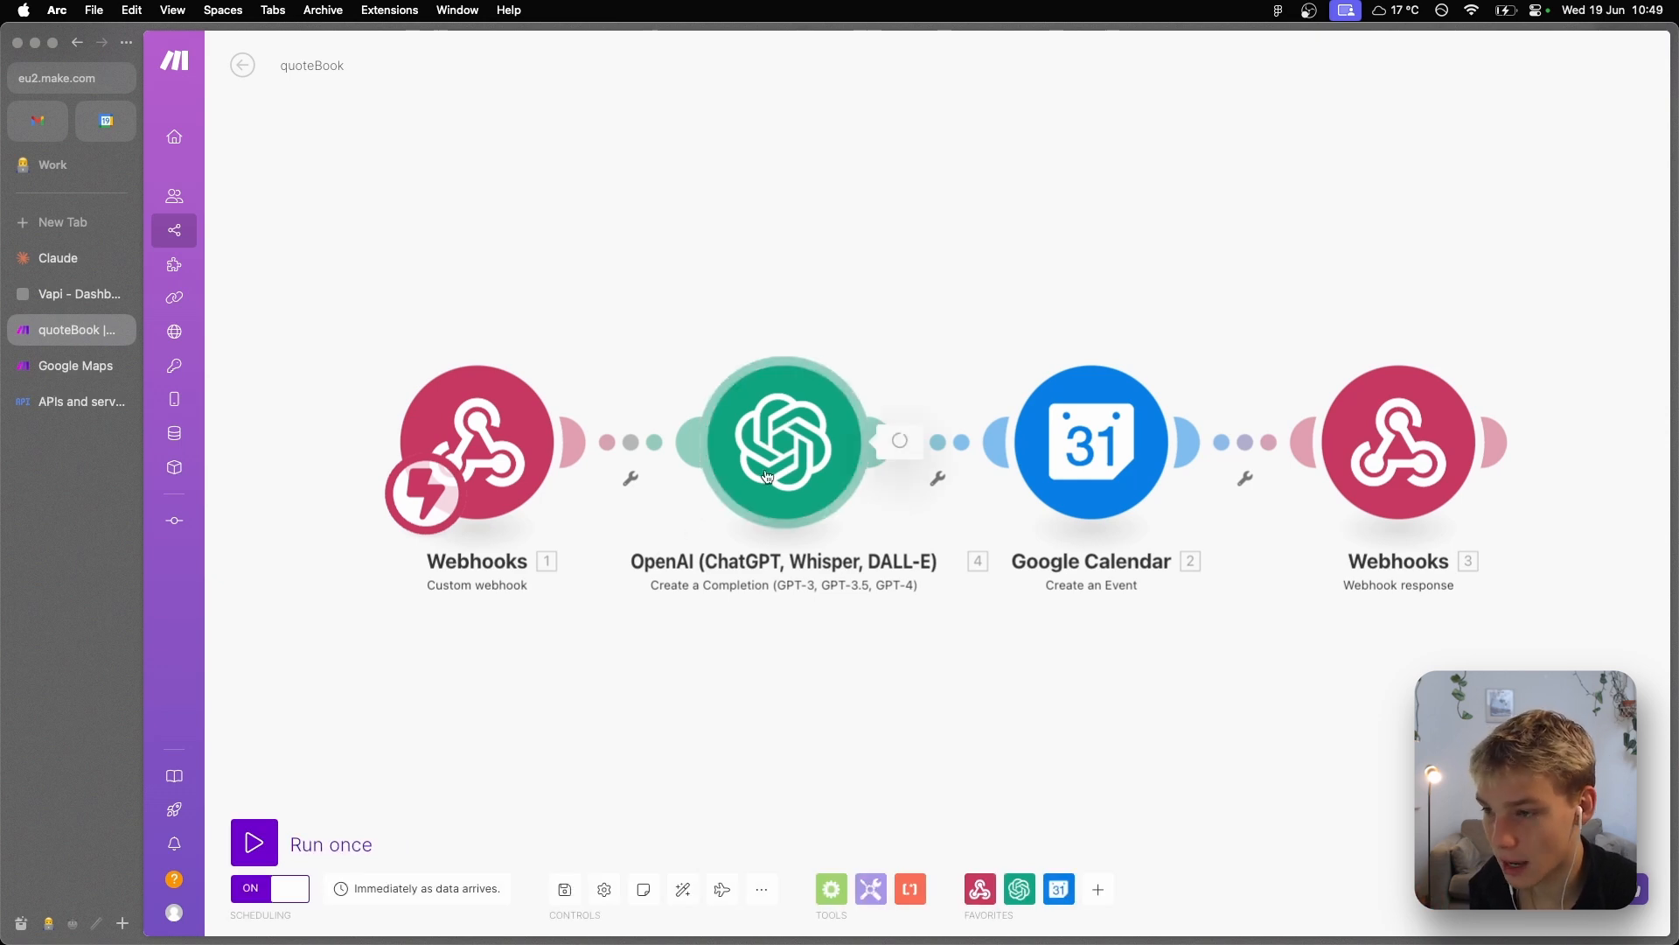
- Open quoteBook's gpt-4o date-formatting OpenAI module, then return to the scenario
left_click(77, 294)
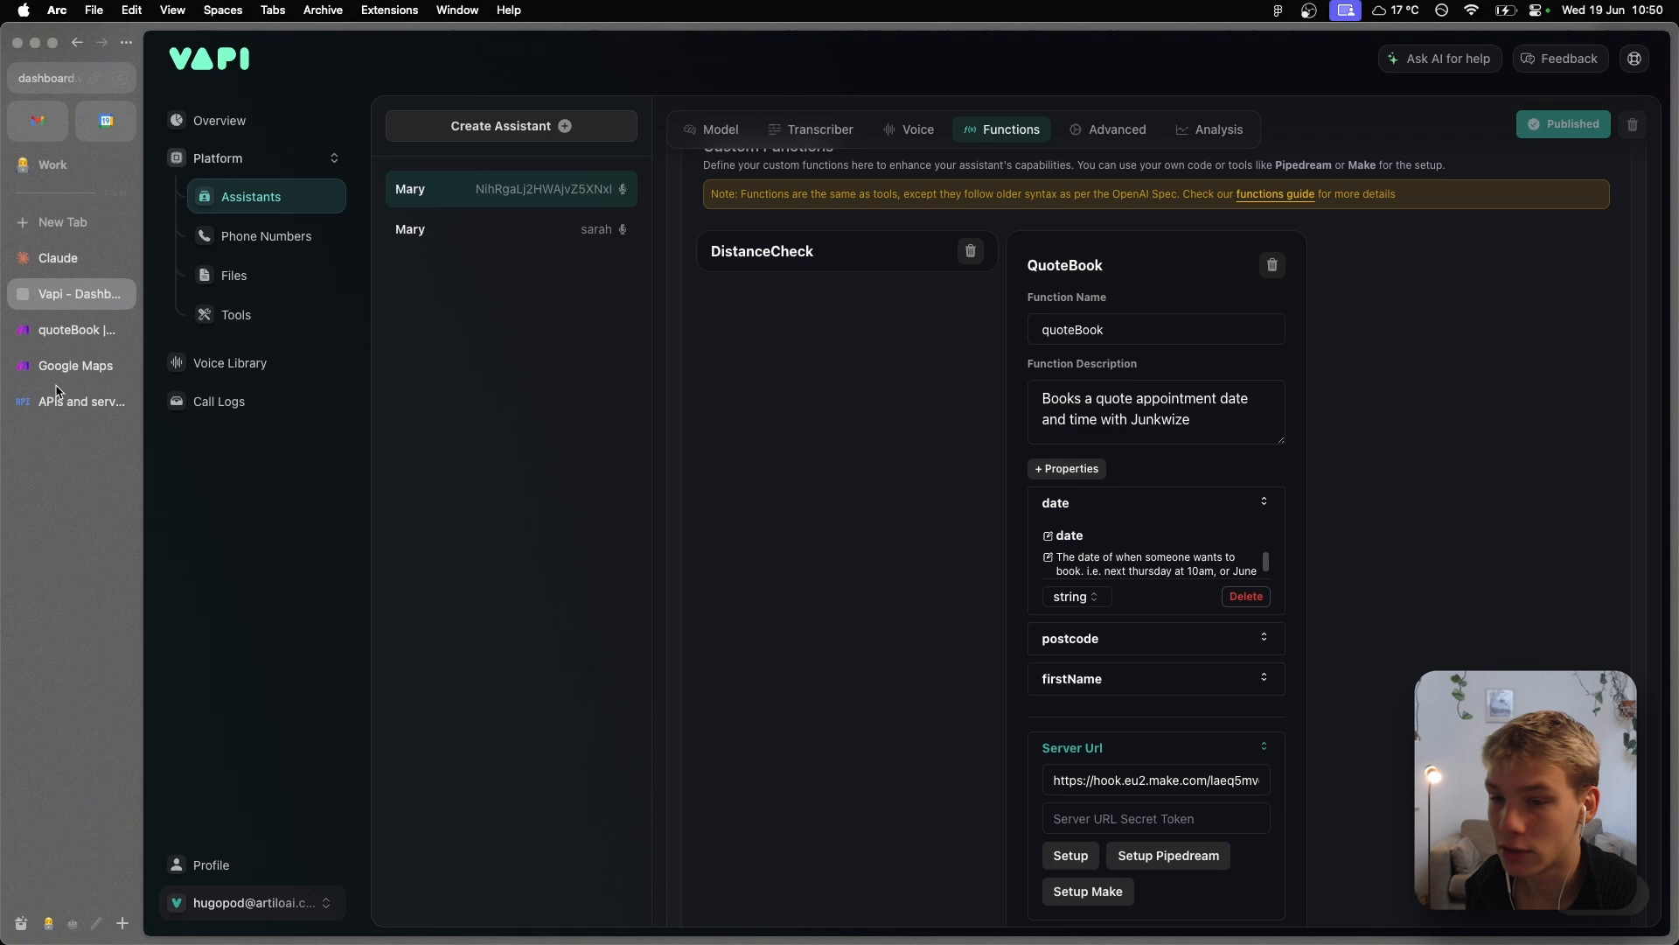
left_click(77, 330)
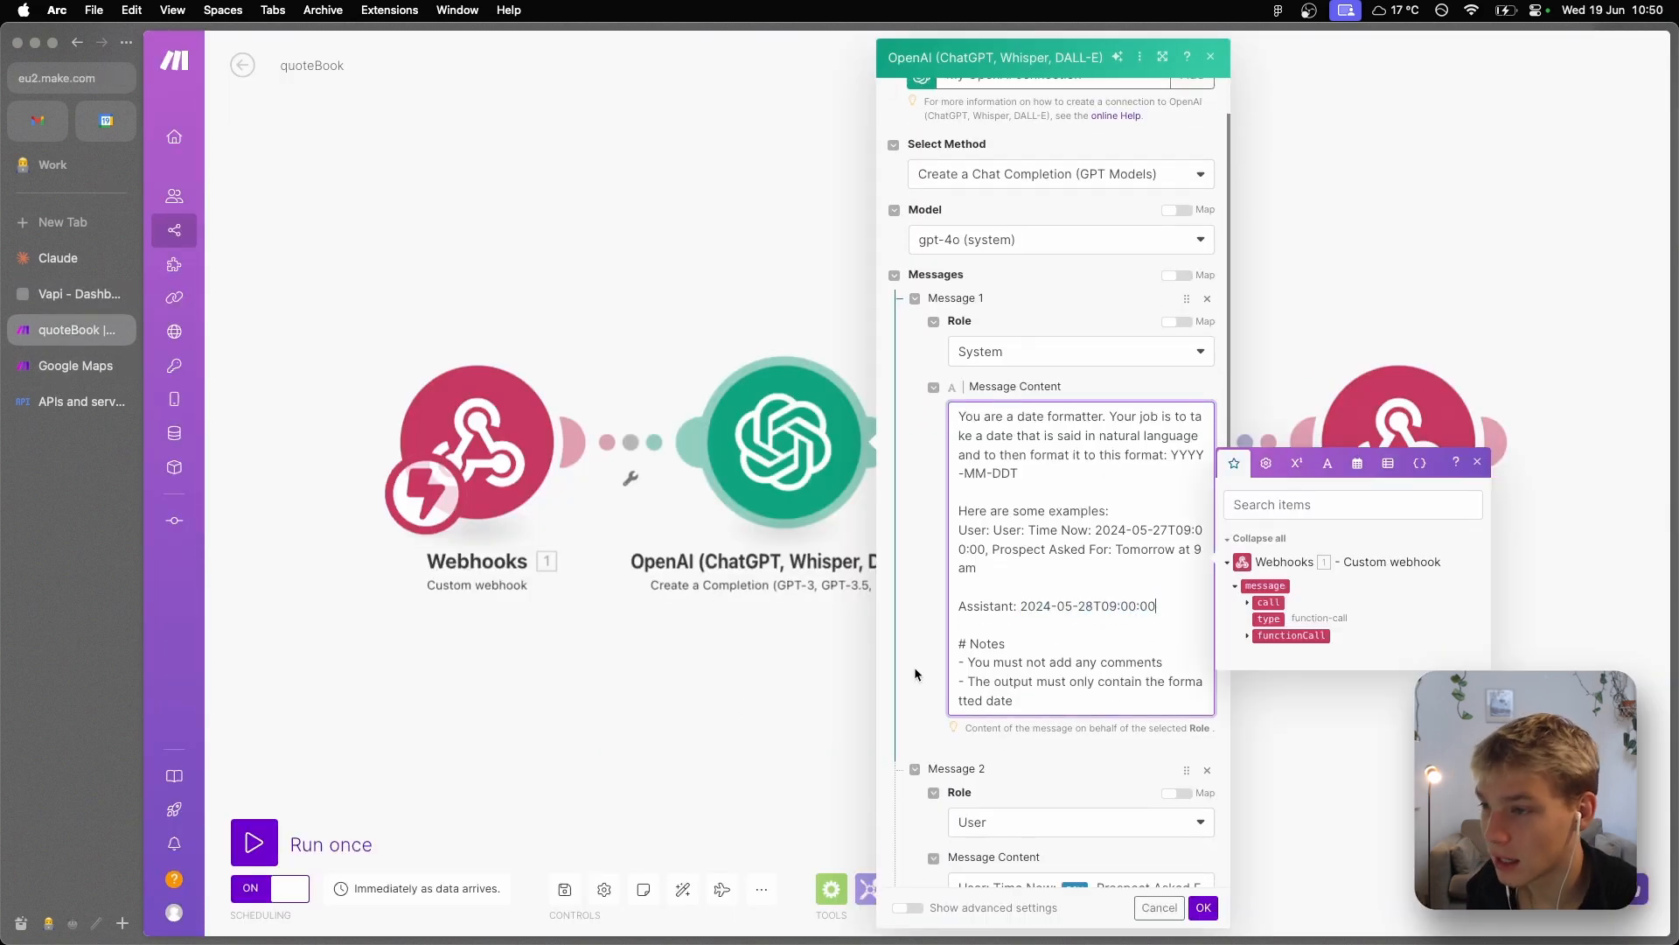
- Scroll through the OpenAI date-formatter settings and confirm them with OK
scroll("up", 3)
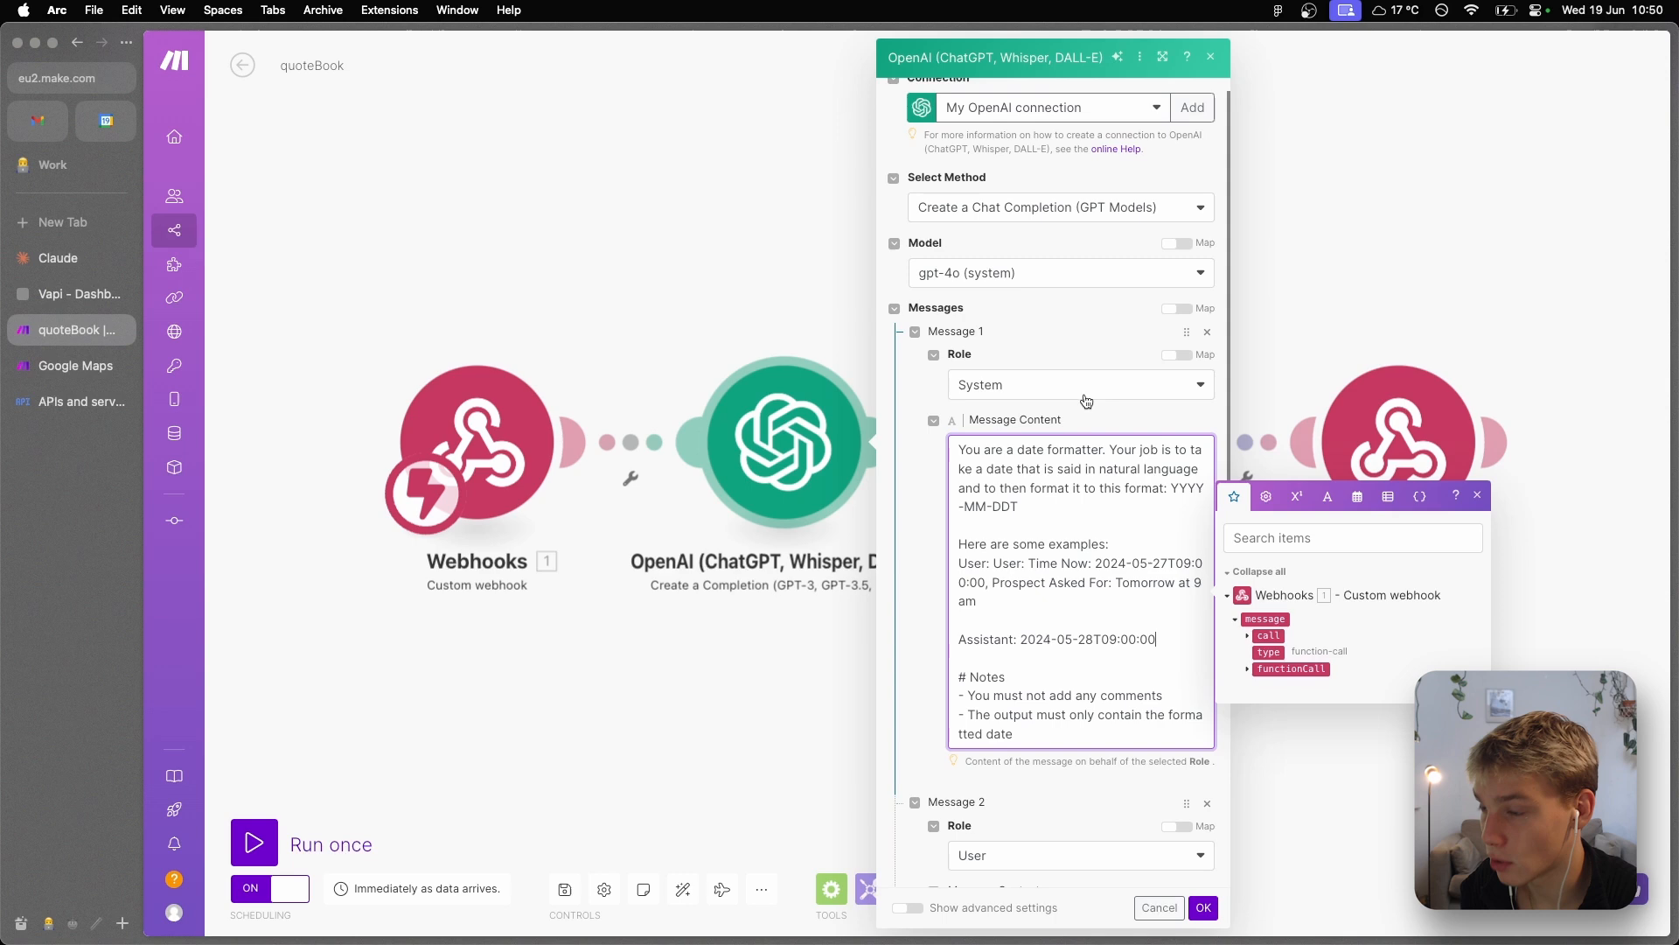
scroll("down", 3)
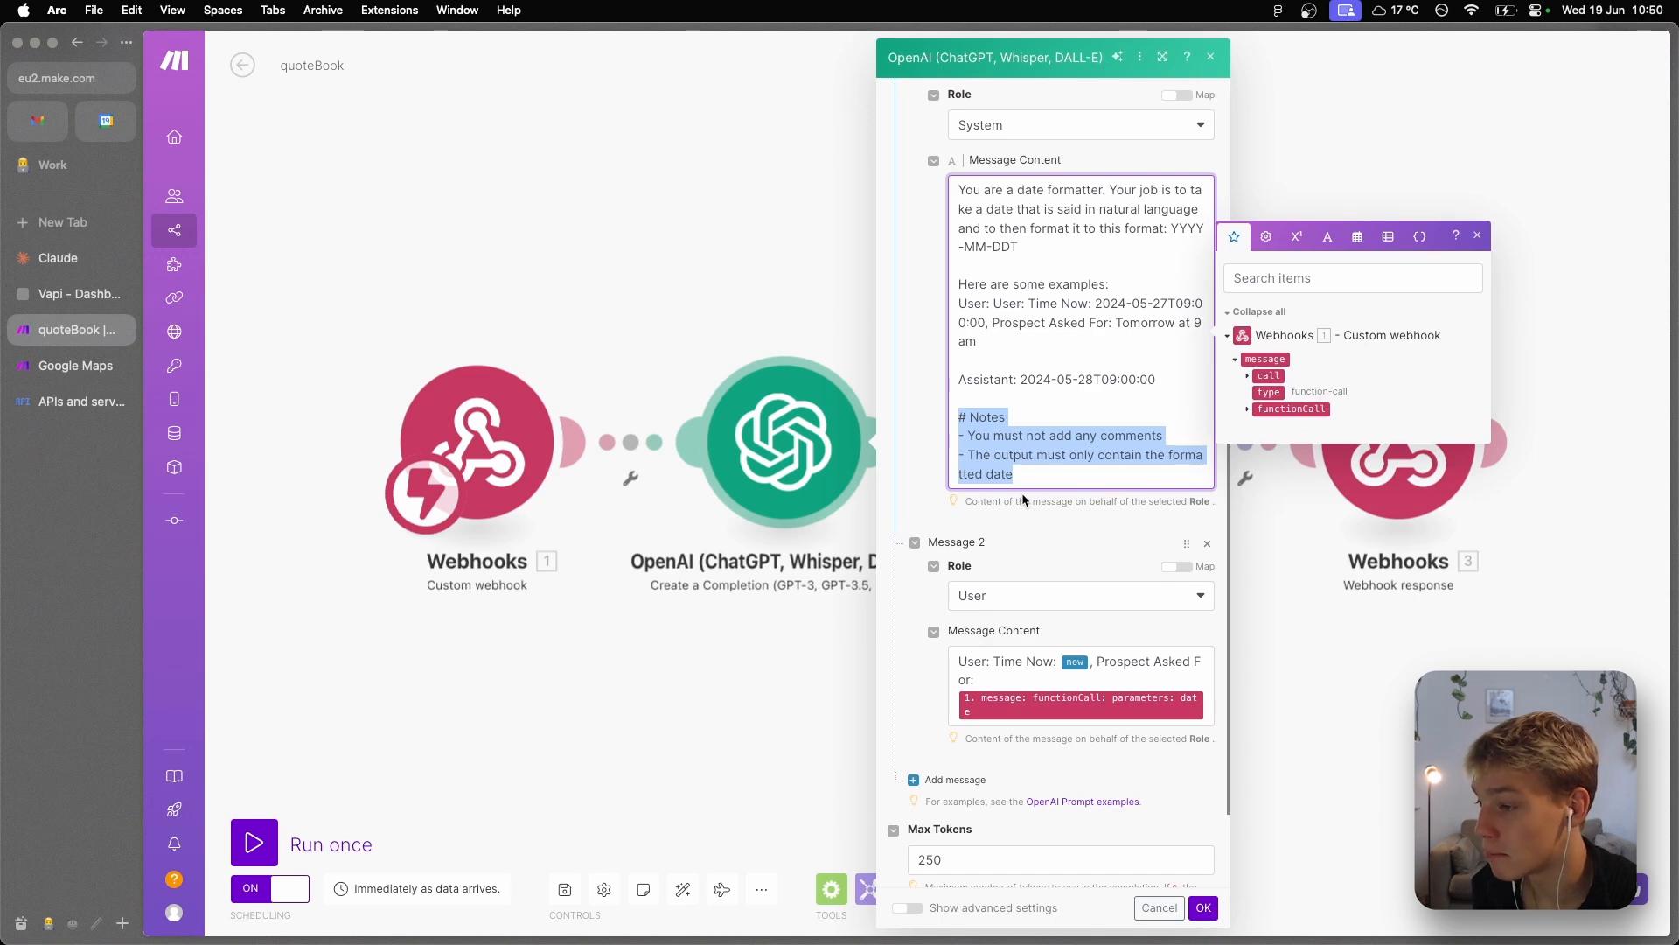
scroll("down", 3)
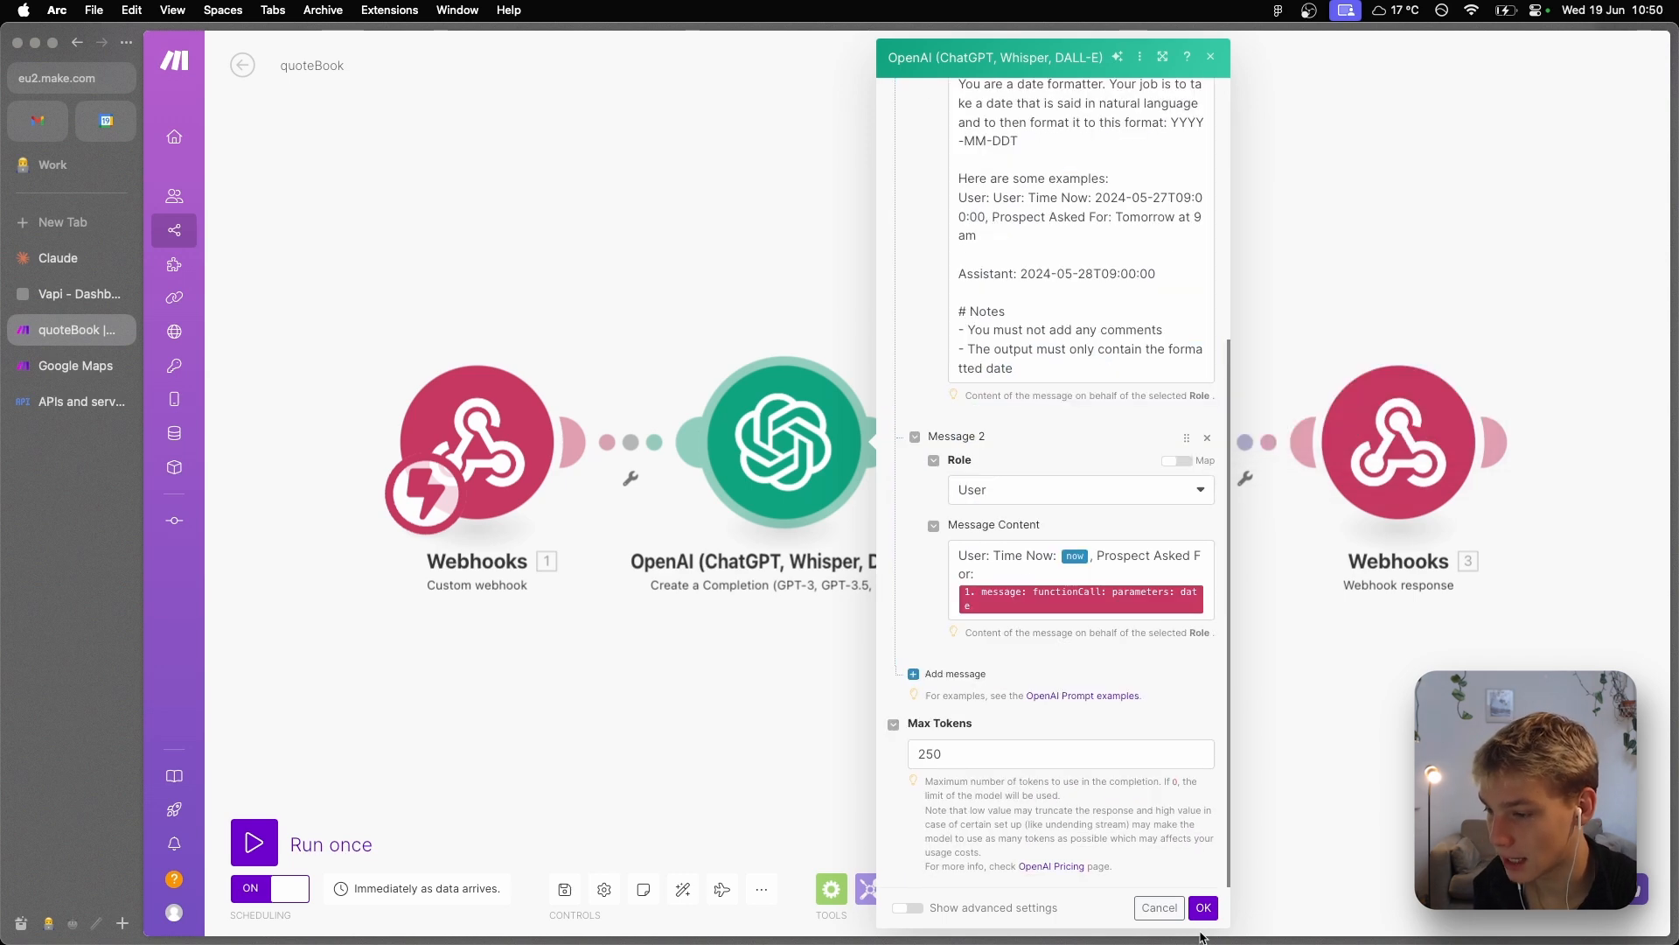
left_click(1203, 907)
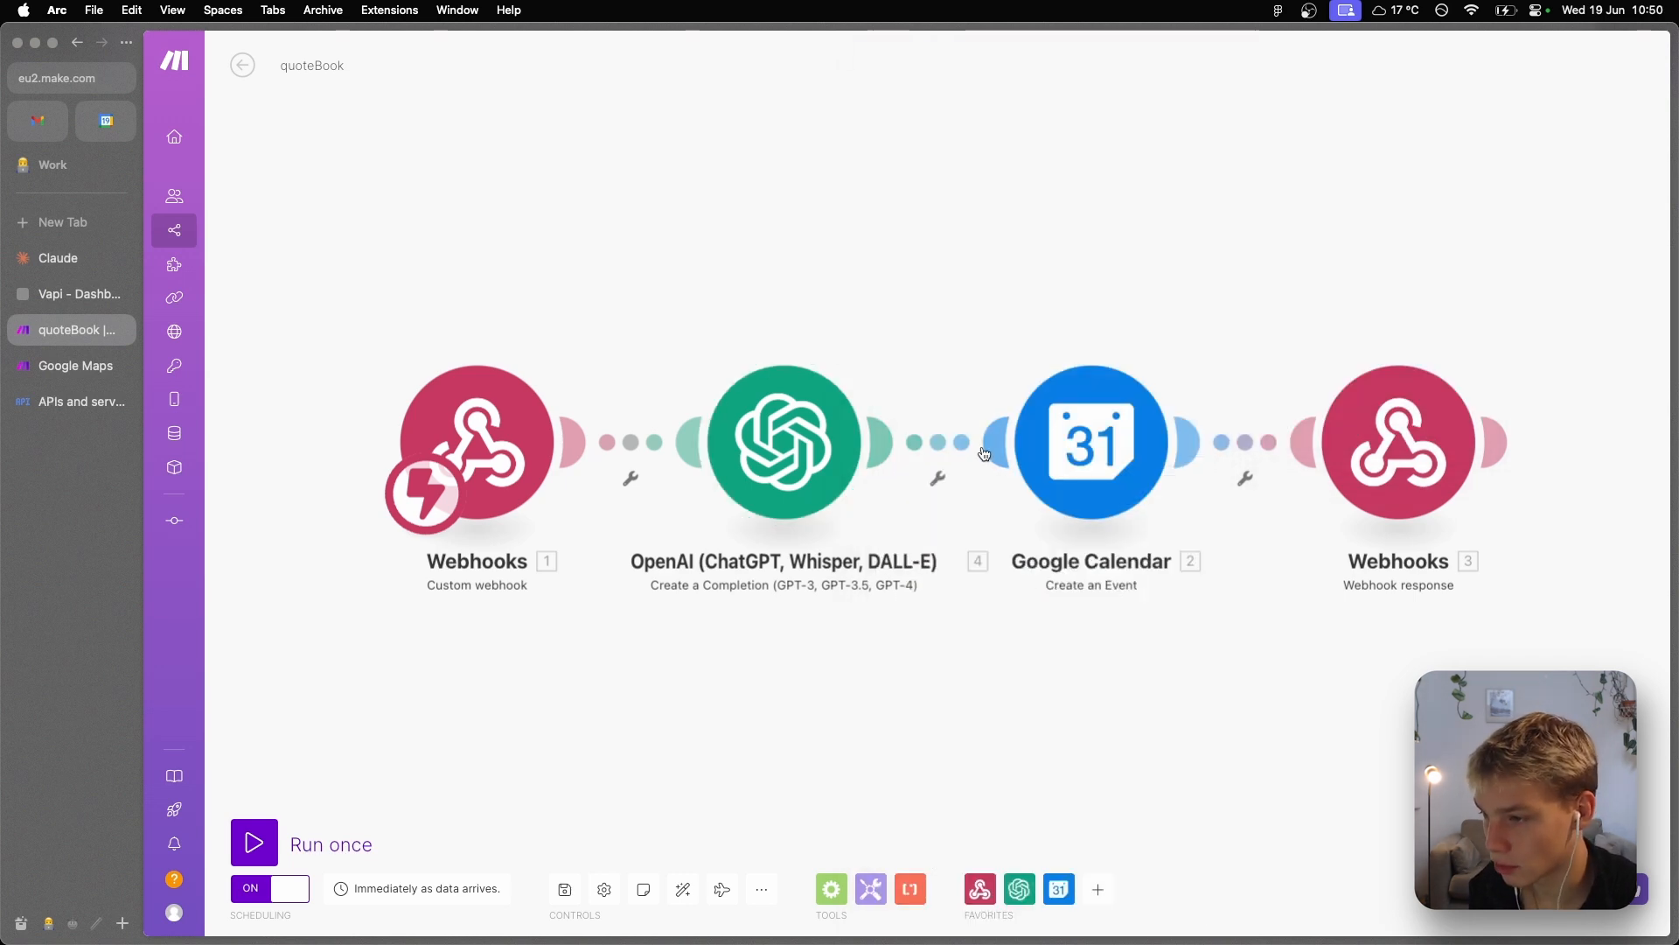
- Open the Google Calendar Create an Event module, cross-checking Vapi's quoteBook properties and the help page
left_click(1091, 441)
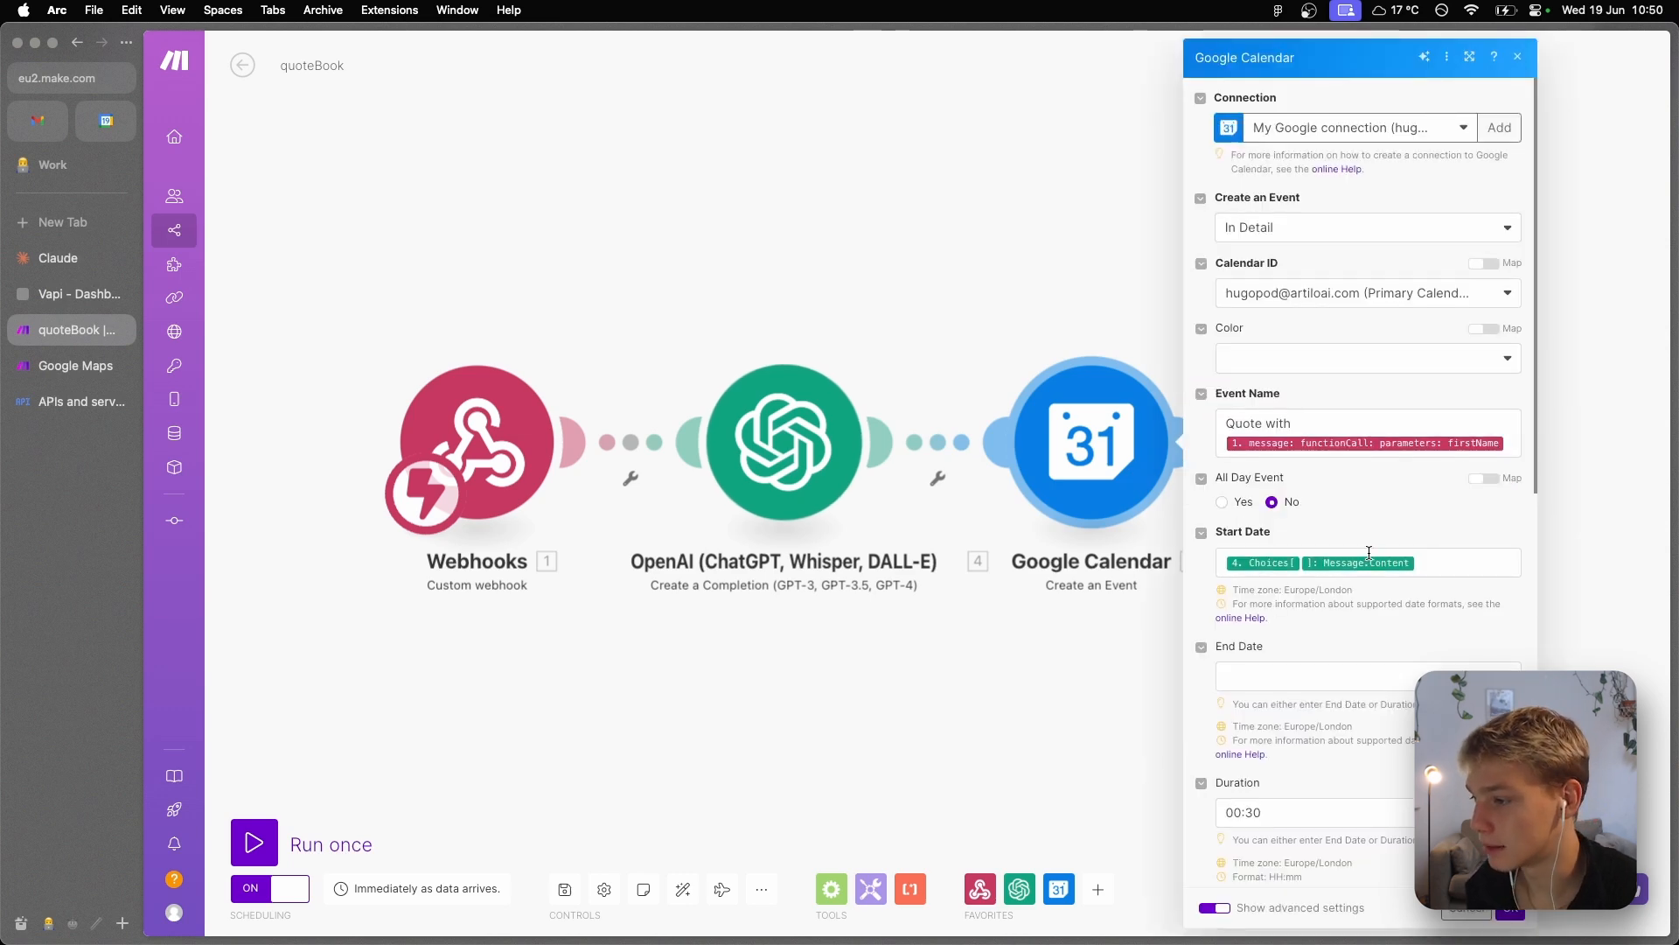
scroll("down", 3)
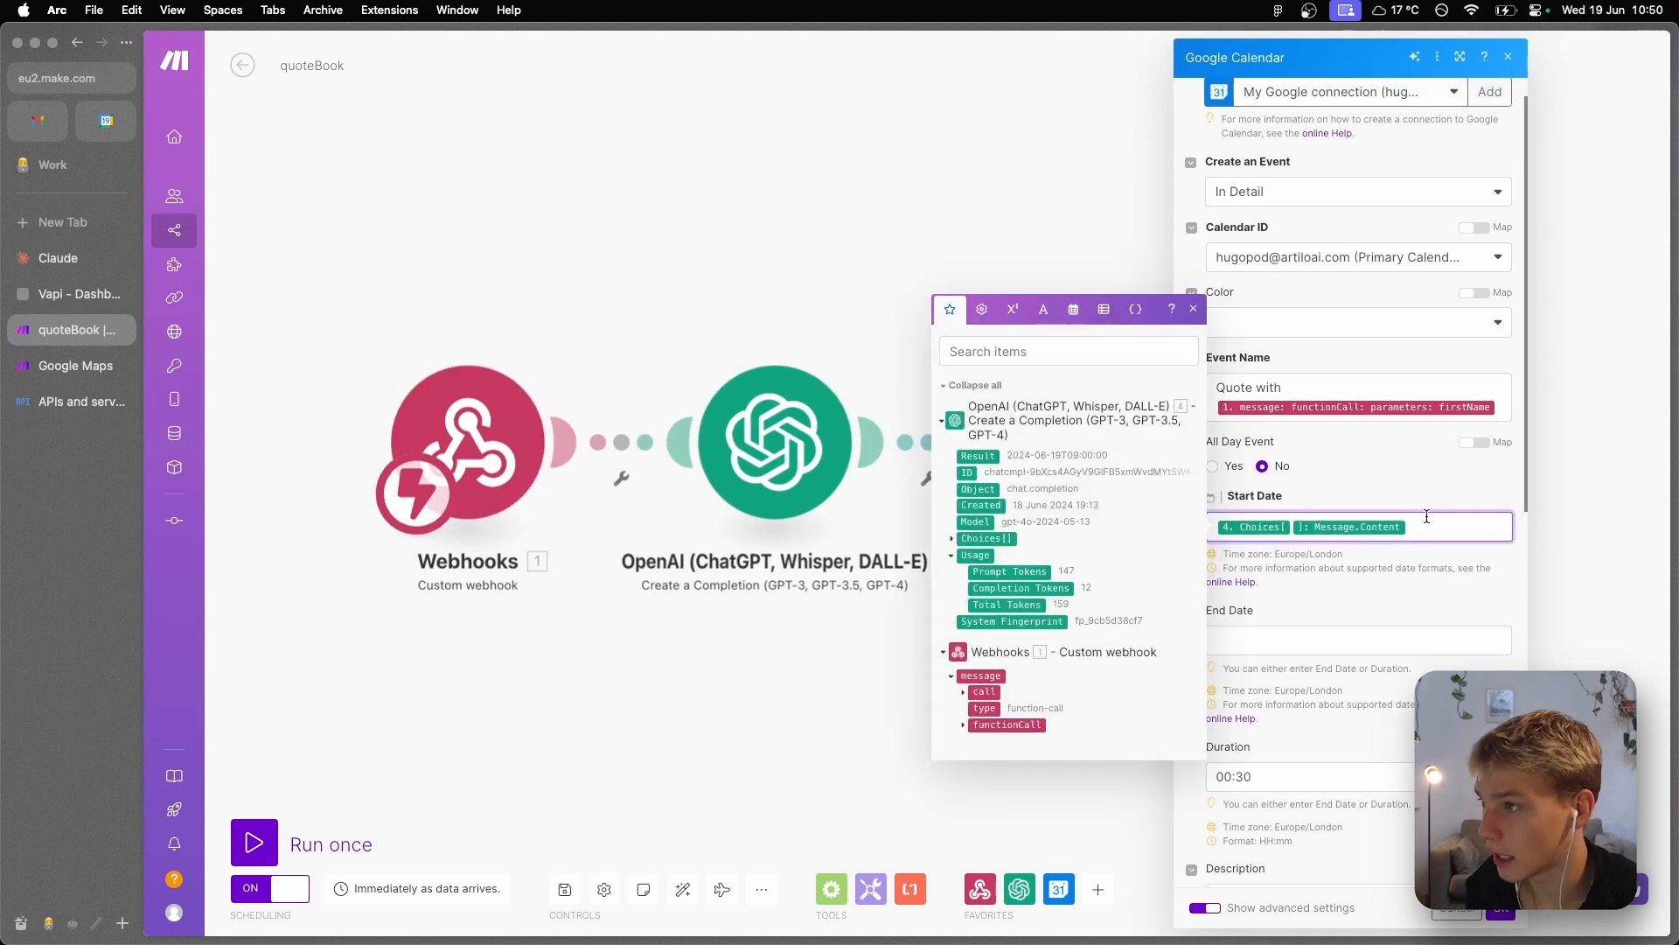
scroll("up", 3)
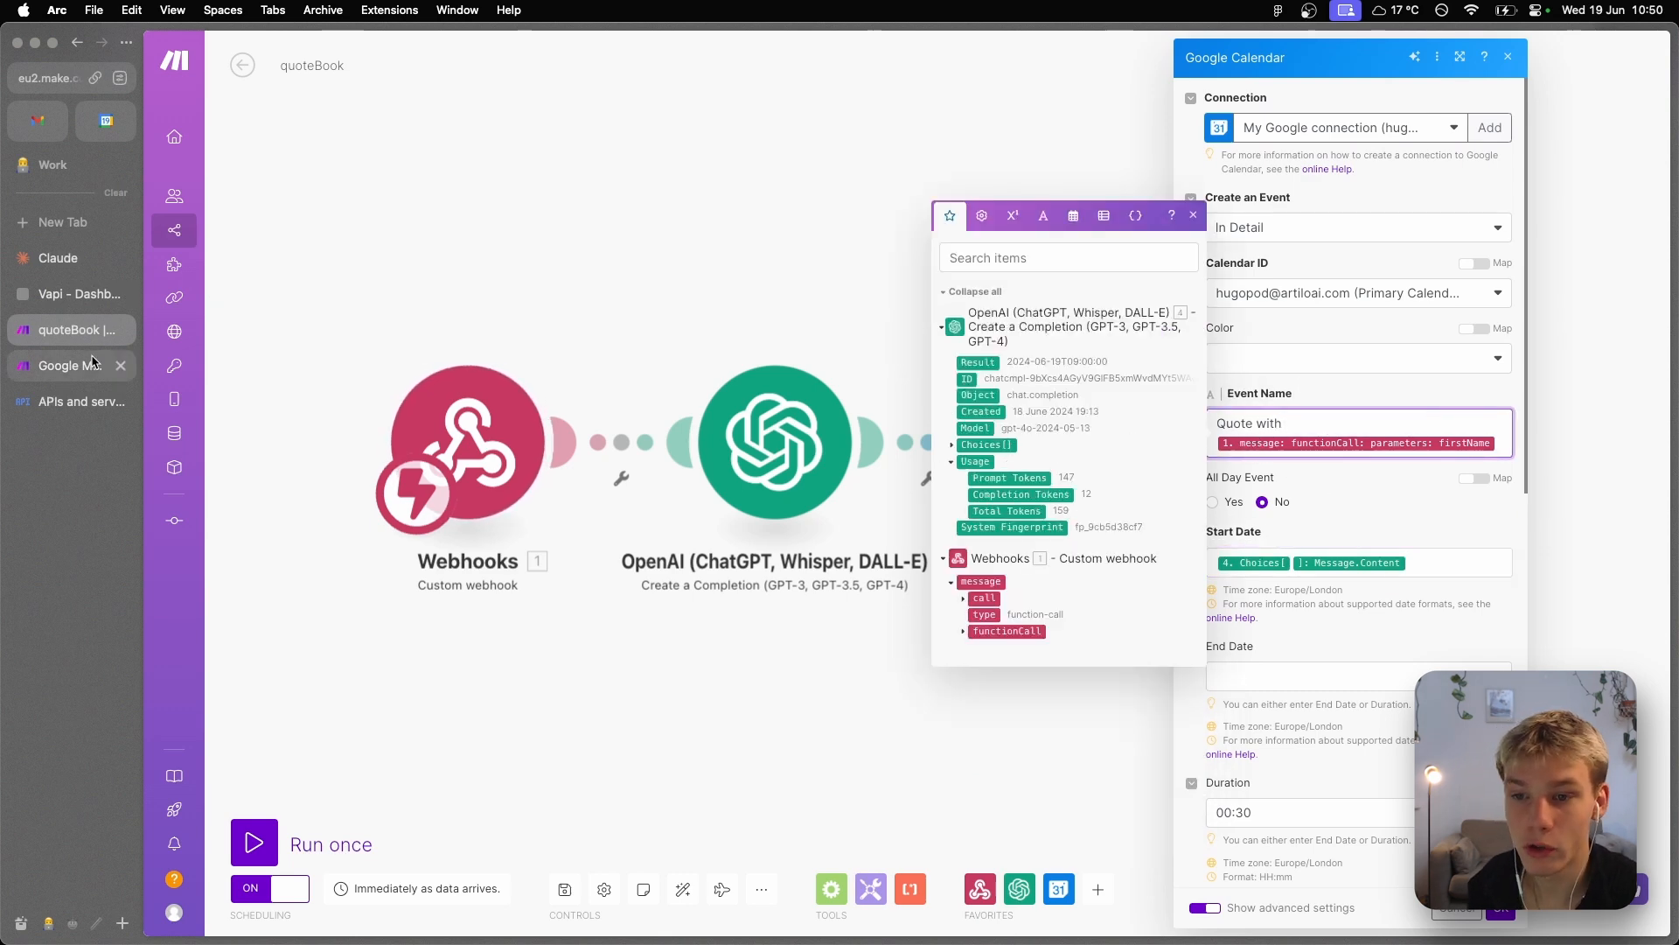
left_click(77, 294)
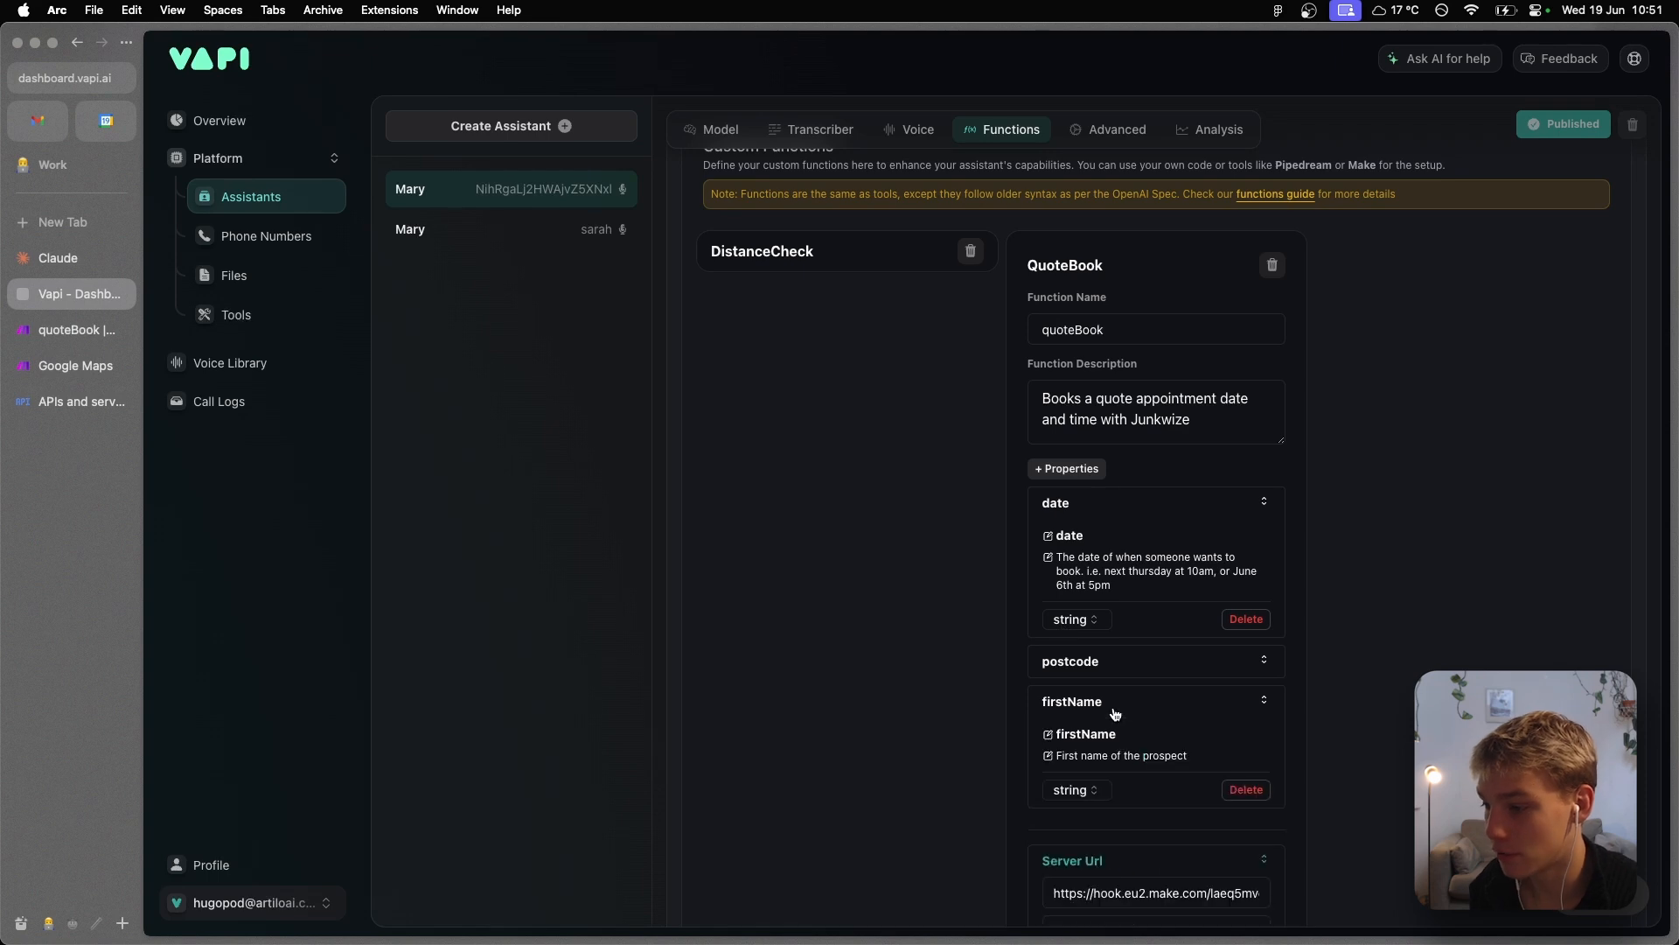
mouse_move(1097, 676)
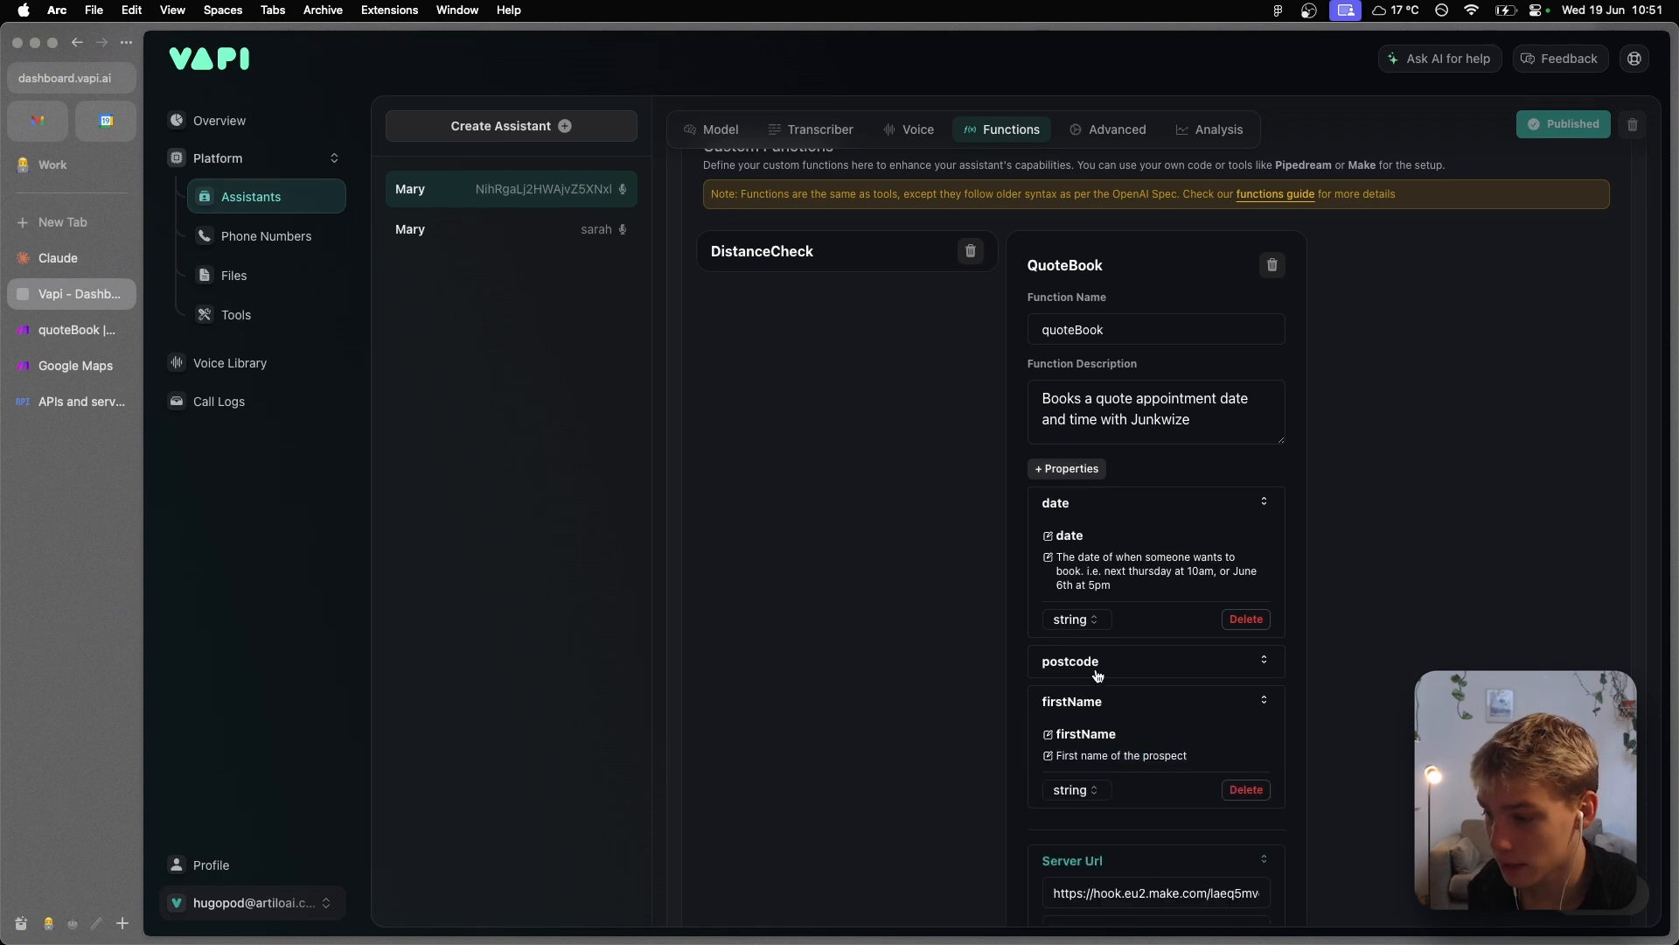
left_click(70, 365)
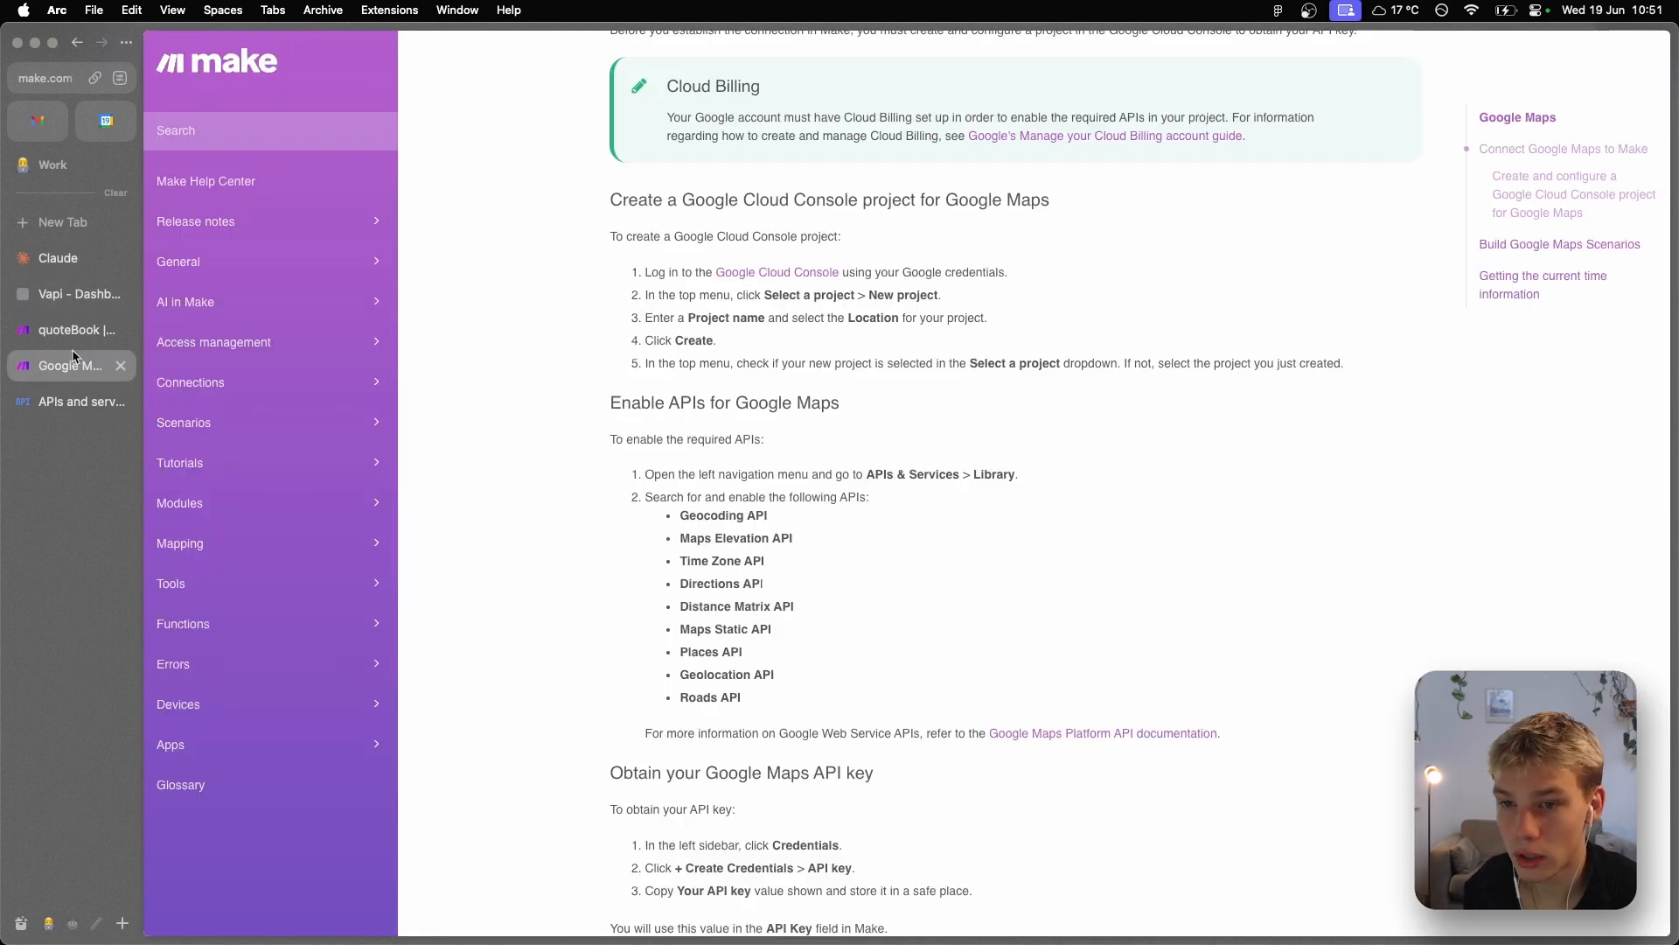
left_click(72, 330)
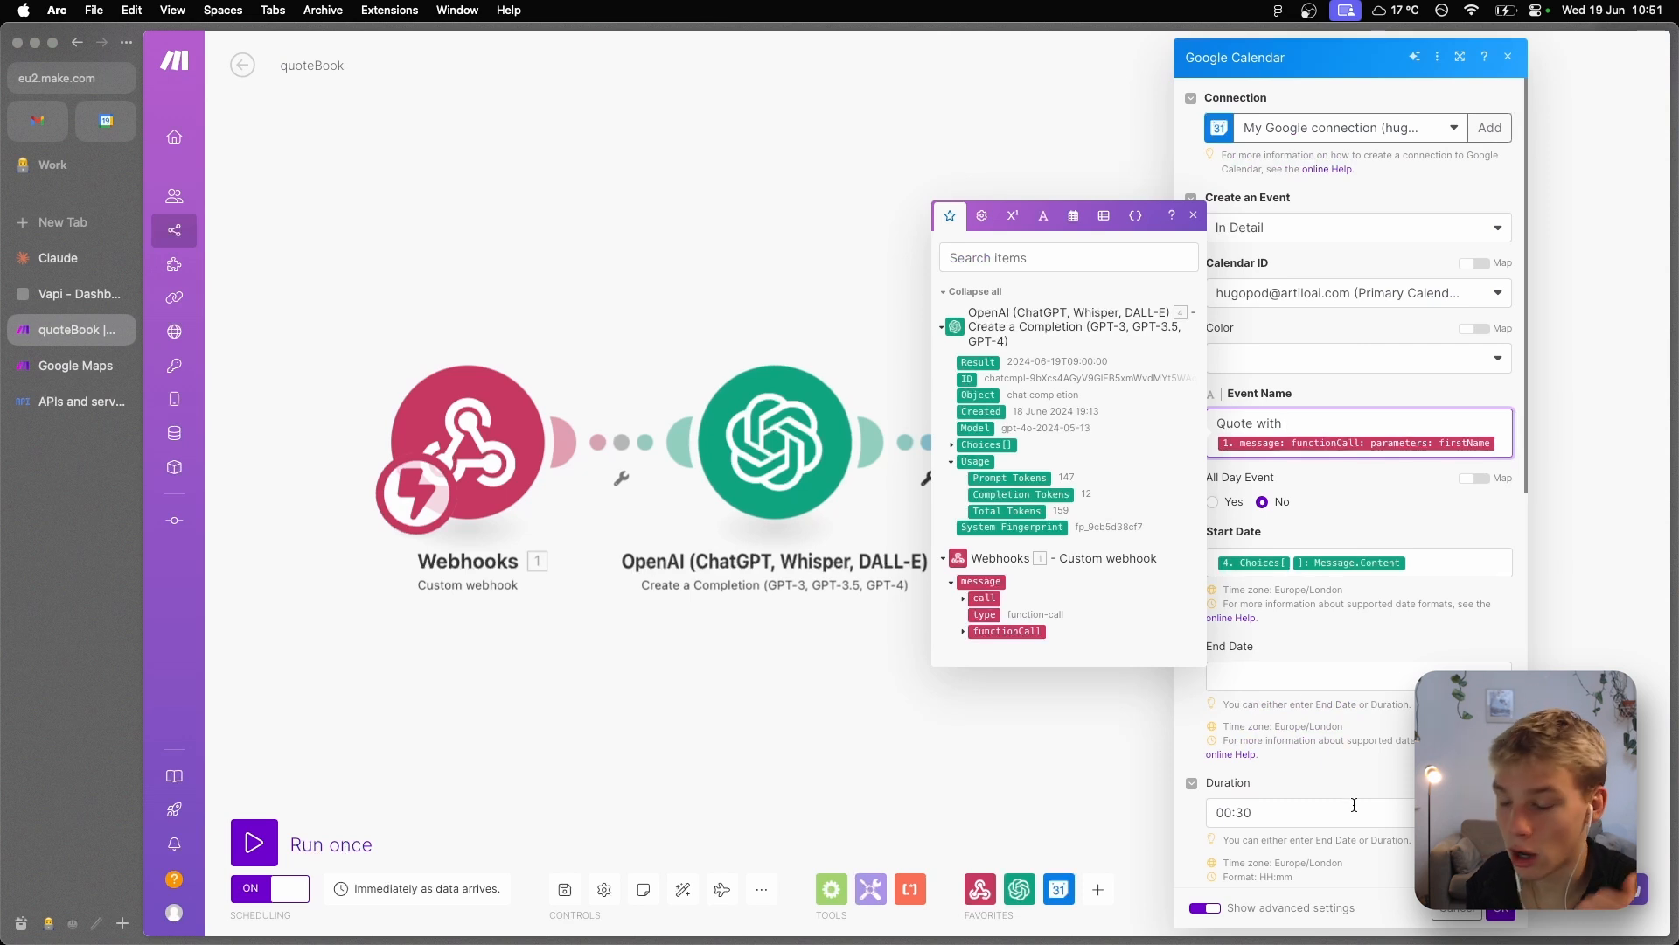
- Look over the event's 'Quote with' first name title, OpenAI timestamp start and 30-minute duration
scroll("down", 3)
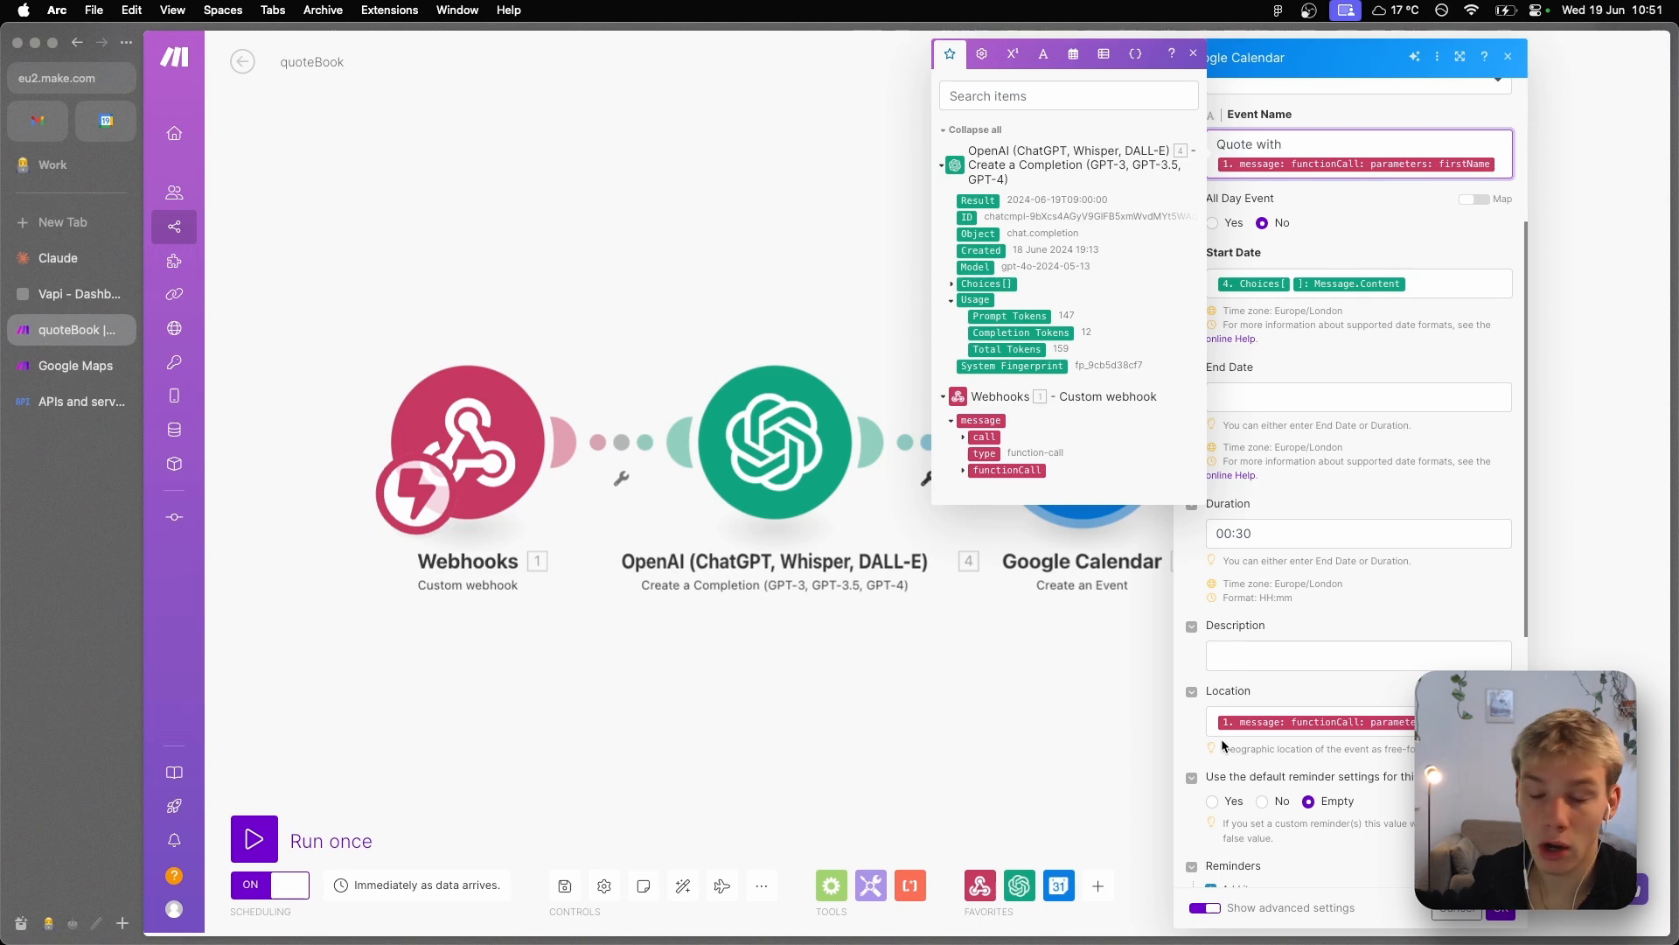
mouse_move(1222, 743)
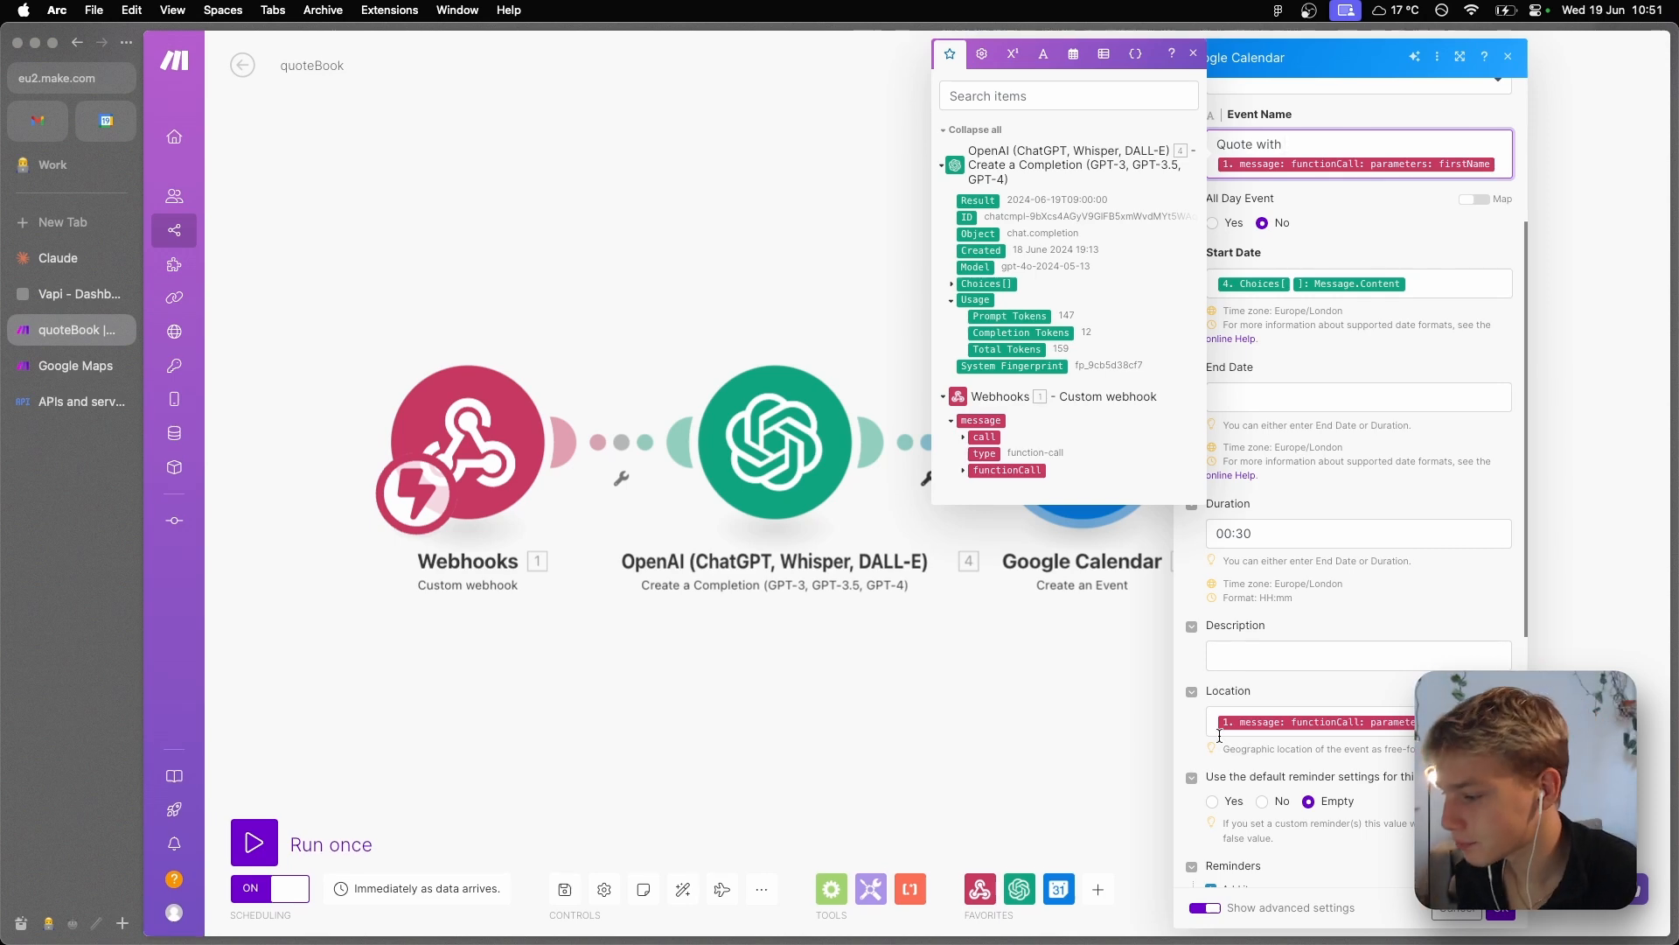
scroll("down", 3)
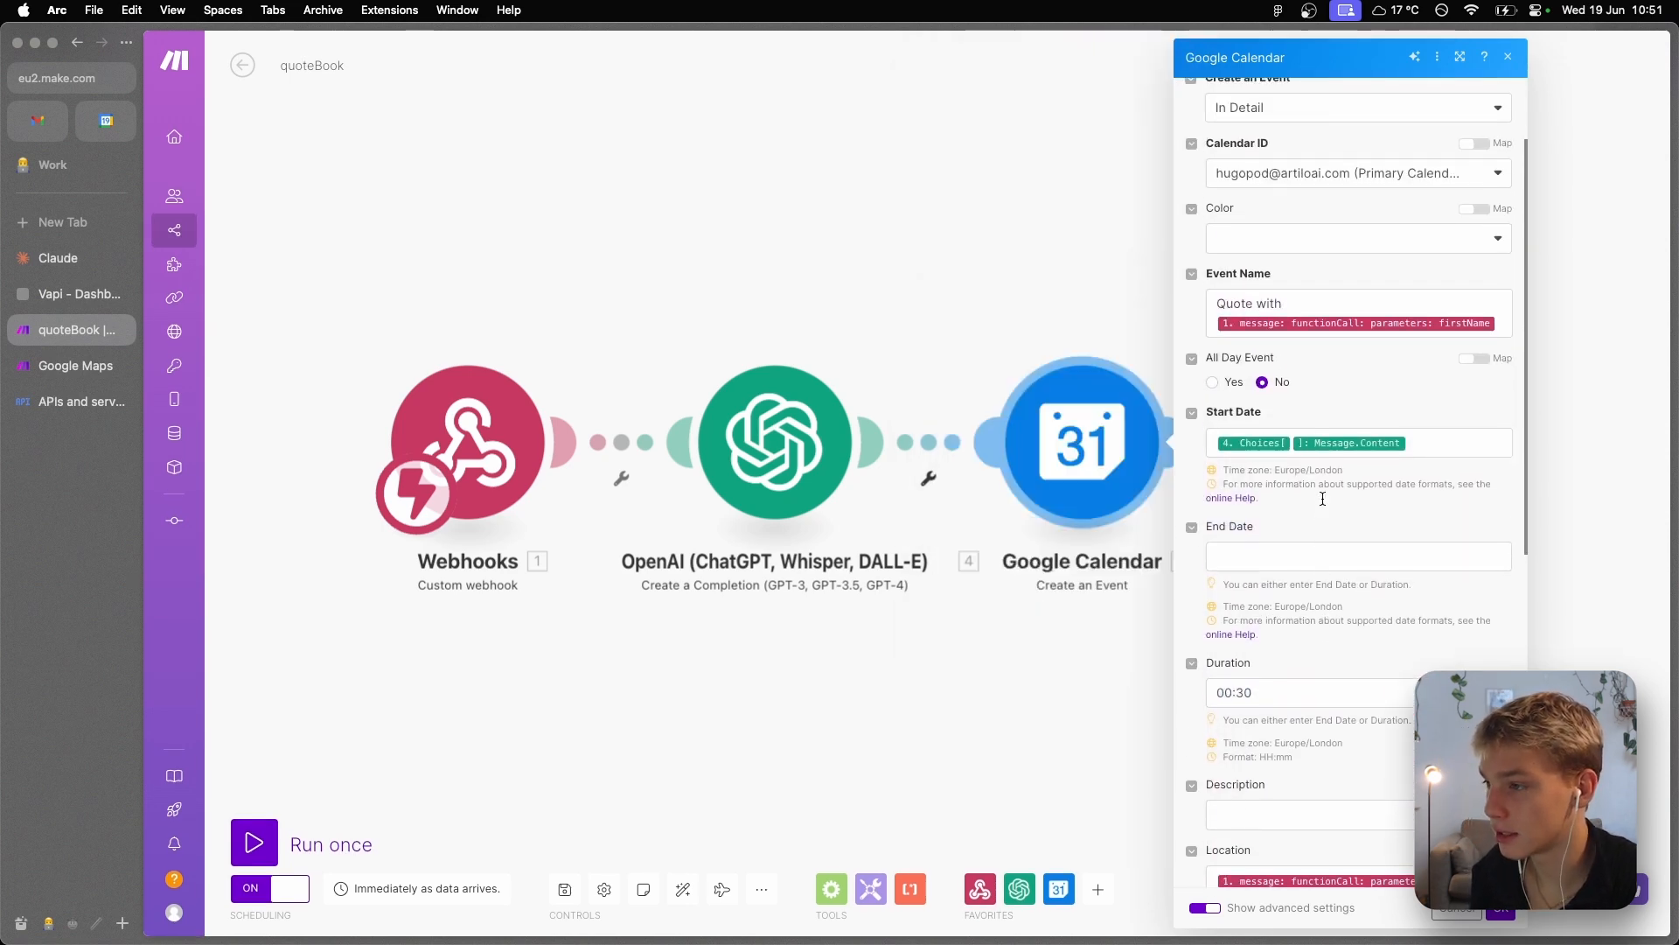
scroll("up", 3)
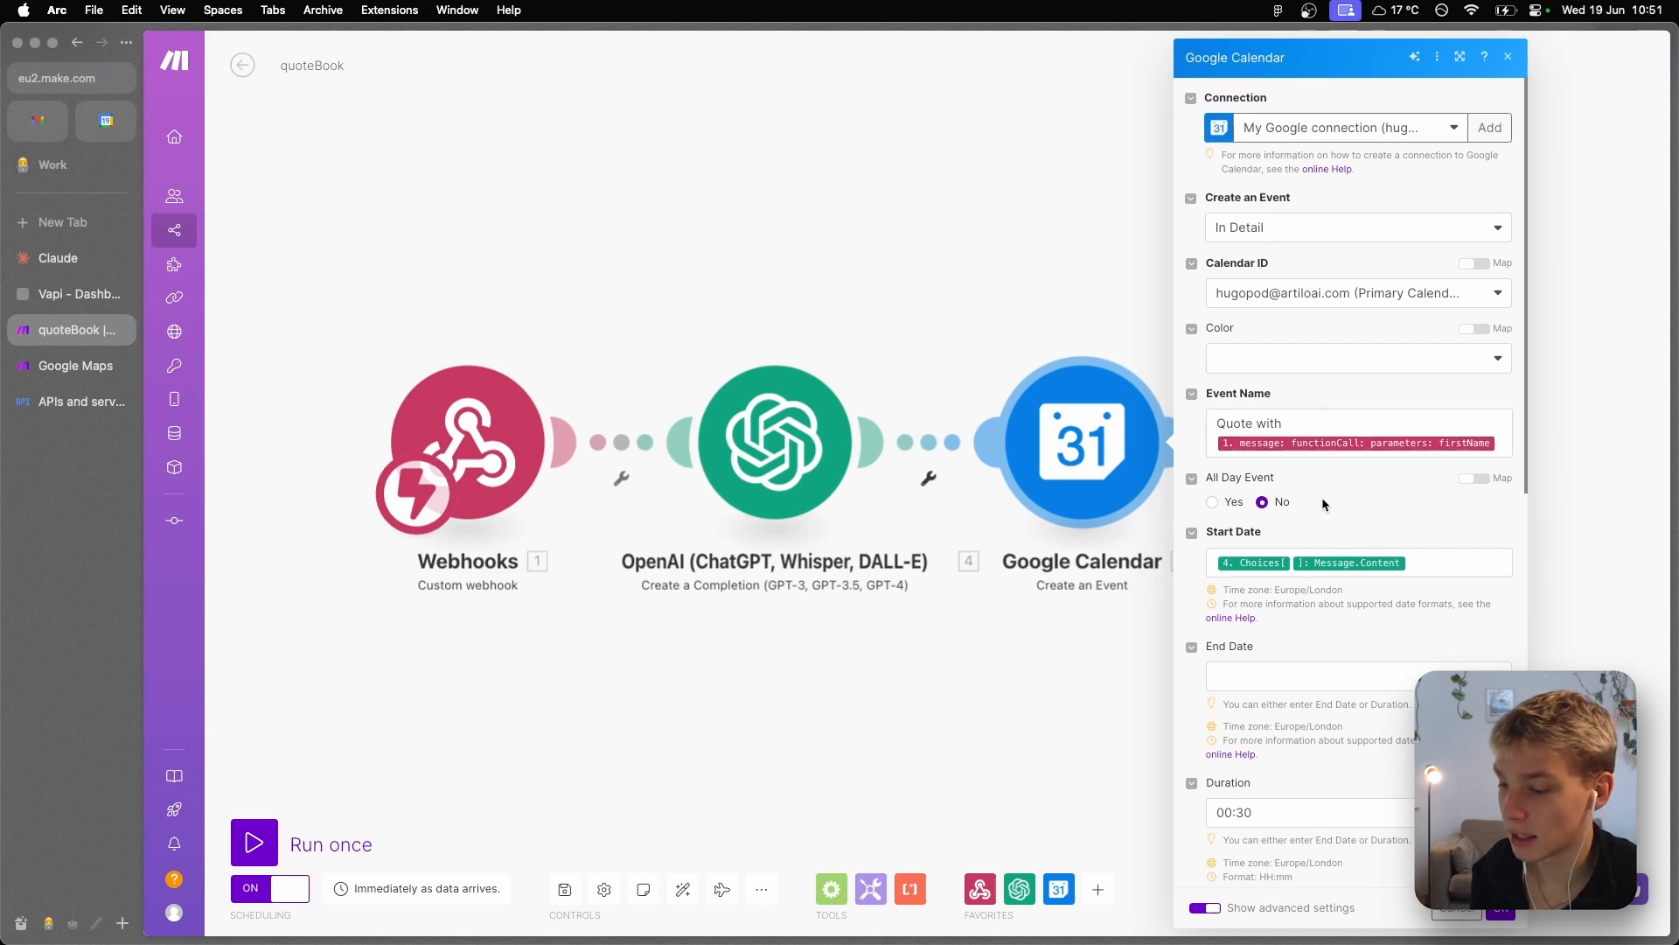
scroll("down", 3)
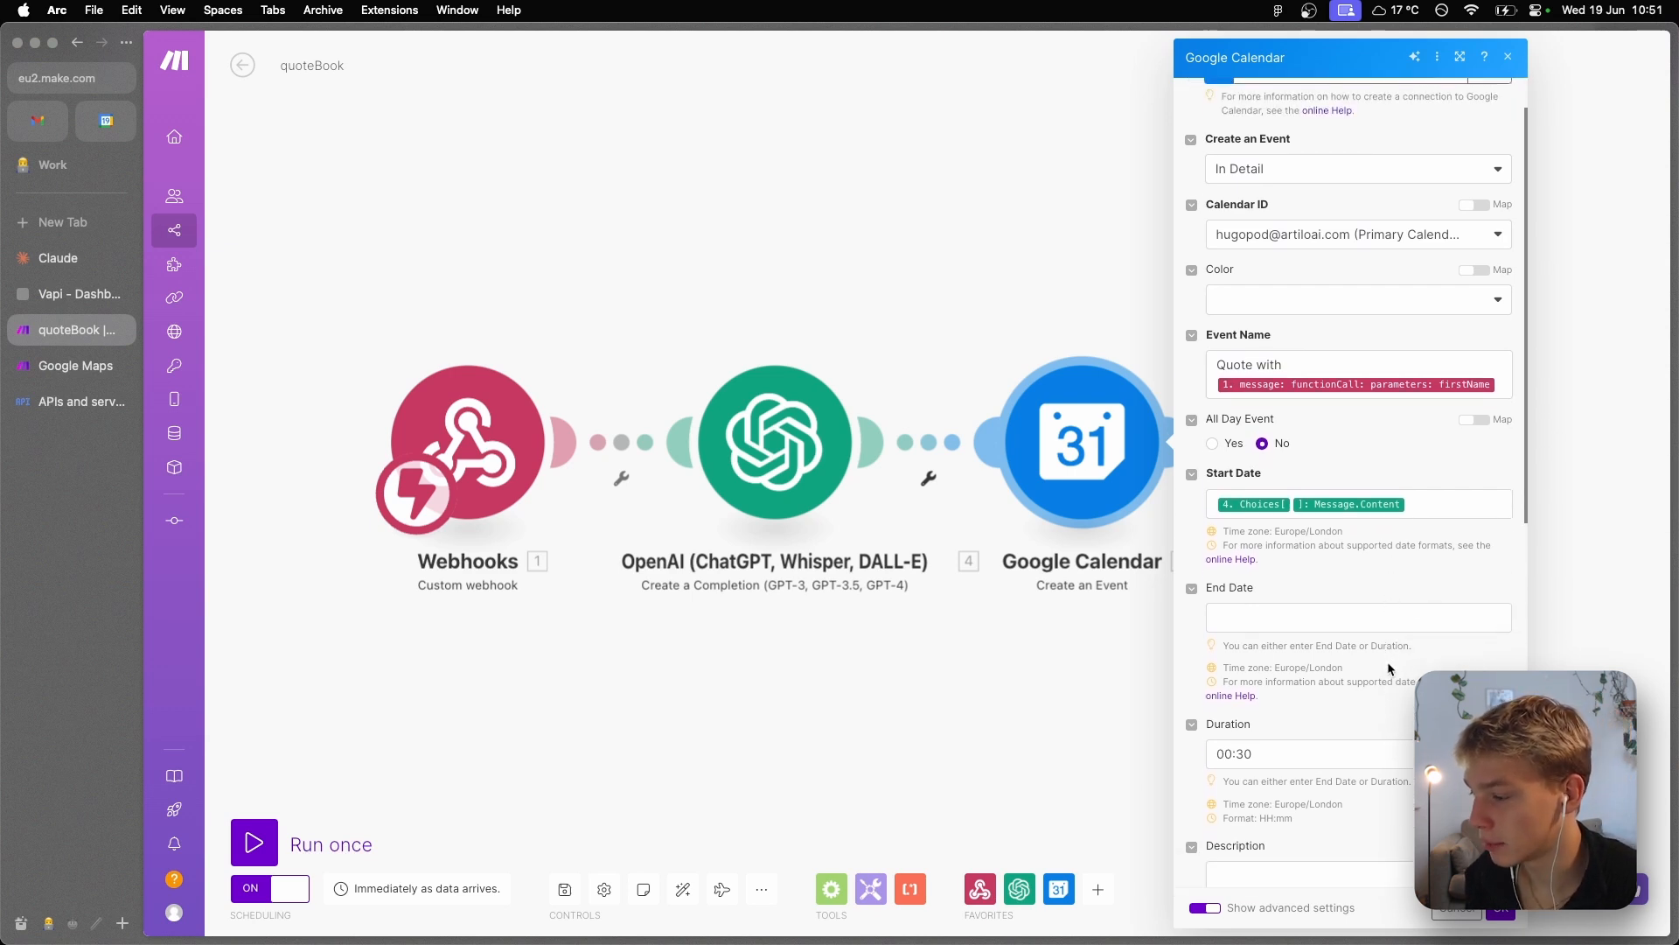
scroll("up", 3)
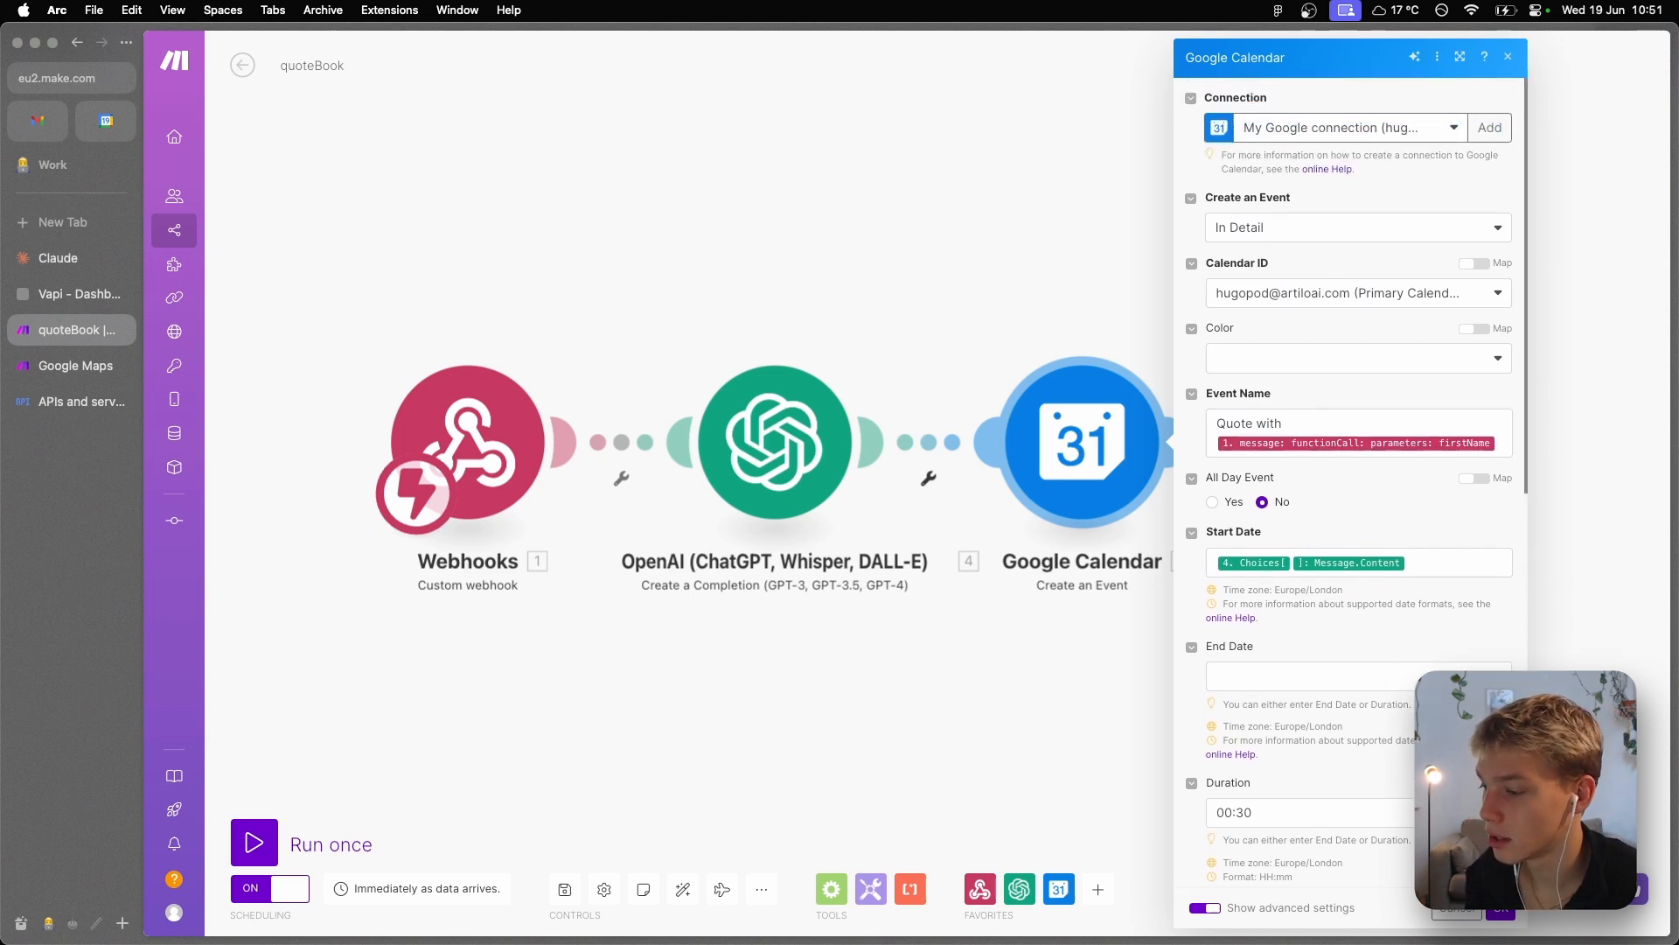
- Map 2. Status into the webhook response body after 'Event Created:' and save quoteBook
left_click(1507, 57)
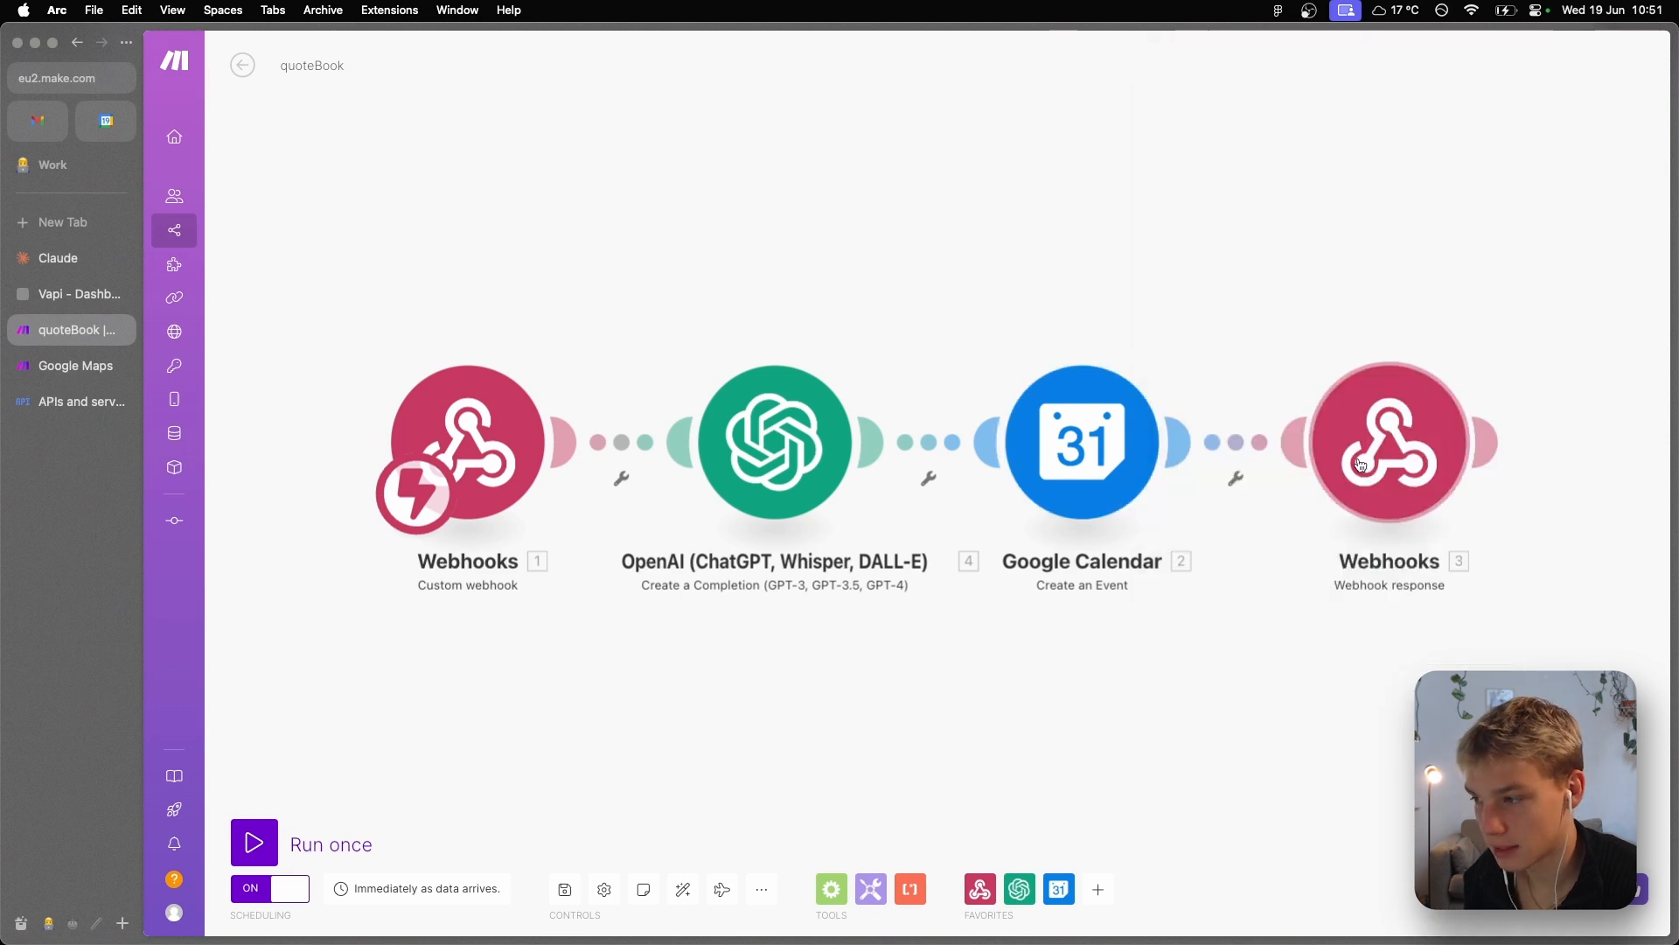
left_click(1389, 441)
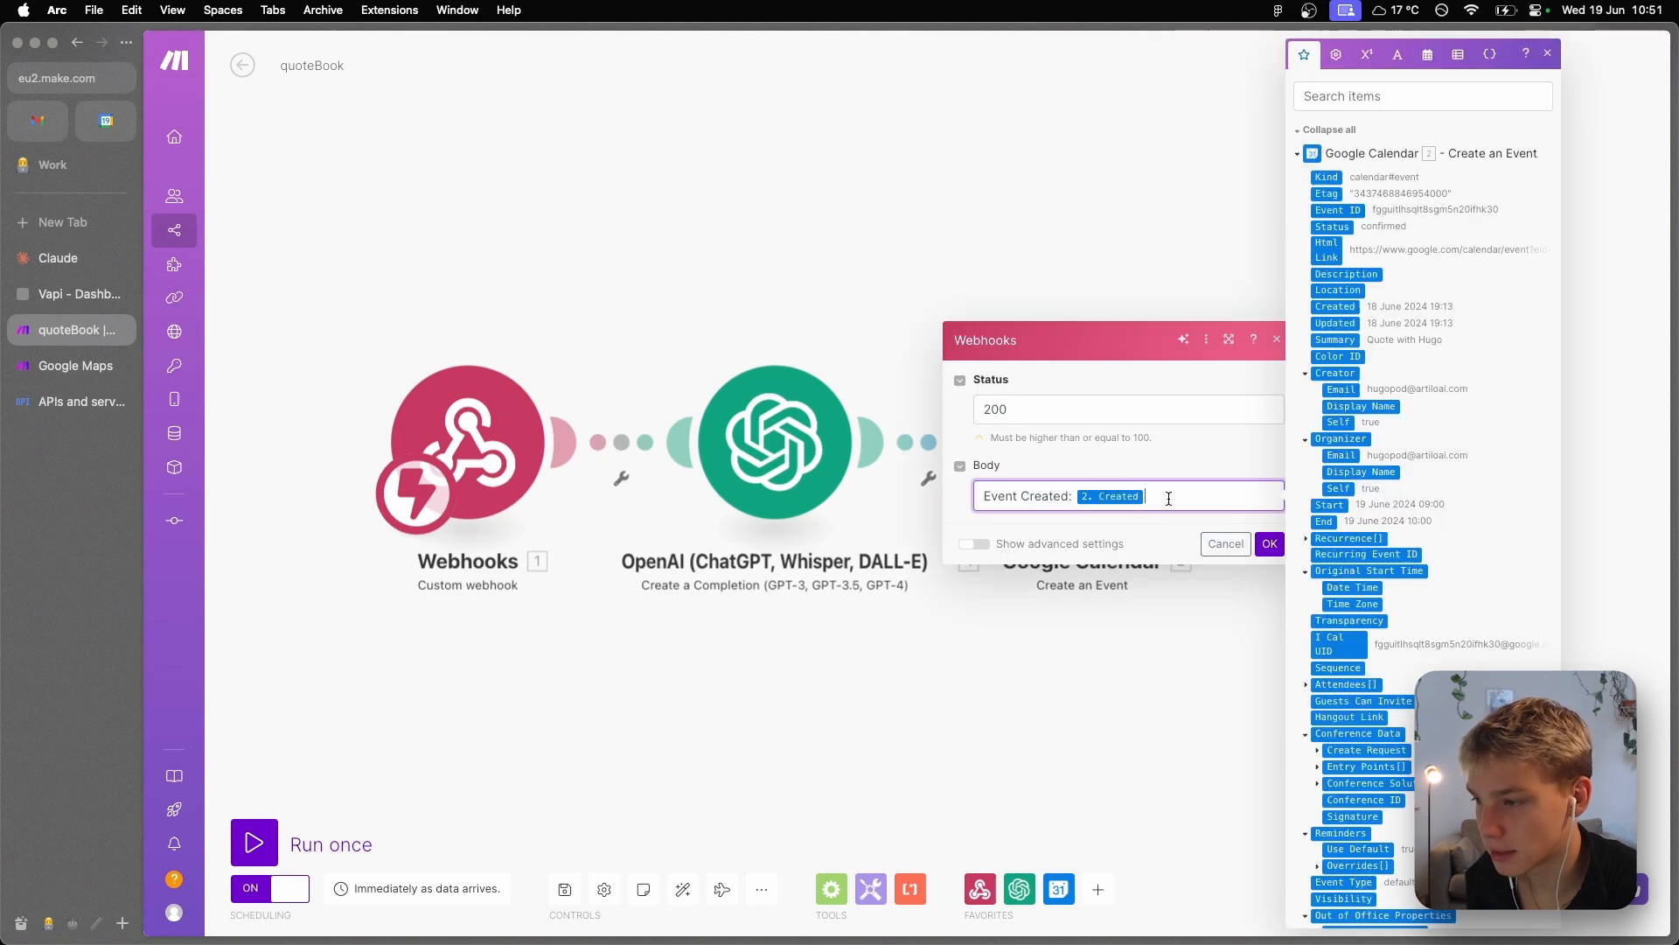
left_click(1331, 228)
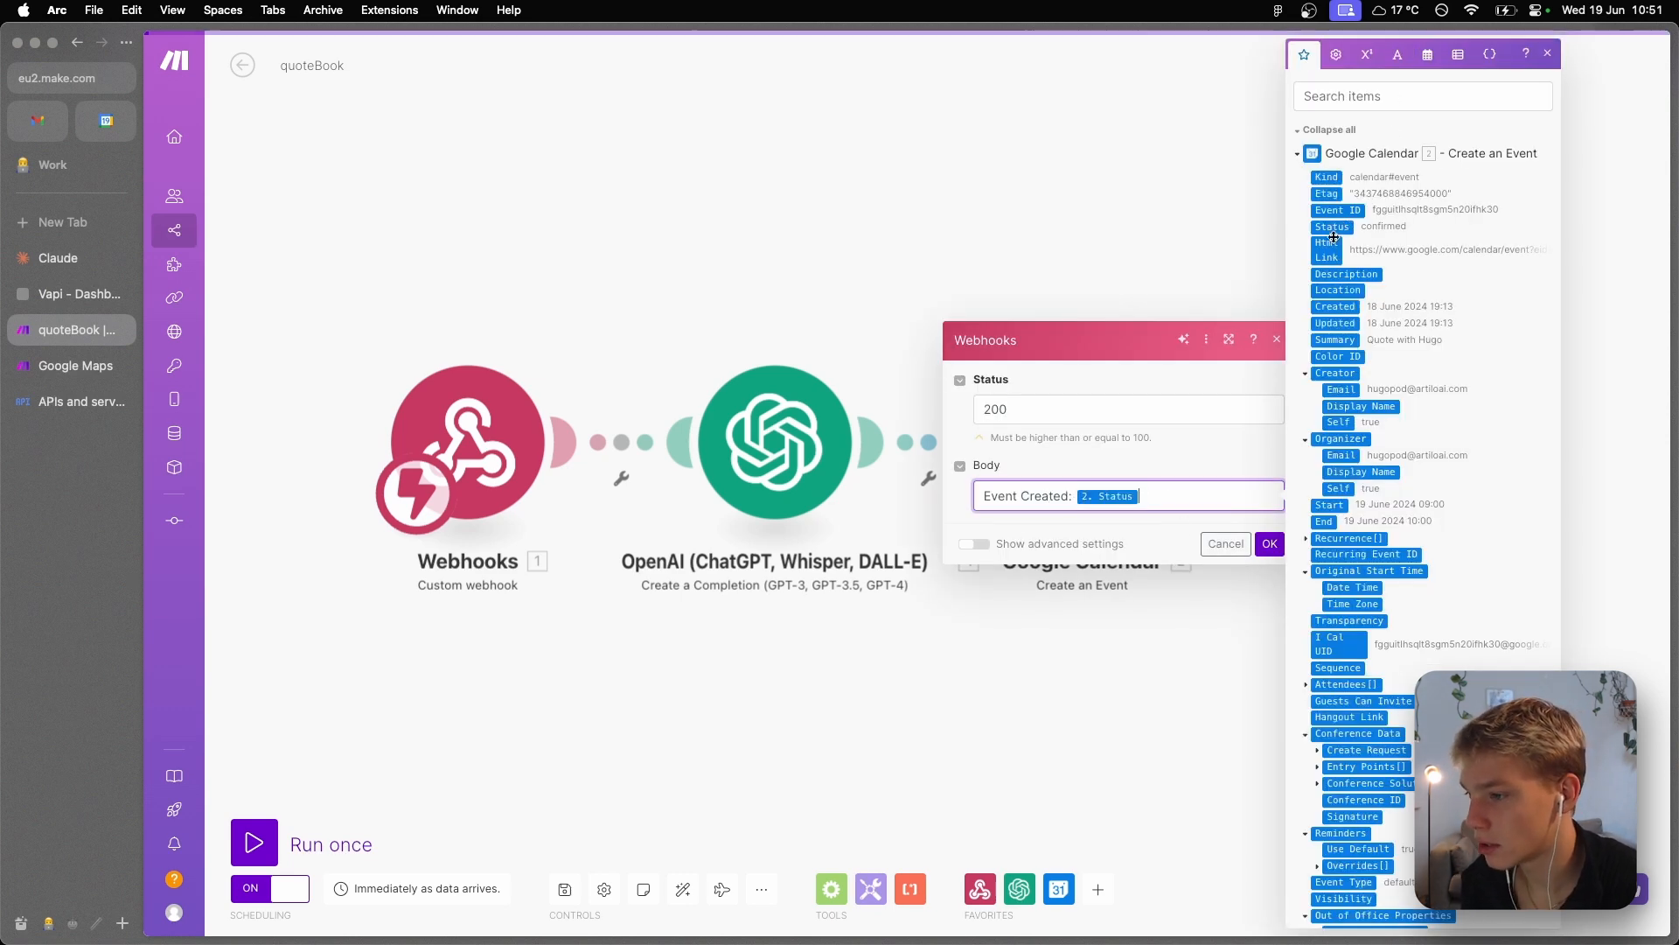
left_click(1269, 543)
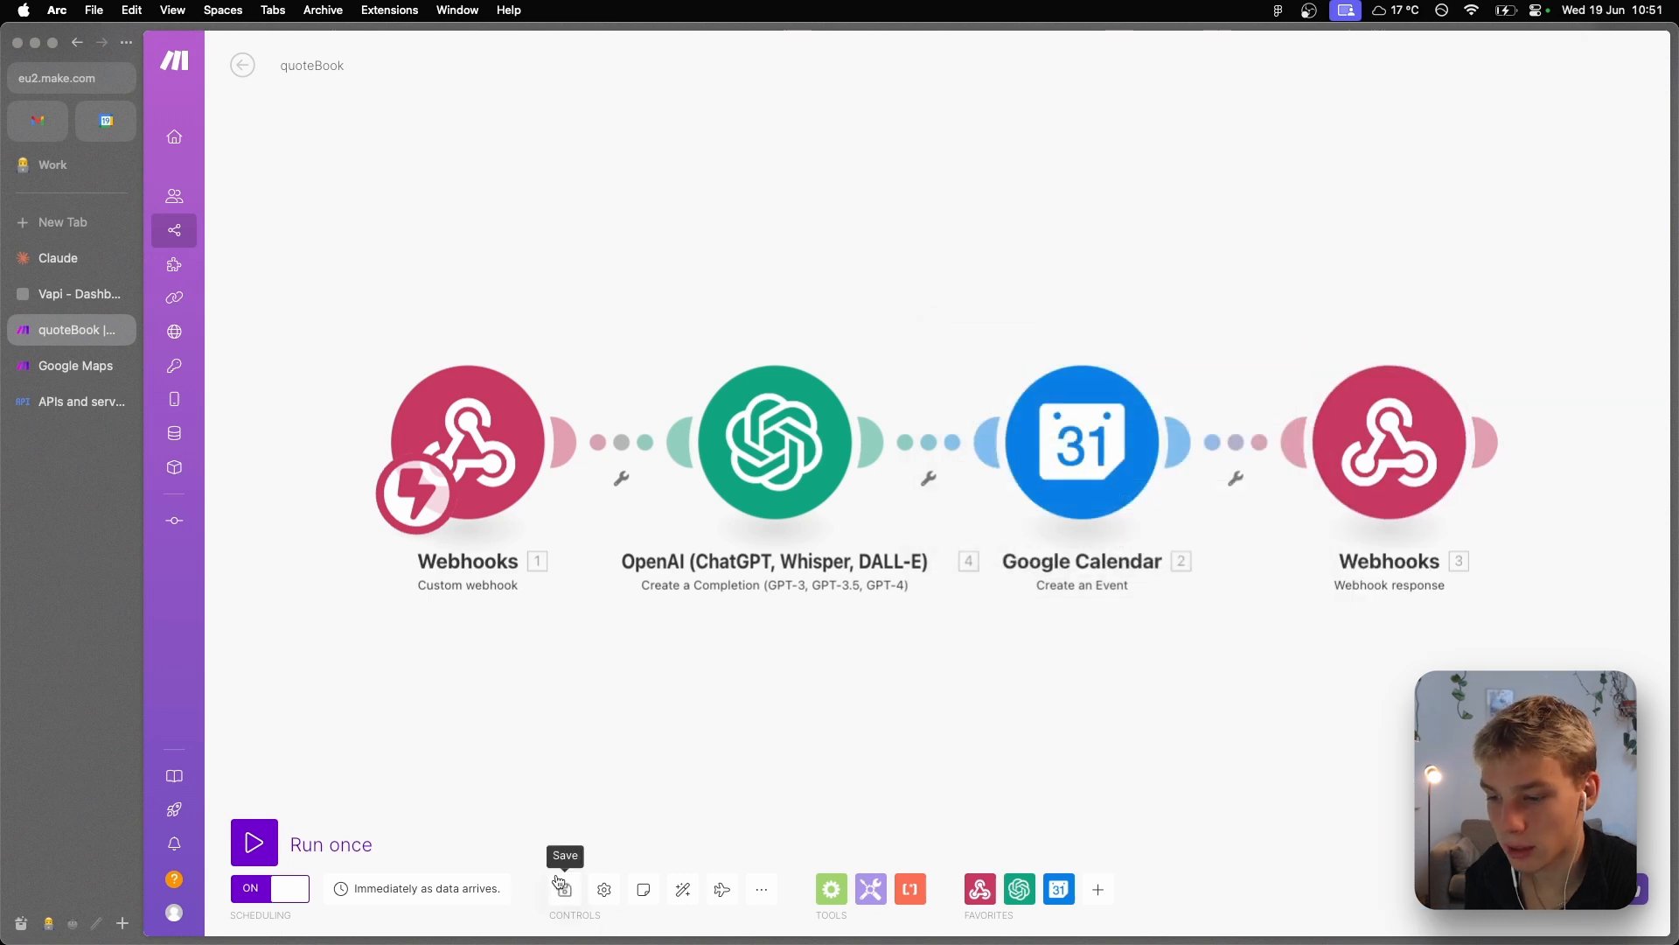
left_click(561, 888)
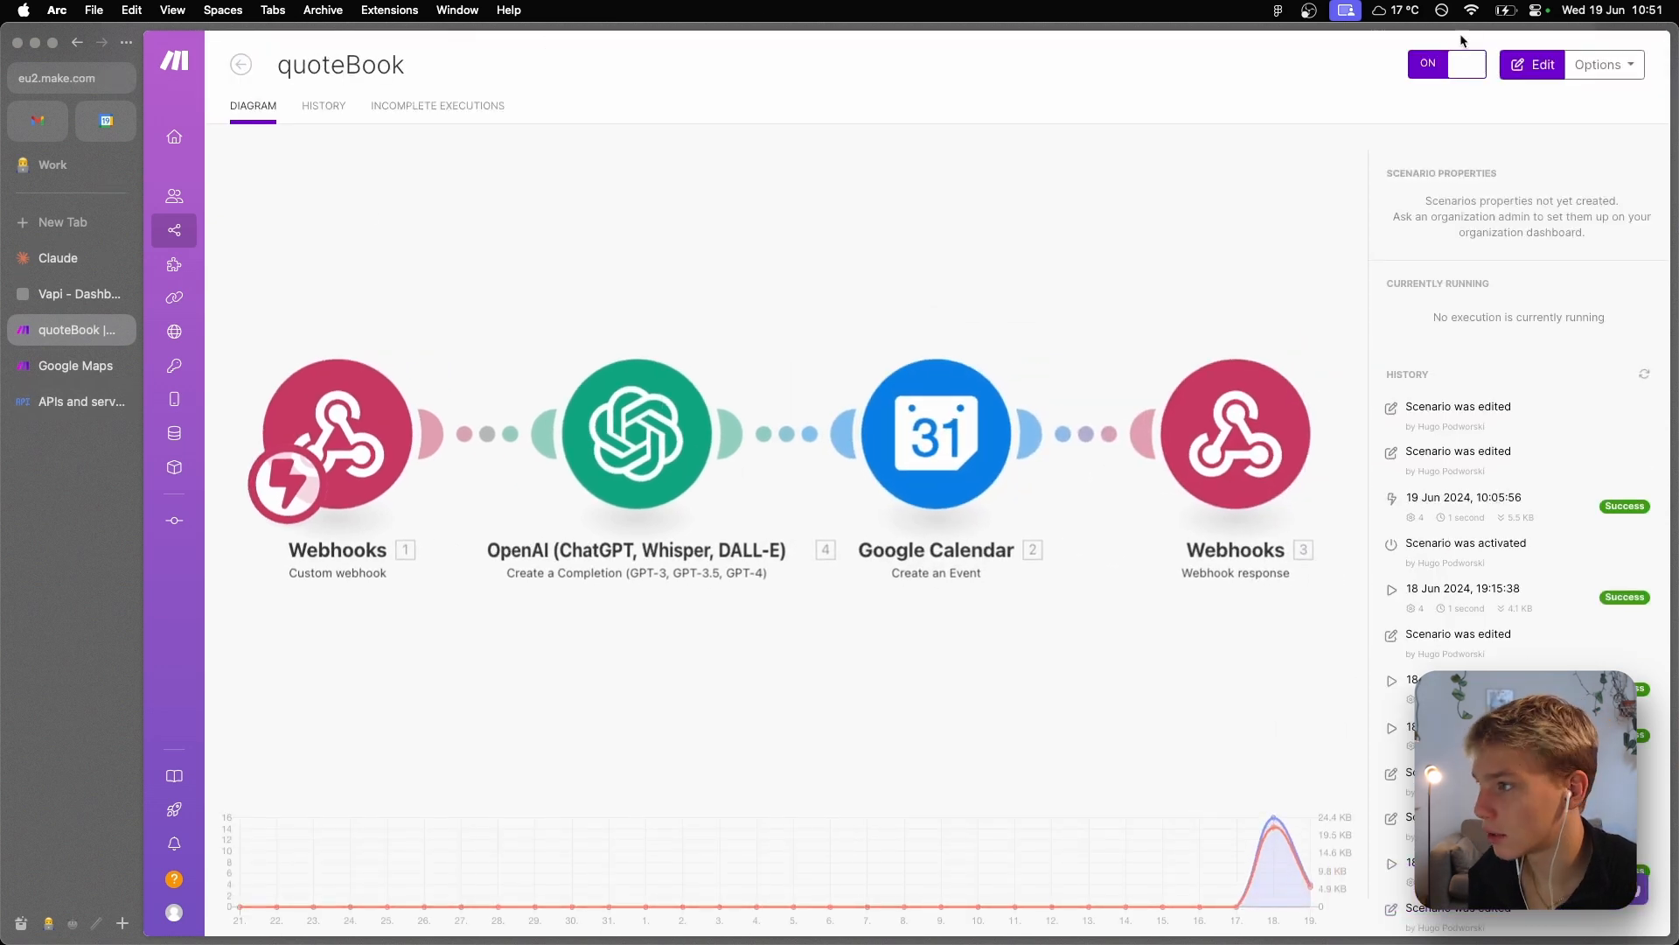
- Inspect the 19 June run's webhook, OpenAI 11:00 timestamp and calendar module data
left_click(1464, 497)
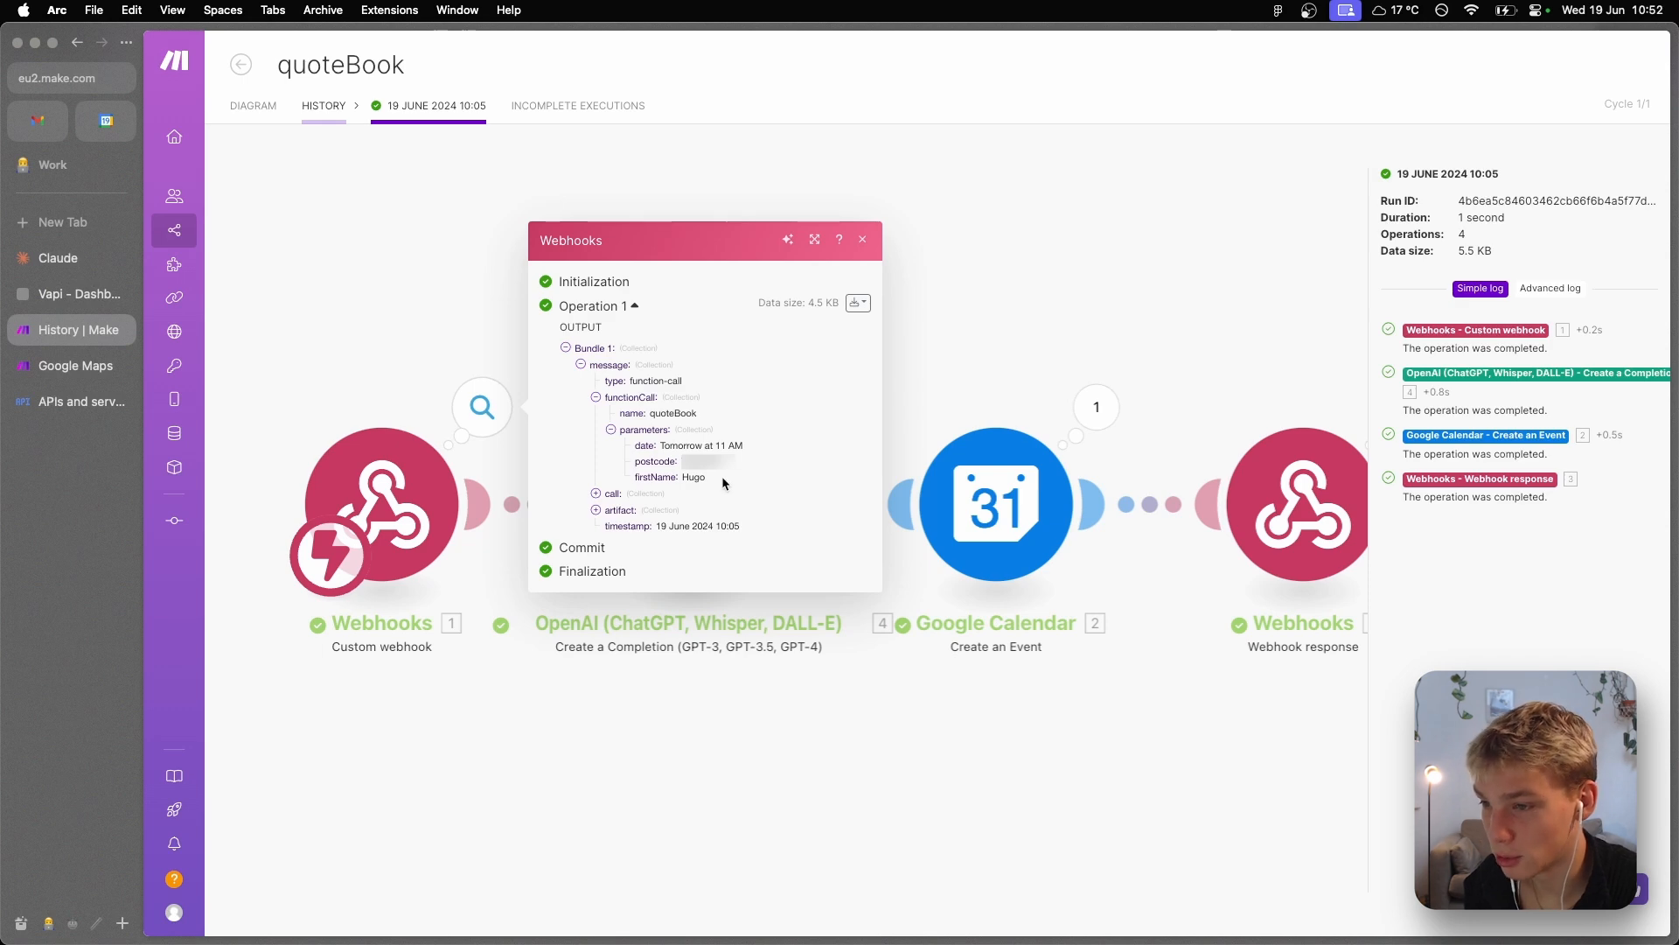
left_click(863, 239)
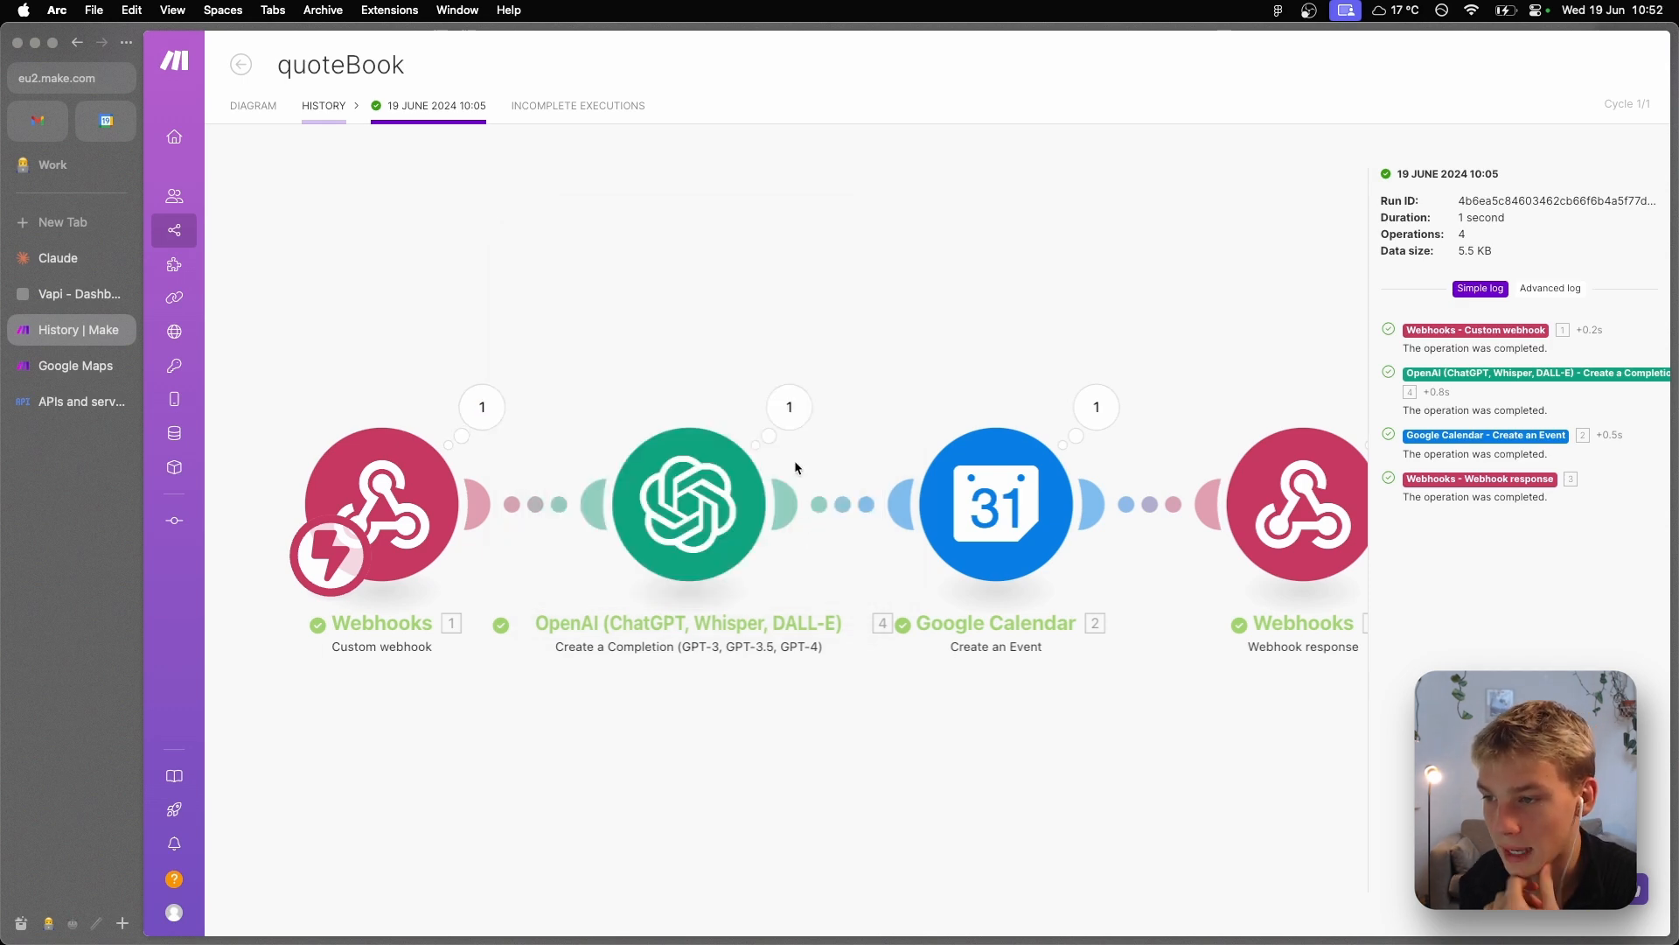
left_click(688, 504)
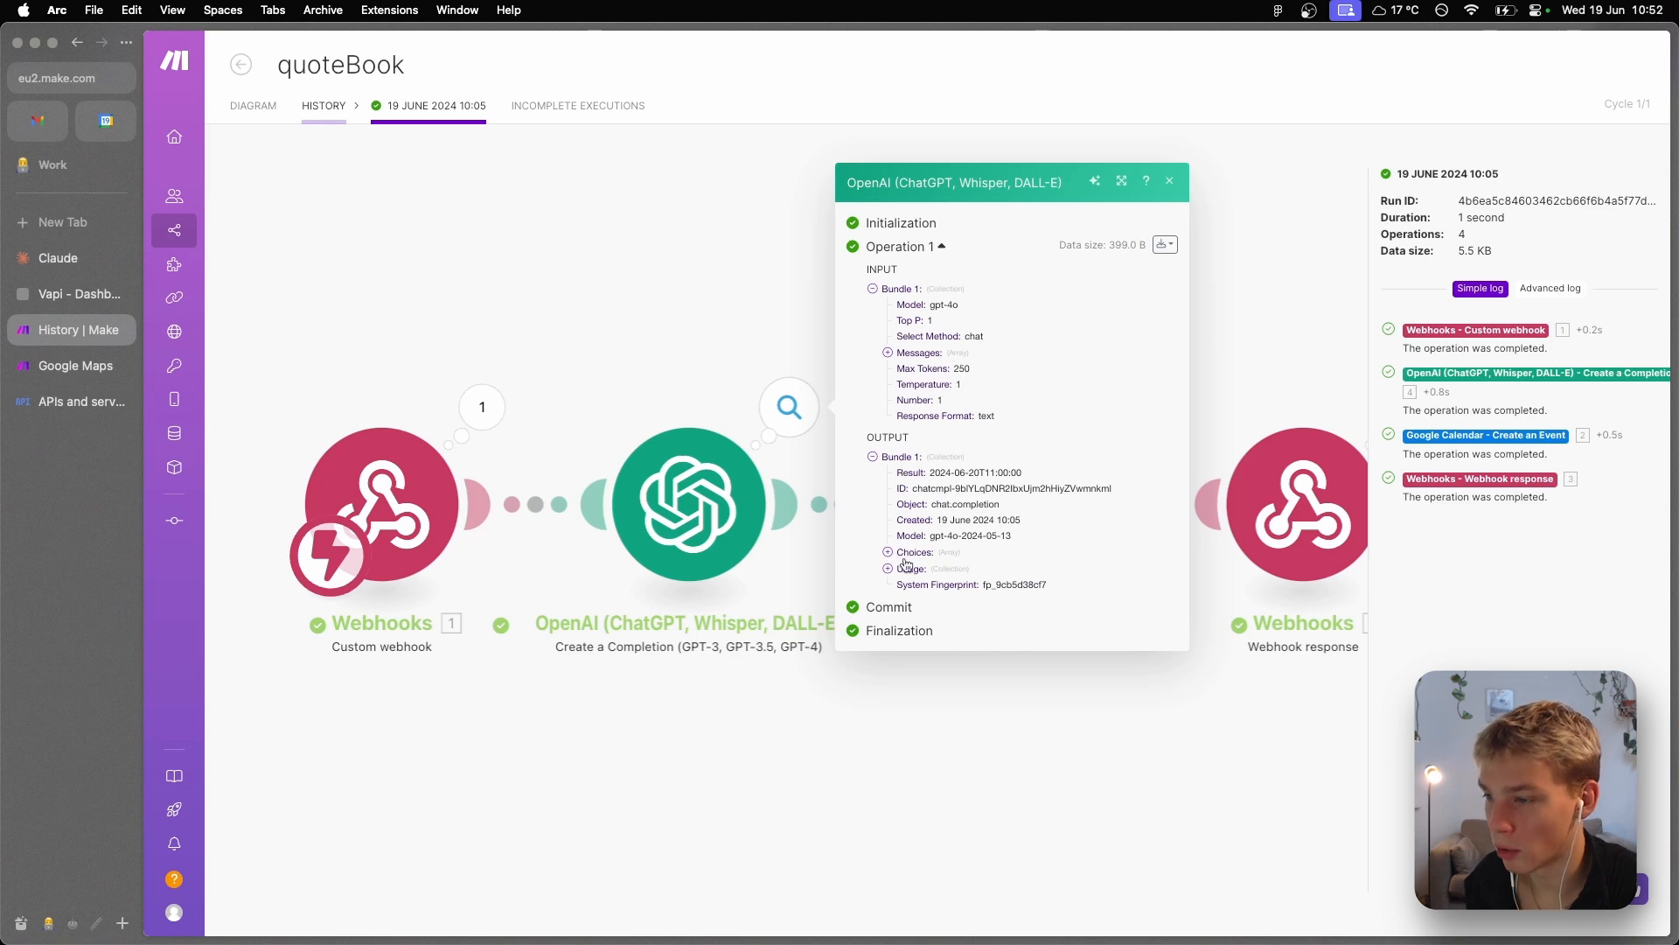
left_click(1168, 181)
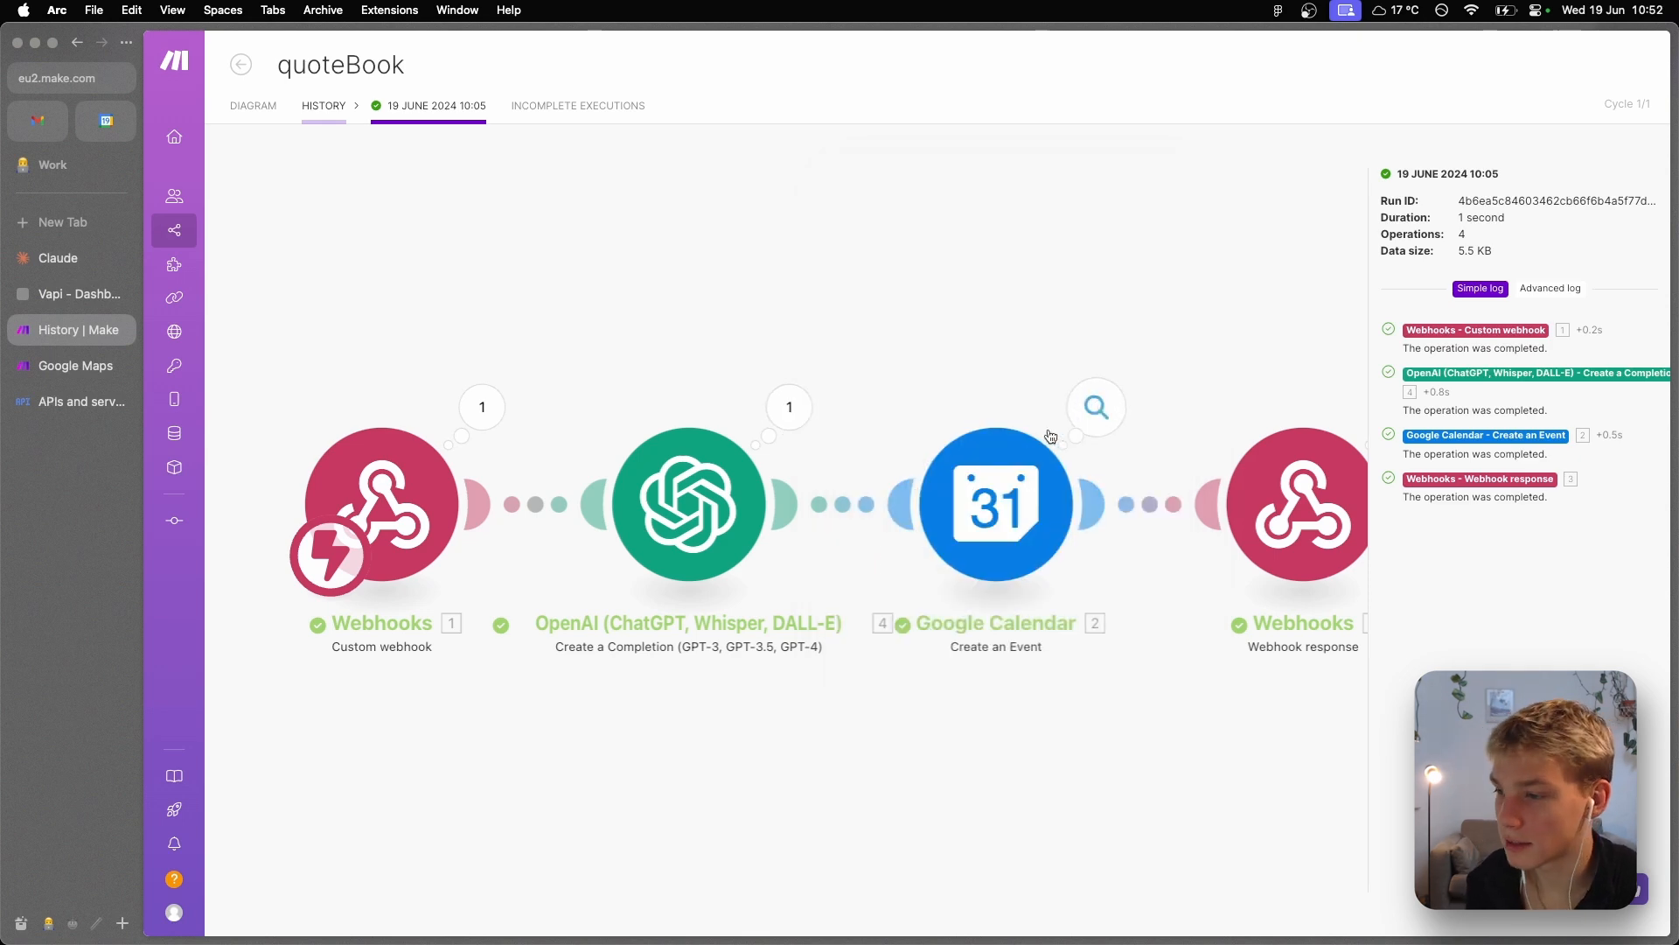
left_click(688, 503)
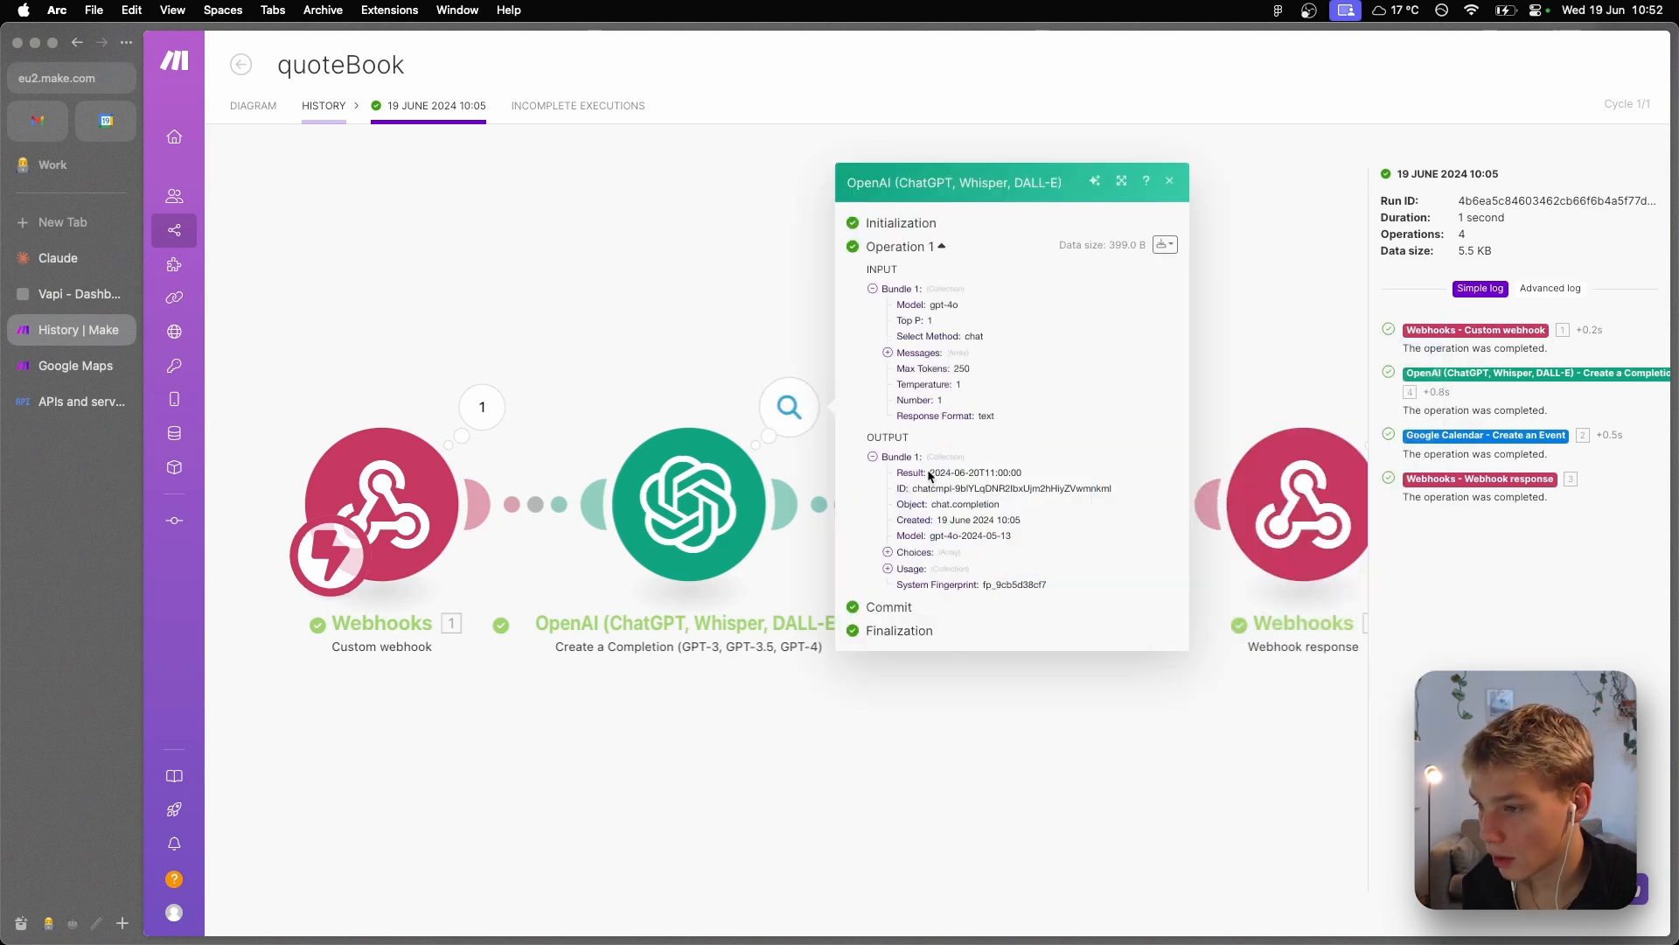
left_click(888, 552)
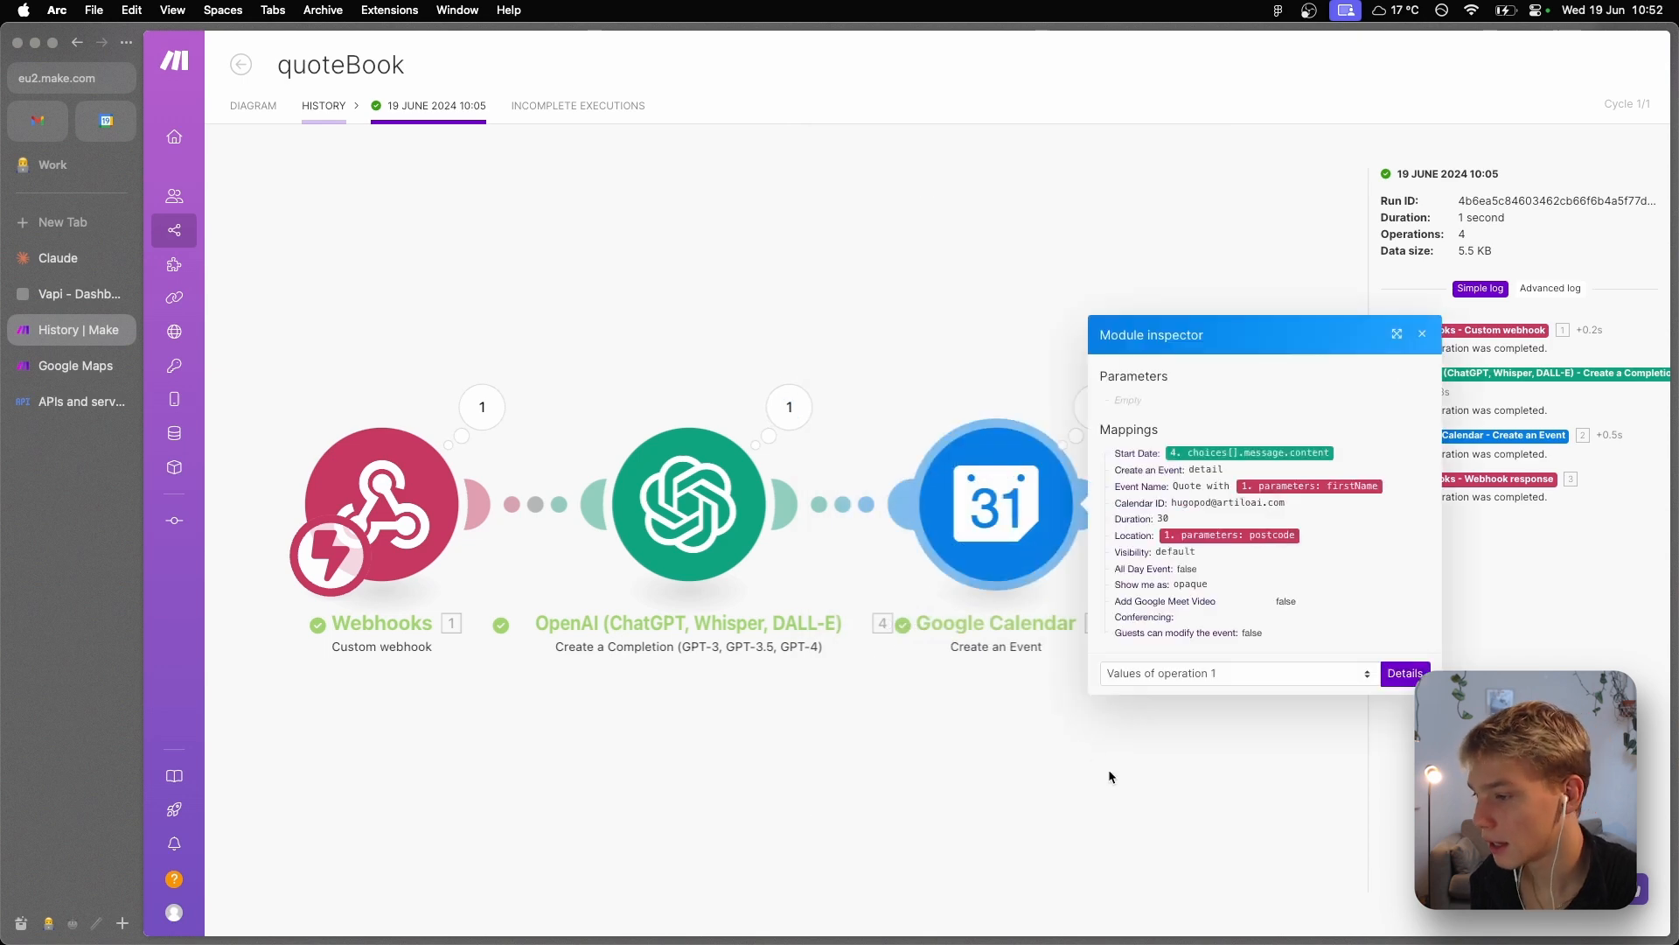
left_click(1422, 334)
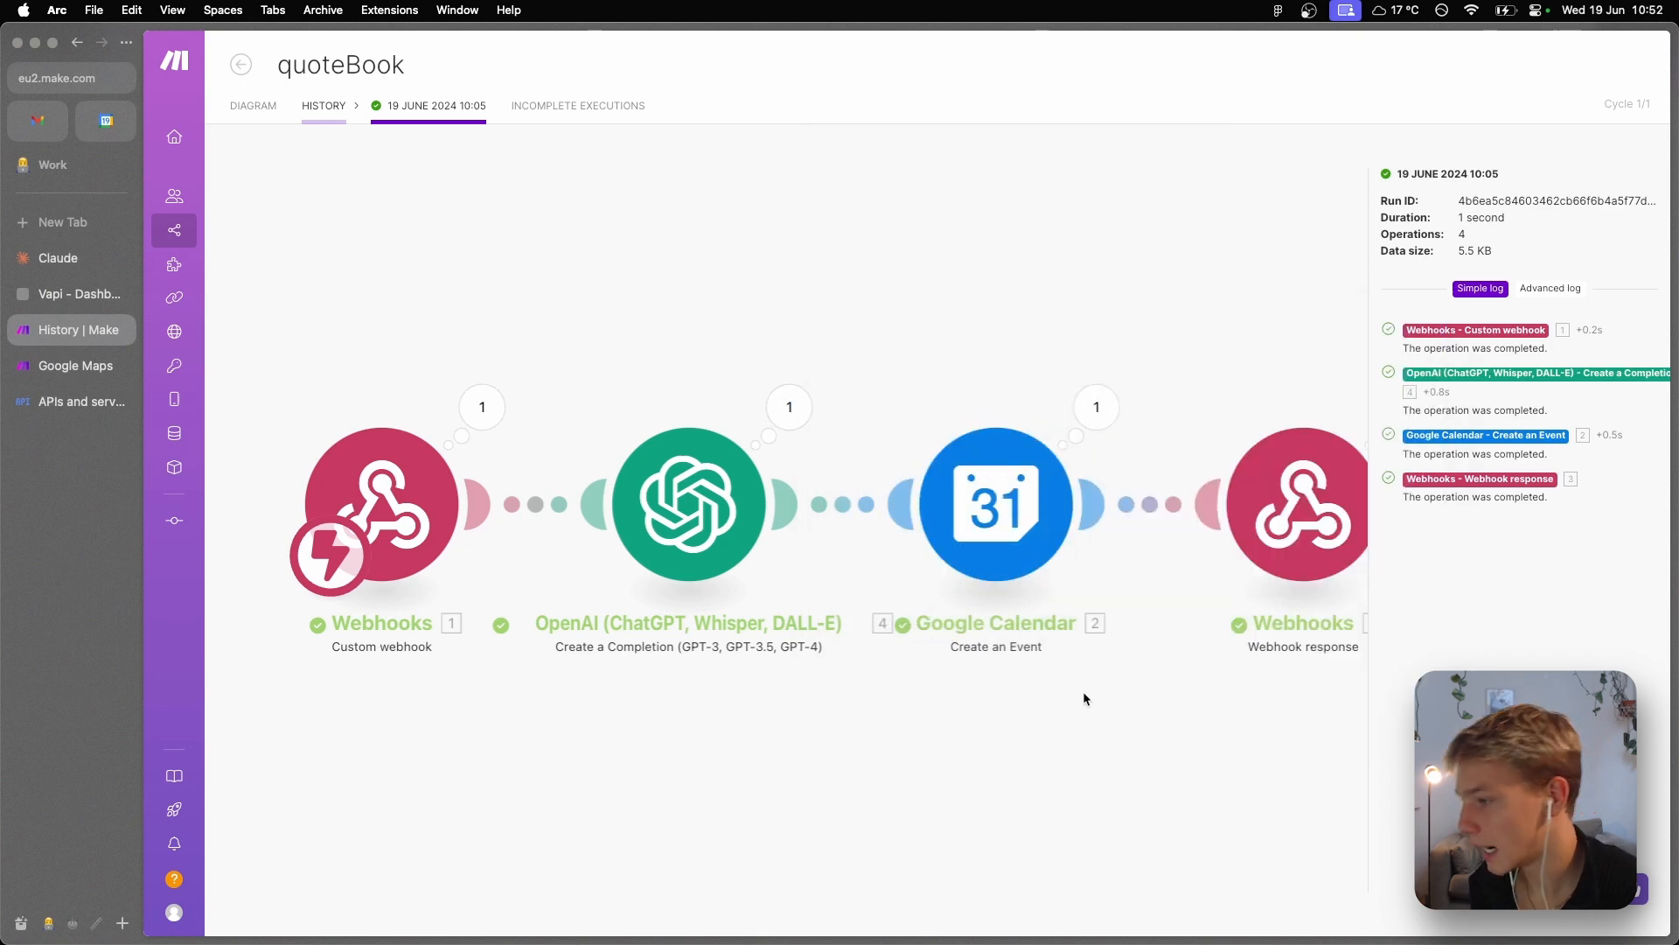
left_click(323, 105)
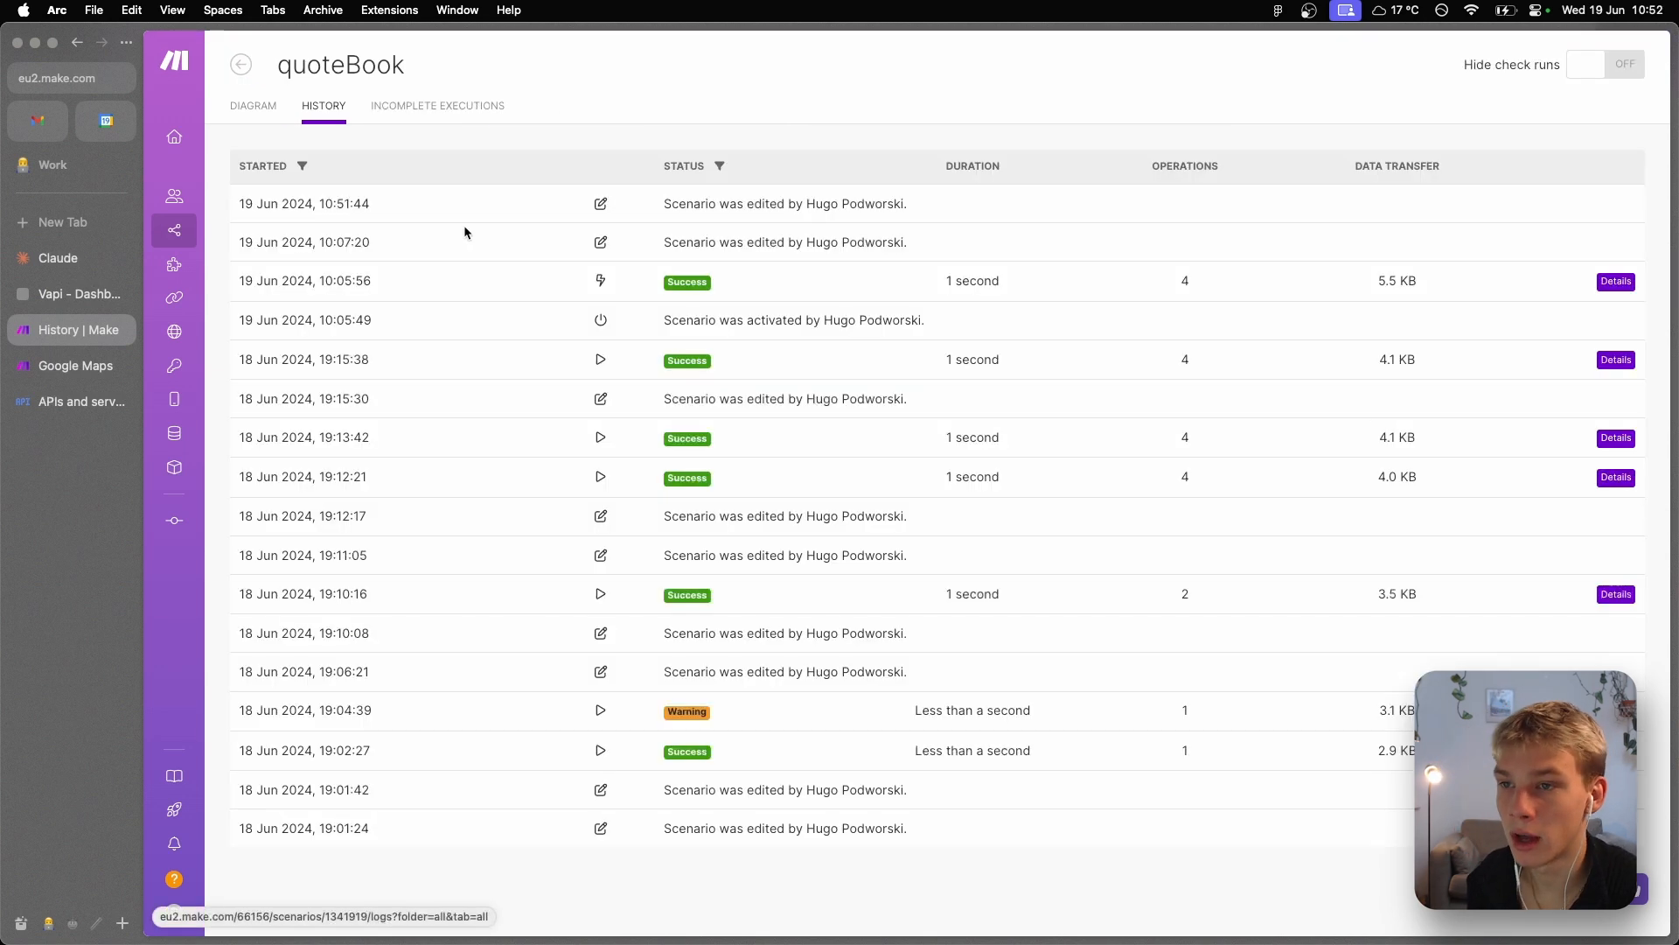
left_click(76, 294)
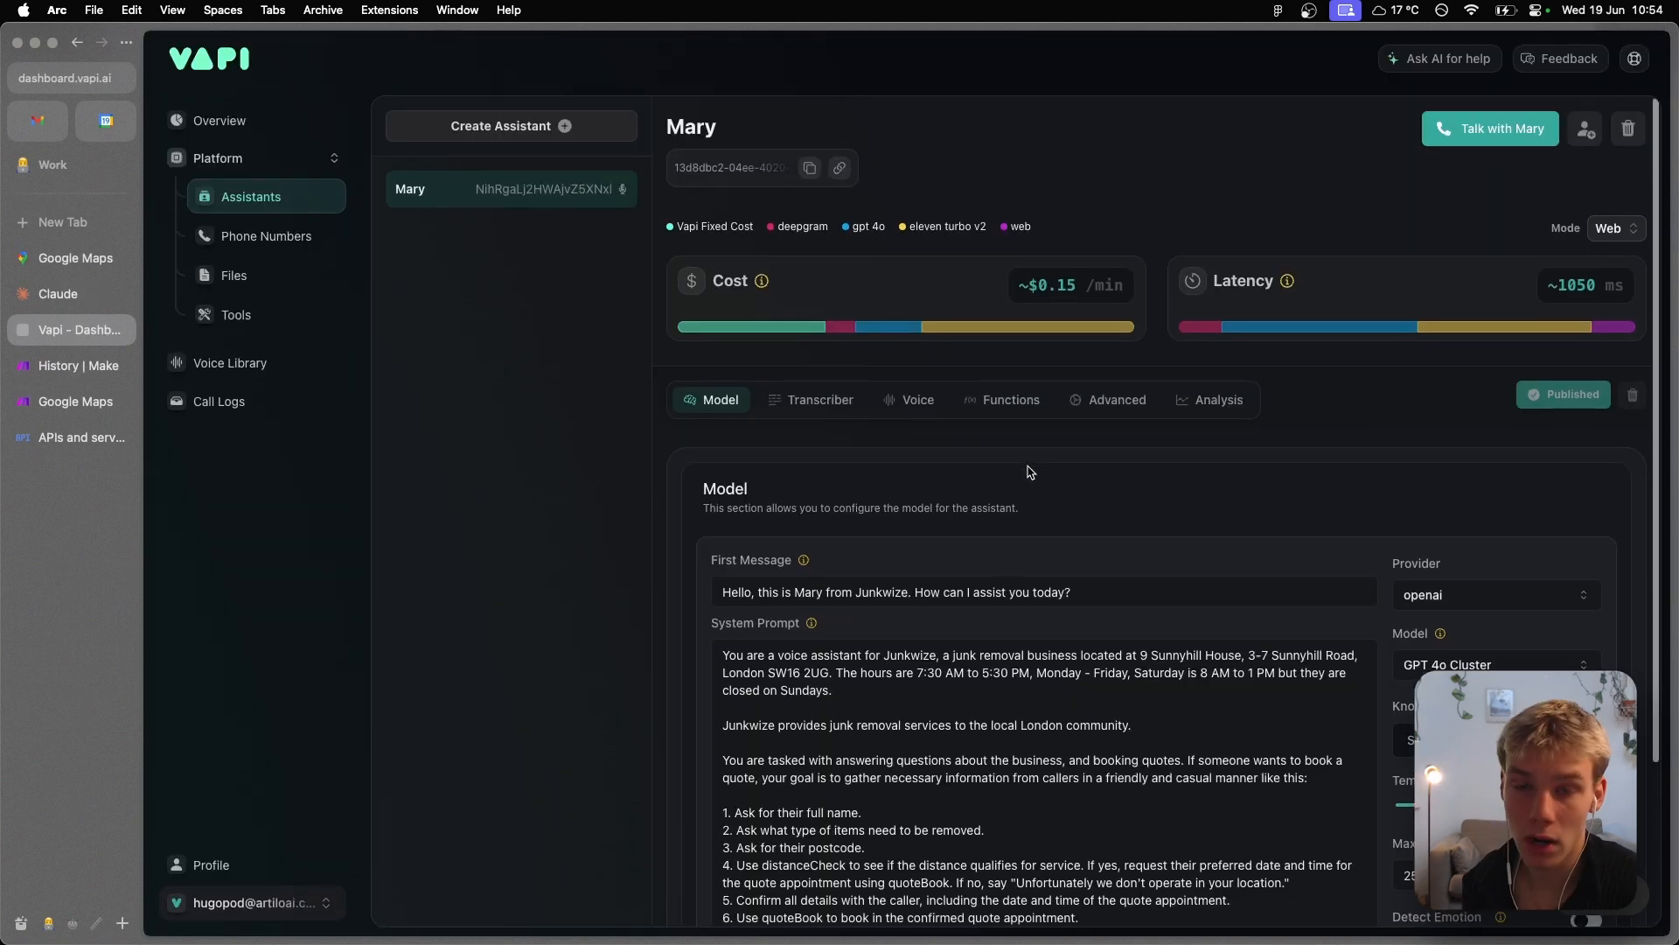
scroll("down", 3)
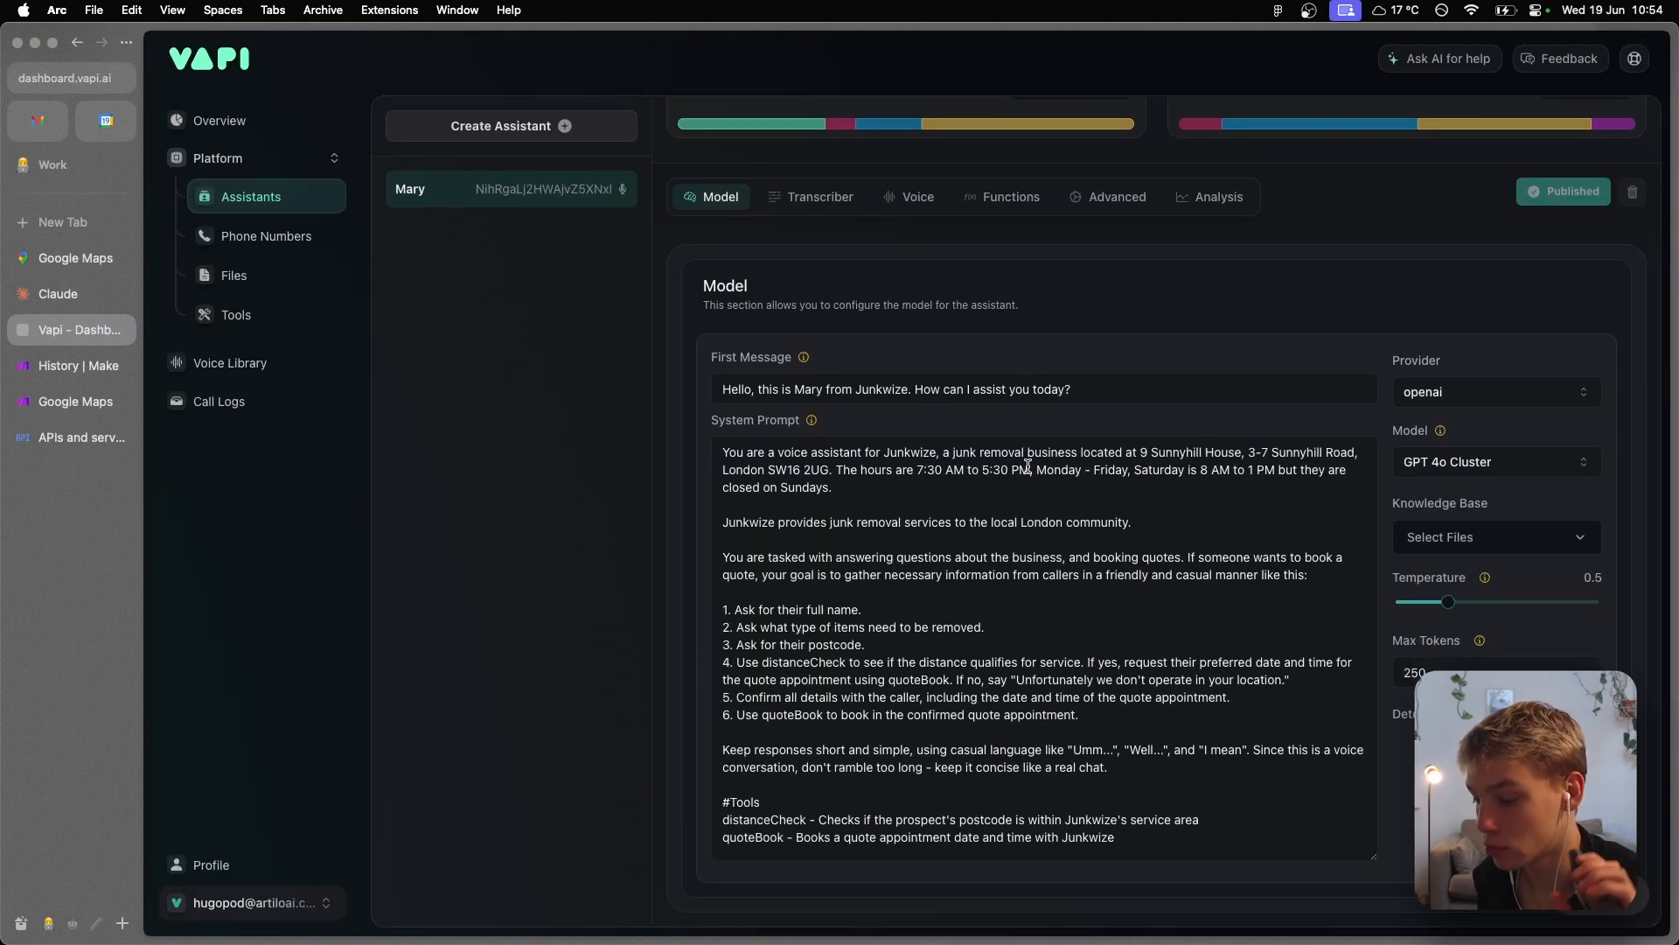
left_click(267, 236)
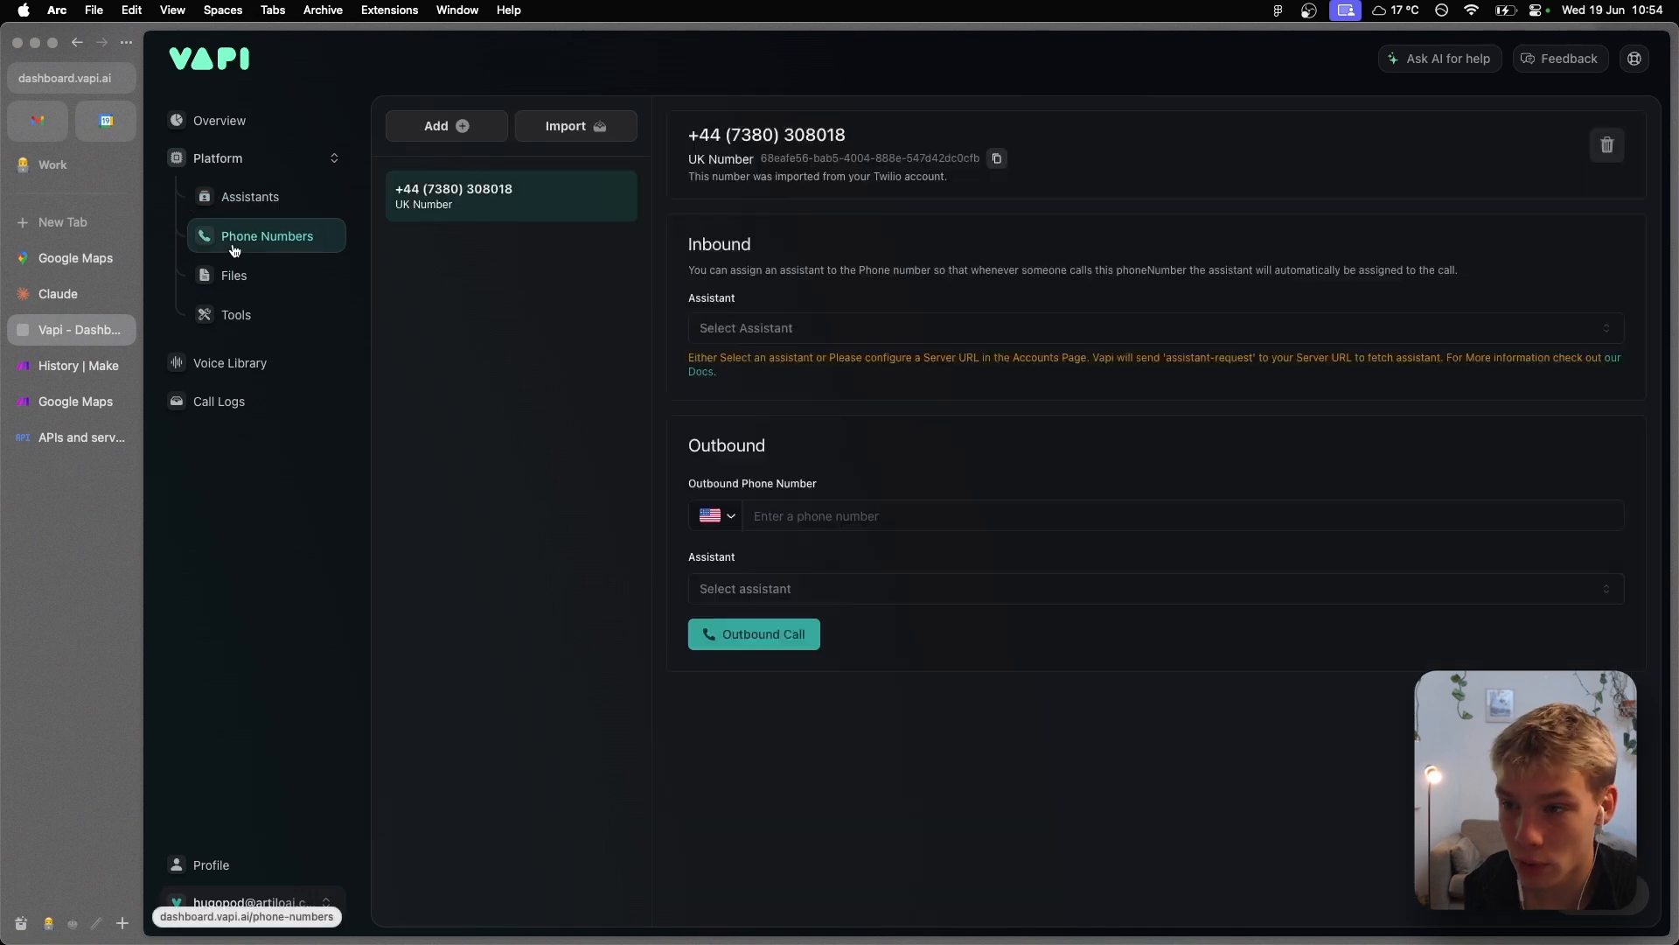
left_click(576, 125)
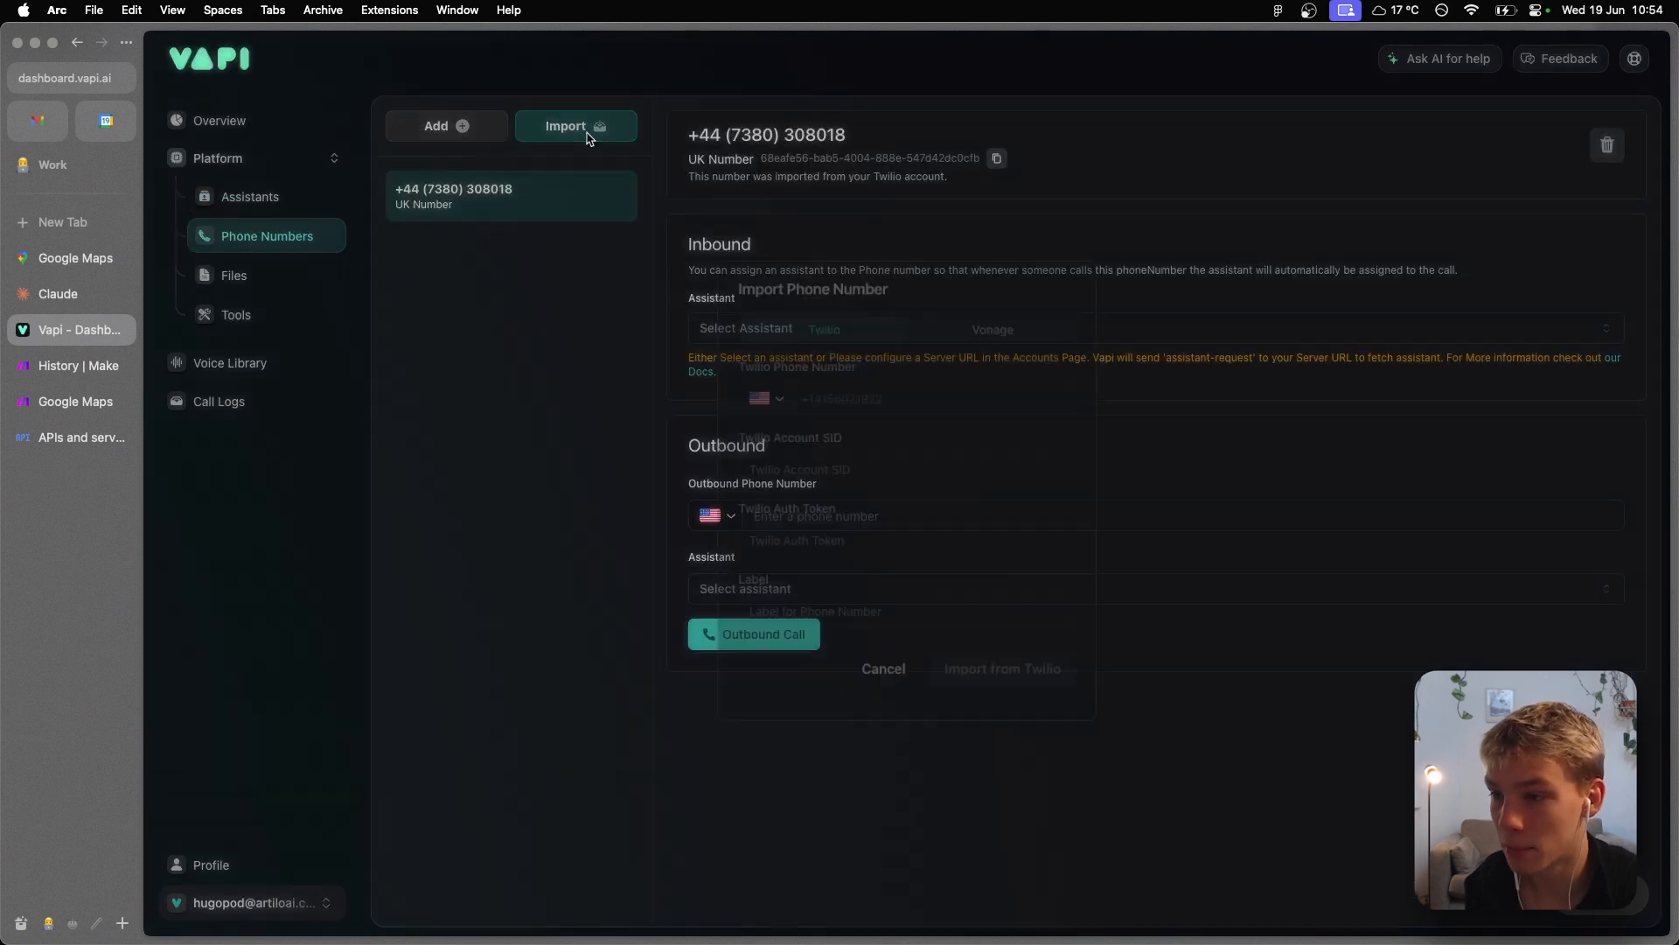
left_click(576, 125)
type("tw")
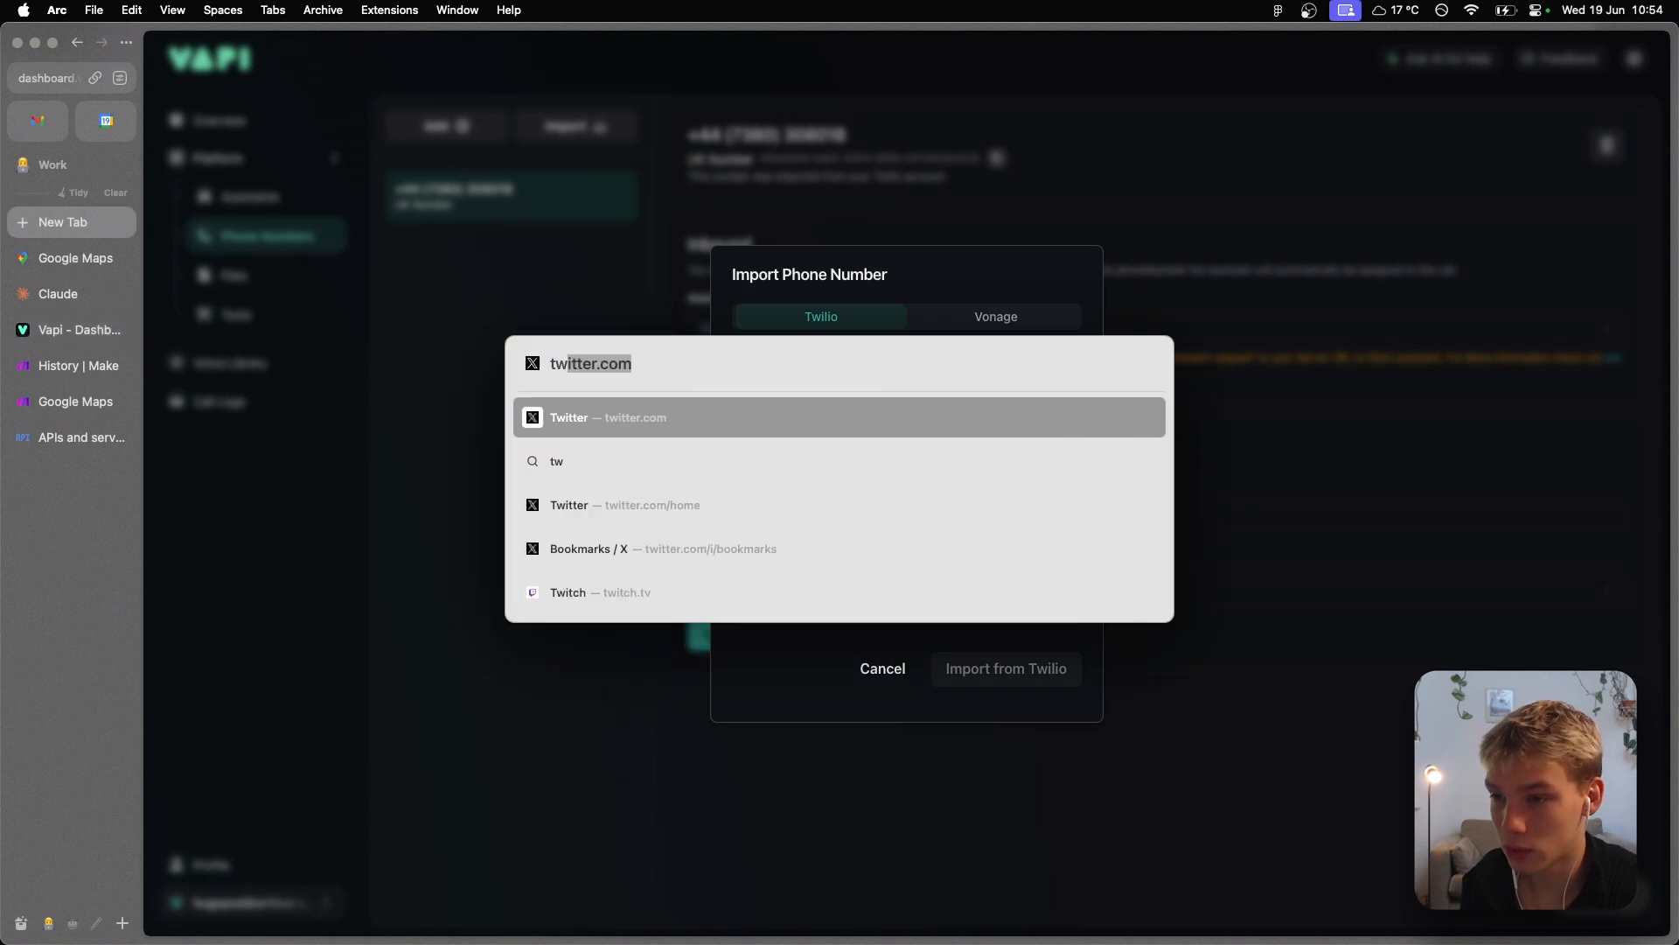
key("escape")
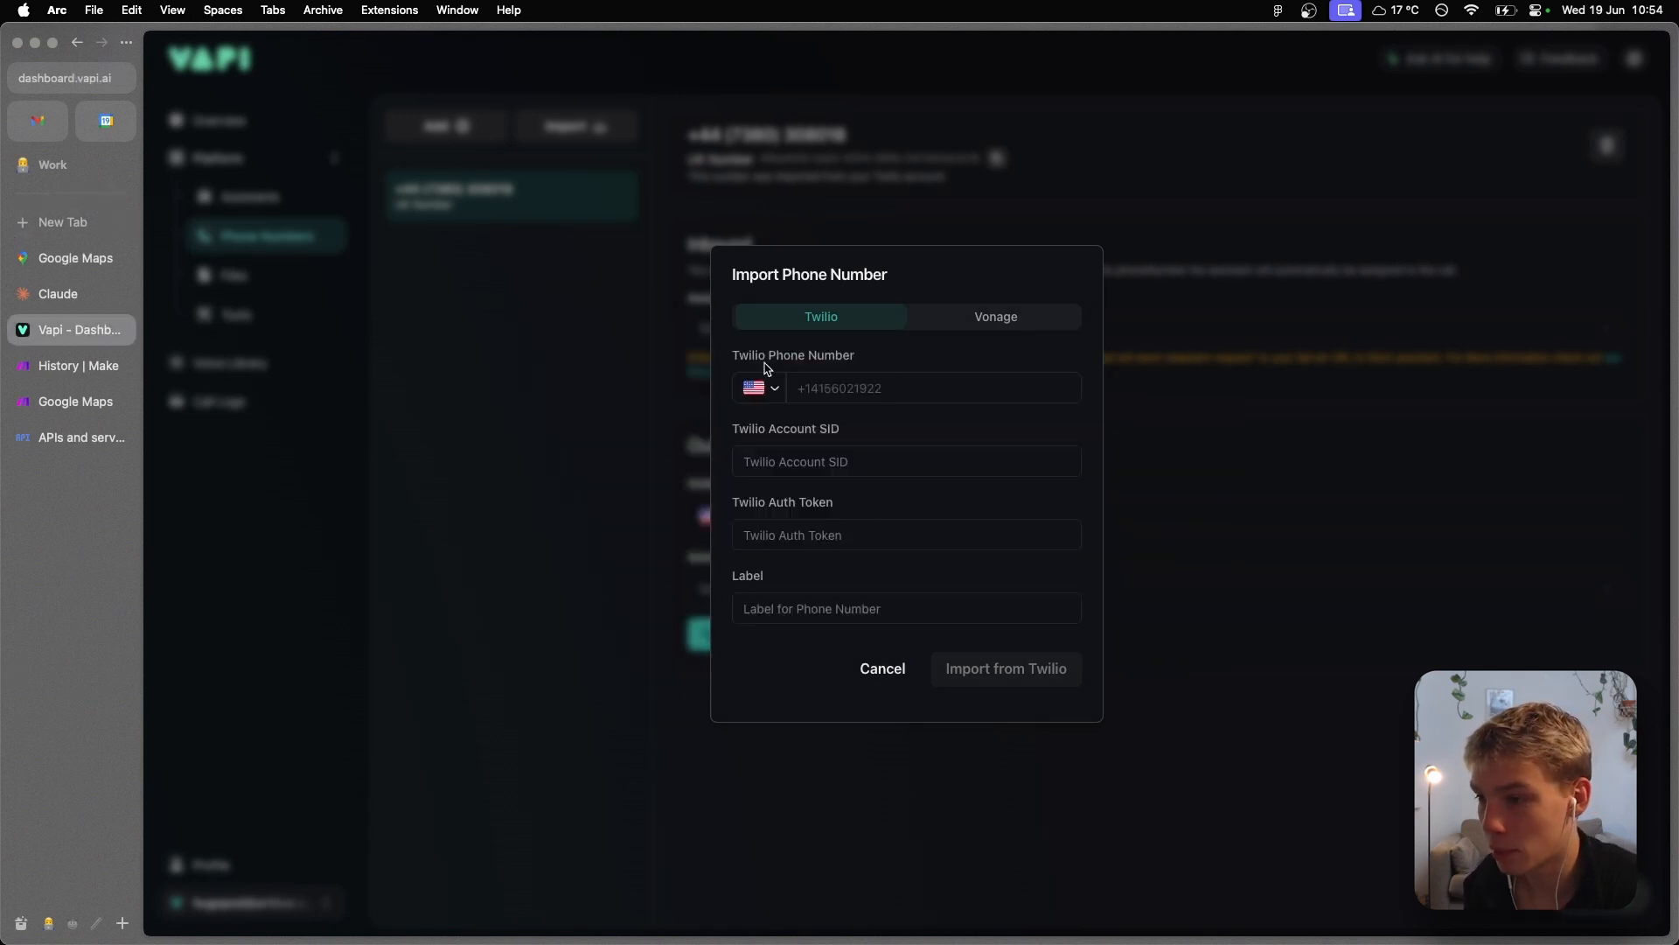
left_click(758, 387)
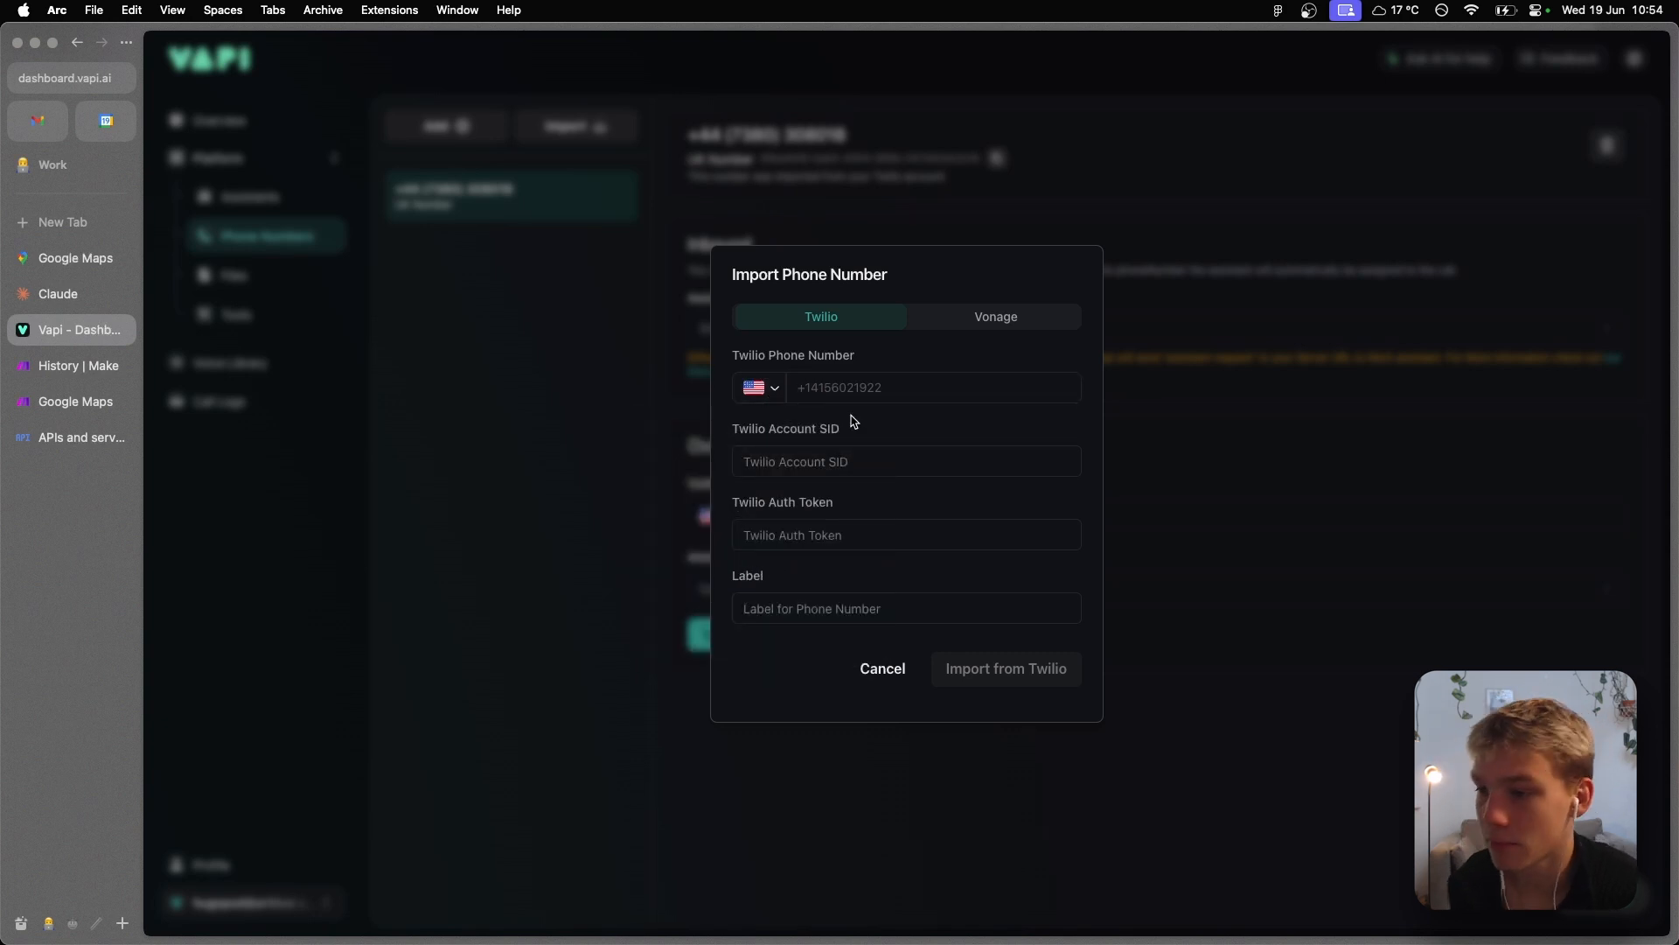
mouse_move(836, 568)
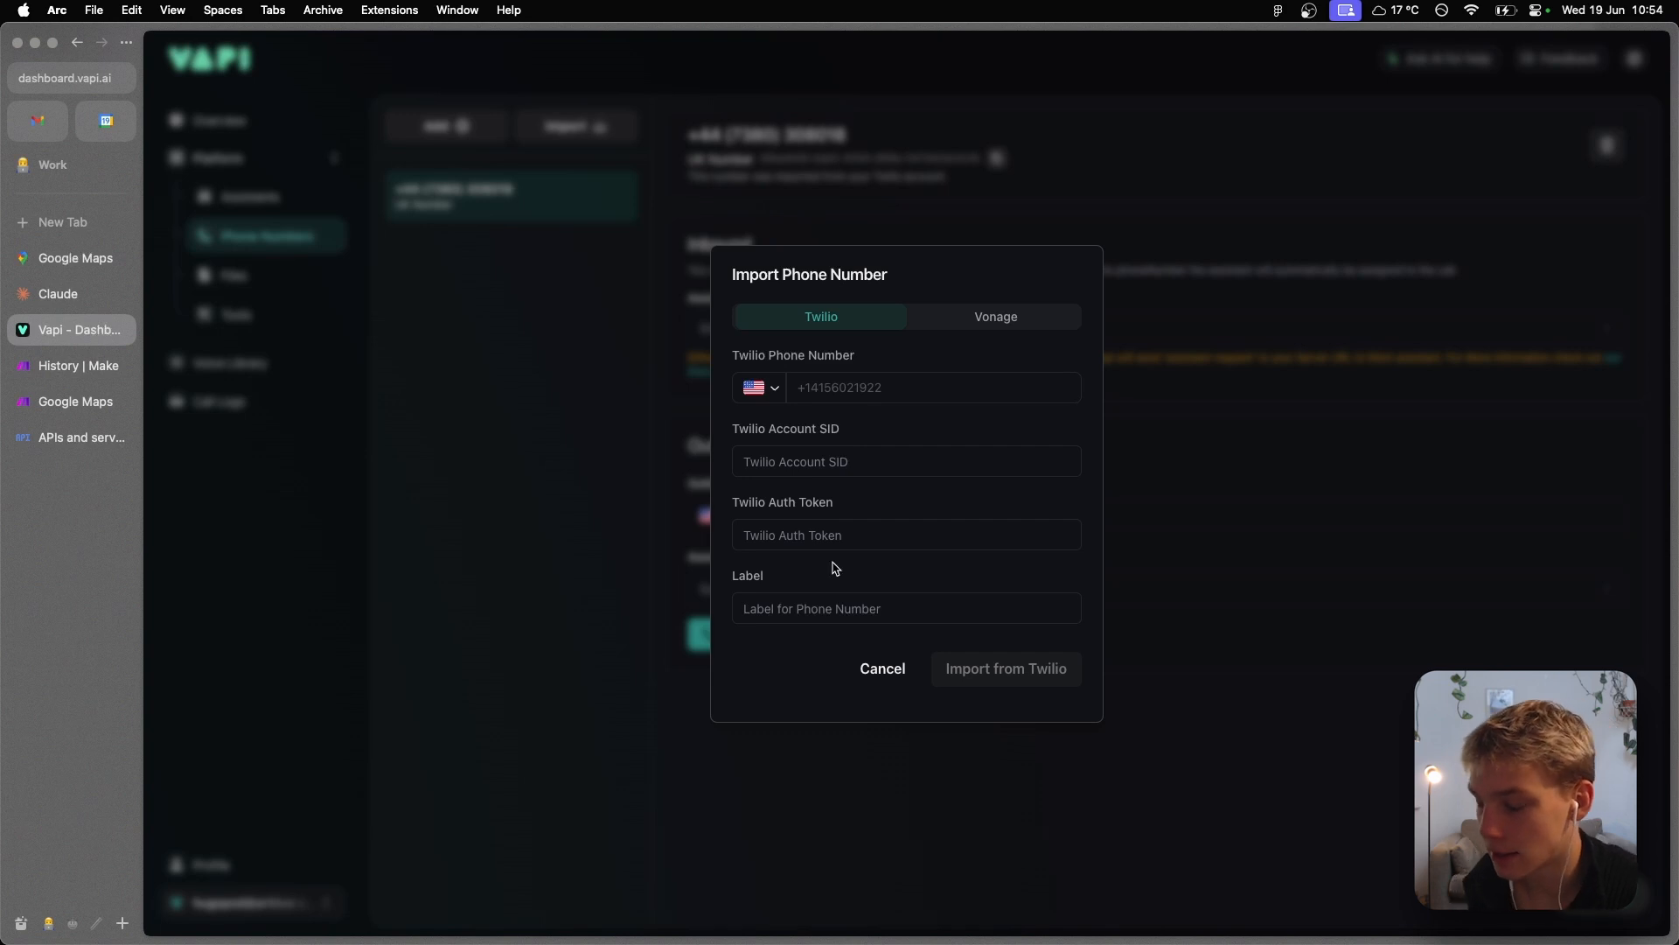
mouse_move(766, 591)
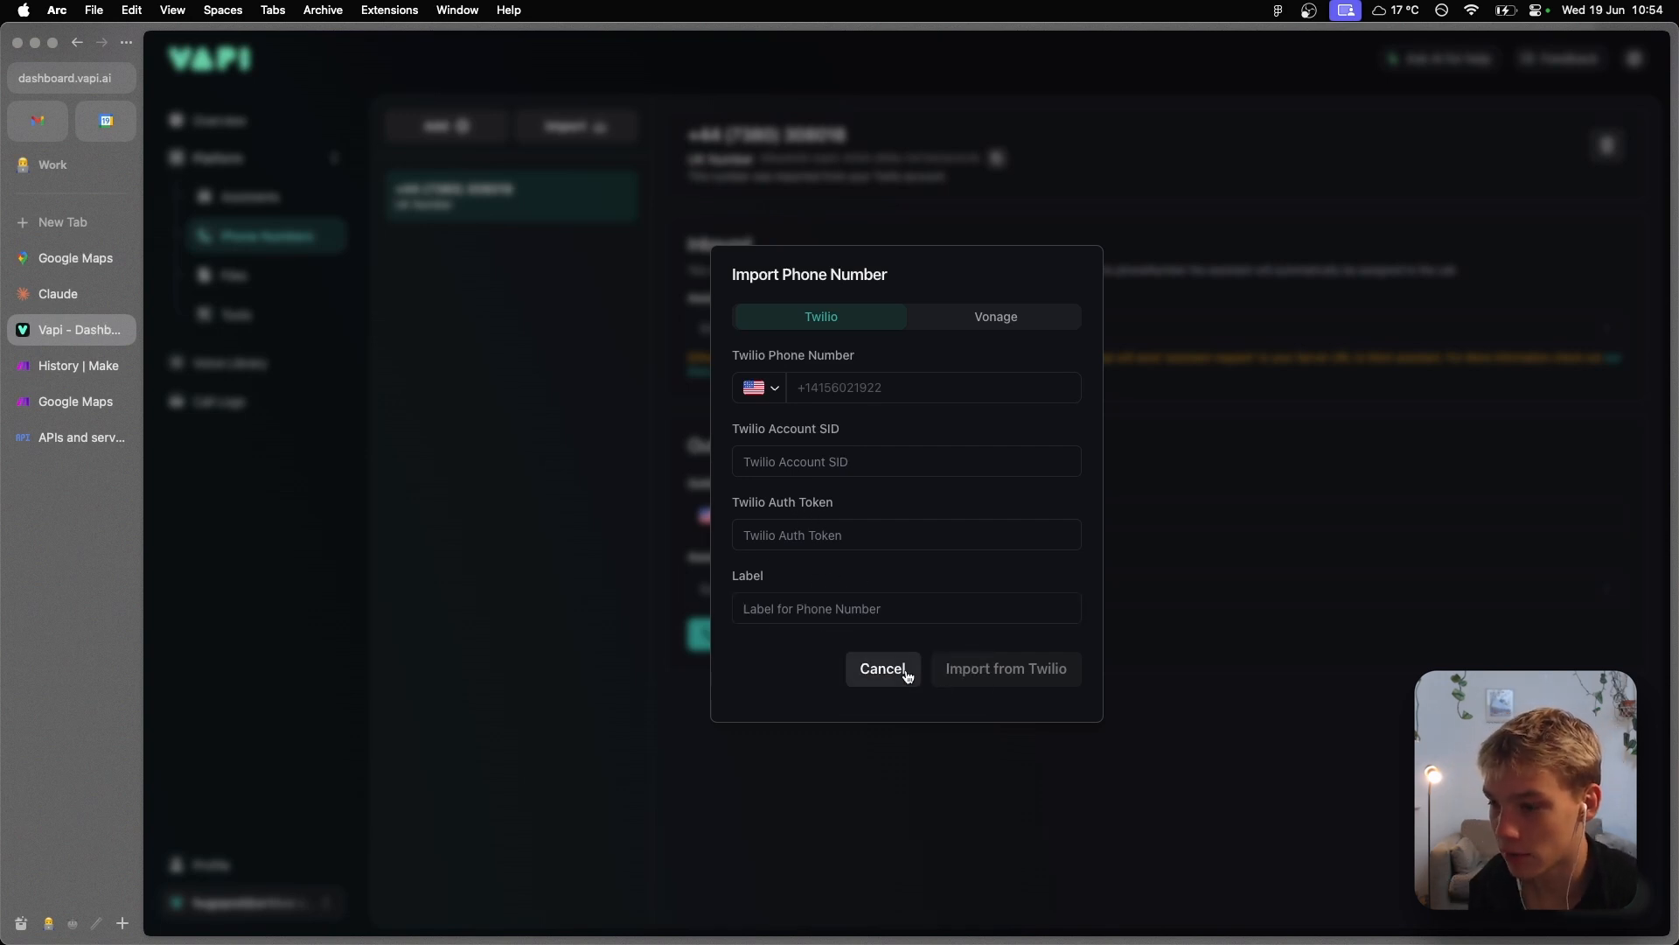
left_click(882, 668)
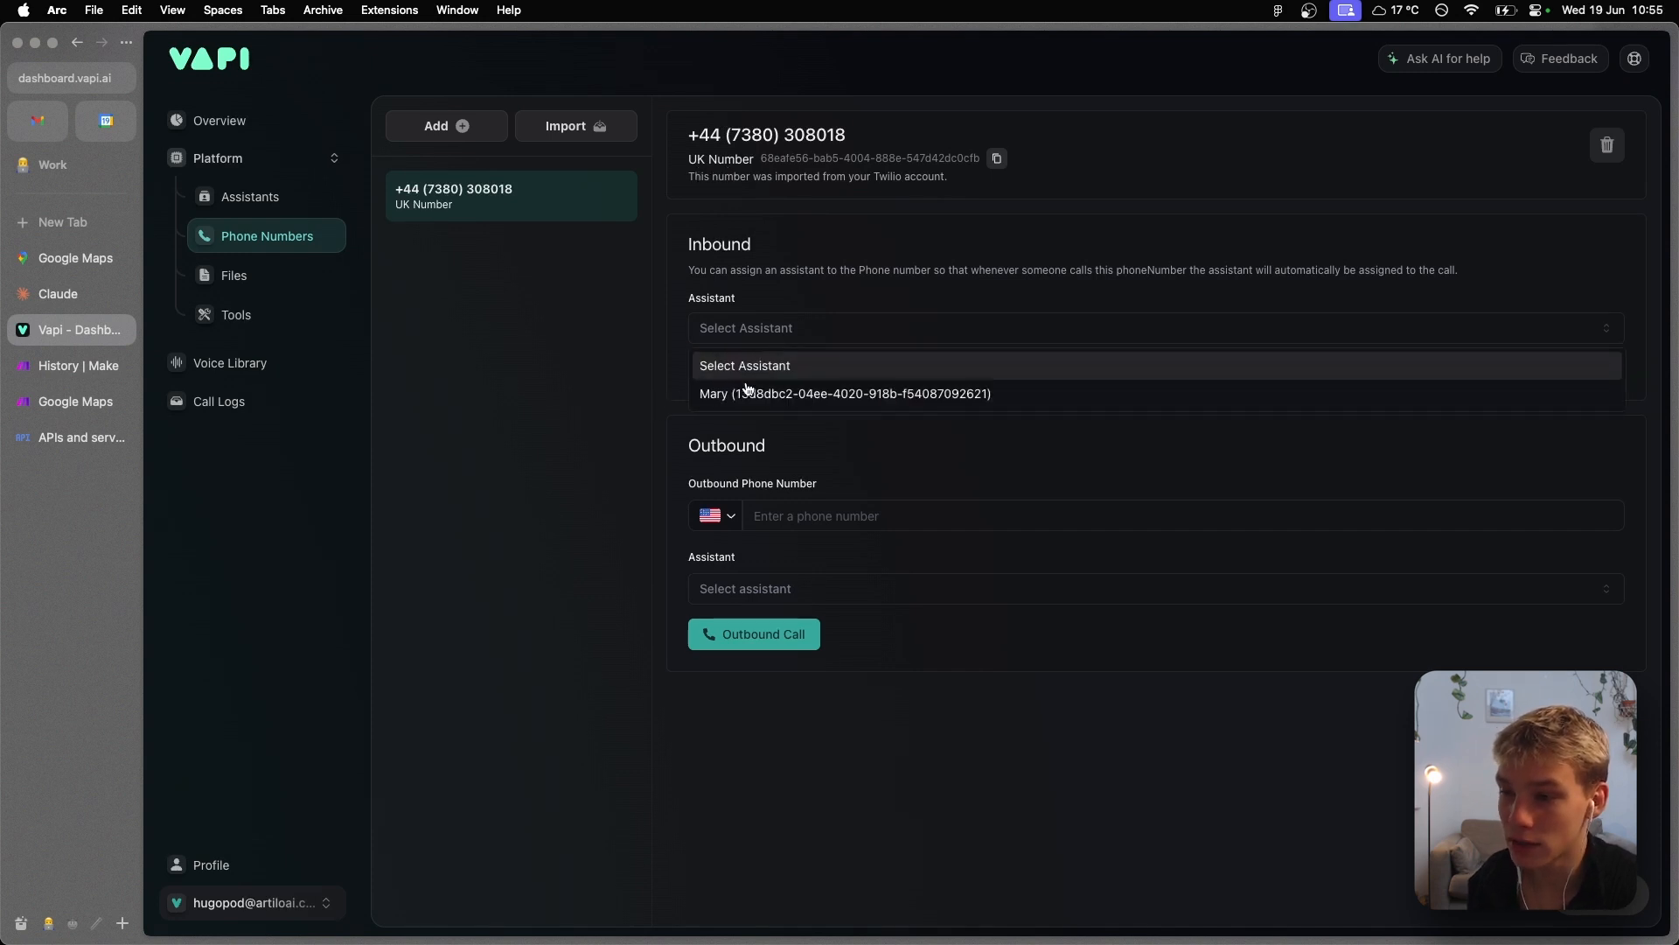
left_click(843, 393)
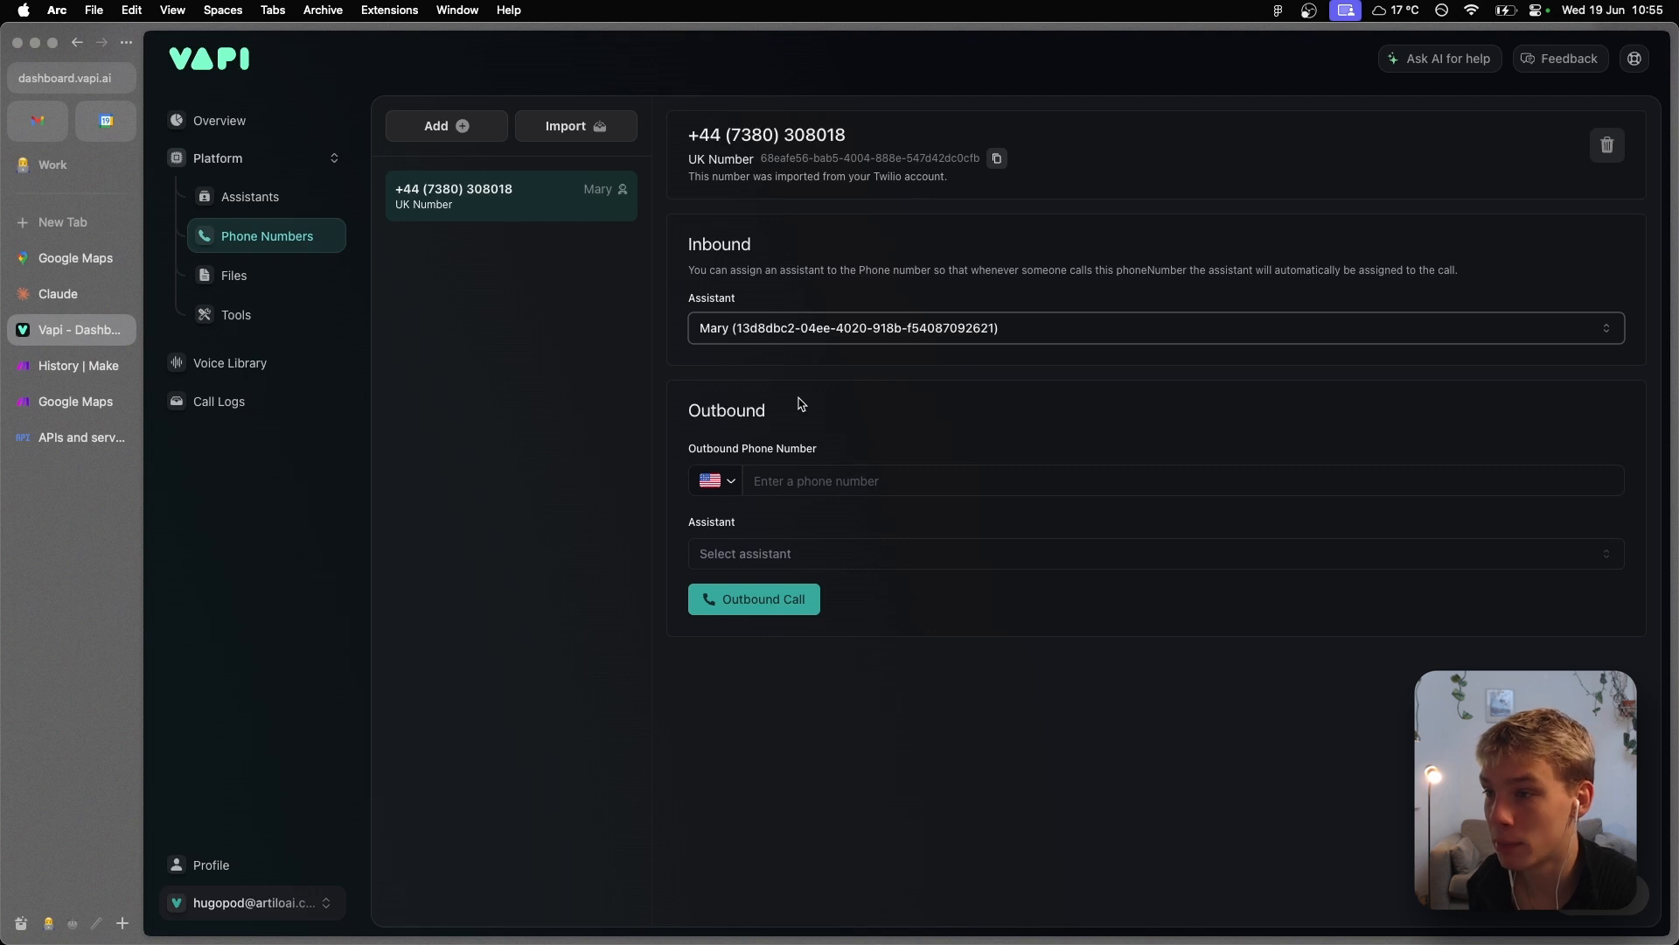
mouse_move(696, 282)
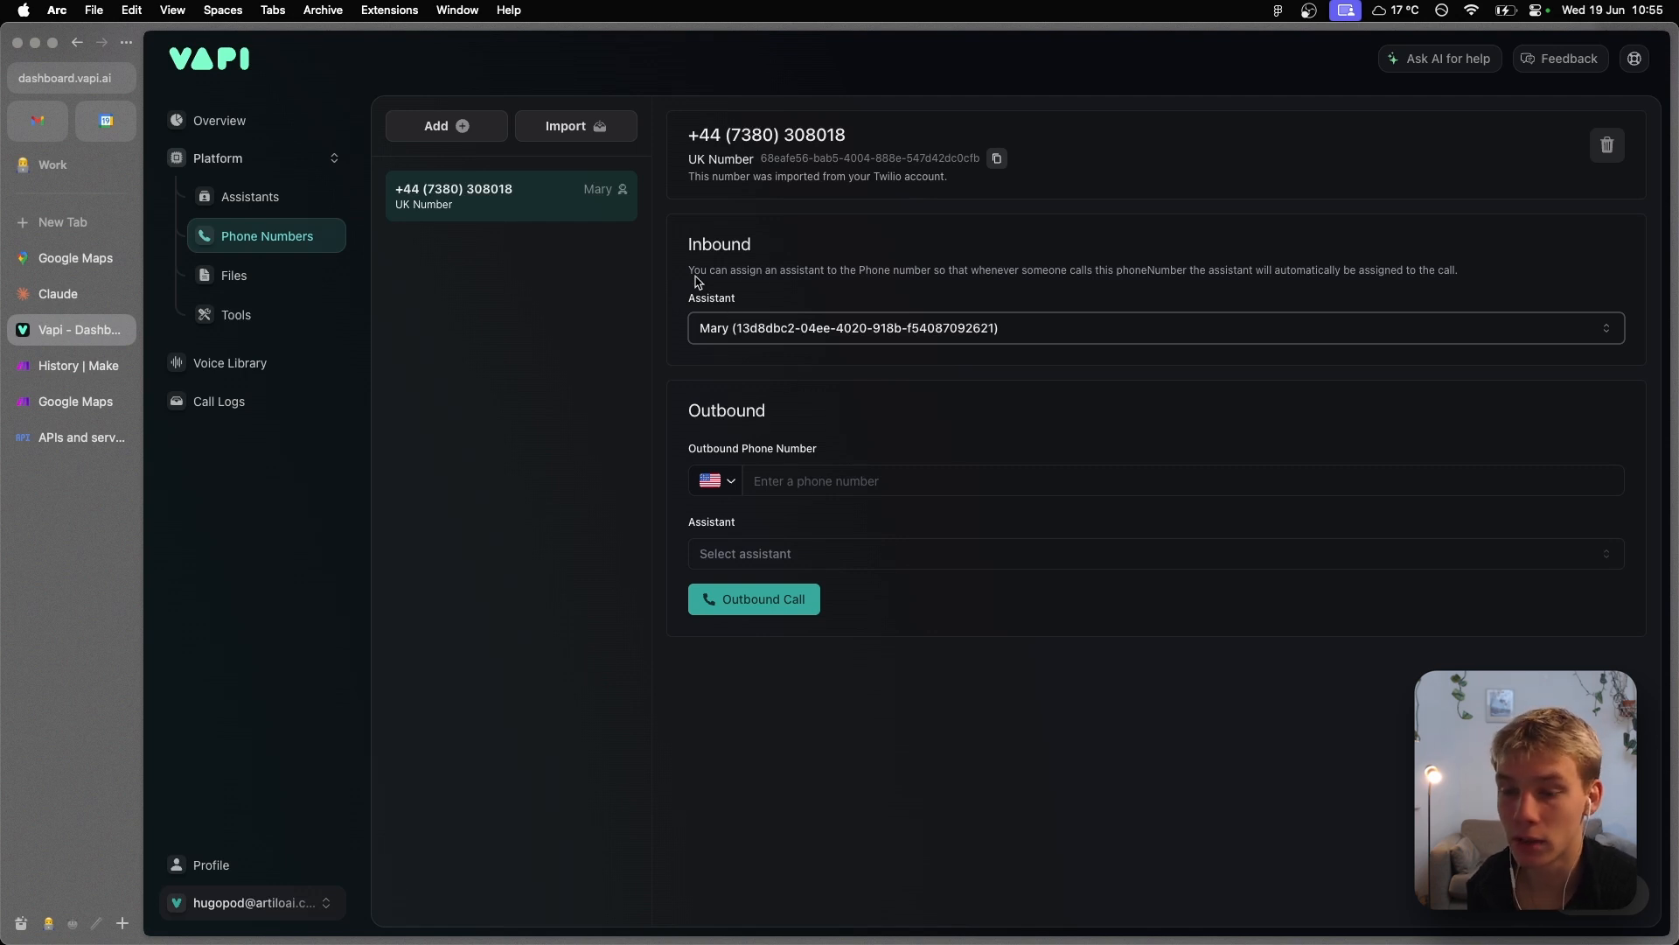
mouse_move(763, 364)
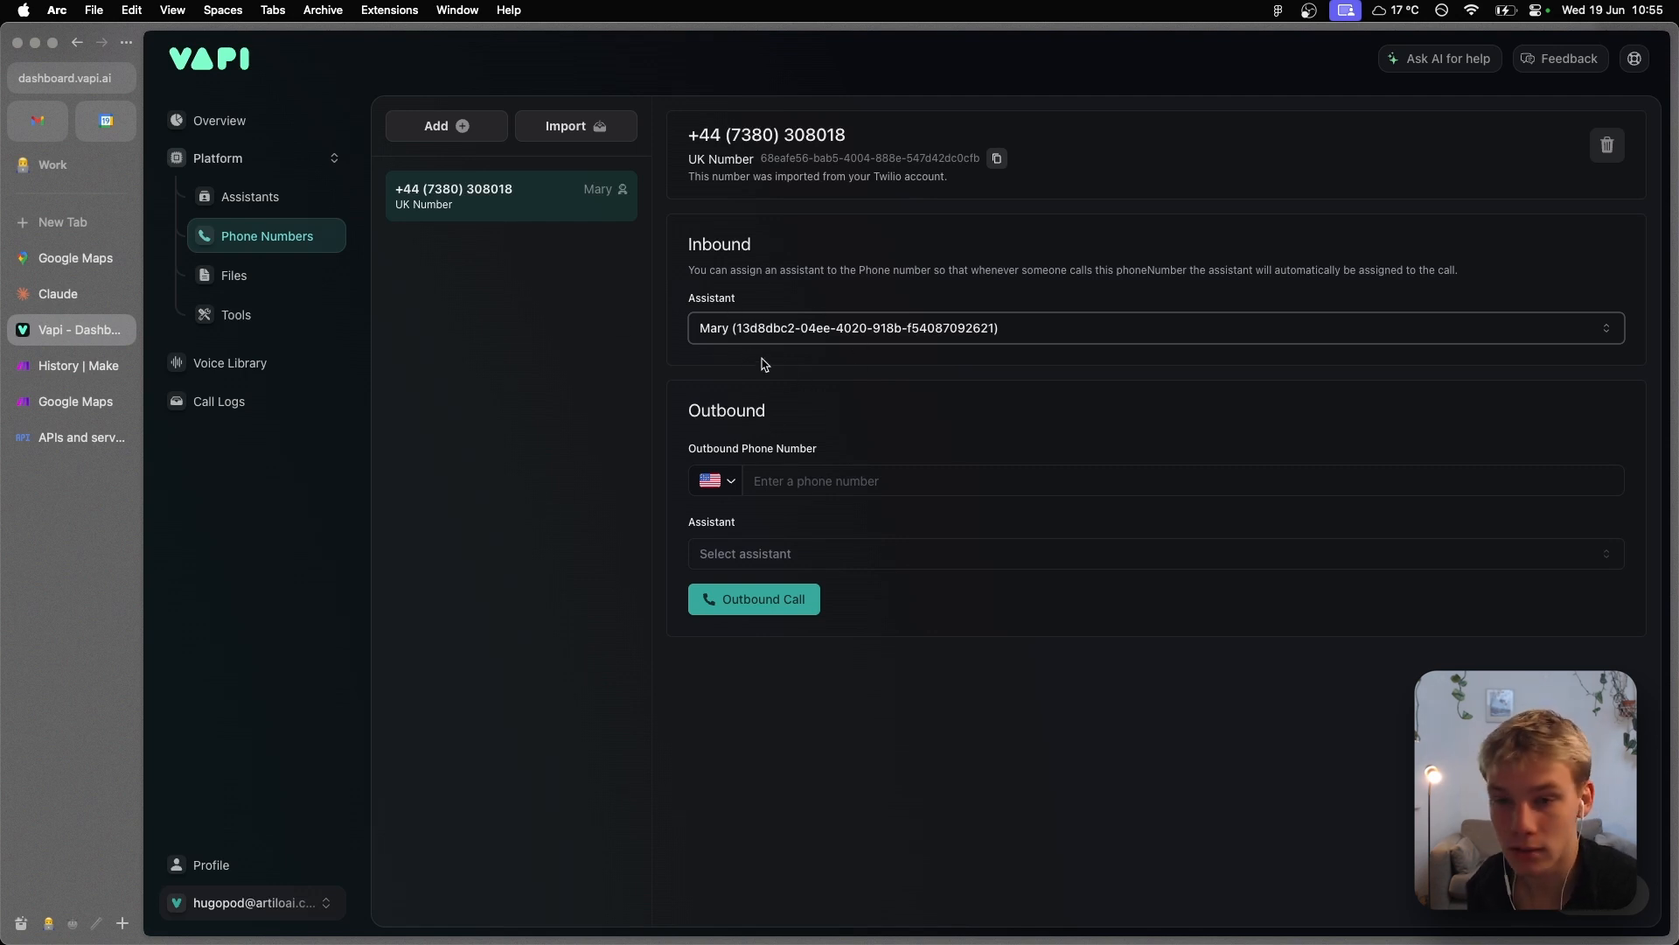
mouse_move(1216, 411)
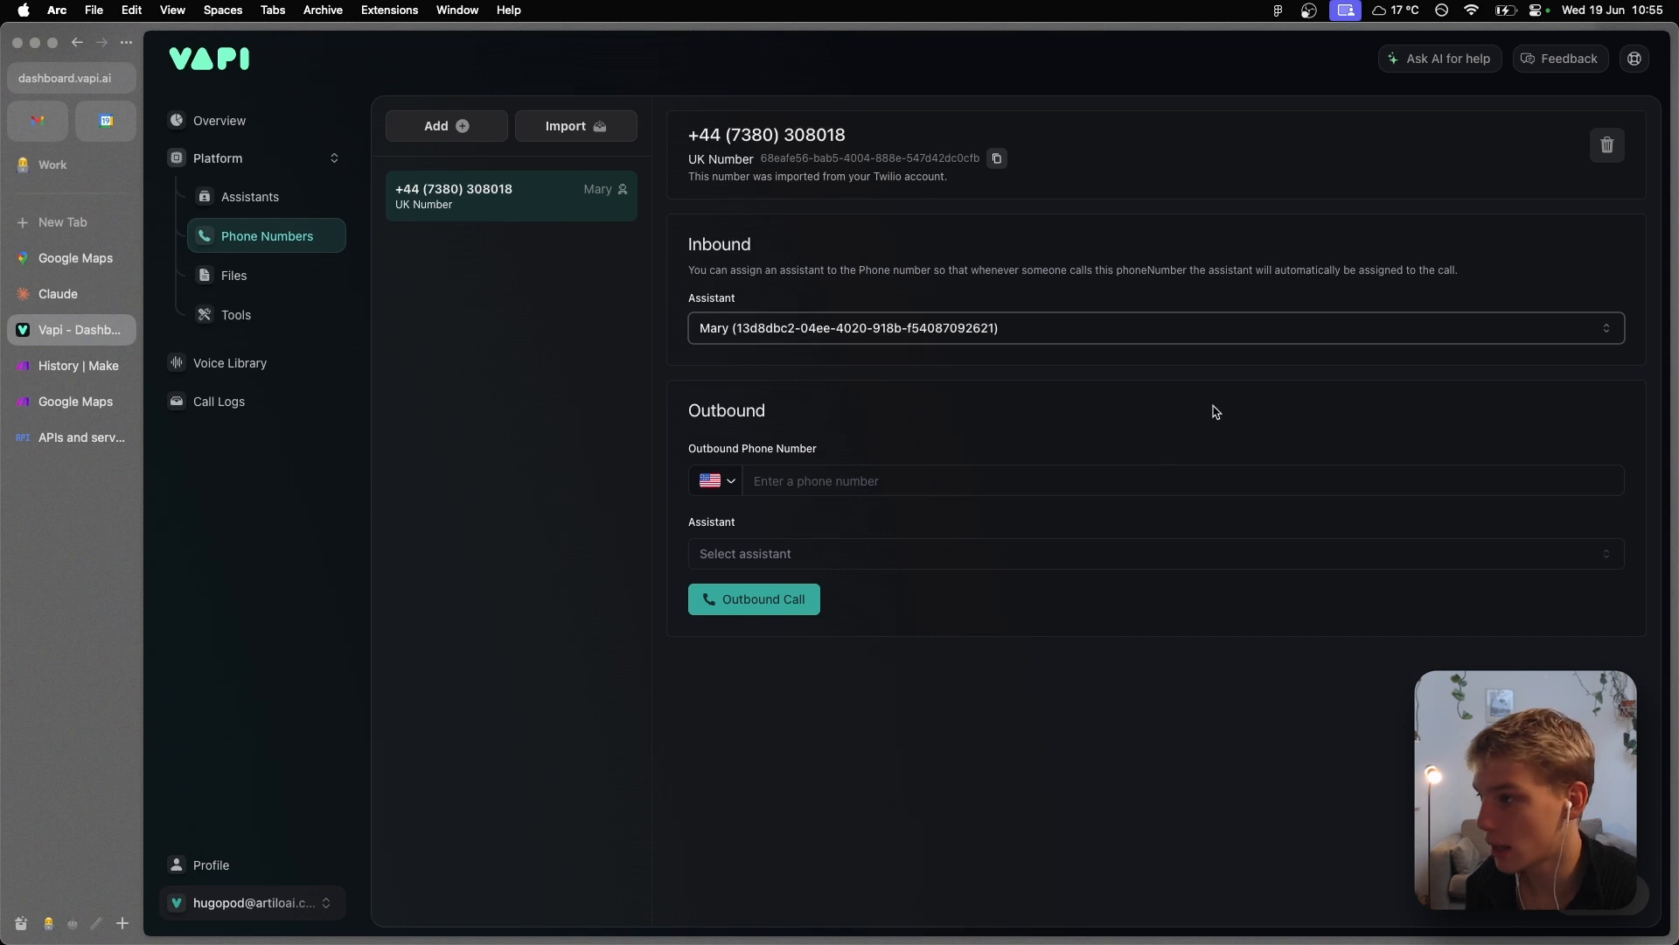